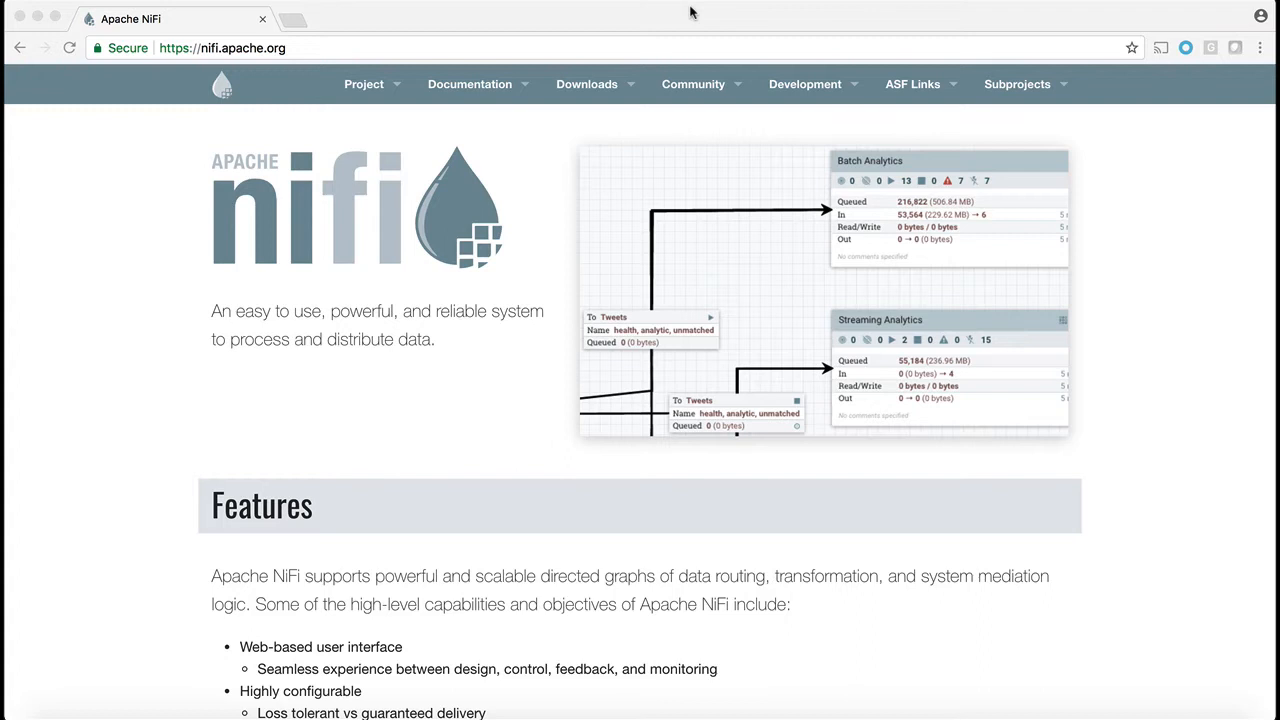
mouse_move(644, 58)
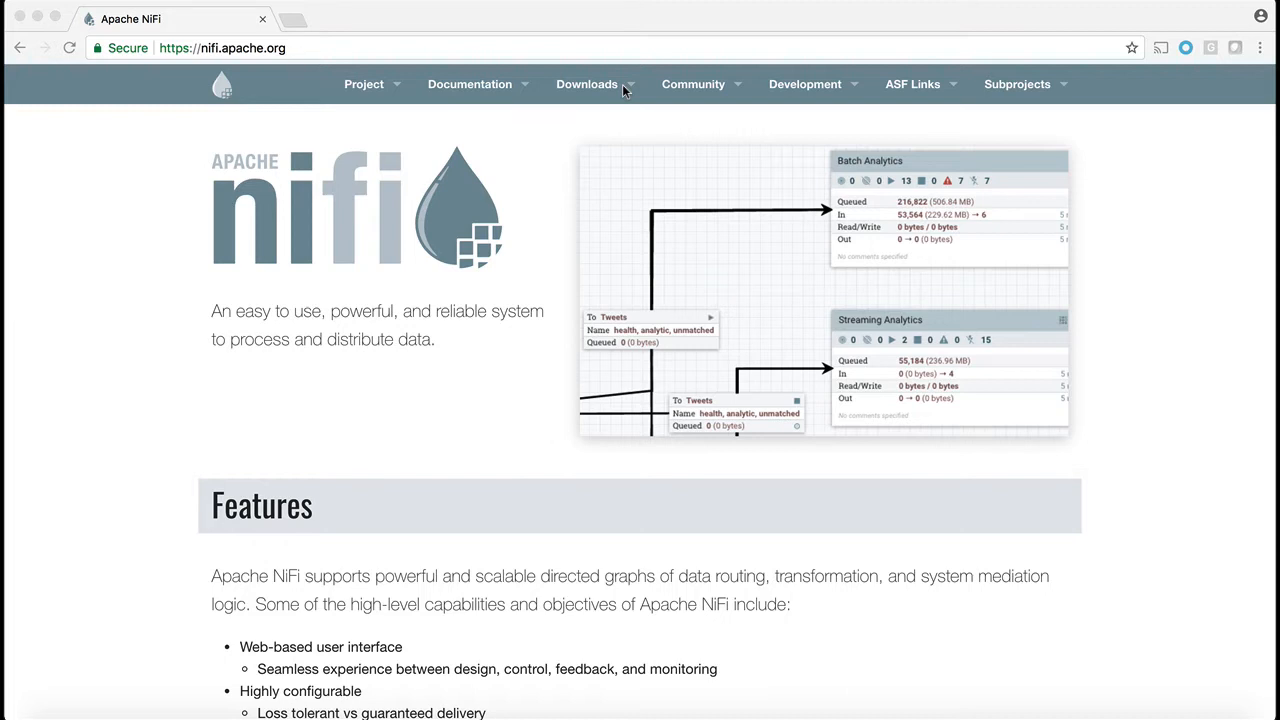
Navigate from the NiFi home page to the Downloads page listing releases 1.4.0 and 1.3.0.
click(588, 84)
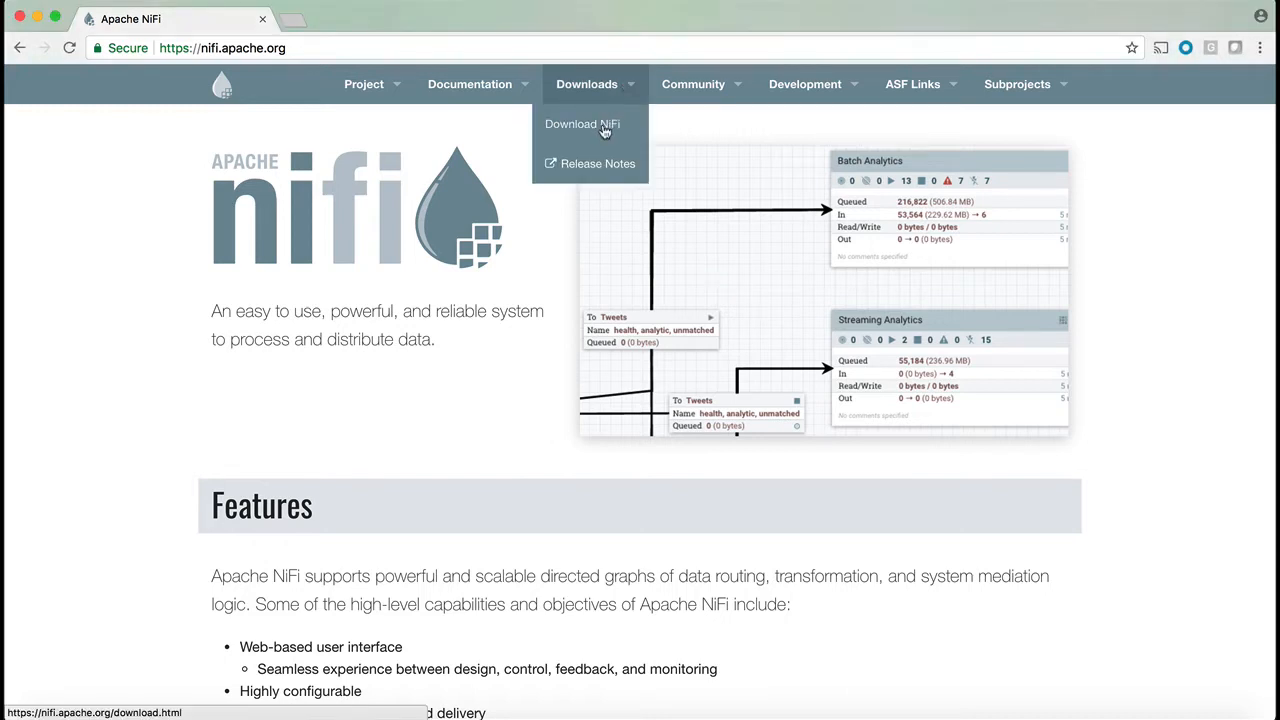
click(582, 124)
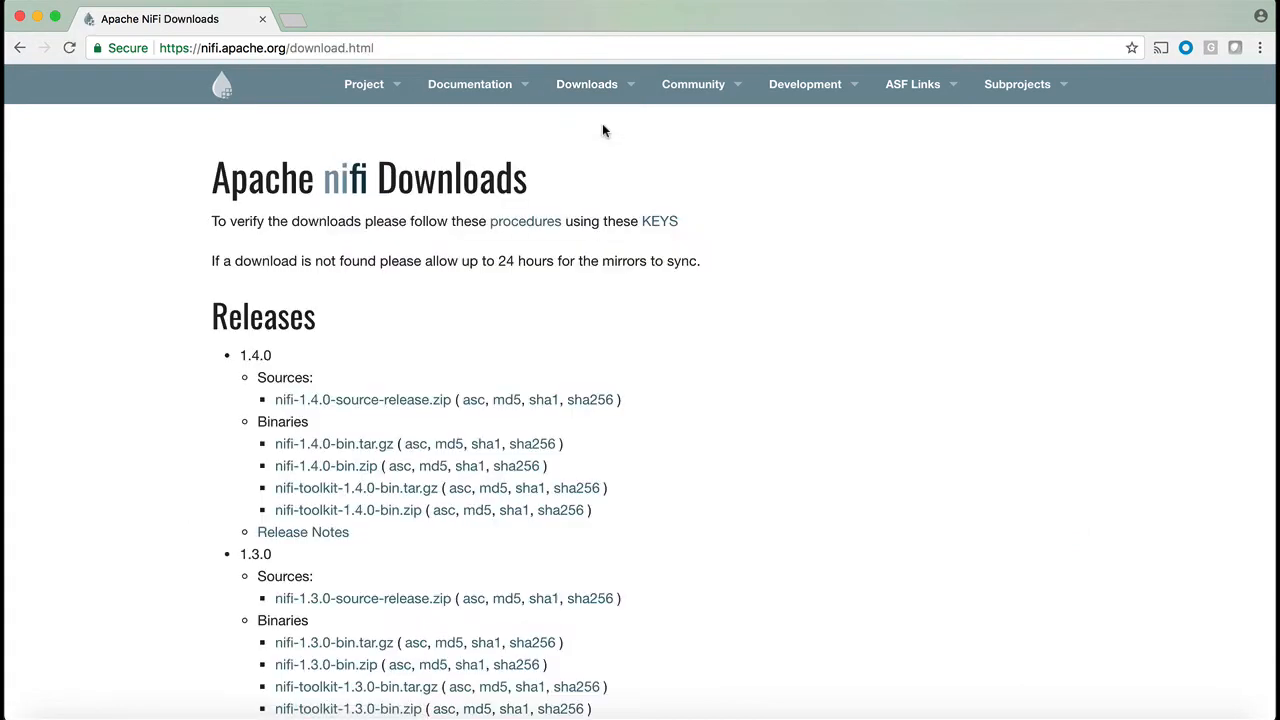
mouse_move(676, 312)
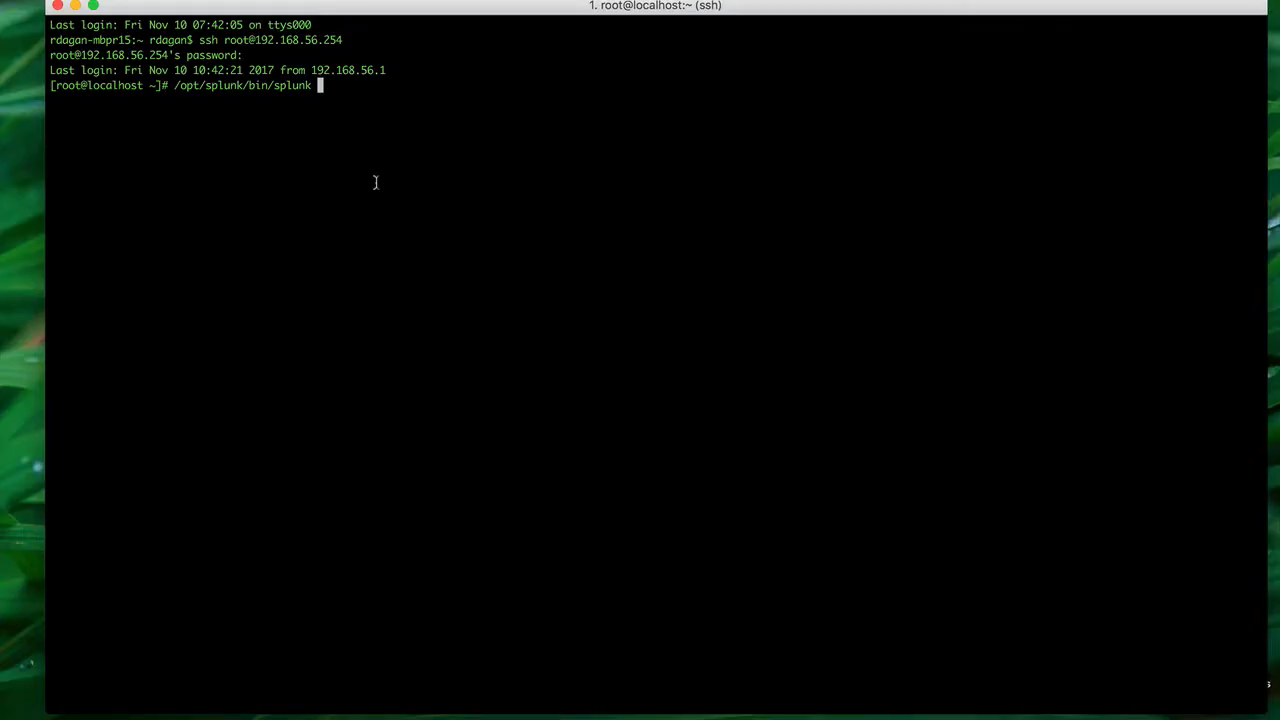
Run '/opt/splunk/bin/splunk start', then '/opt/nifi-1.3.0/bin/nifi.sh run' to launch NiFi 1.3.0.
text(s)
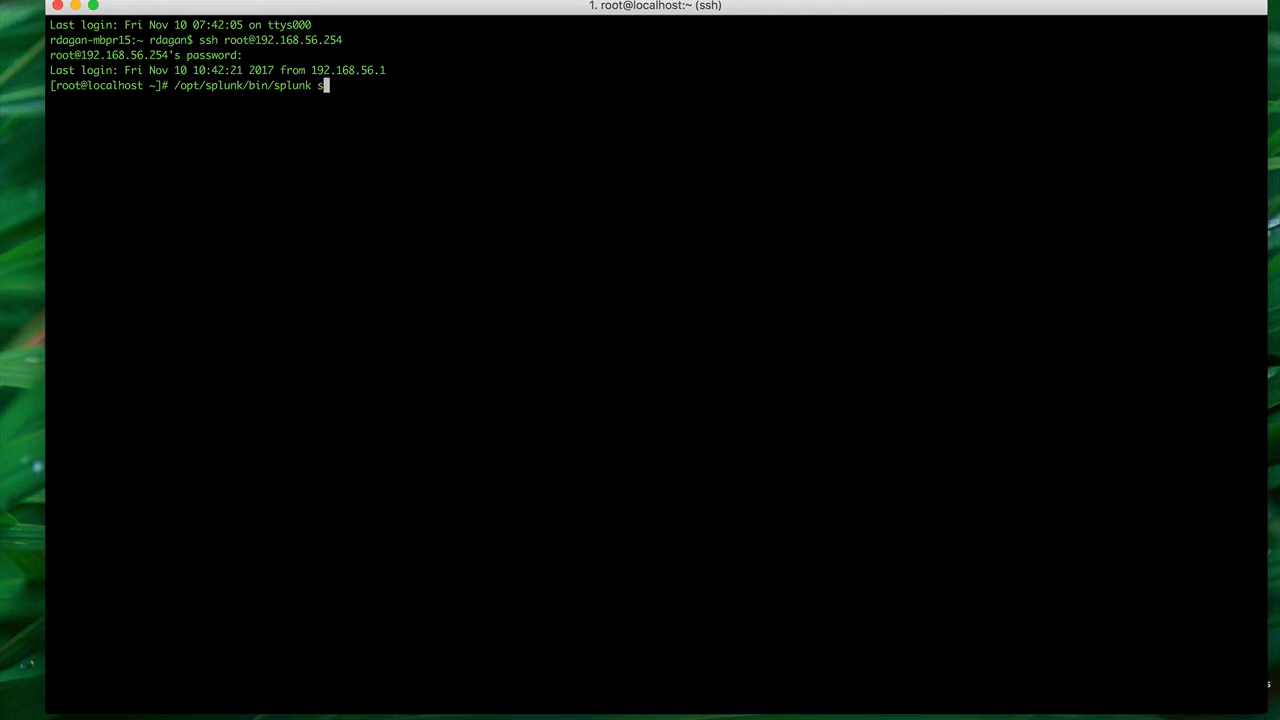
key(Return)
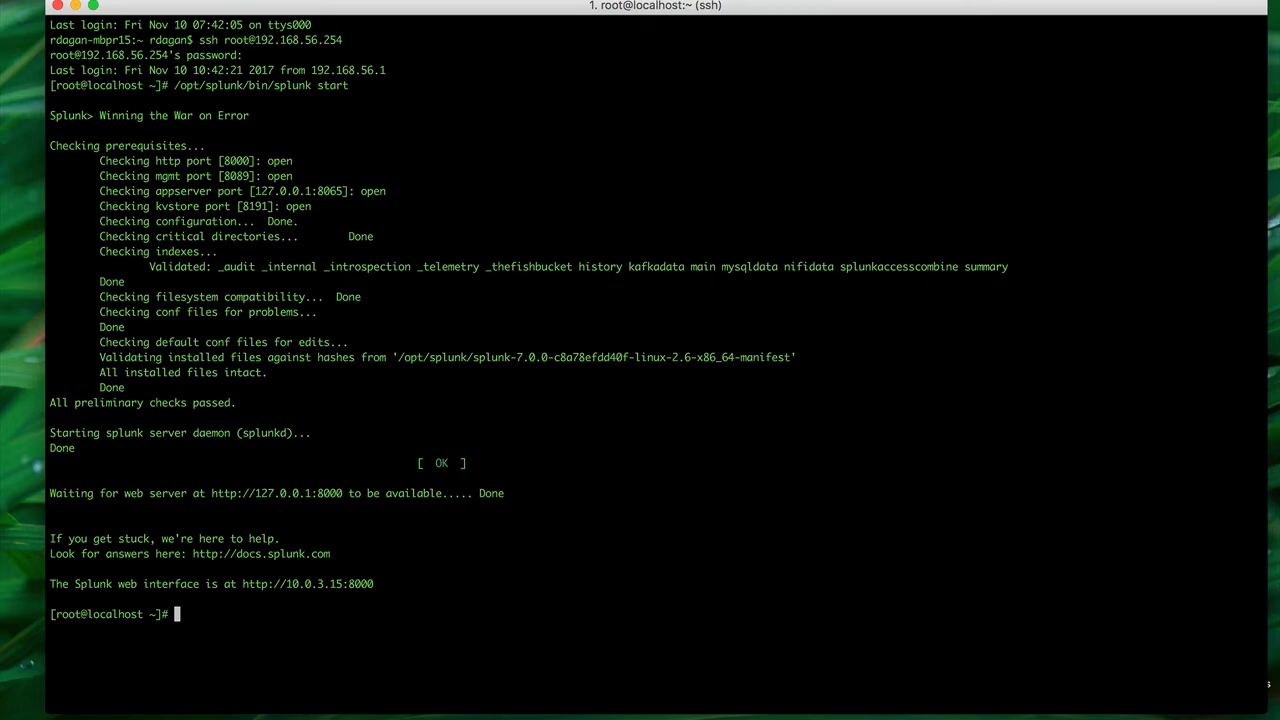
text(/opt/nifi-1.3.0/bin/nifi.sh run)
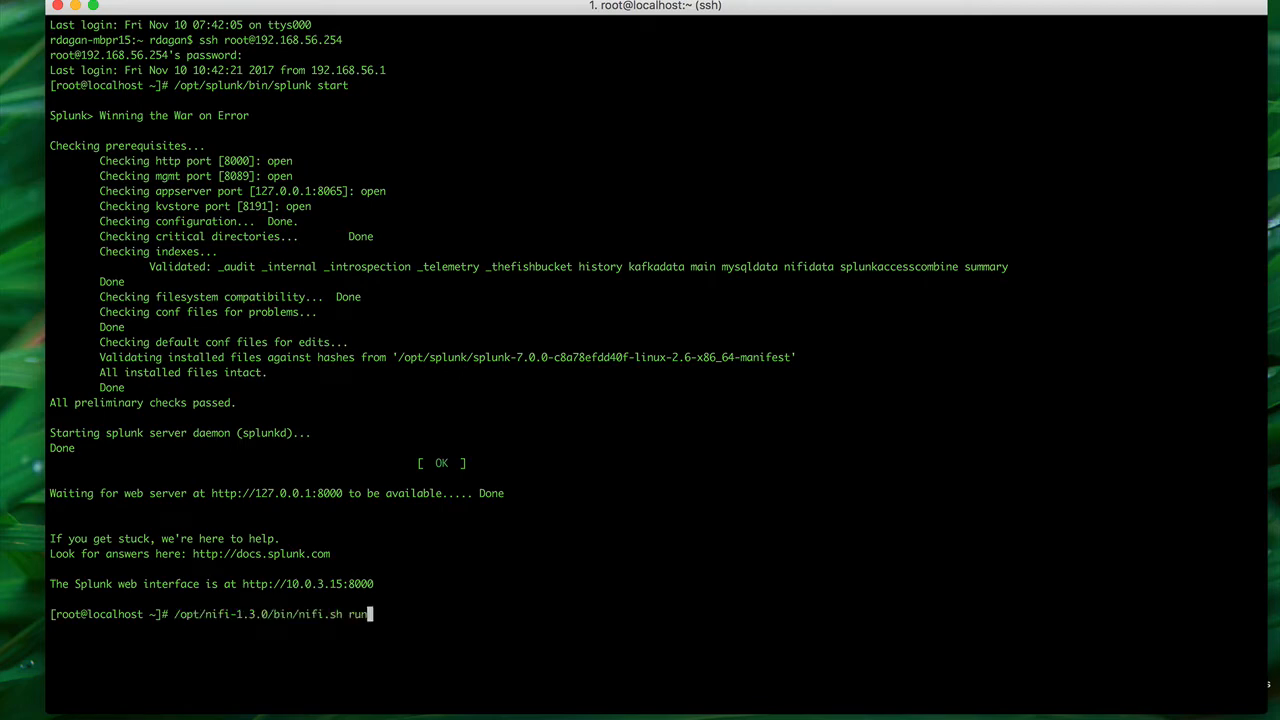
key(Return)
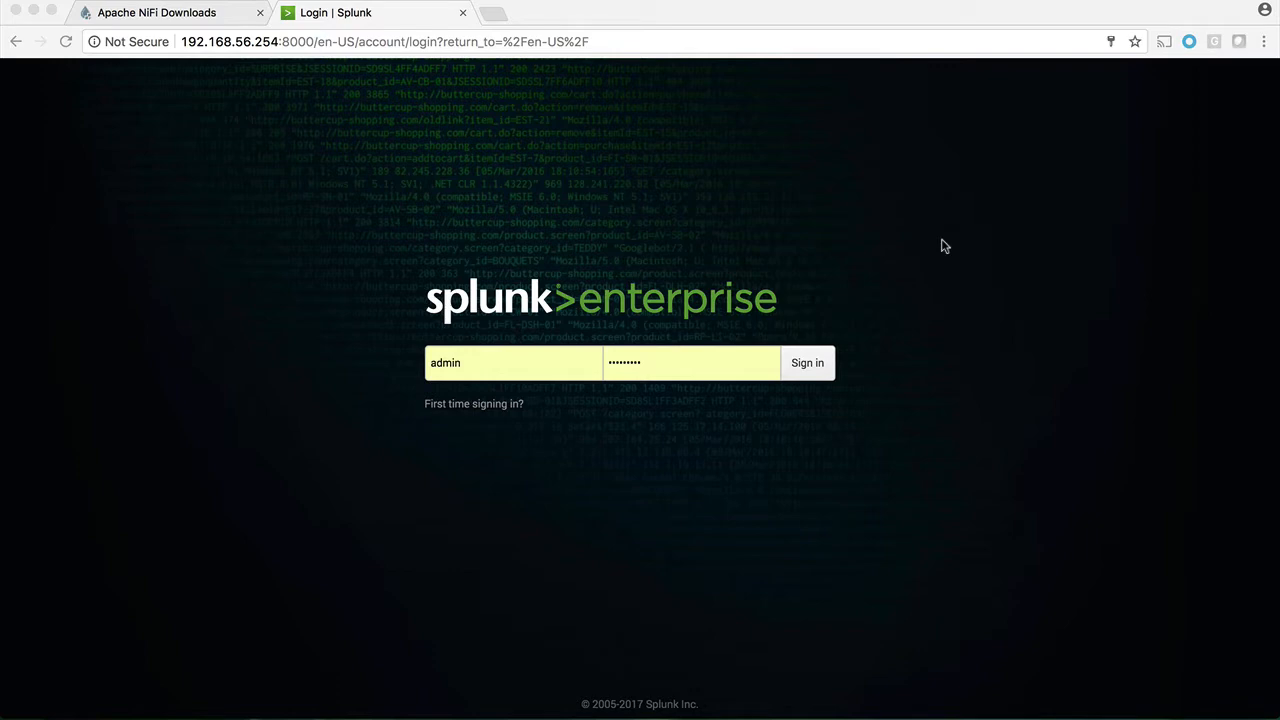
mouse_move(854, 358)
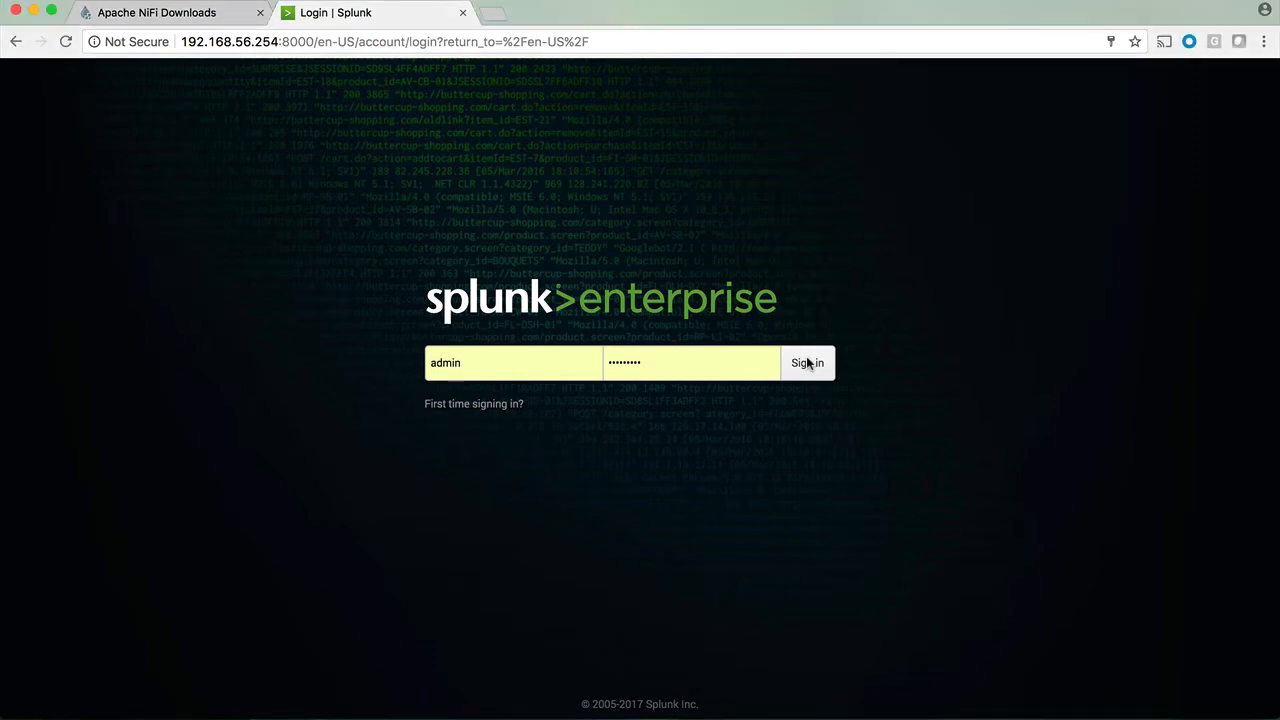
Sign in to Splunk and reach Settings > Data inputs listing local and forwarded inputs.
click(808, 362)
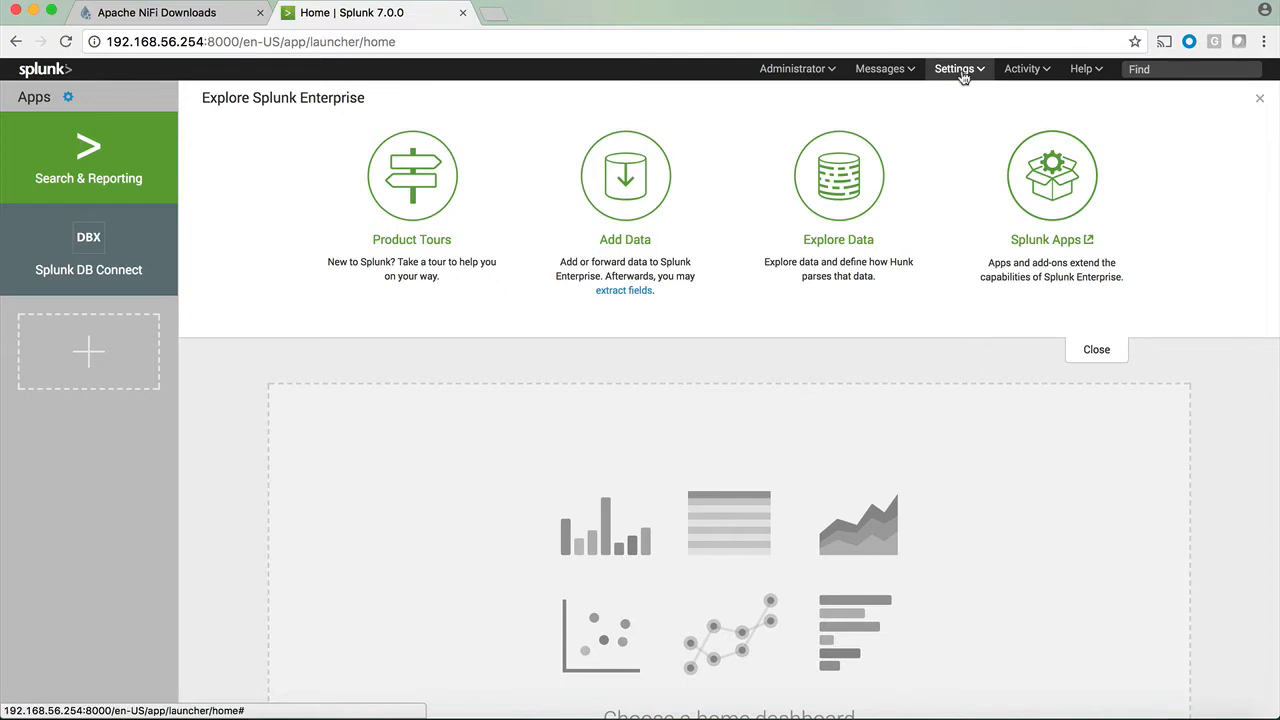
click(954, 68)
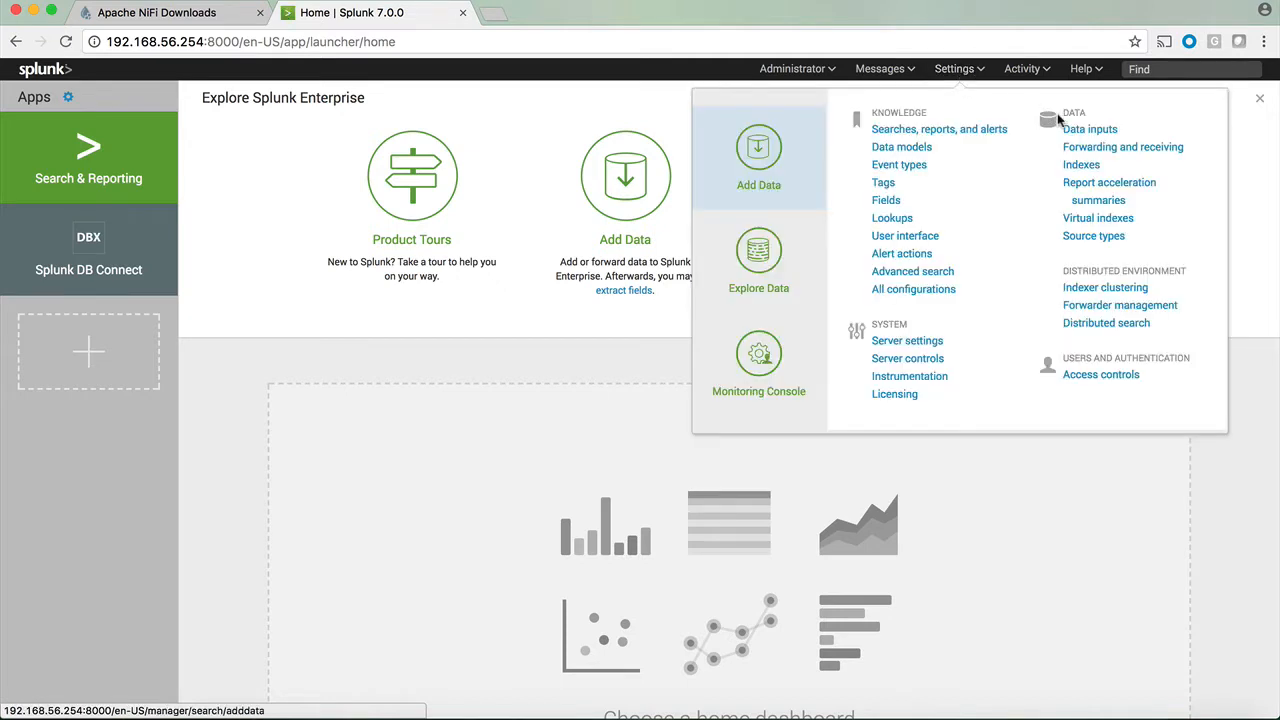
click(1090, 128)
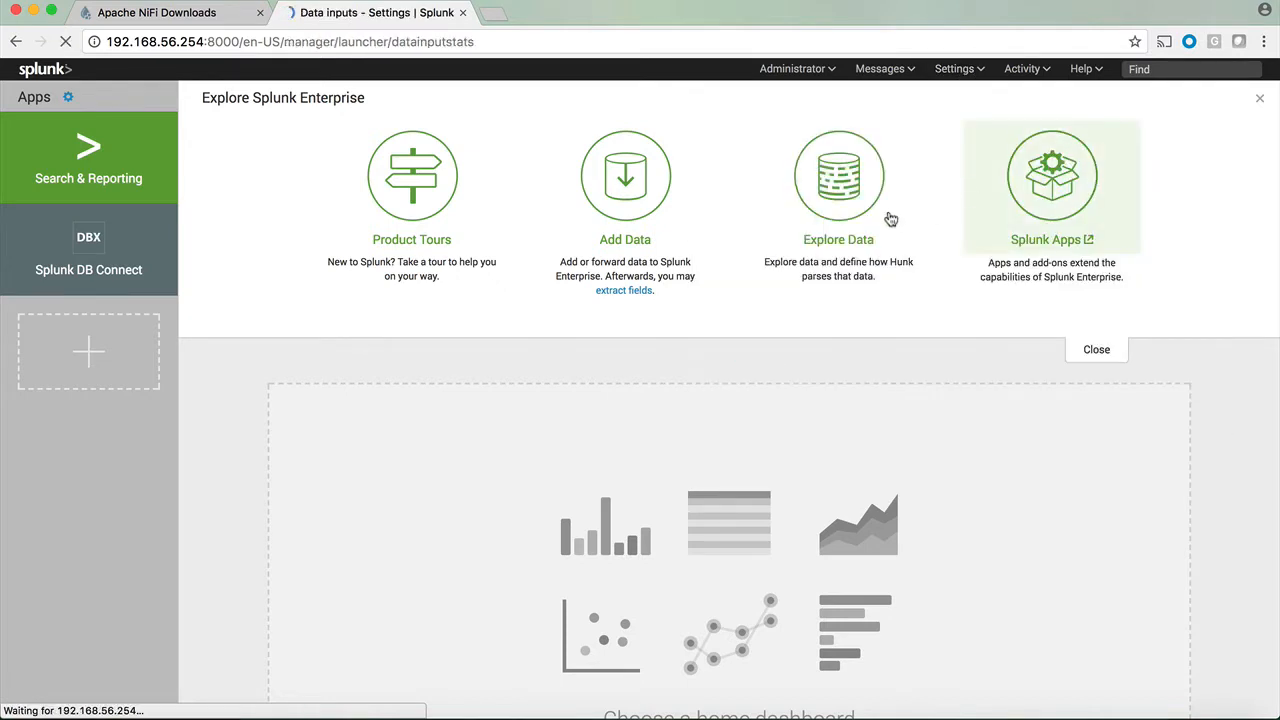
click(1096, 348)
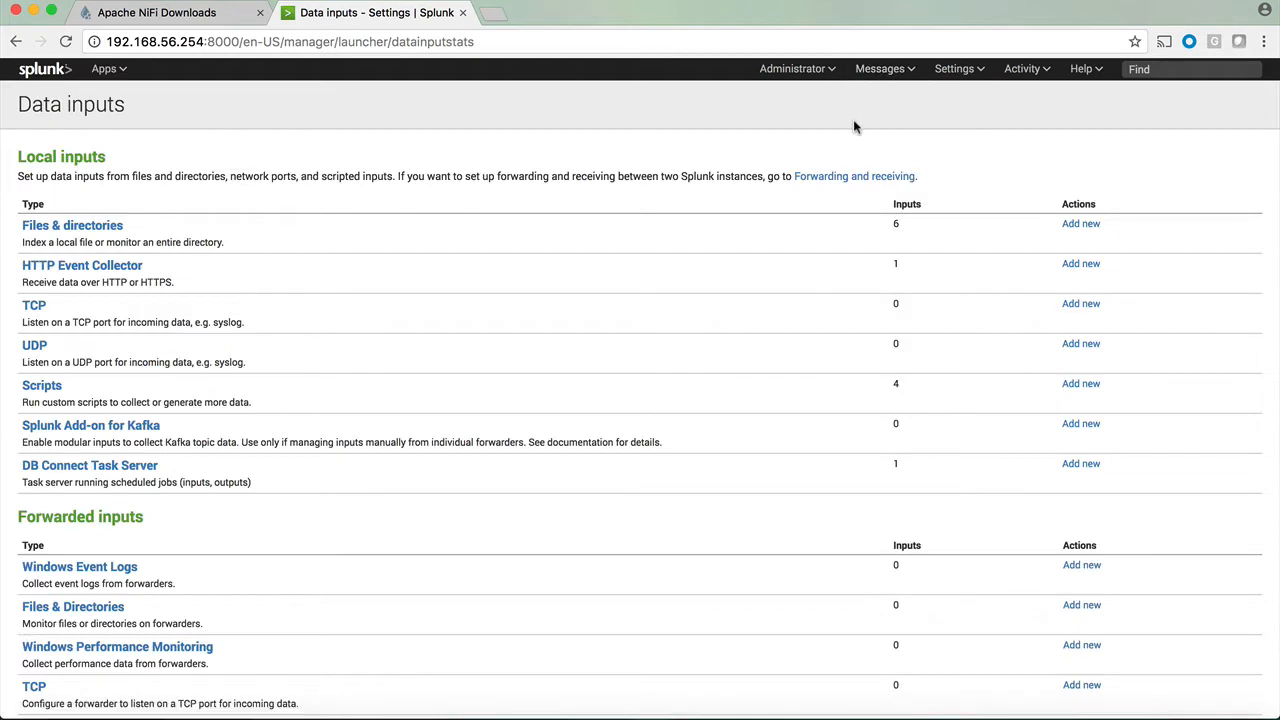
mouse_move(82, 264)
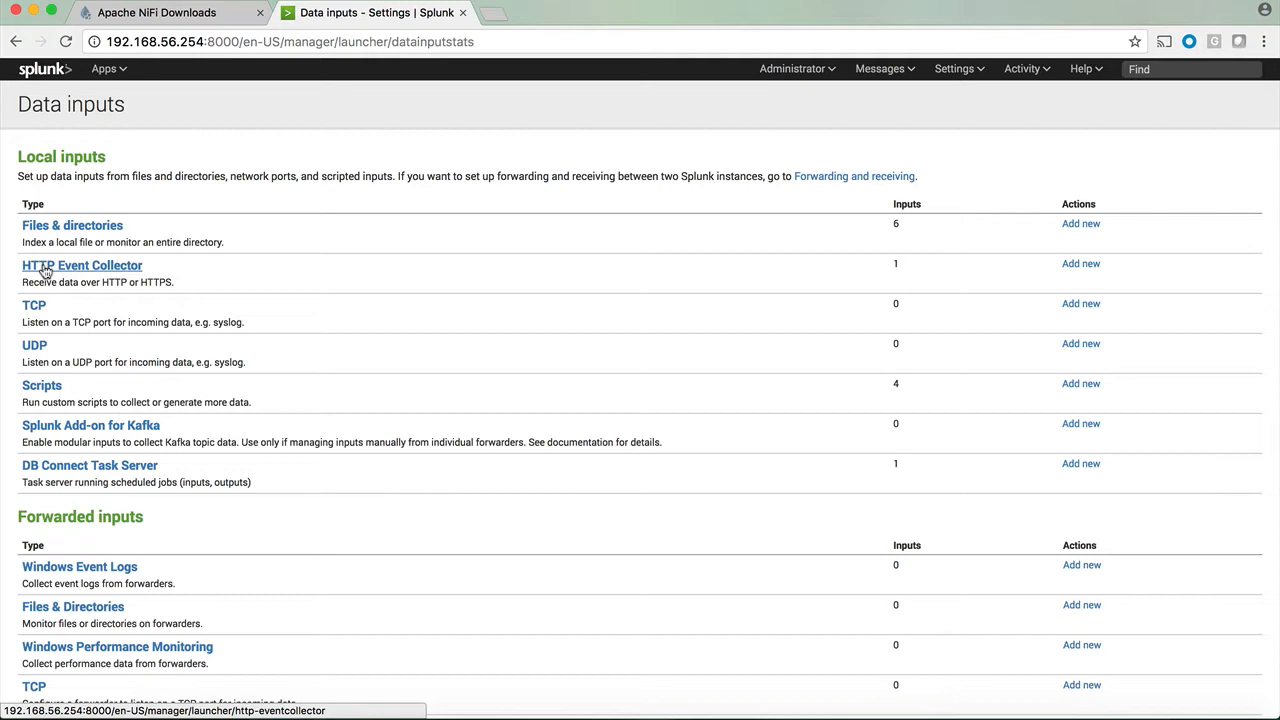
mouse_move(34, 304)
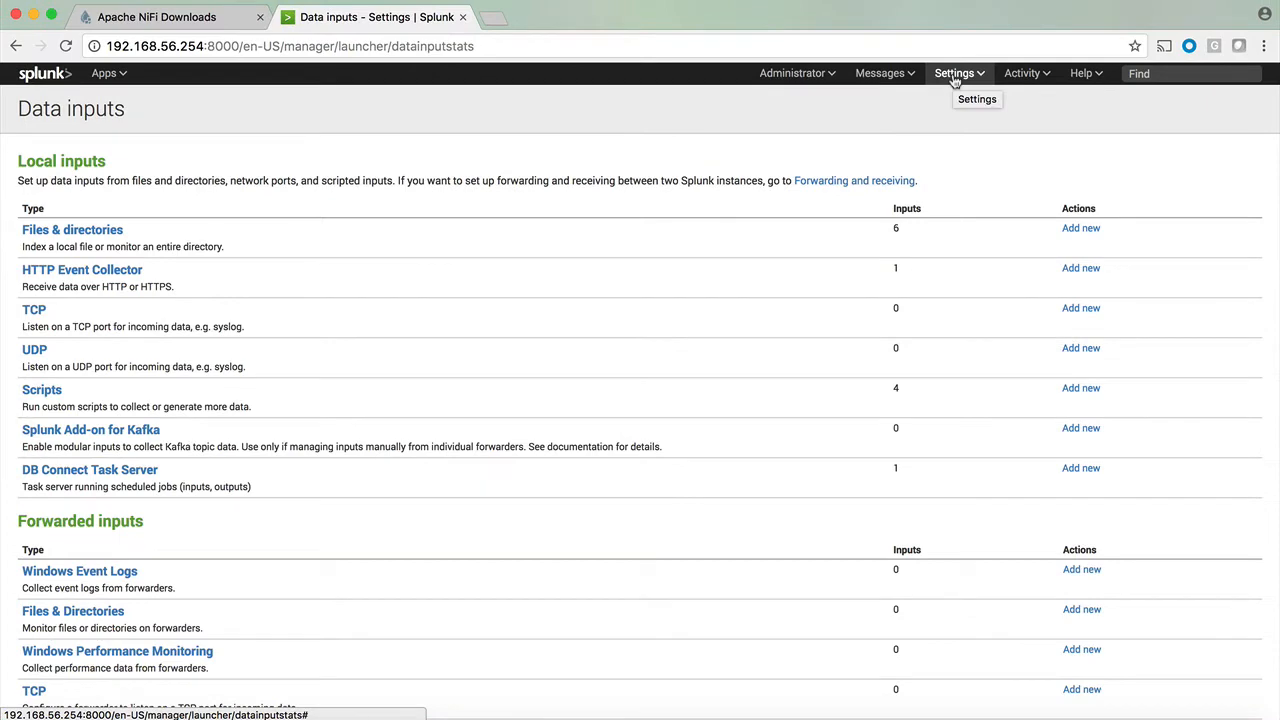
click(954, 72)
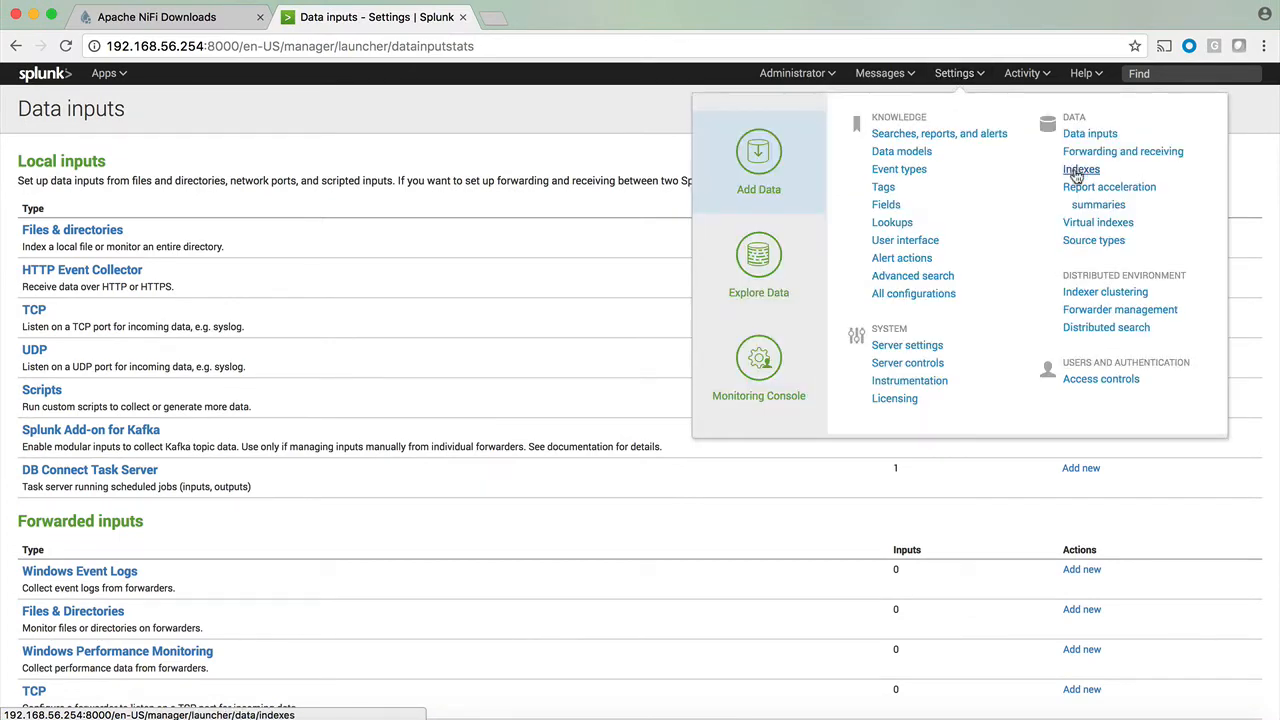
click(1080, 168)
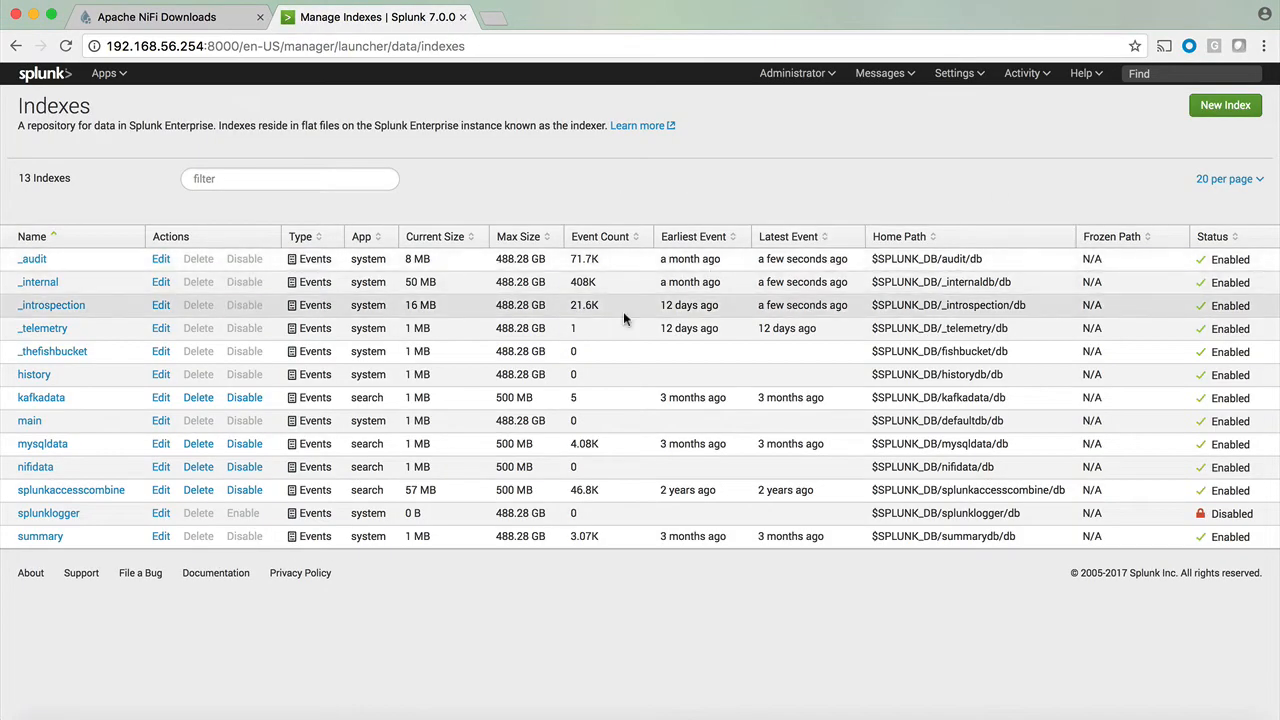
mouse_move(36, 468)
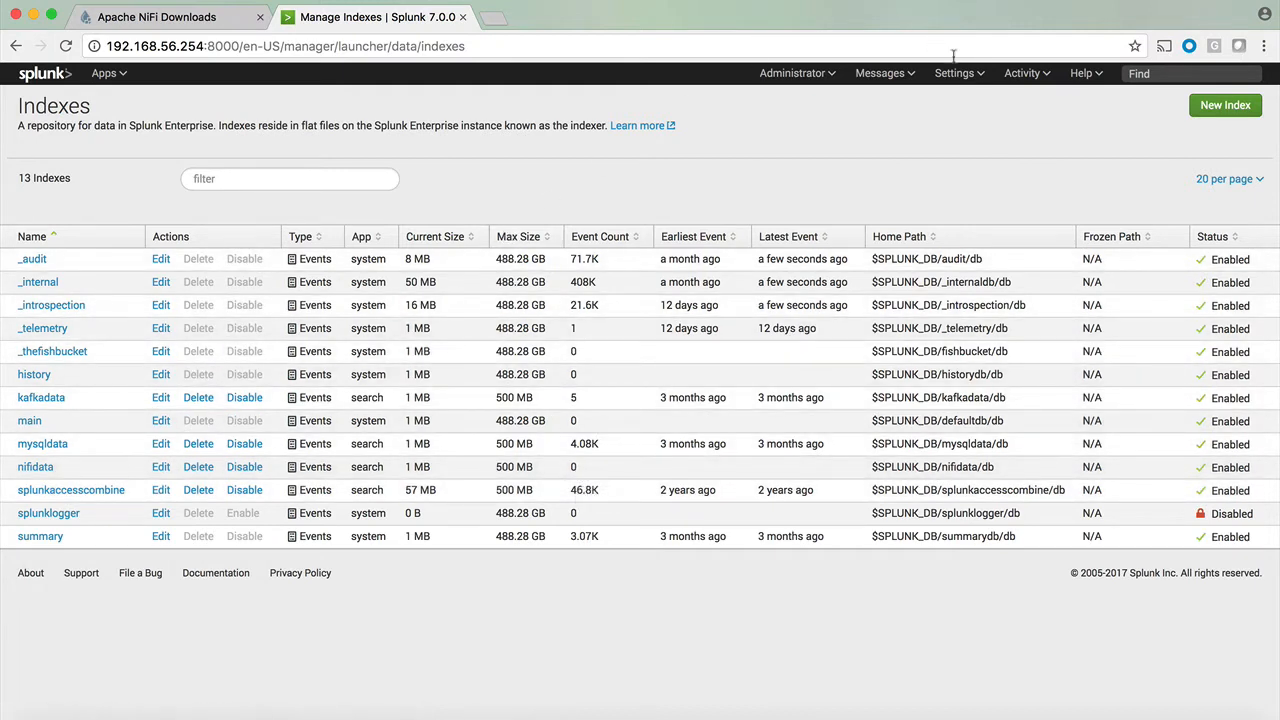
click(954, 72)
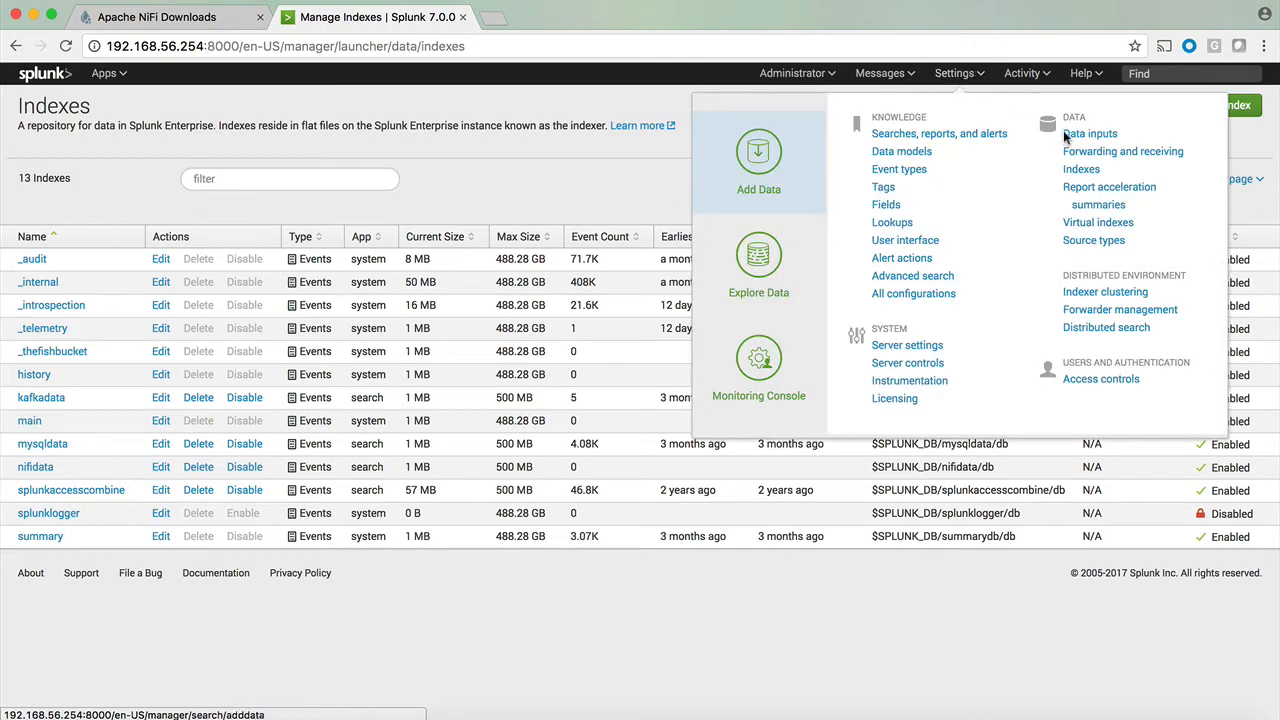
click(1088, 132)
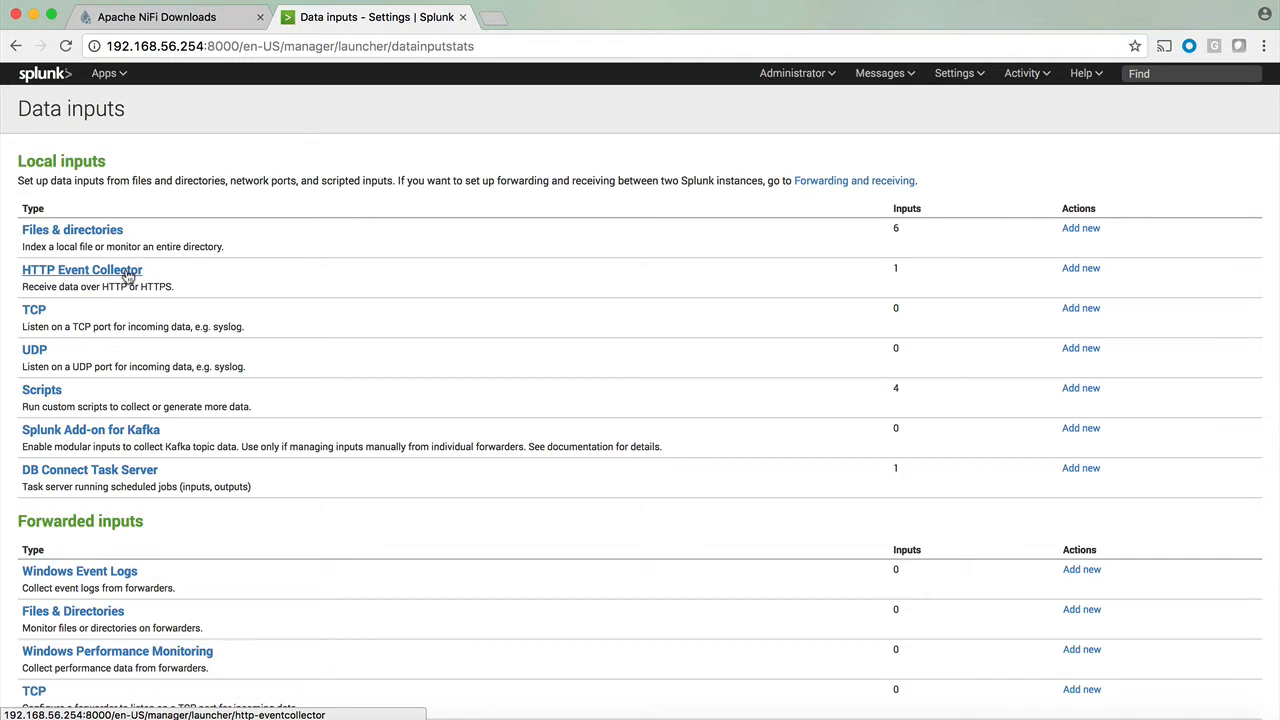
View the HTTP Event Collector tokens and review Global Settings port, cancelling without changes.
click(80, 270)
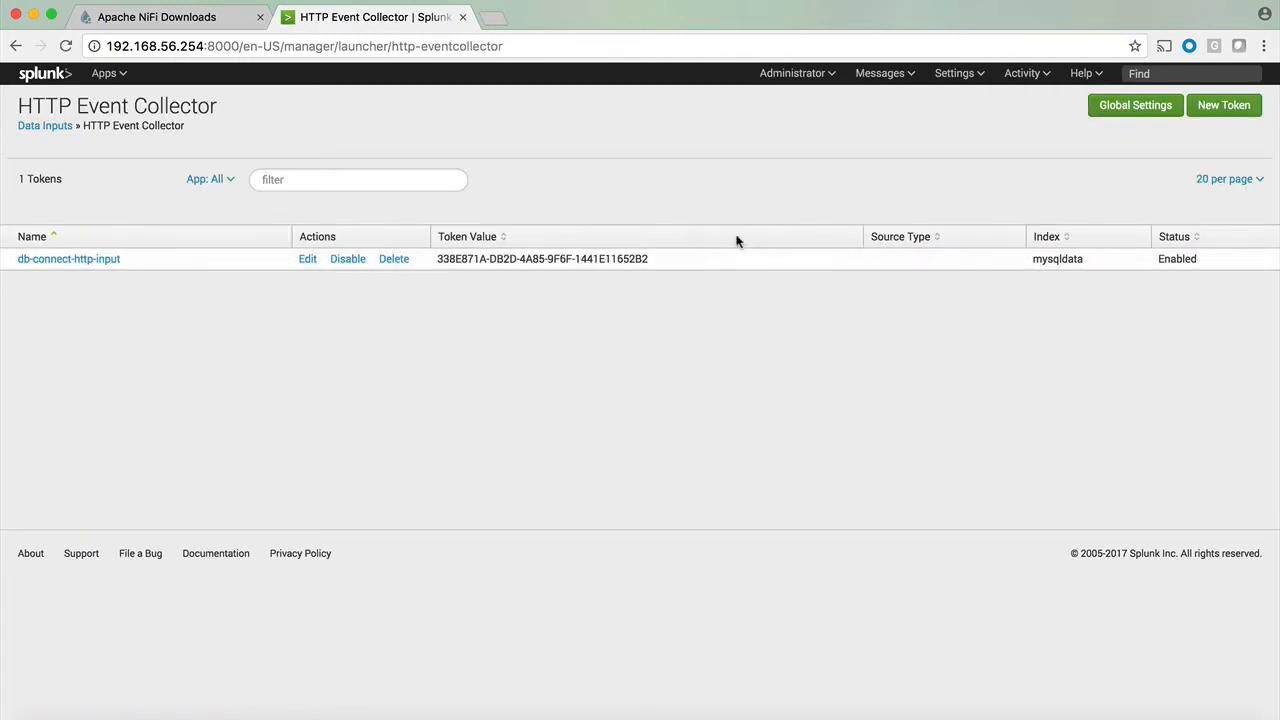
mouse_move(1110, 136)
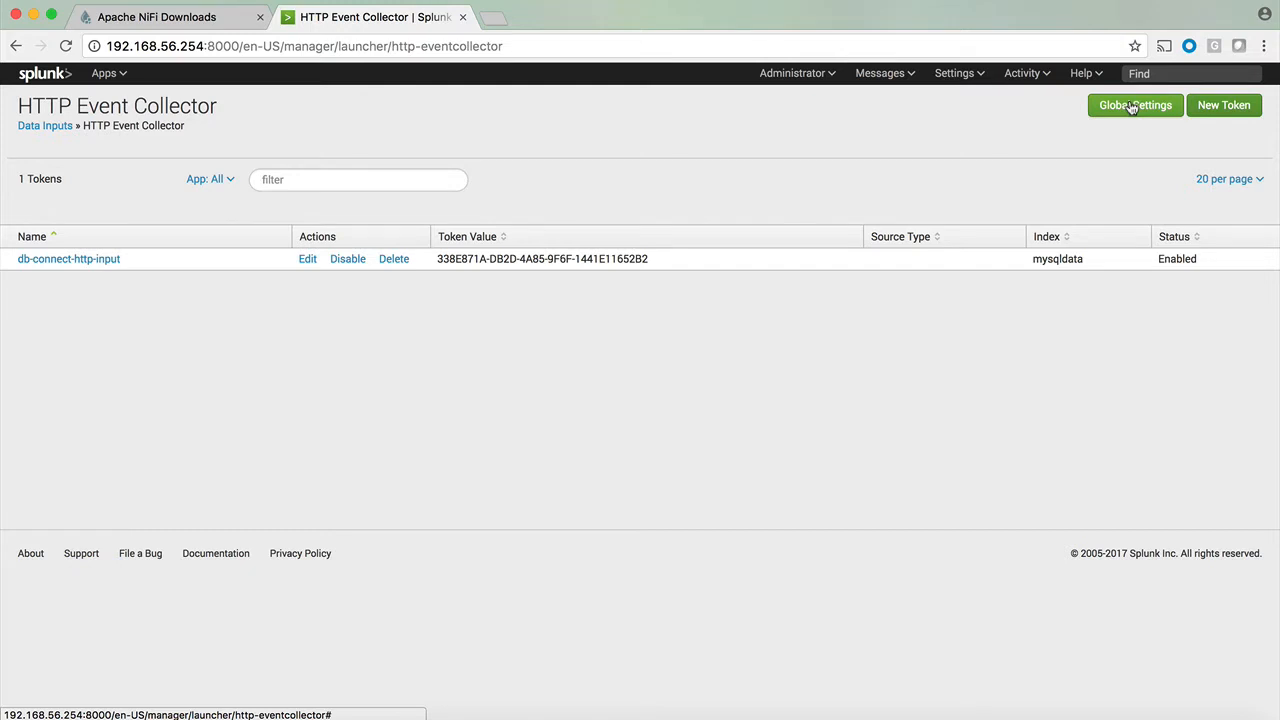
click(1136, 104)
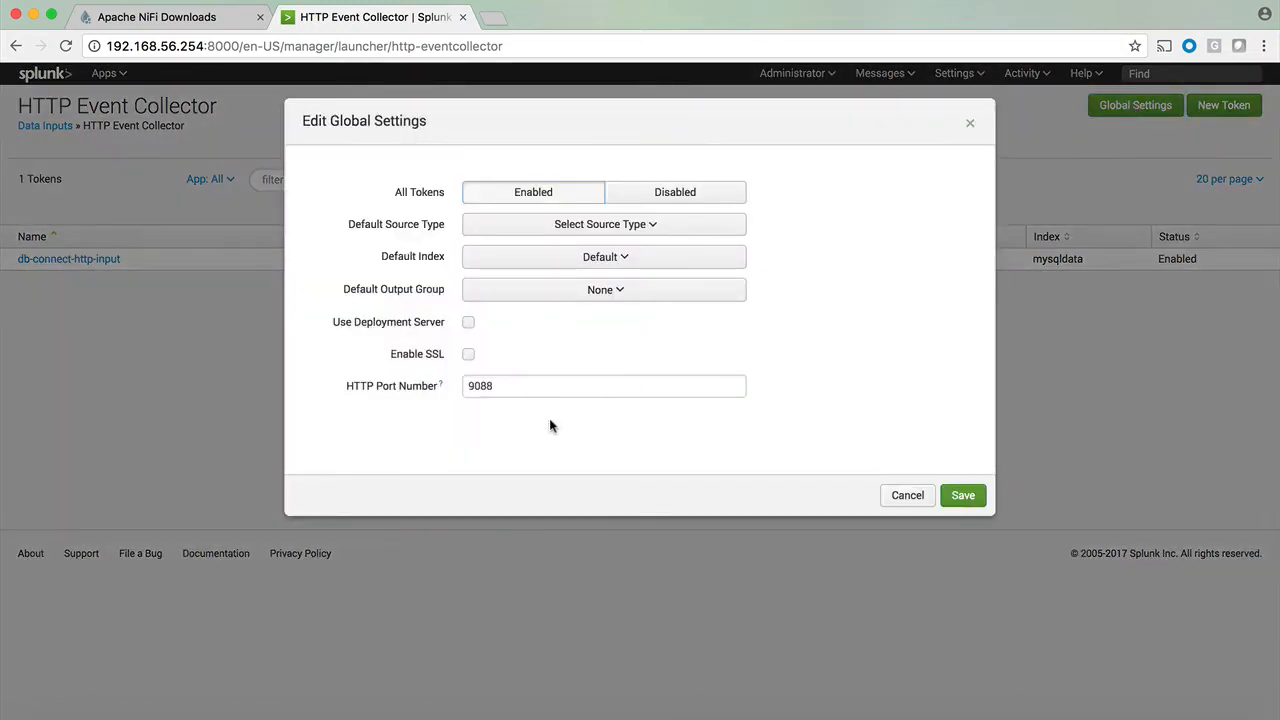
mouse_move(502, 408)
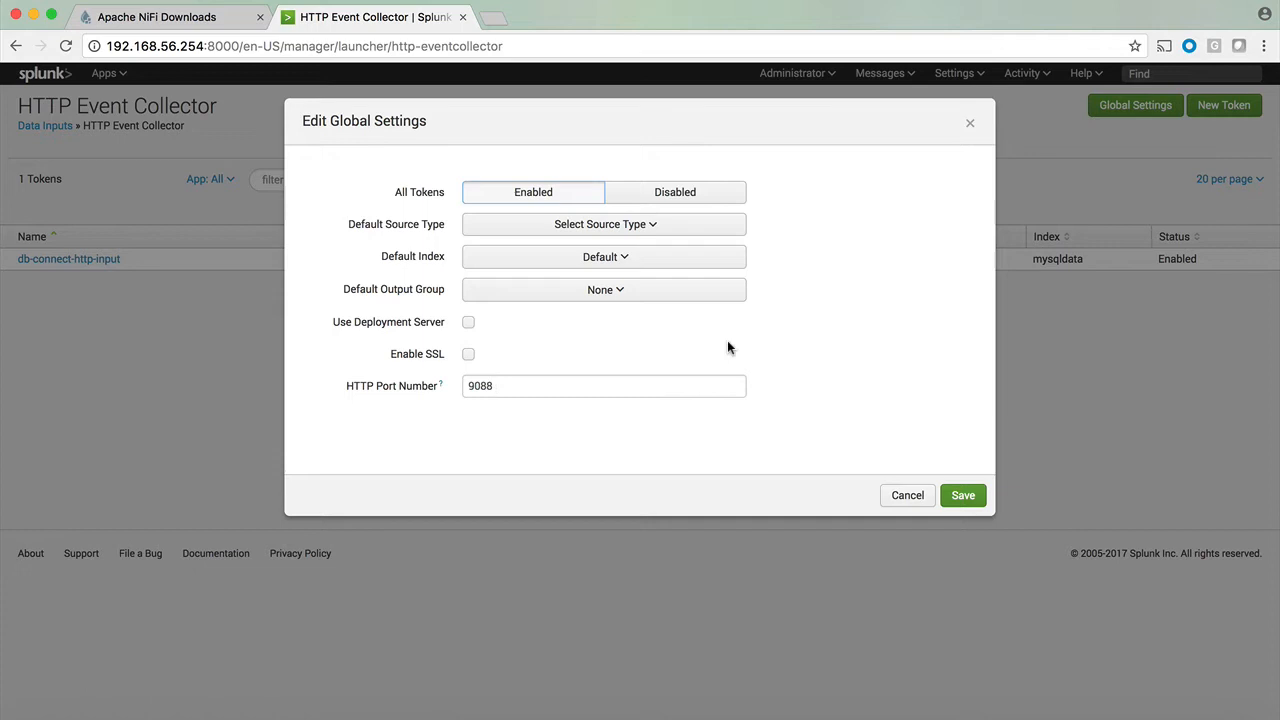
click(908, 496)
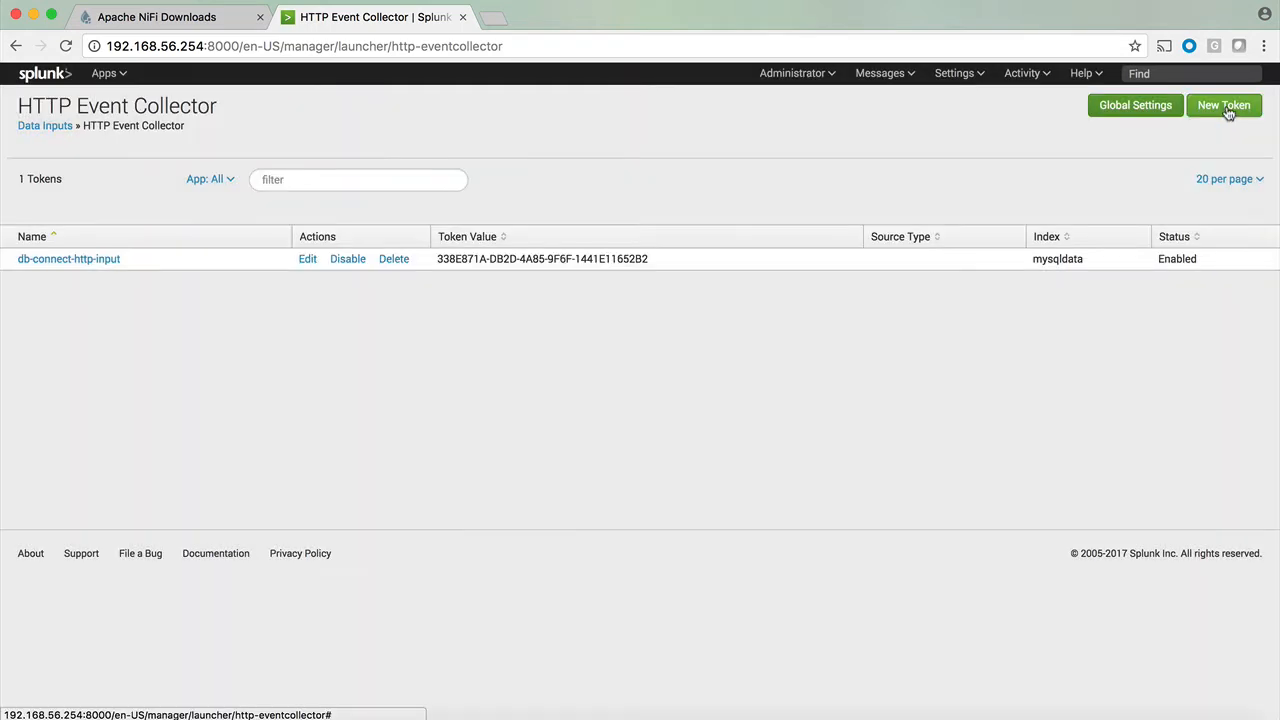
Create HEC token nifi_hec allowed on and defaulting to index nifidata, then submit it.
click(1224, 104)
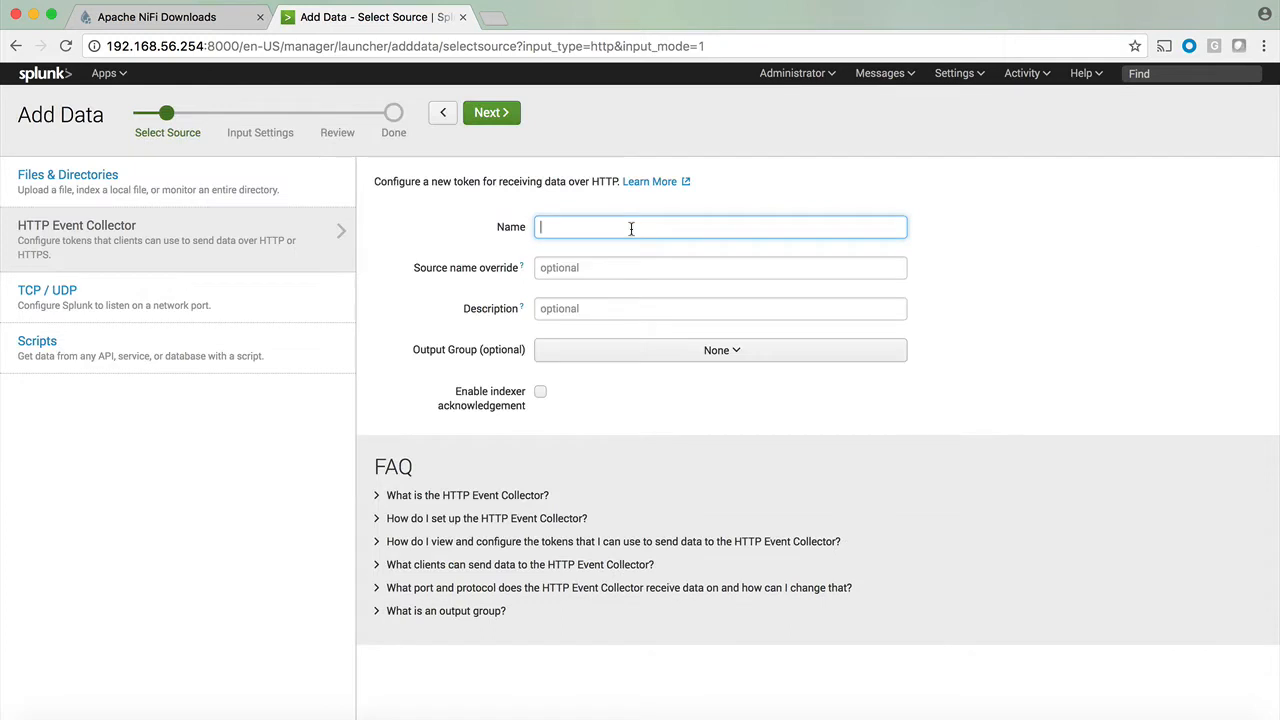
text(nifi_hec)
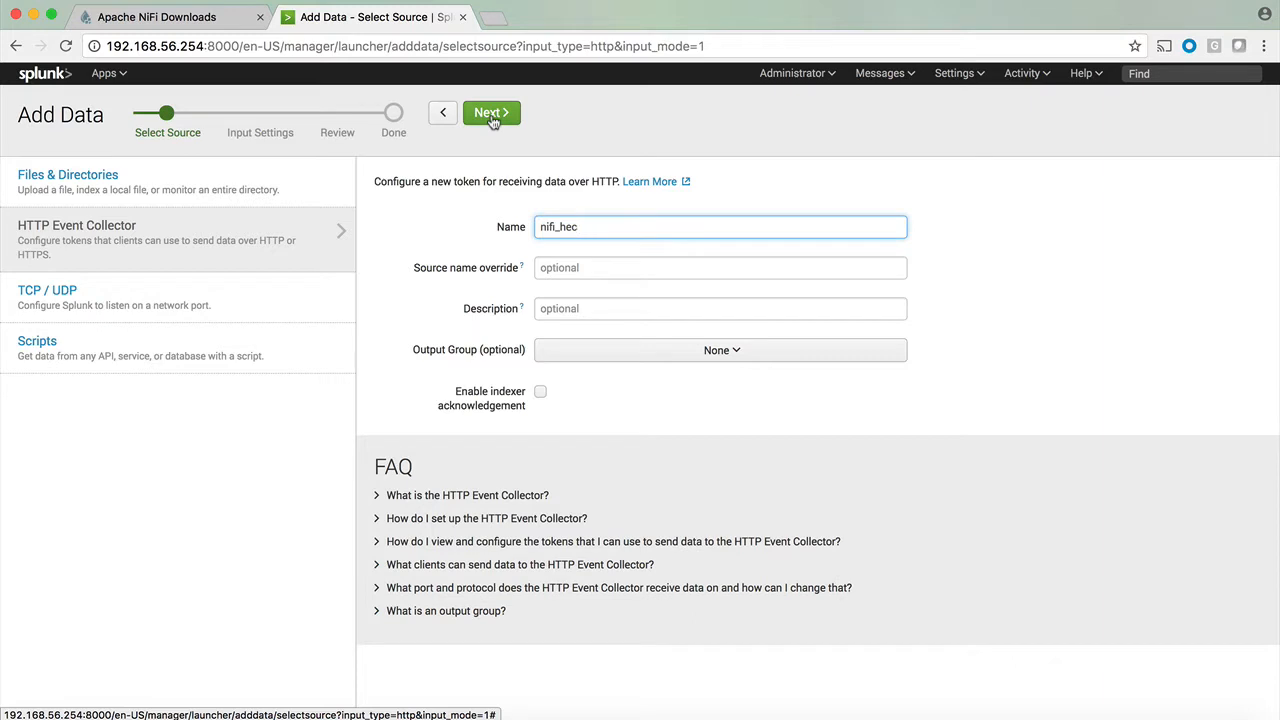
click(492, 112)
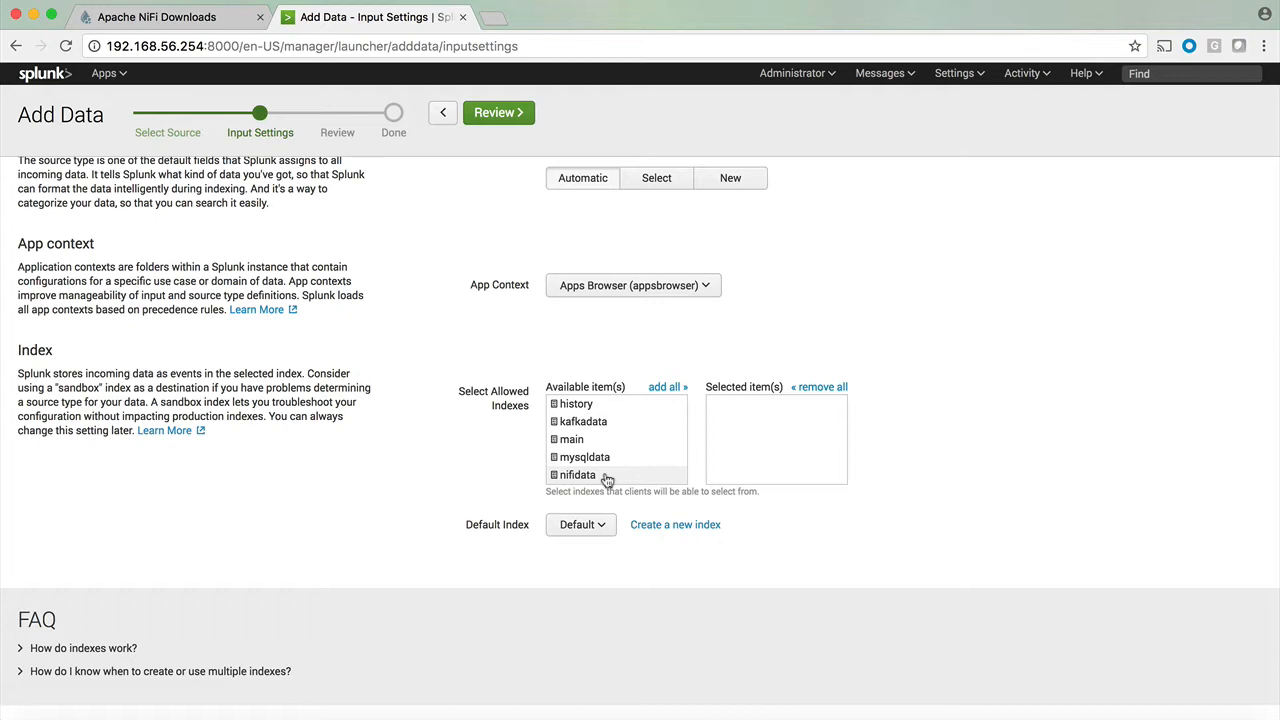
double_click(576, 474)
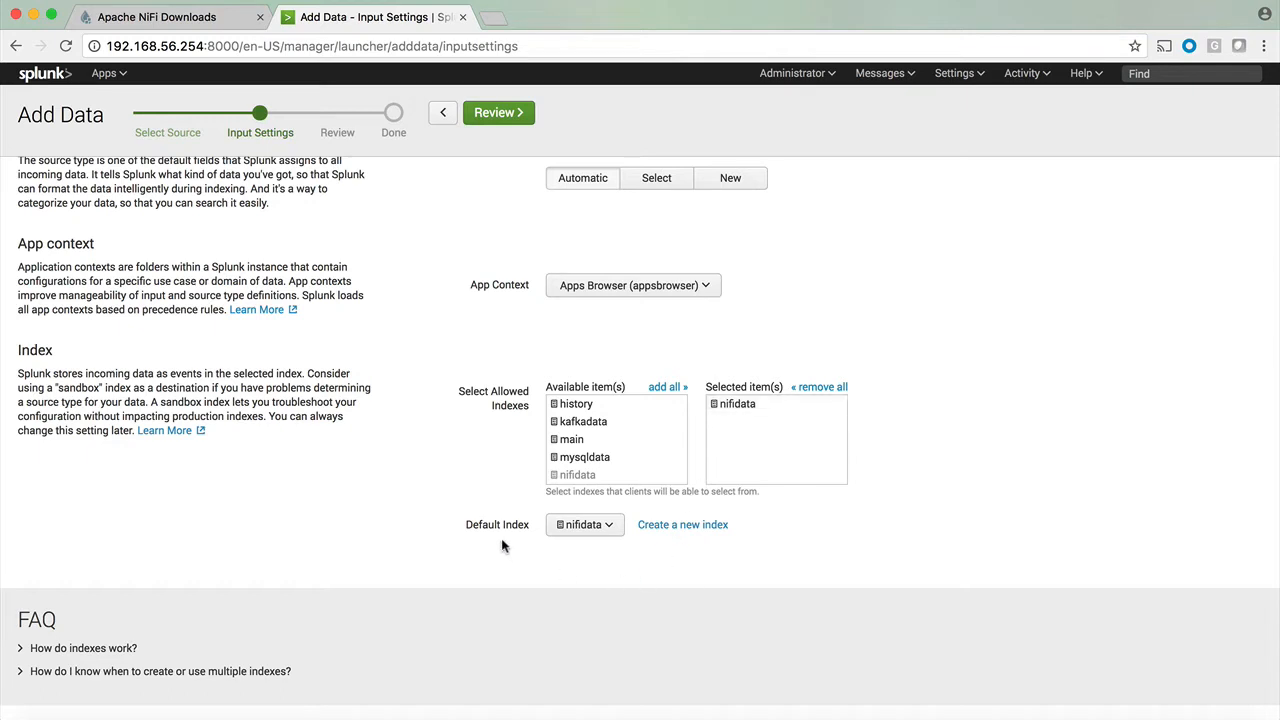
mouse_move(600, 544)
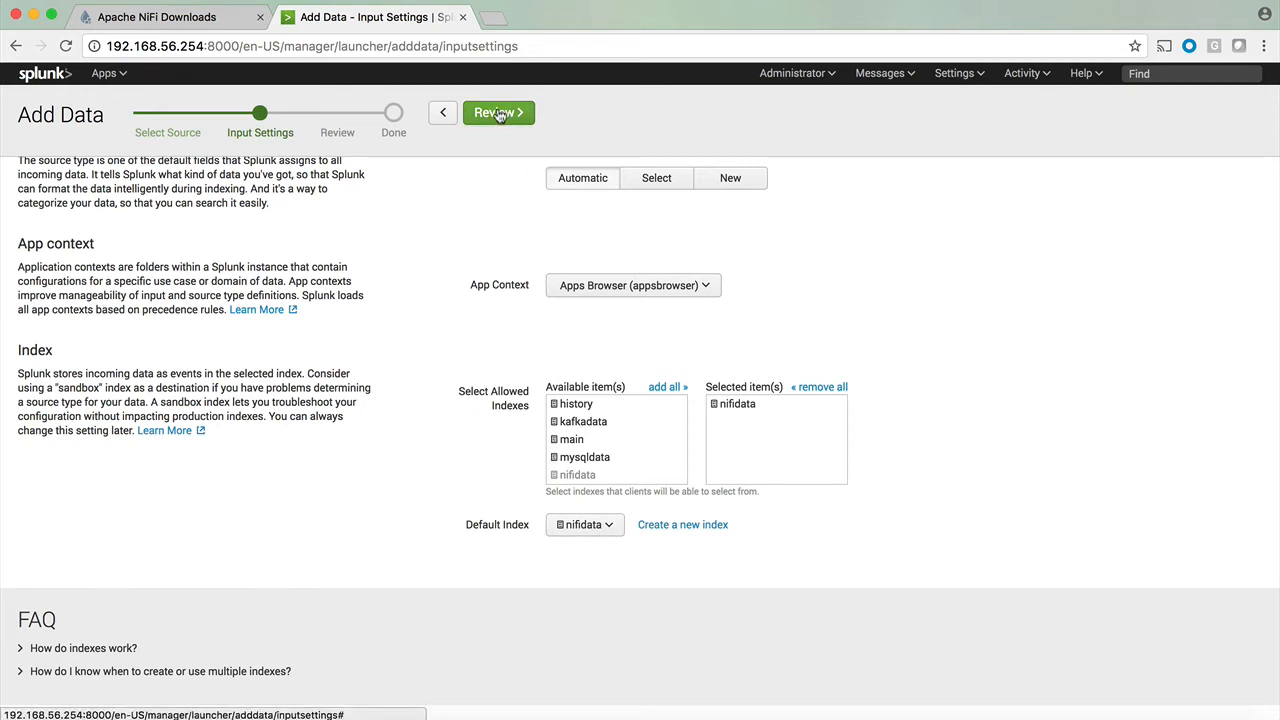
click(498, 112)
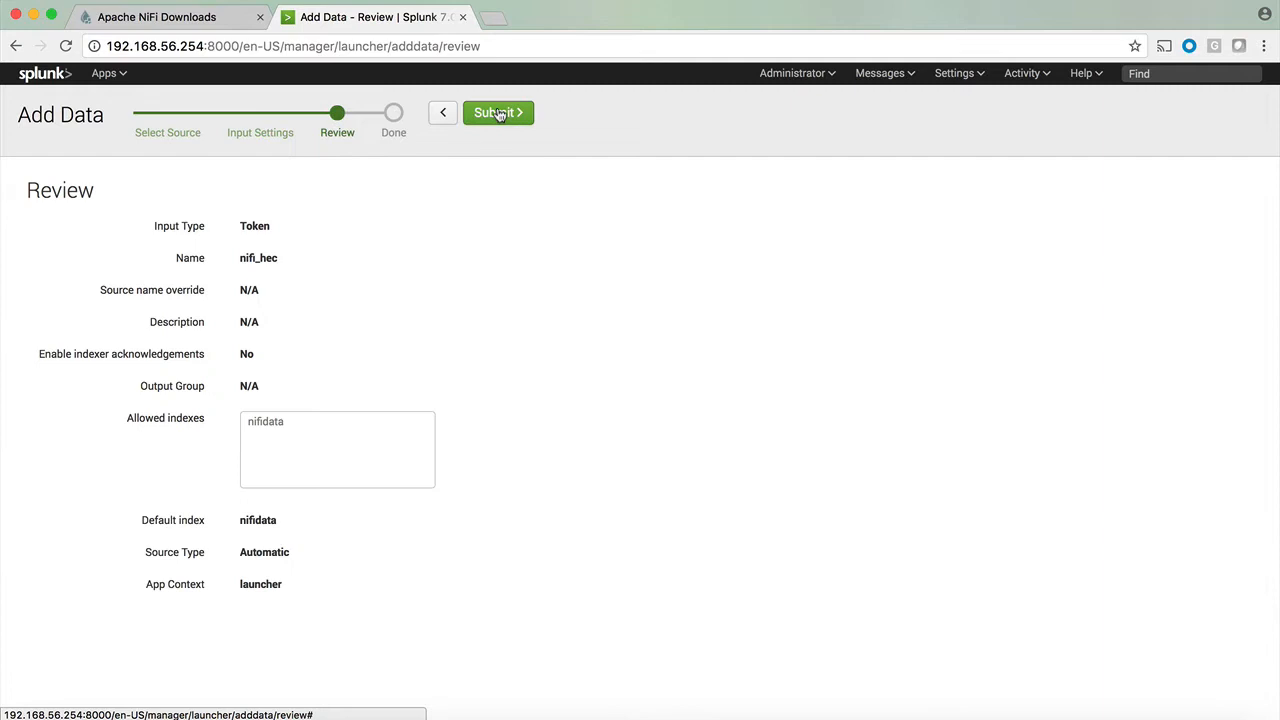
click(498, 112)
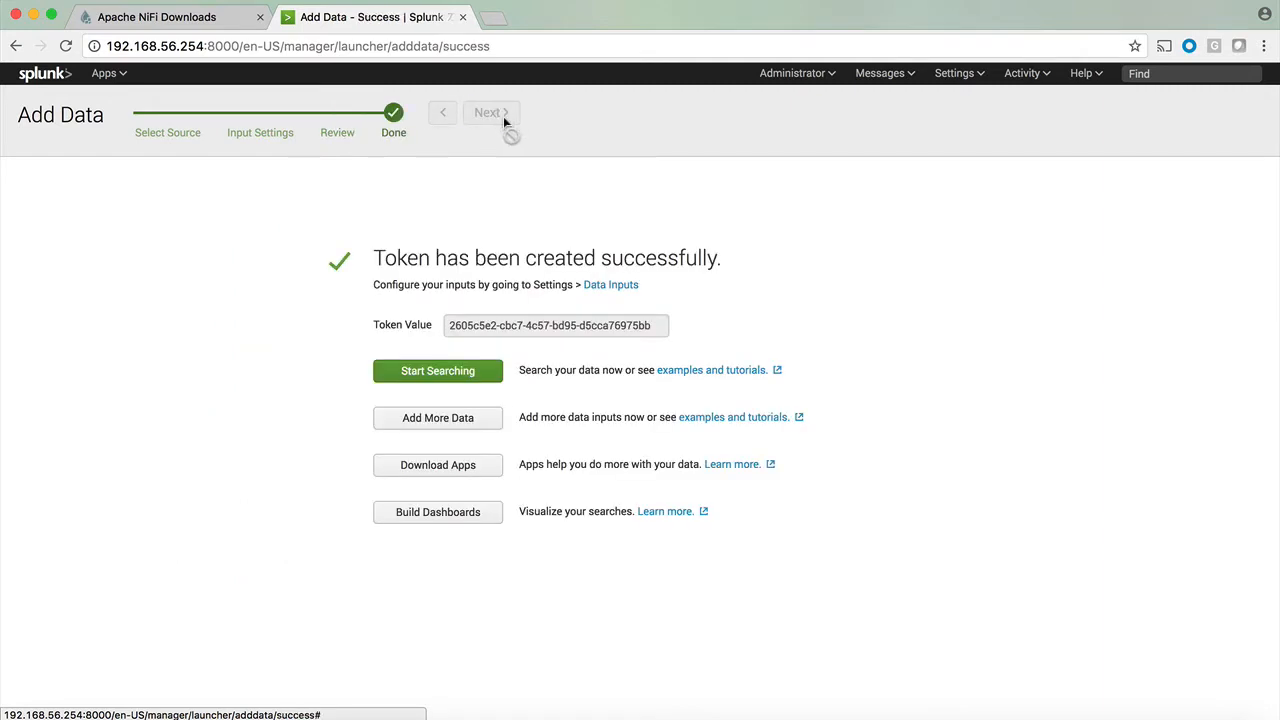
Copy the new token value into an untitled TextEdit note for later use.
click(556, 324)
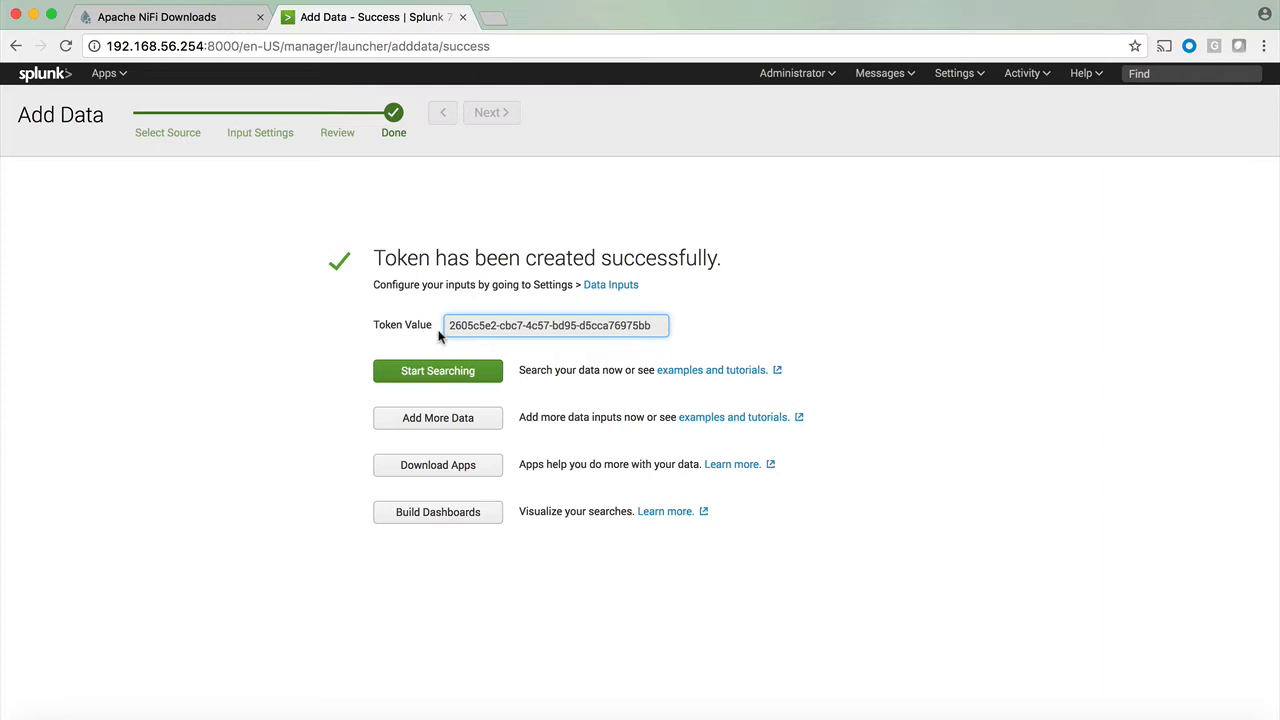
mouse_move(448, 332)
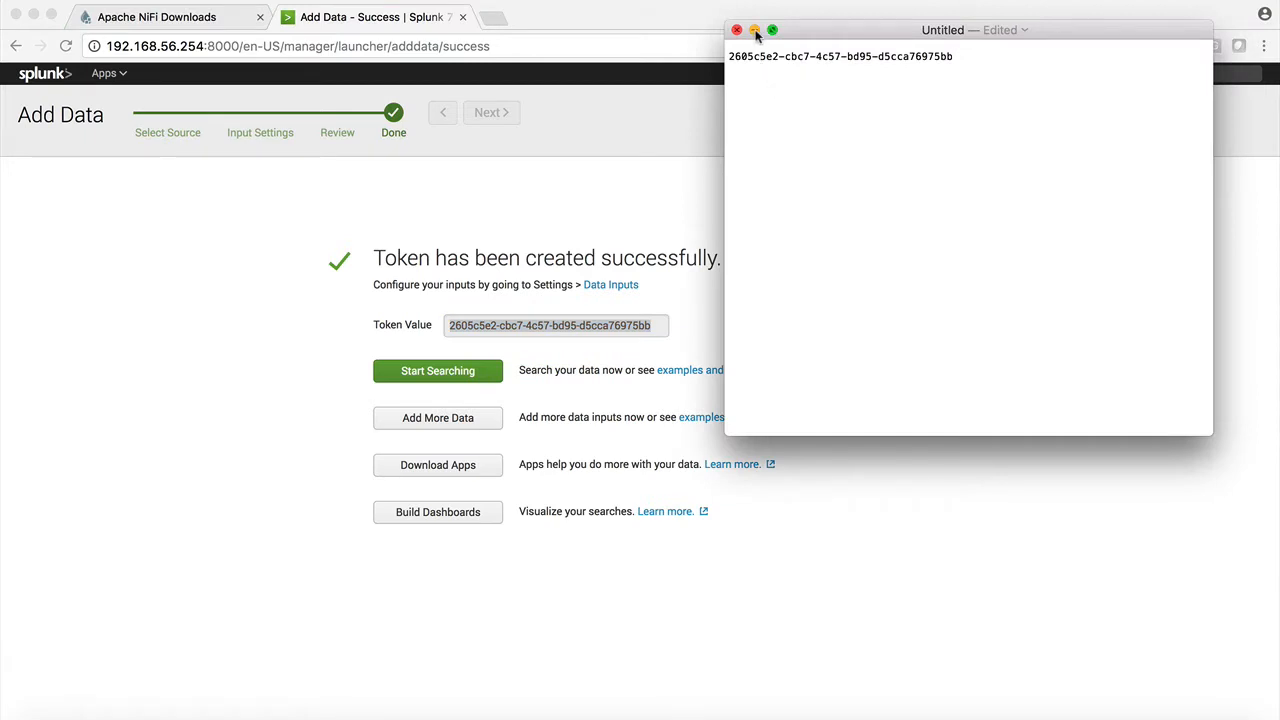
click(952, 72)
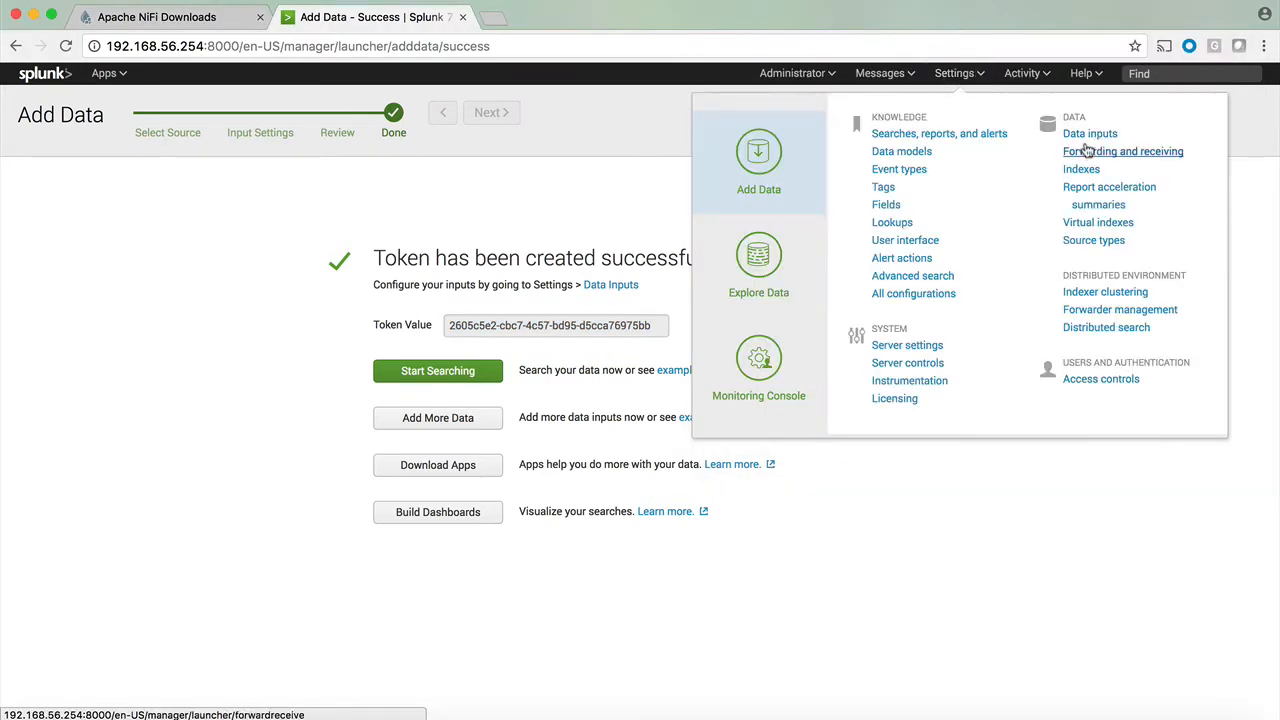
Start a new TCP data input listening on port 999.
click(1088, 132)
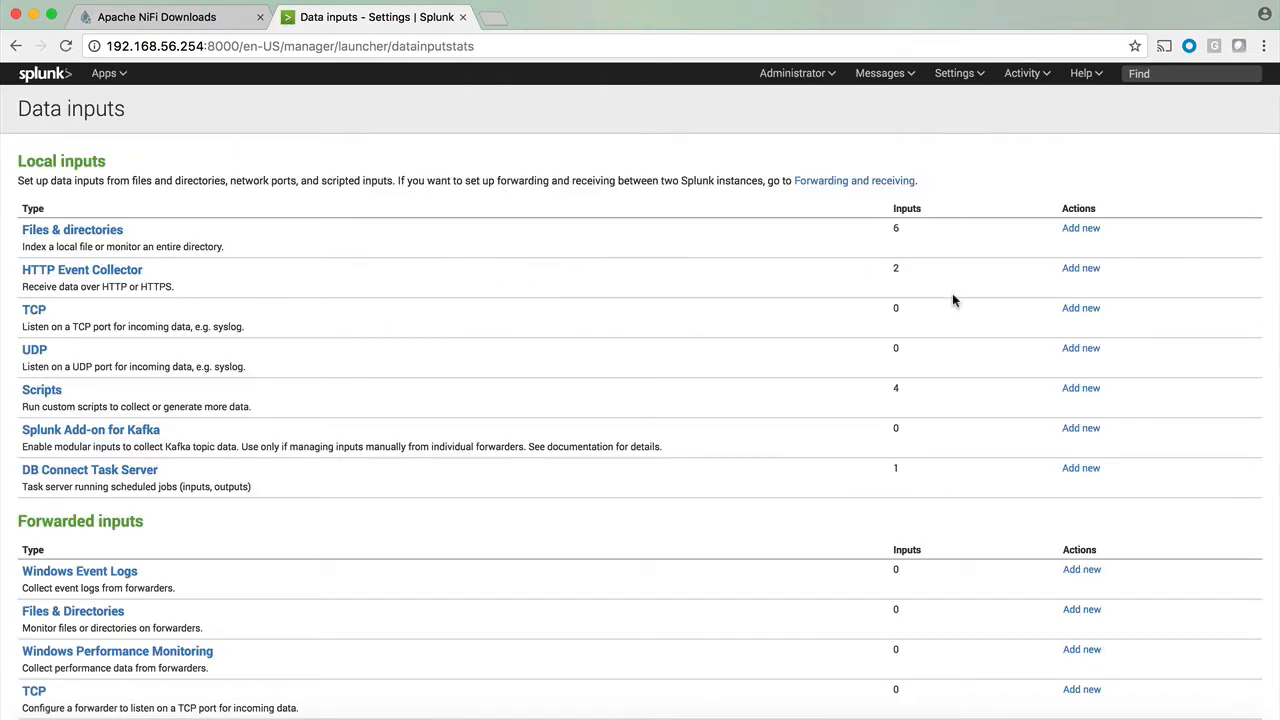
mouse_move(896, 272)
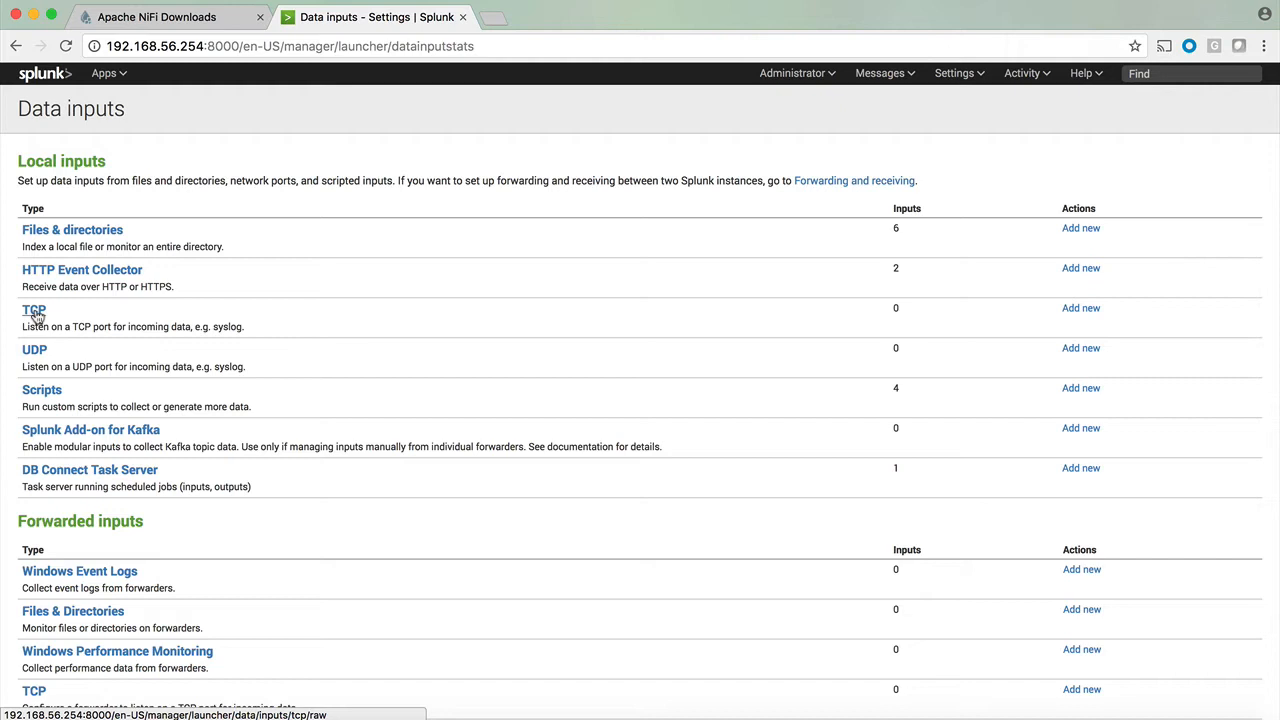
click(32, 310)
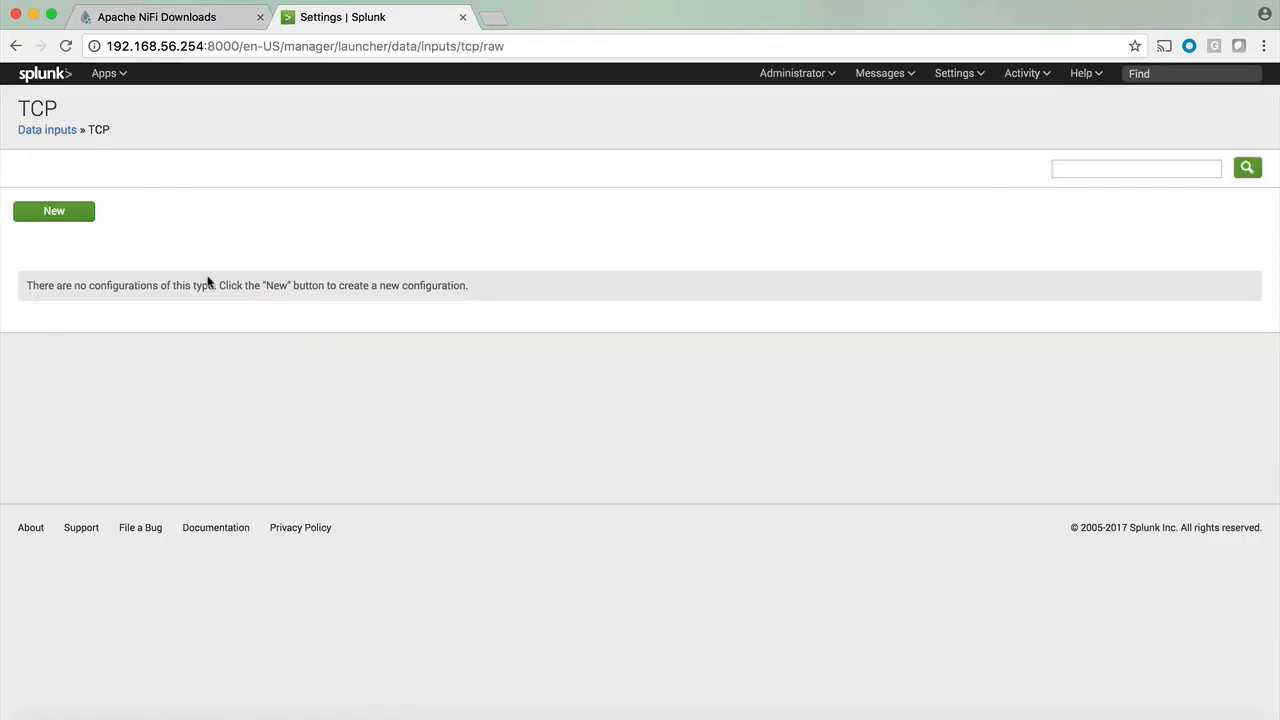
click(52, 212)
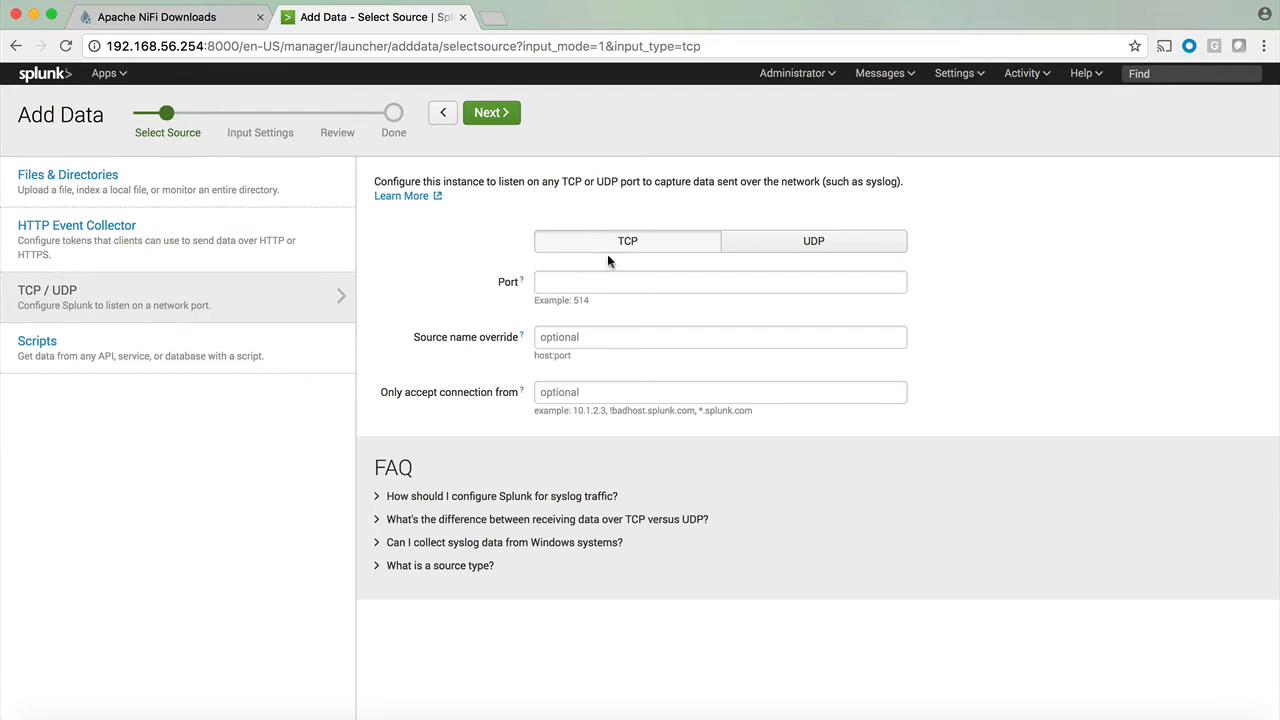
click(720, 280)
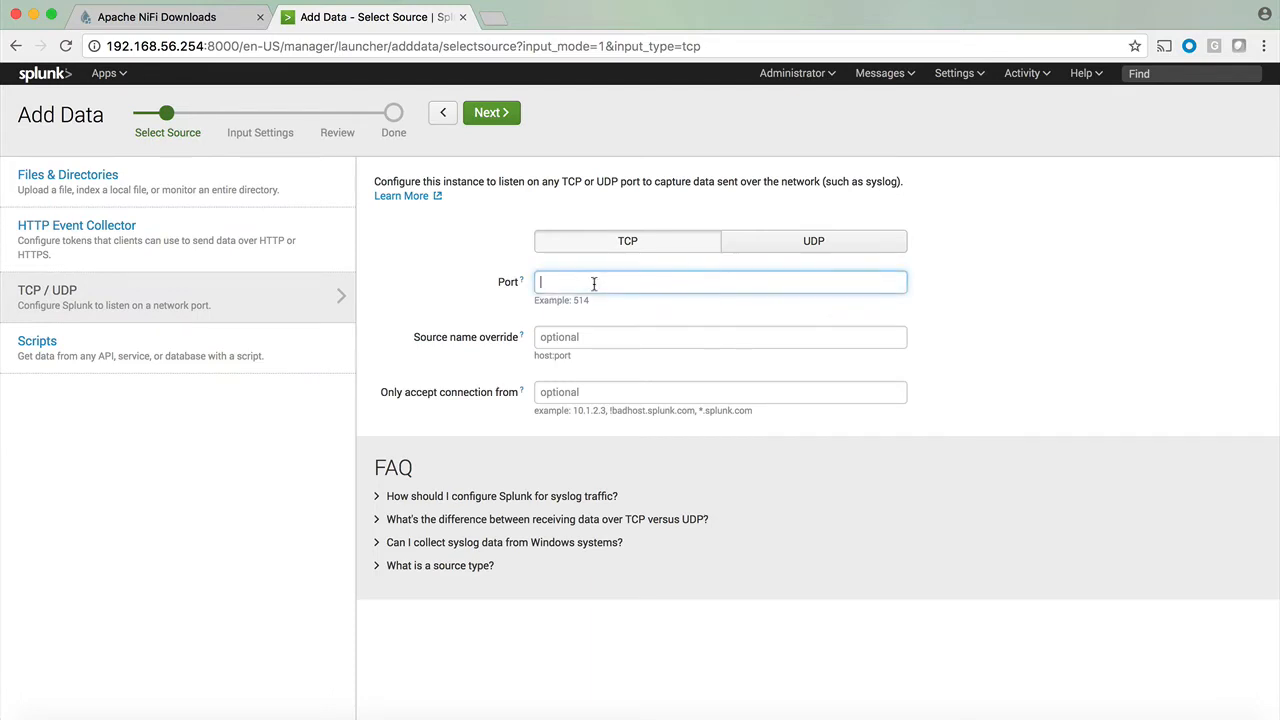
text(999)
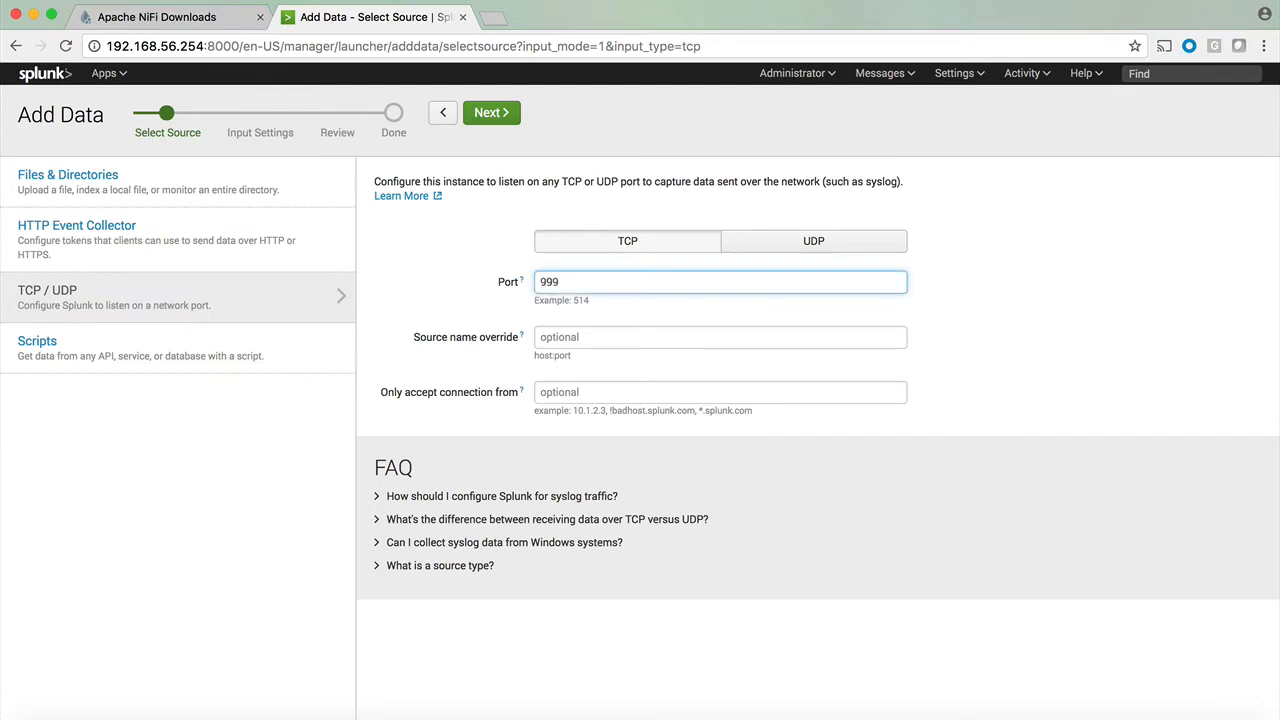
click(492, 112)
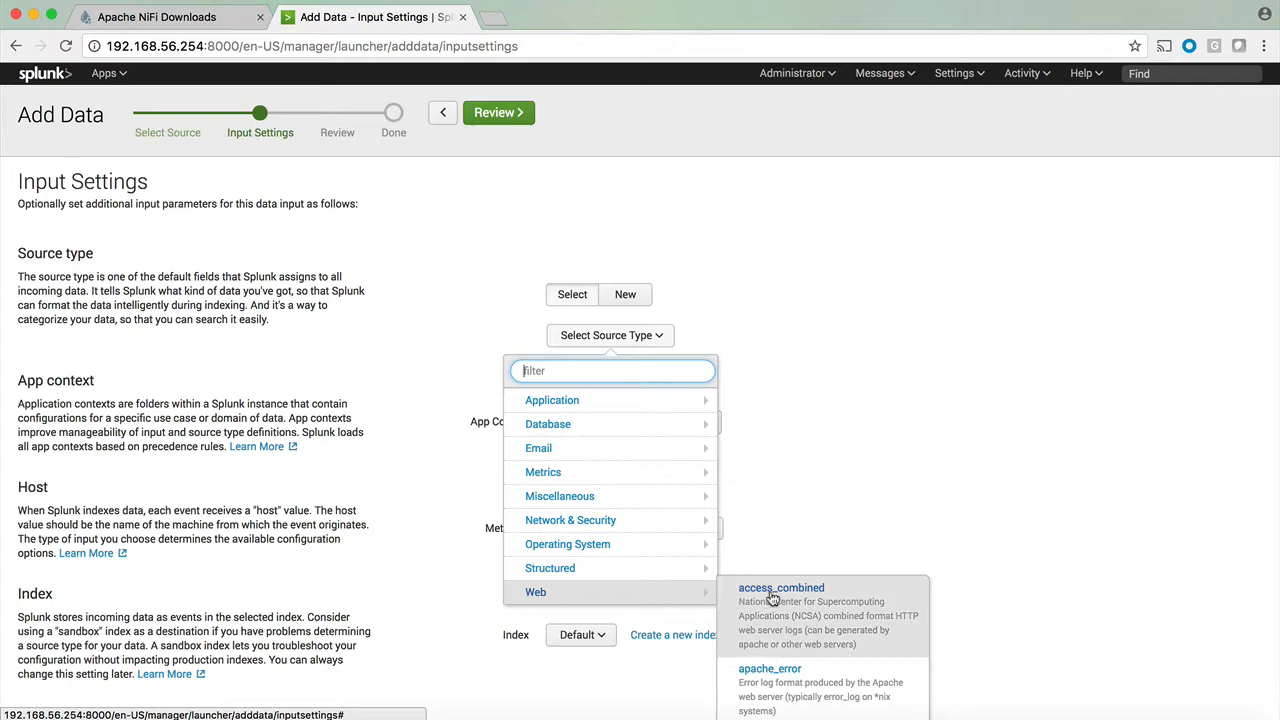
Choose source type access_combined and route the input to index nifidata.
click(780, 588)
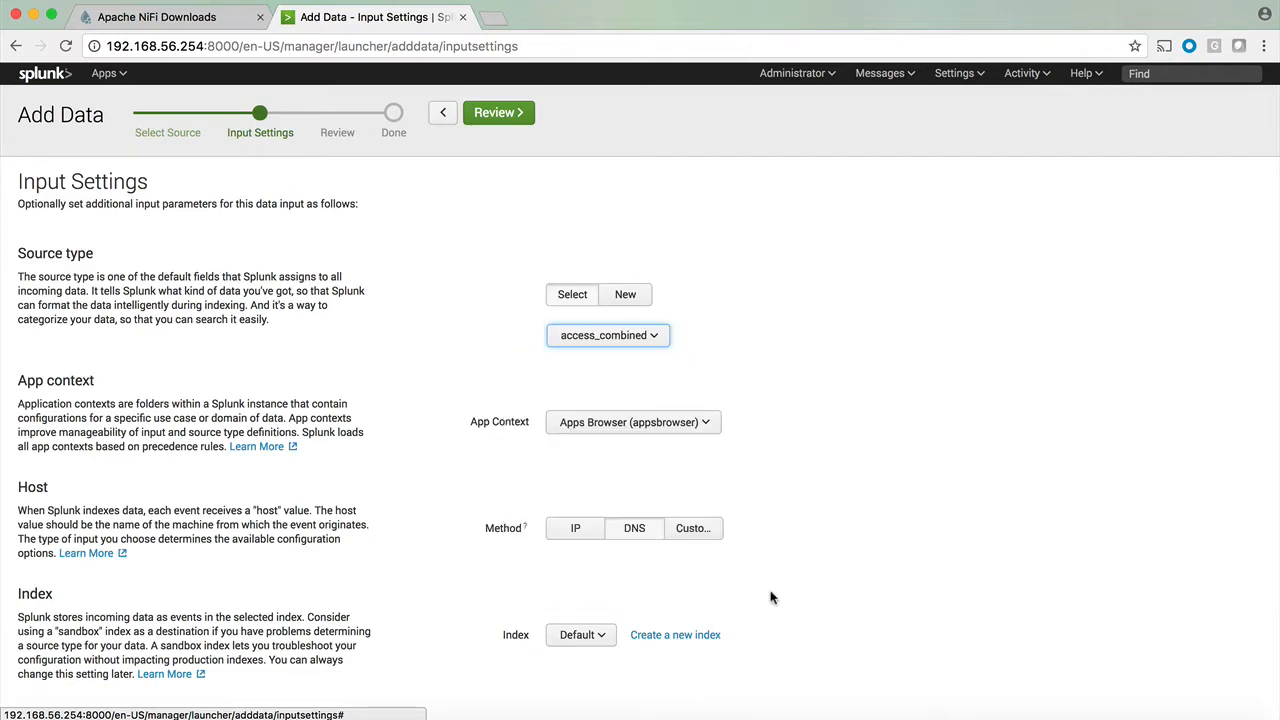
mouse_move(796, 408)
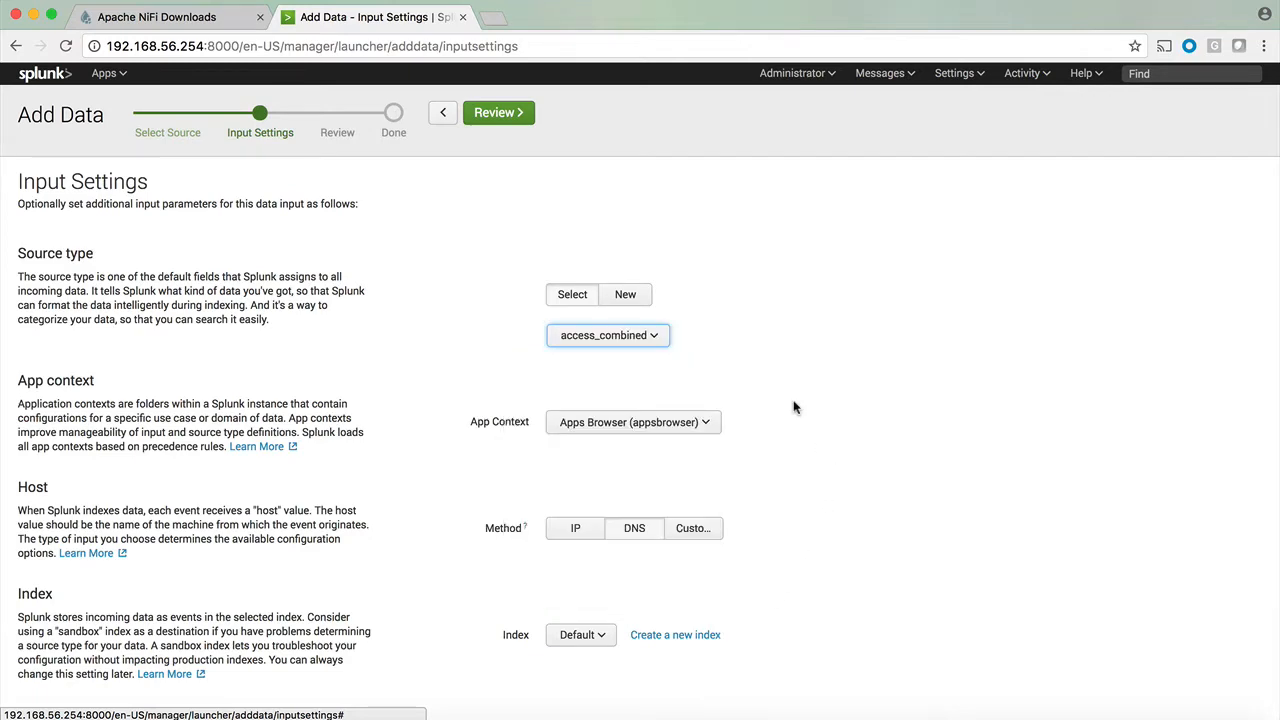
click(580, 496)
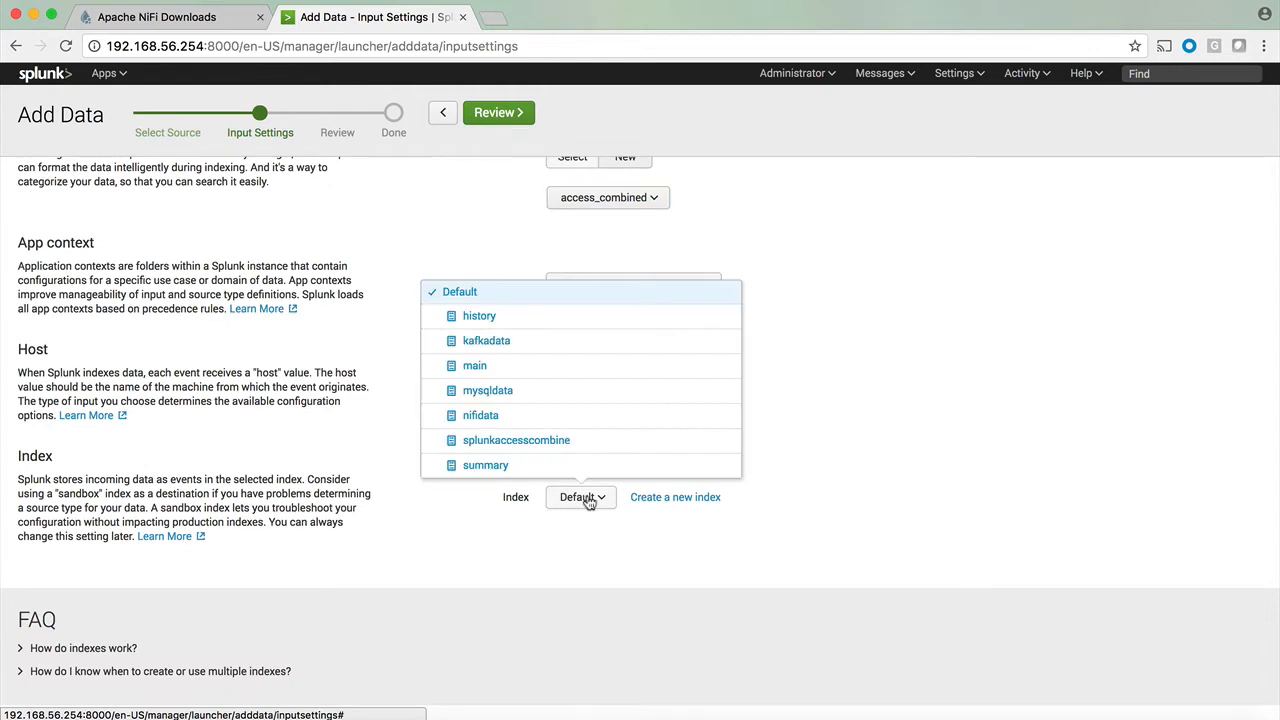
mouse_move(520, 414)
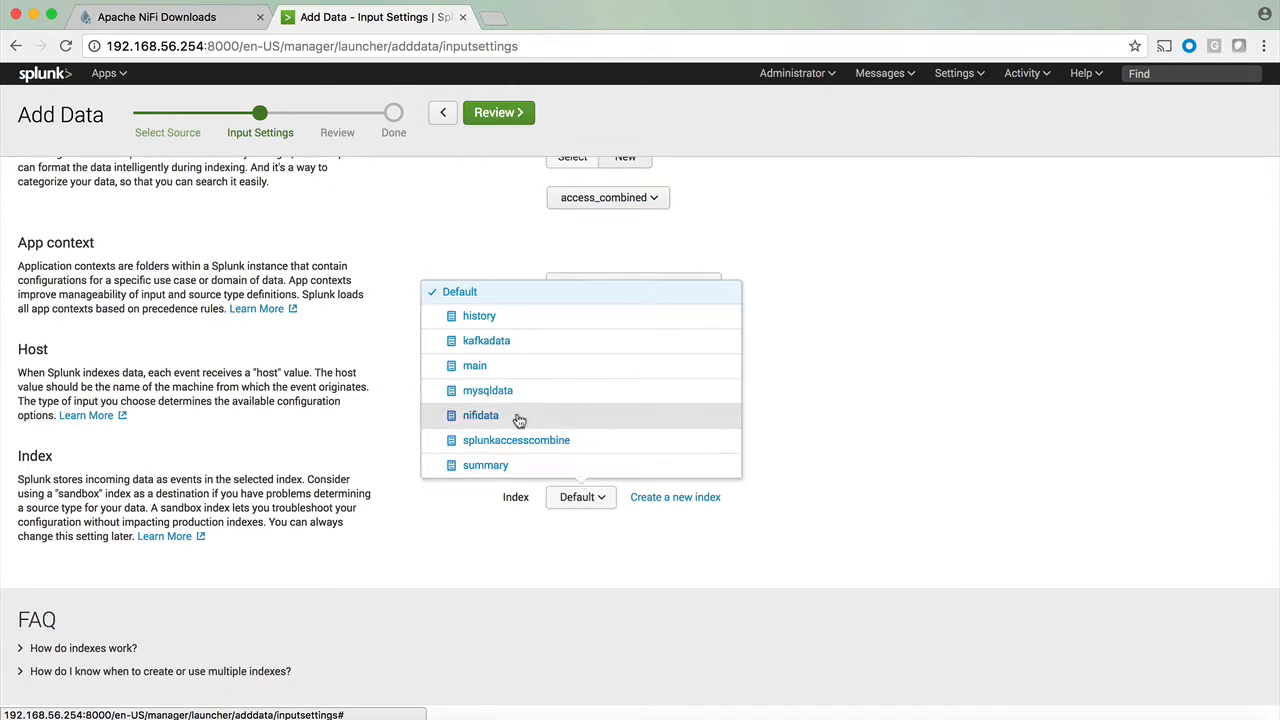
mouse_move(516, 424)
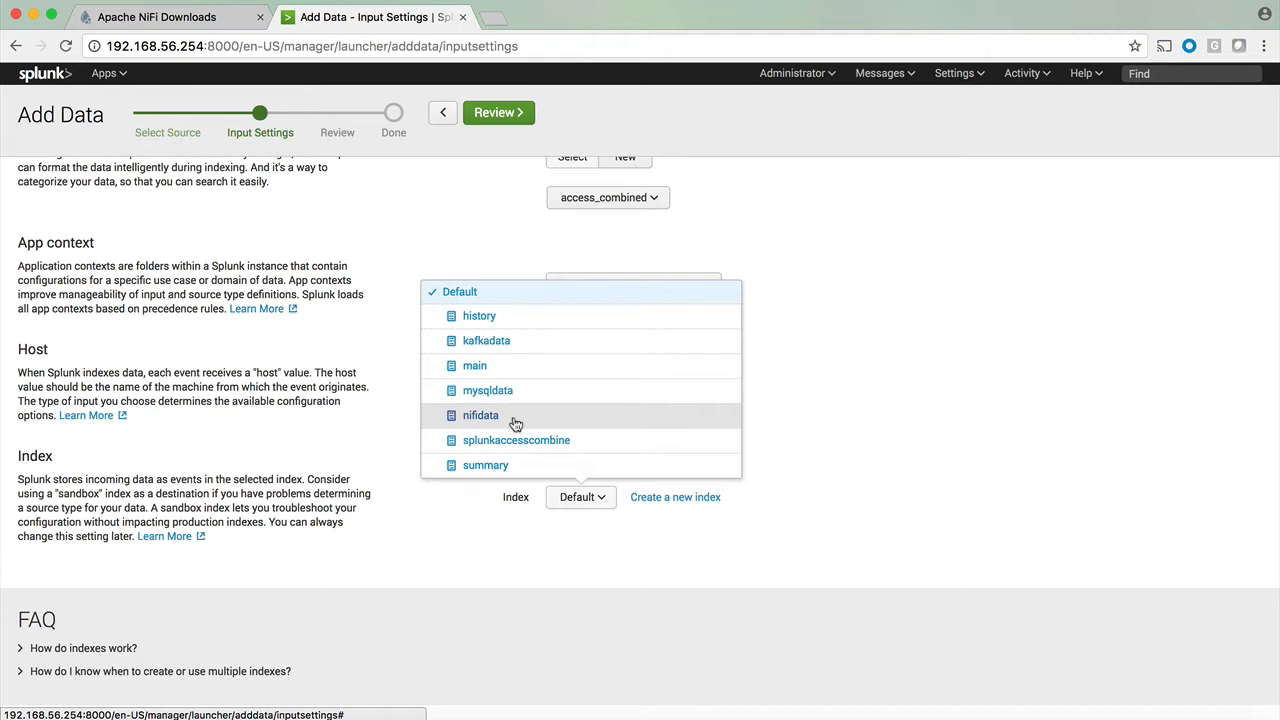
click(480, 414)
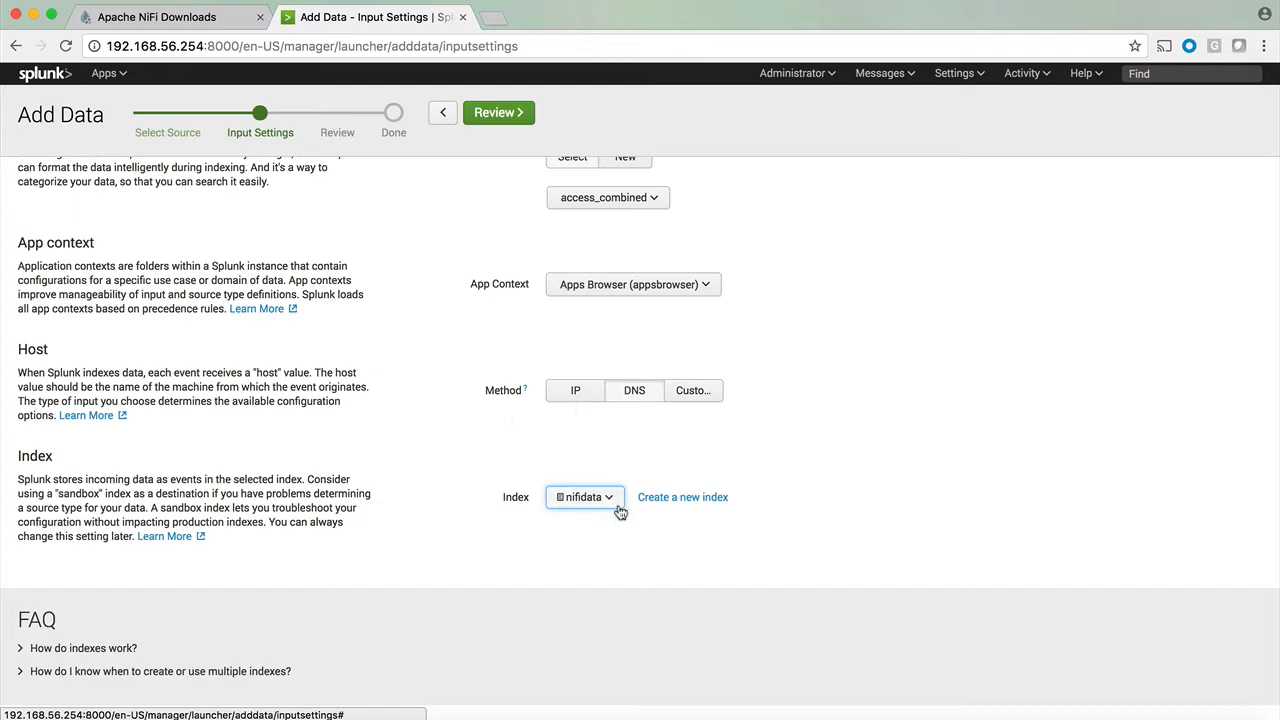
mouse_move(620, 514)
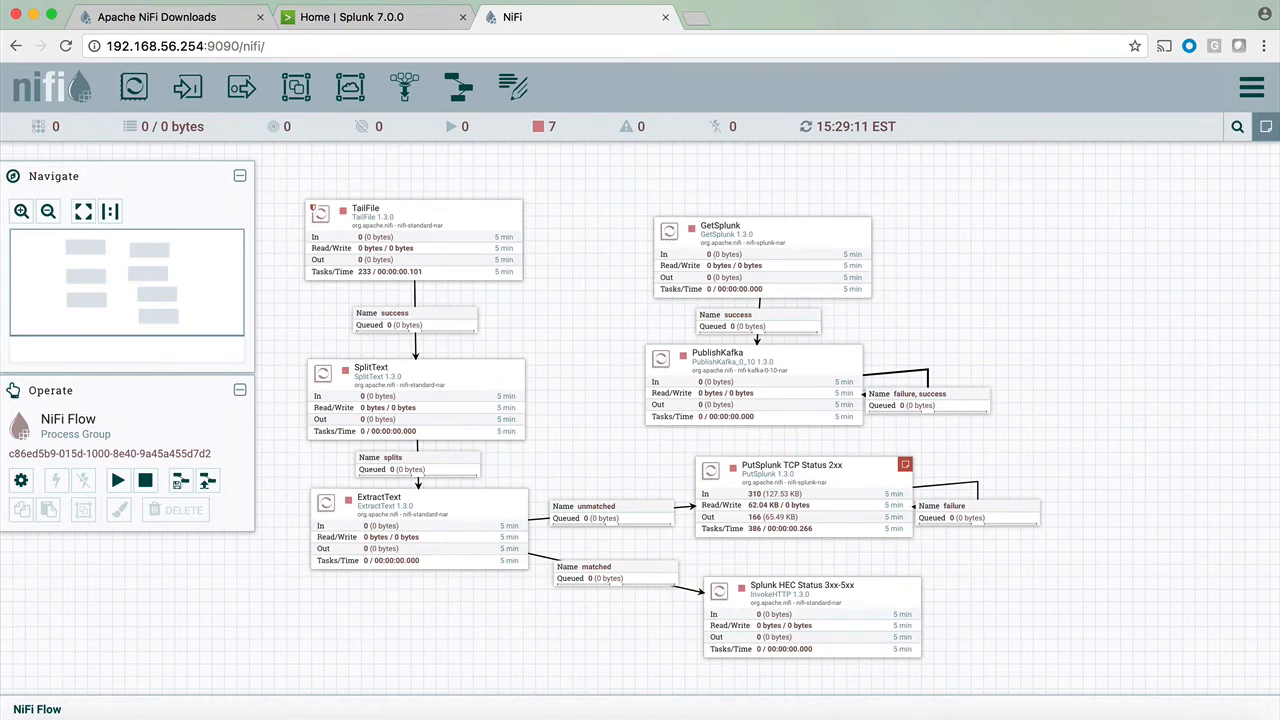
mouse_move(986, 216)
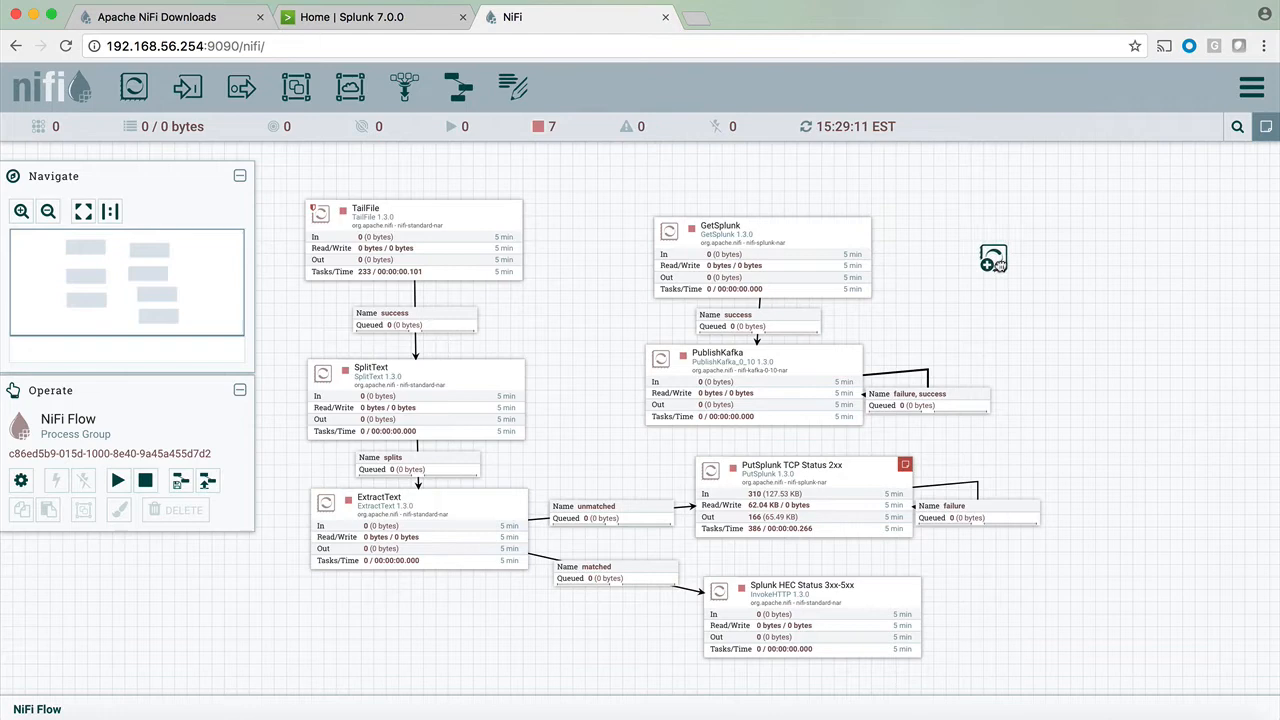
Add a processor to the canvas, filtering the list by 'splunk' then 'invoke'.
click(994, 258)
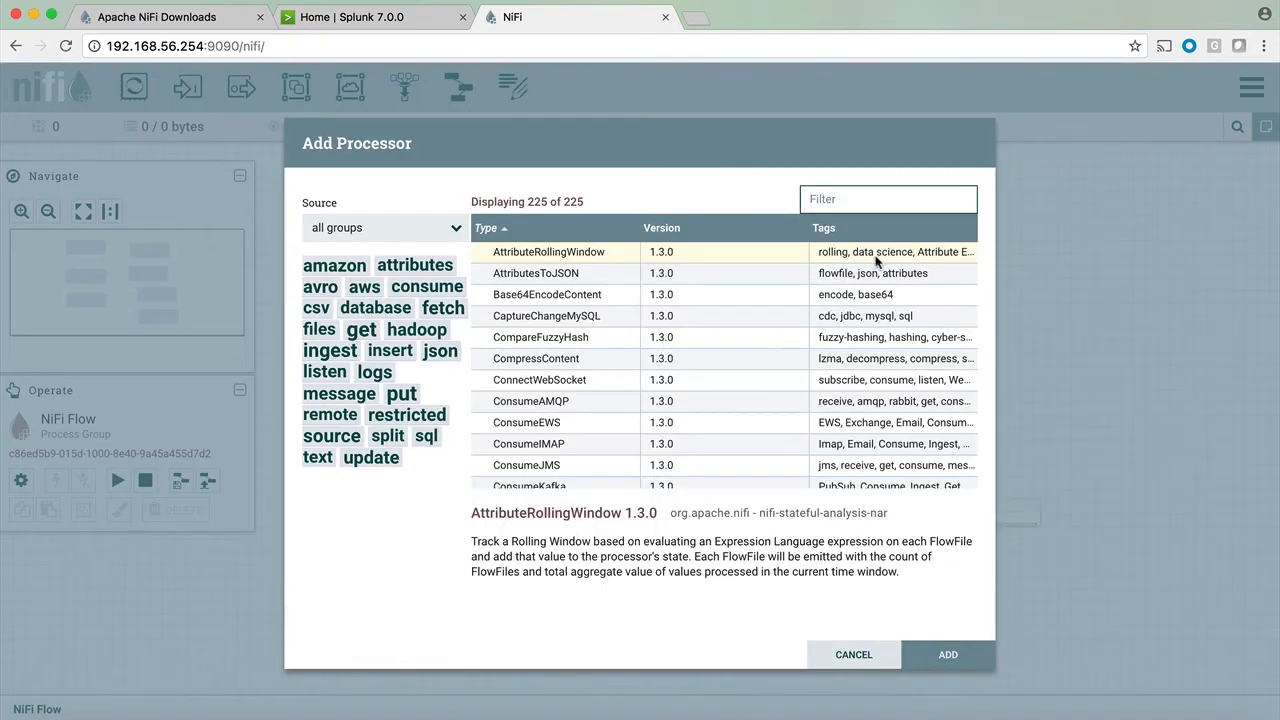
mouse_move(876, 252)
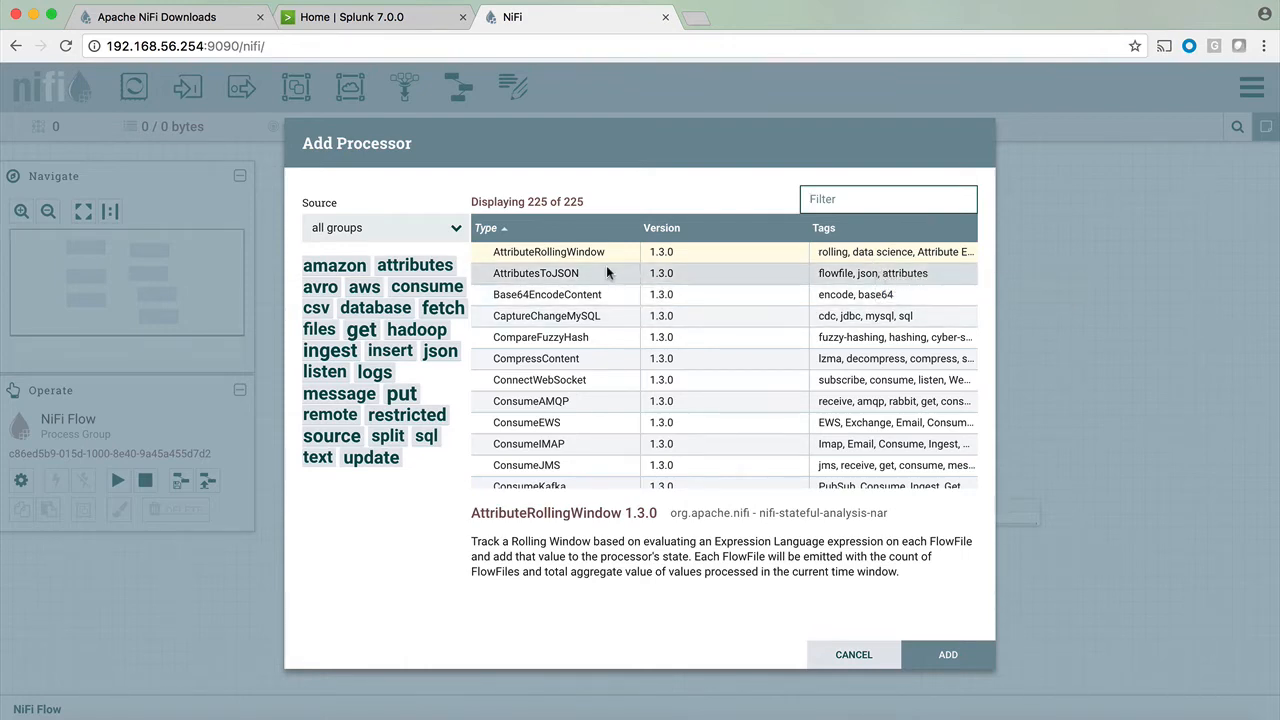
scroll(down, 3)
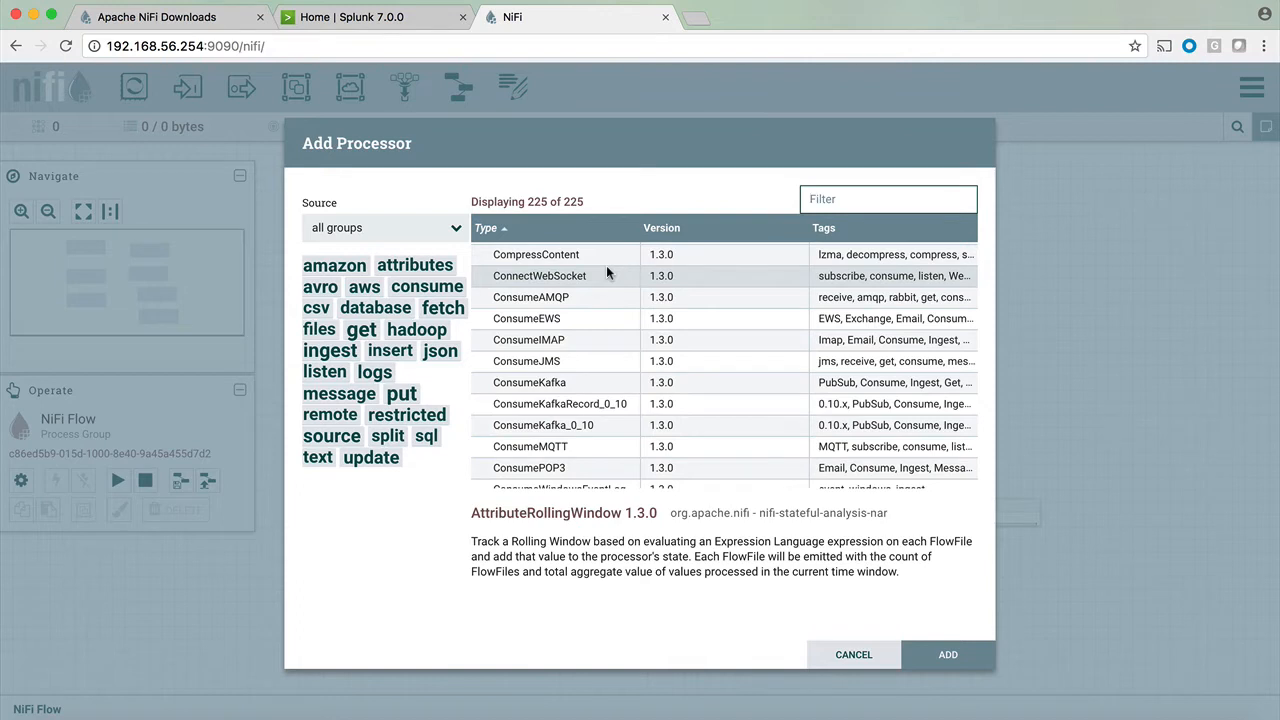
text(splunk)
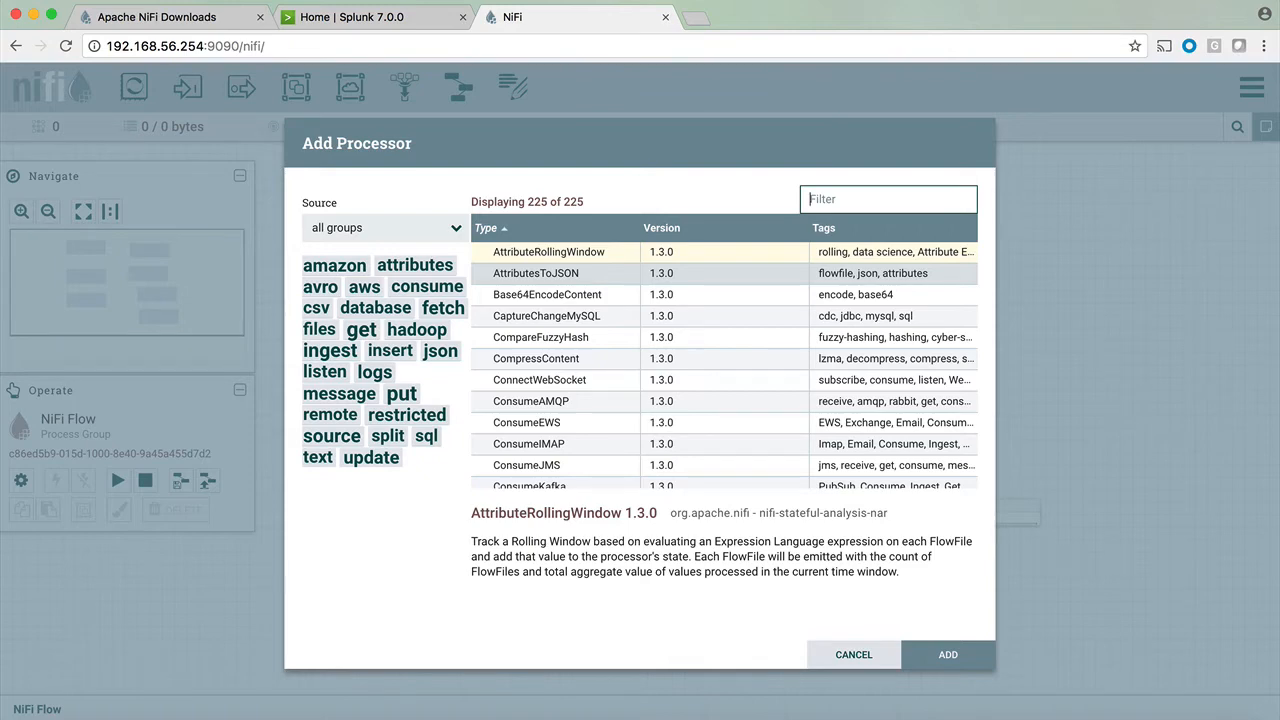
text(invoke)
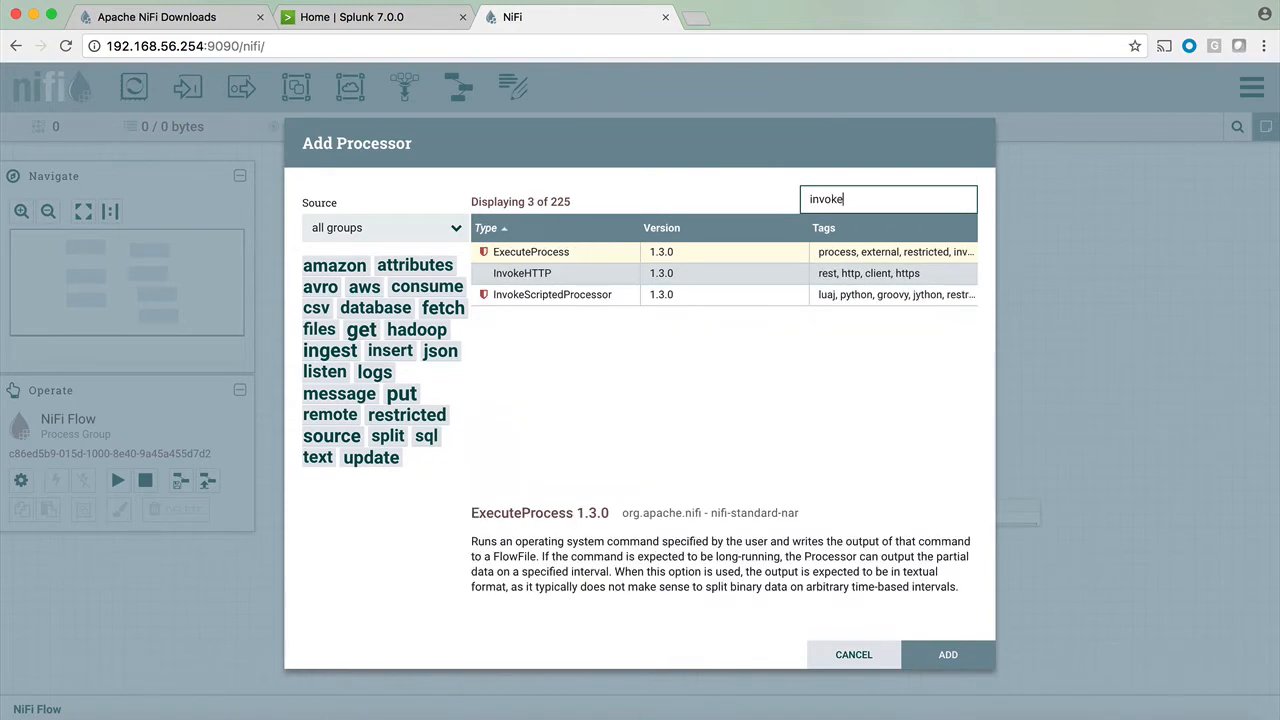
mouse_move(548, 280)
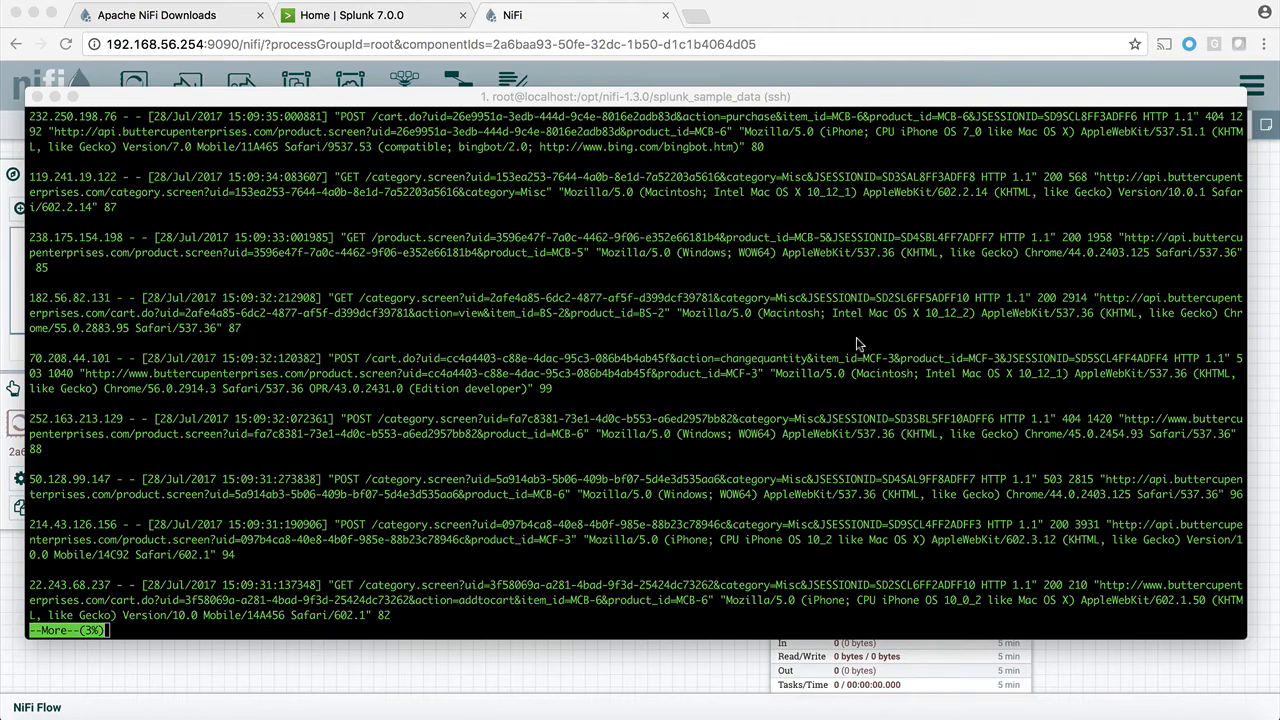
mouse_move(1088, 272)
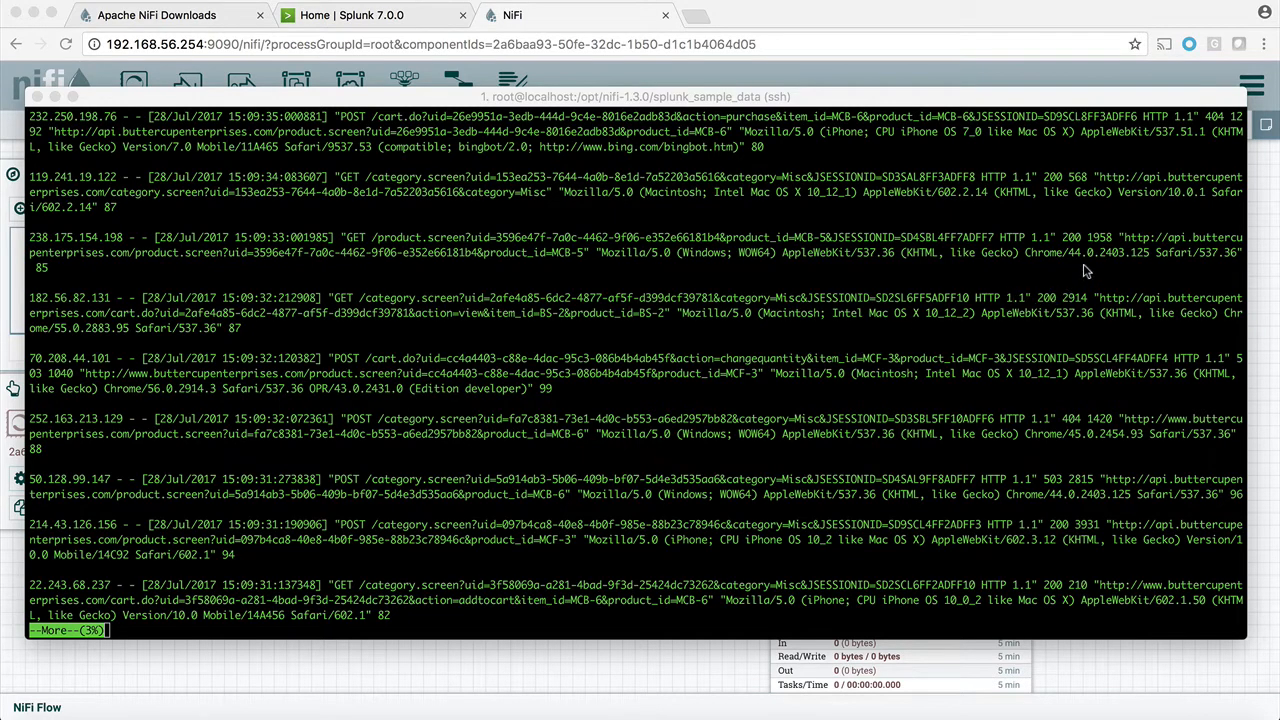
mouse_move(1076, 244)
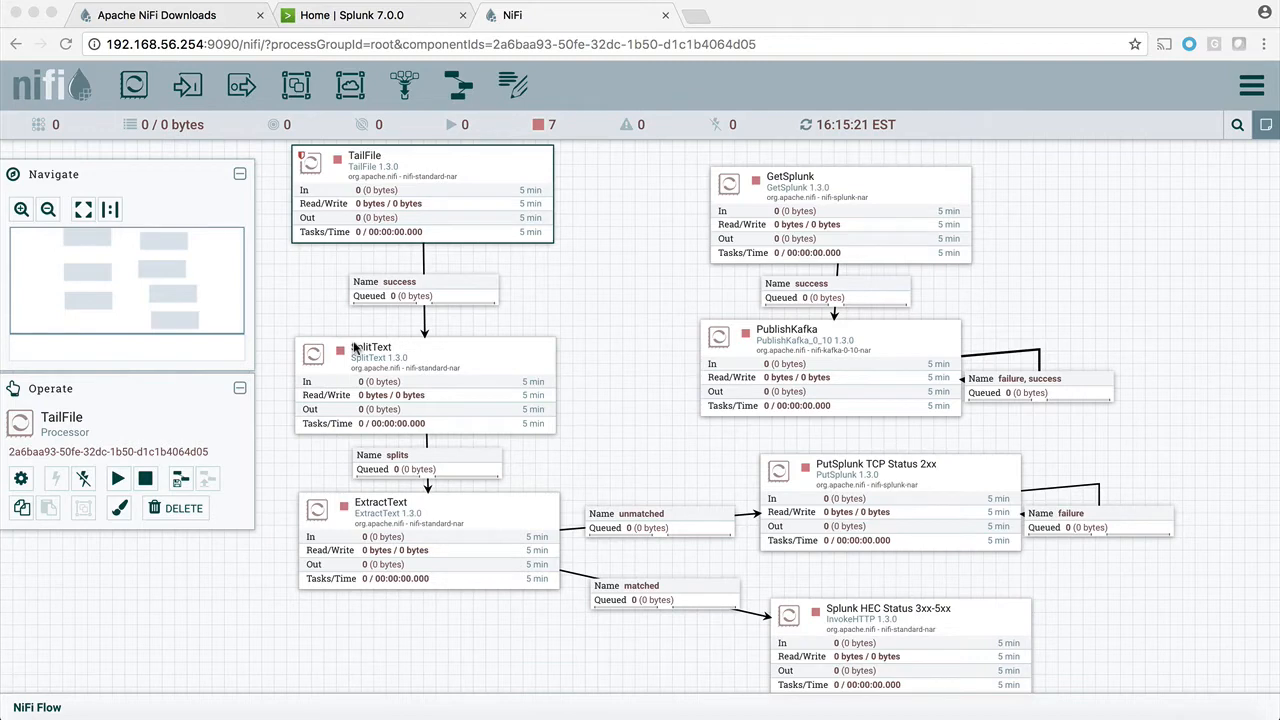
mouse_move(448, 176)
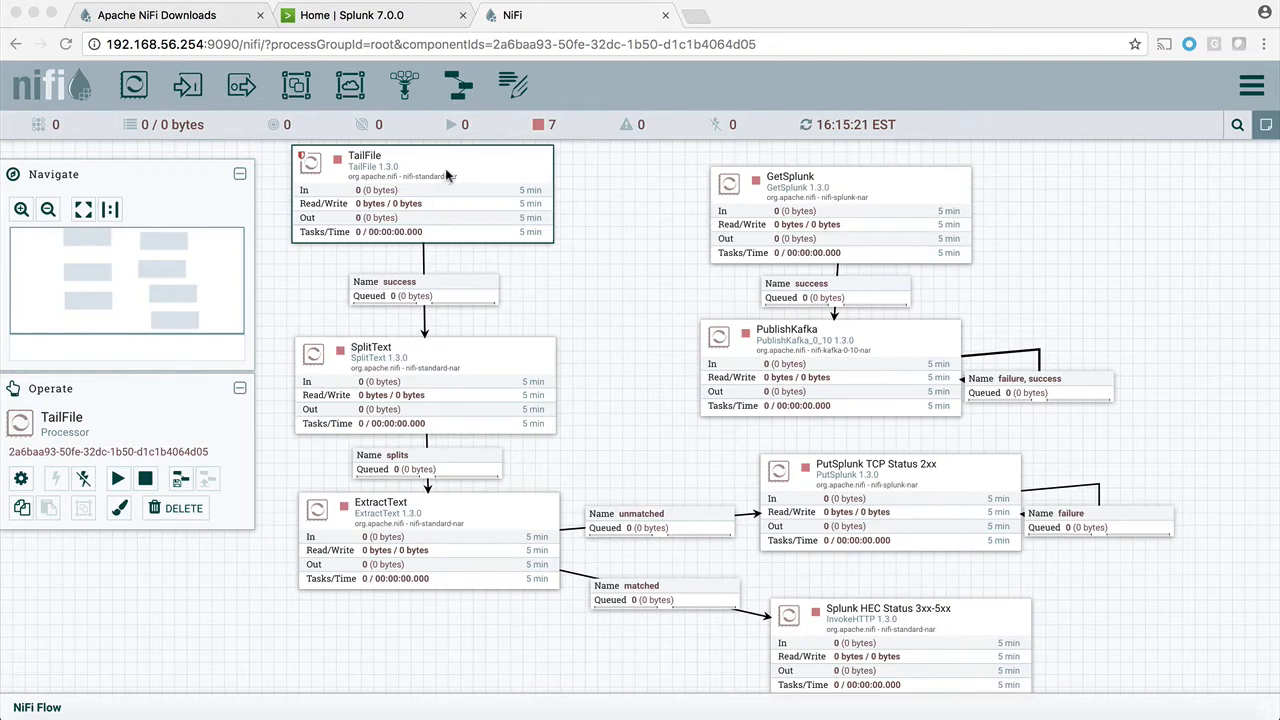
mouse_move(472, 168)
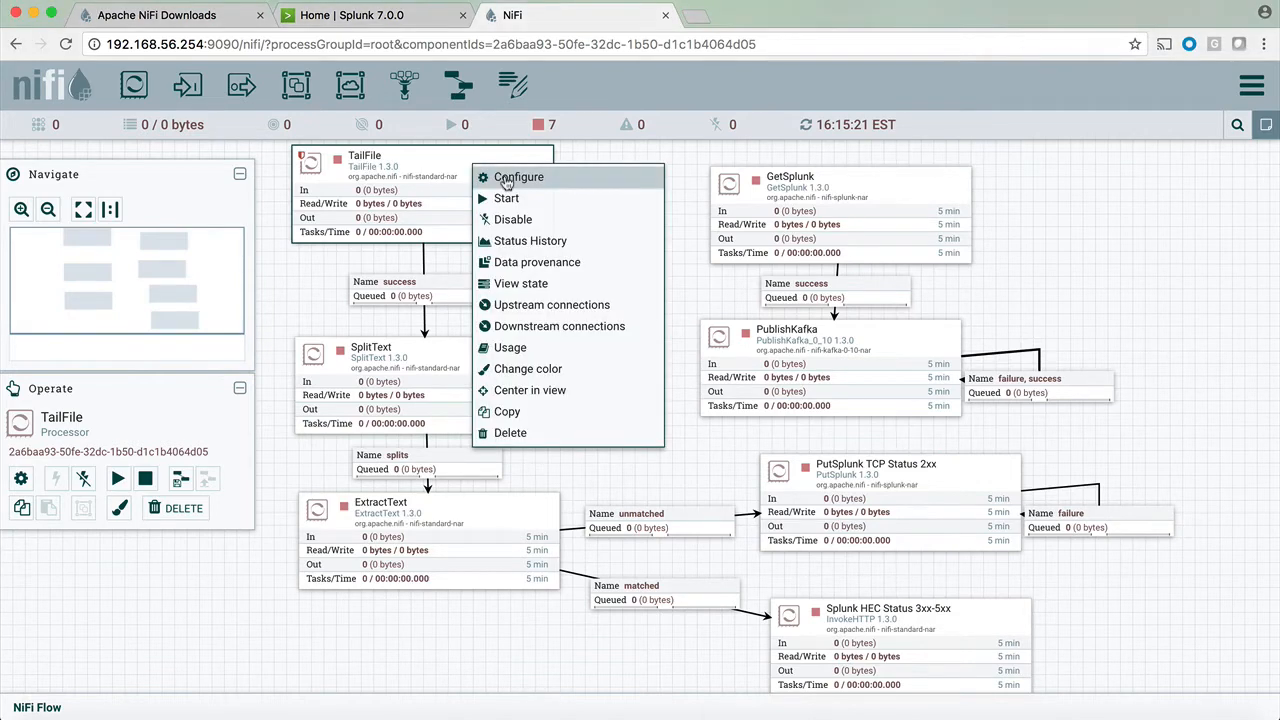
click(518, 176)
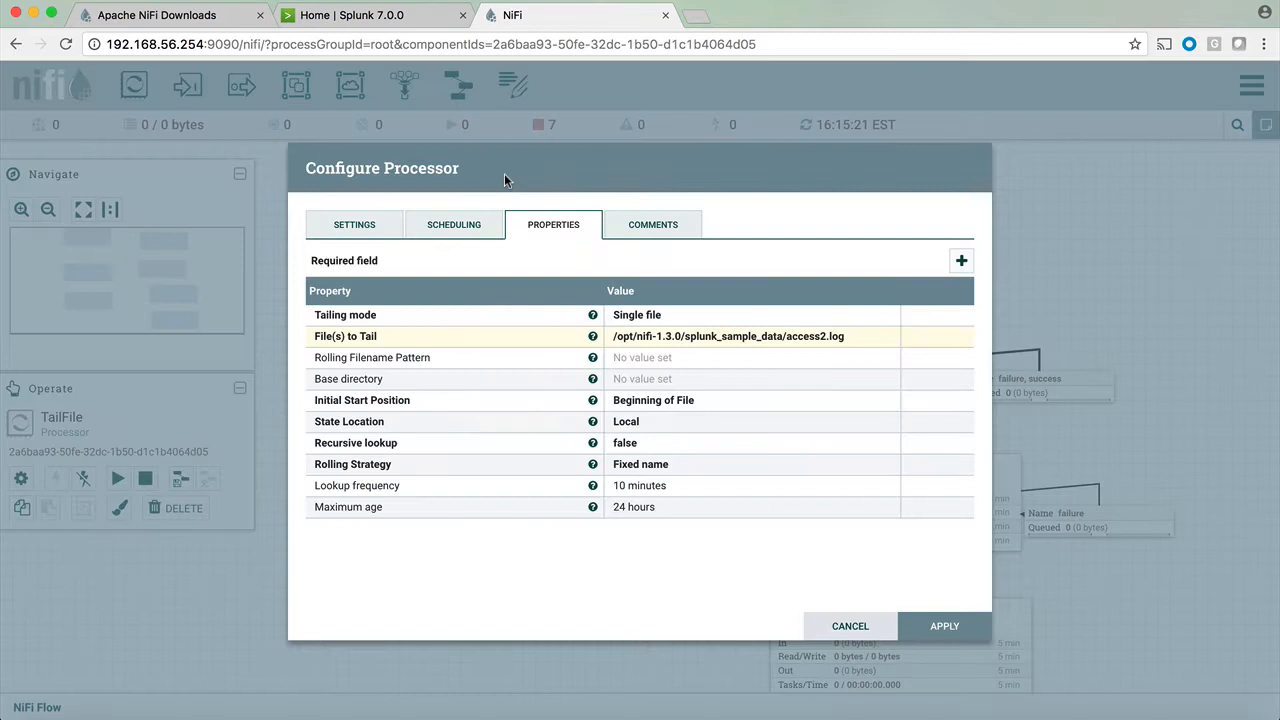
mouse_move(662, 350)
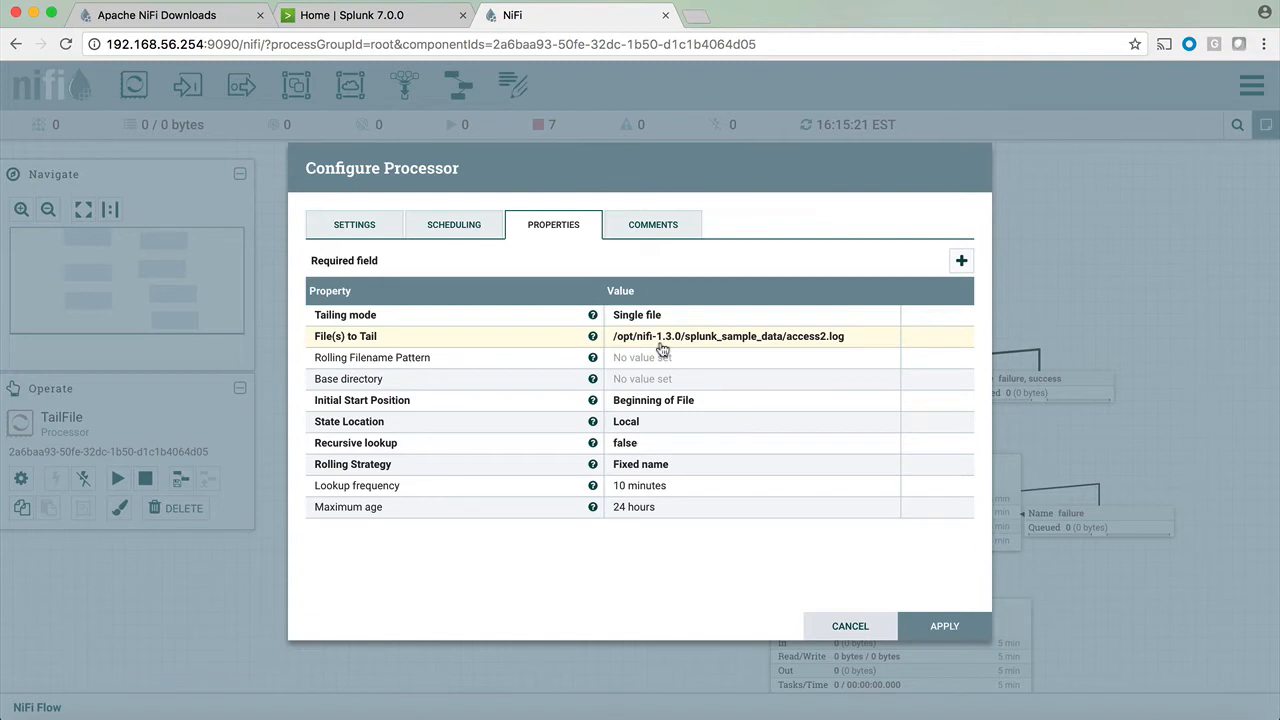
mouse_move(796, 342)
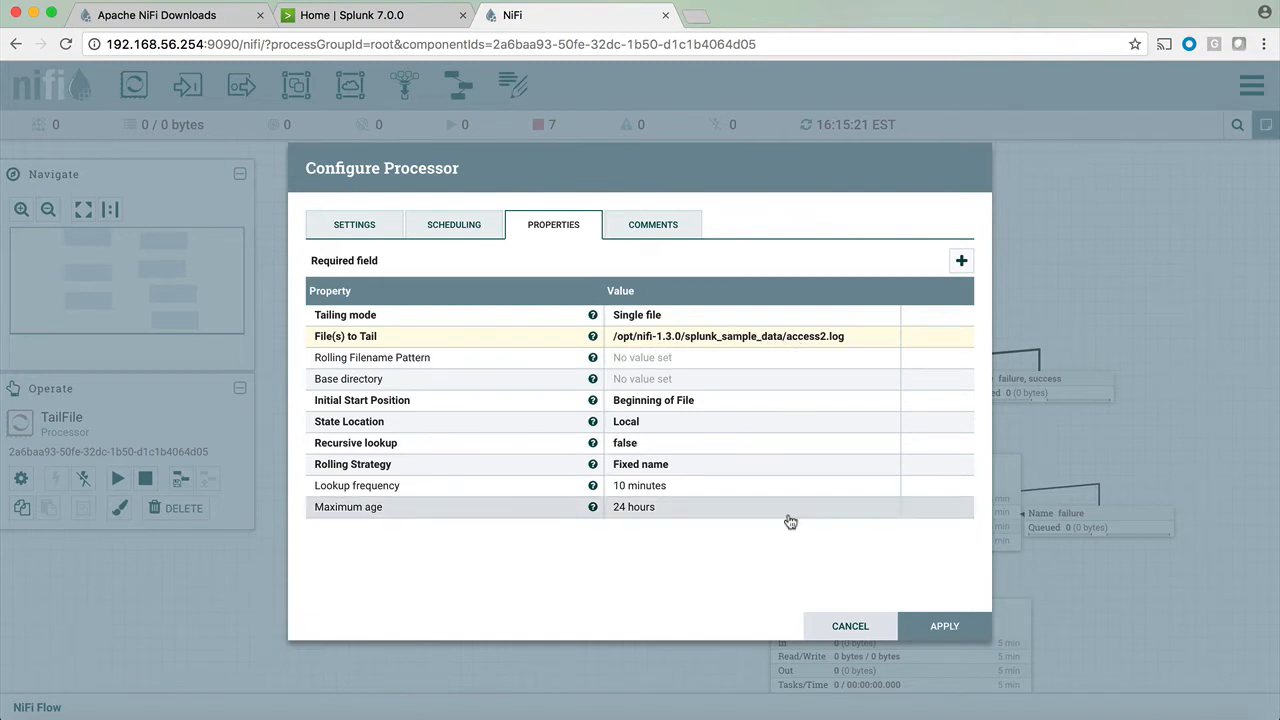
click(848, 624)
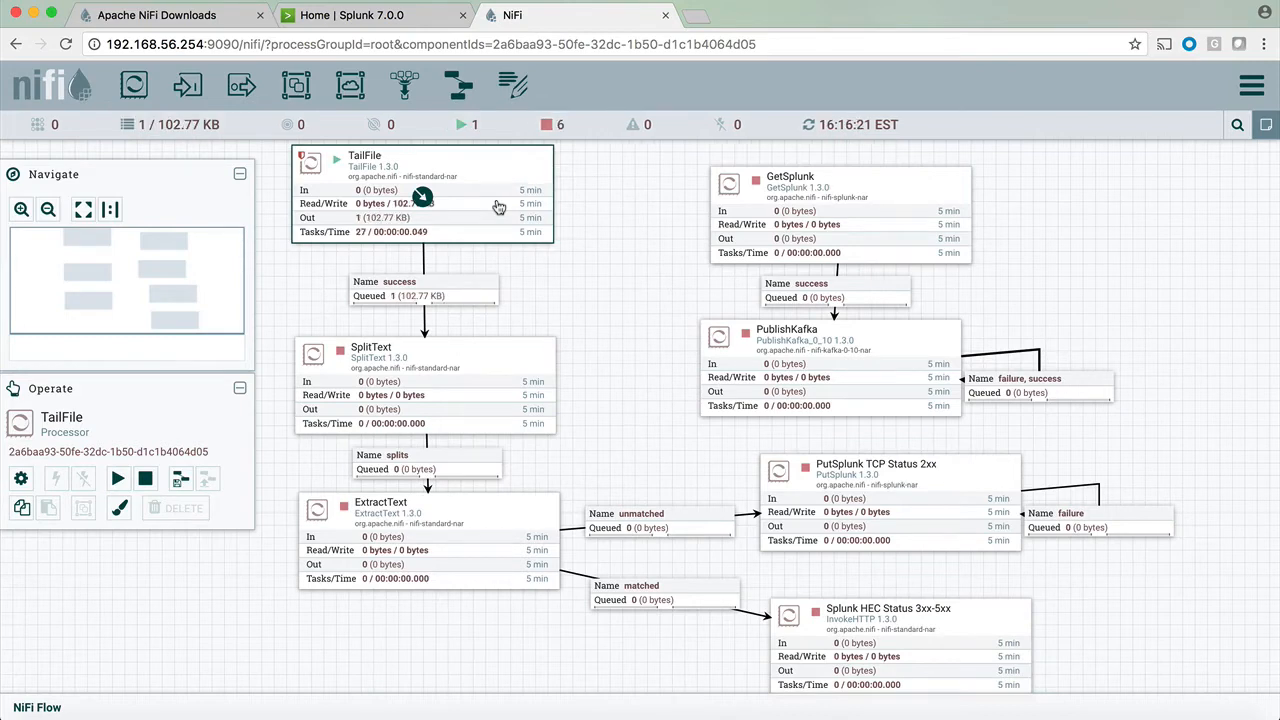
mouse_move(364, 170)
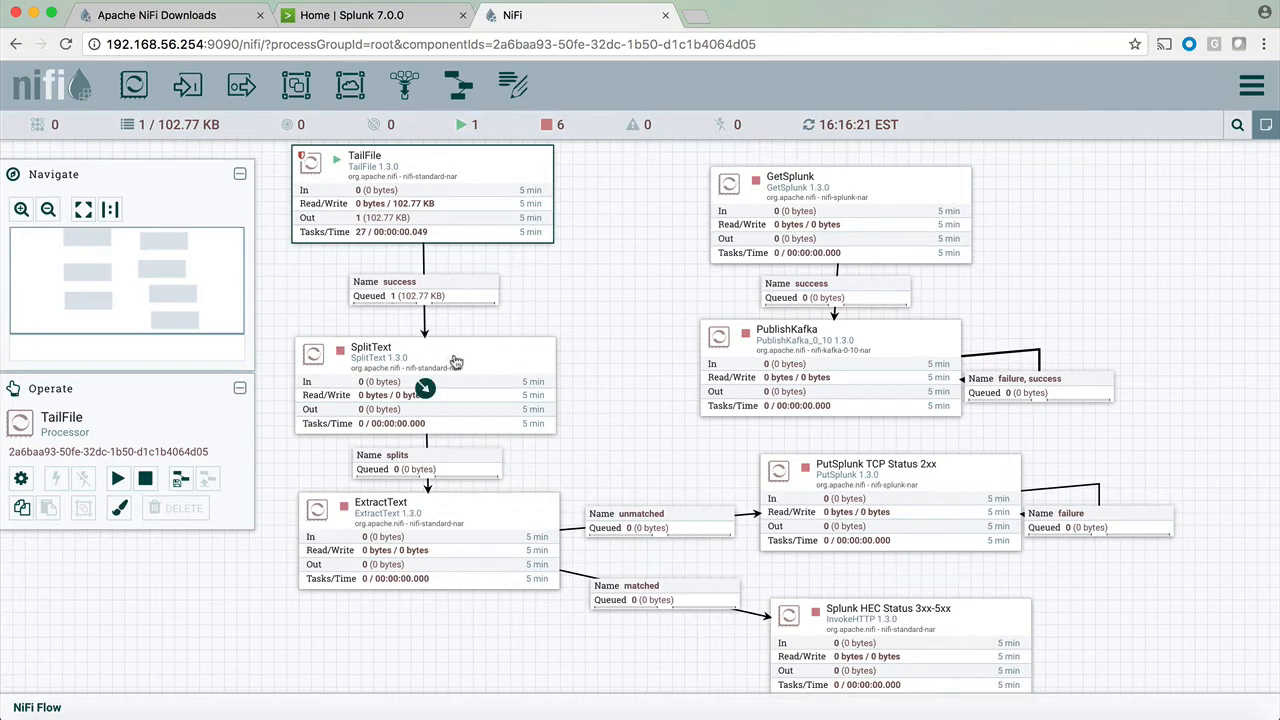
mouse_move(396, 356)
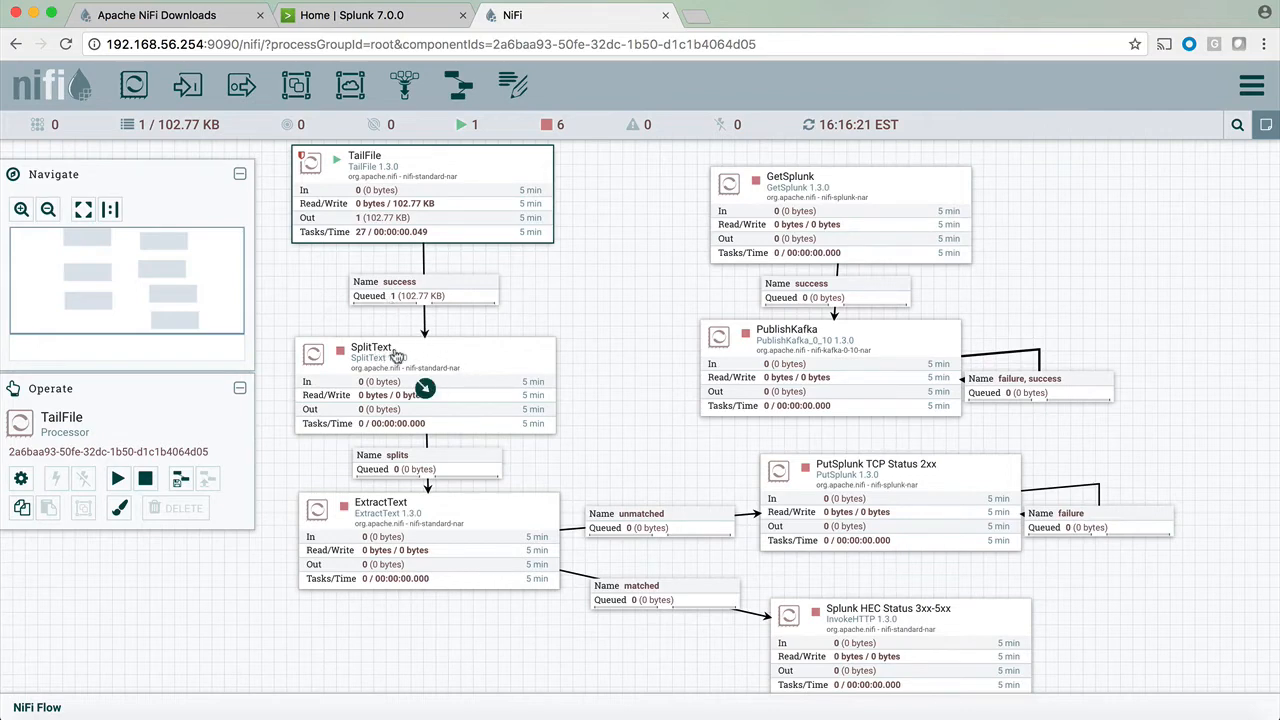
mouse_move(472, 360)
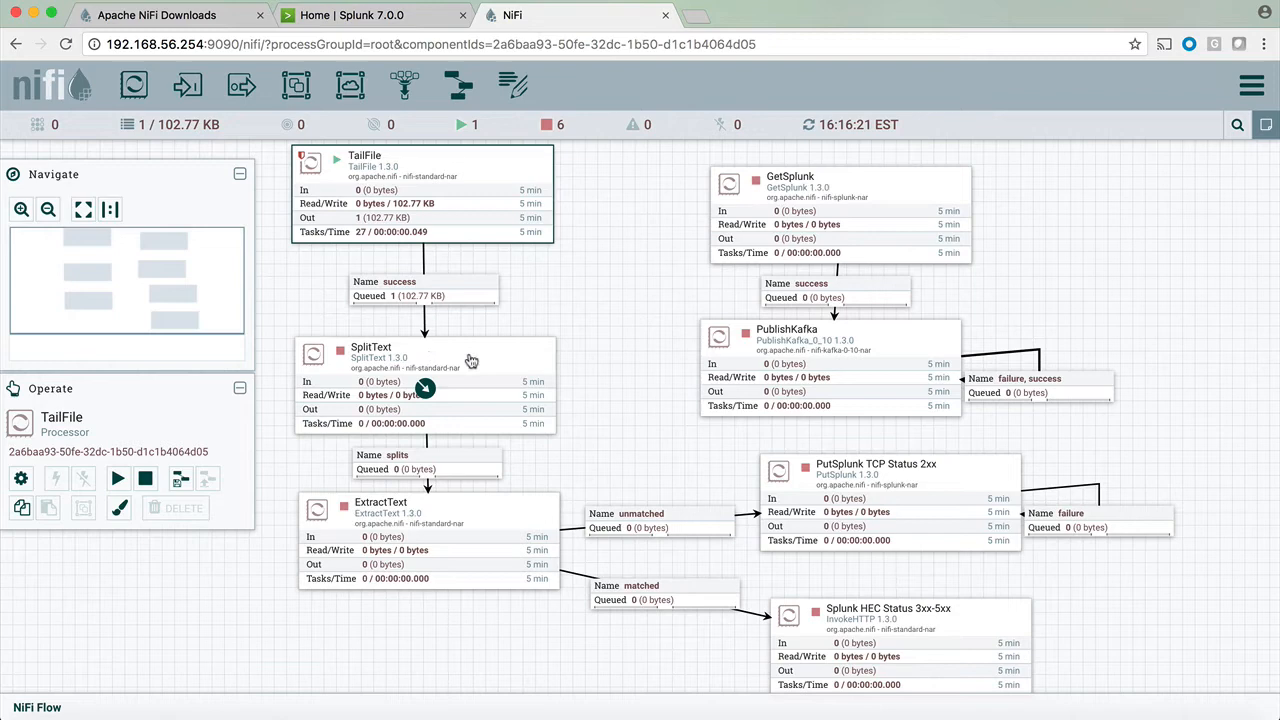
mouse_move(416, 318)
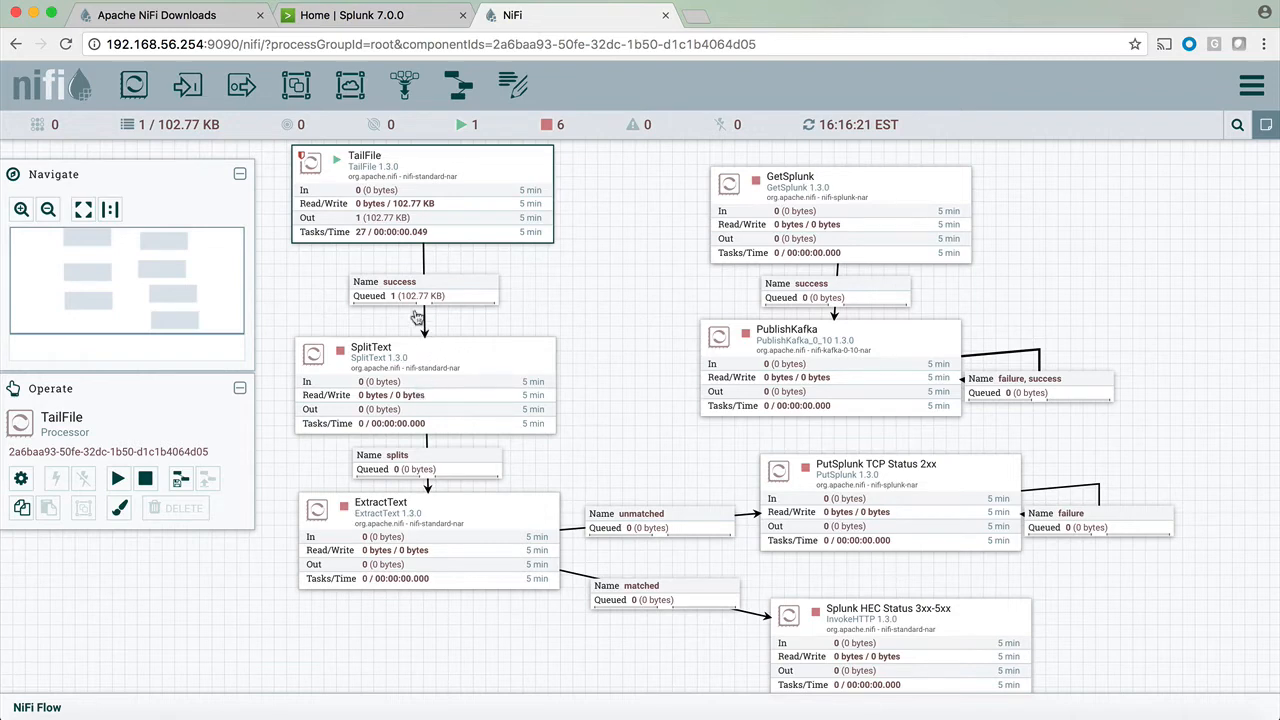
mouse_move(416, 316)
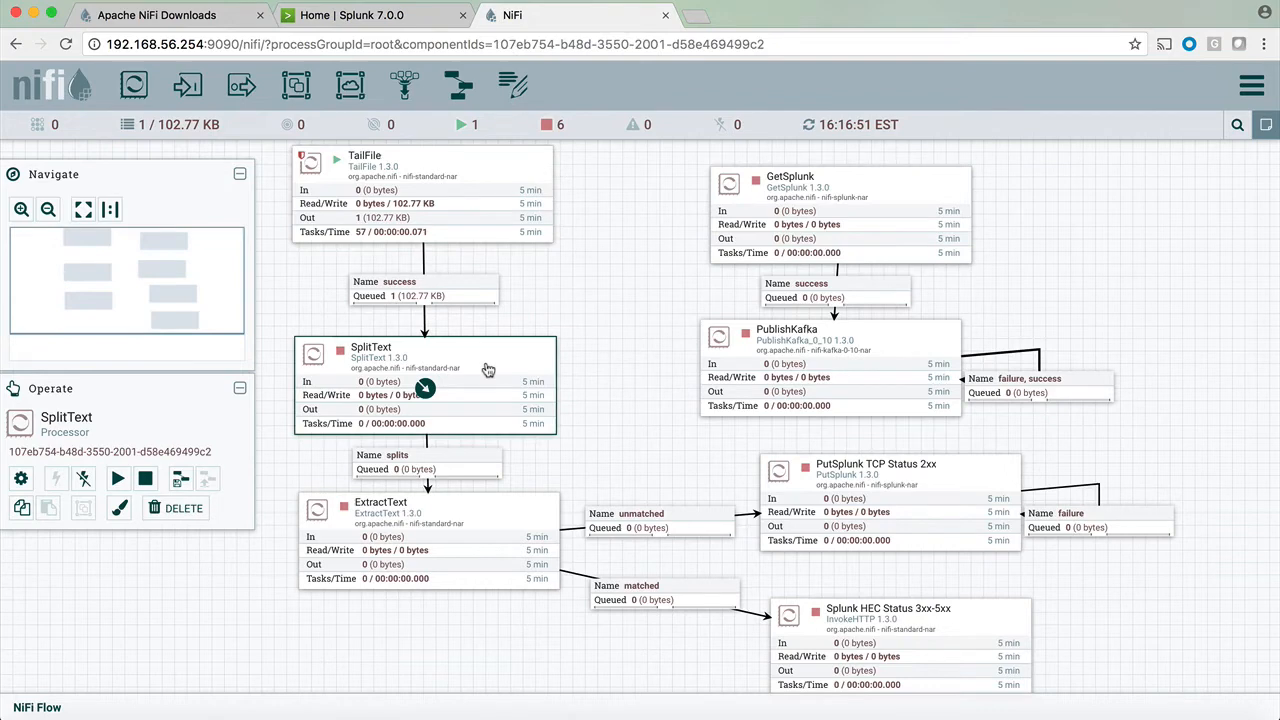
mouse_move(484, 364)
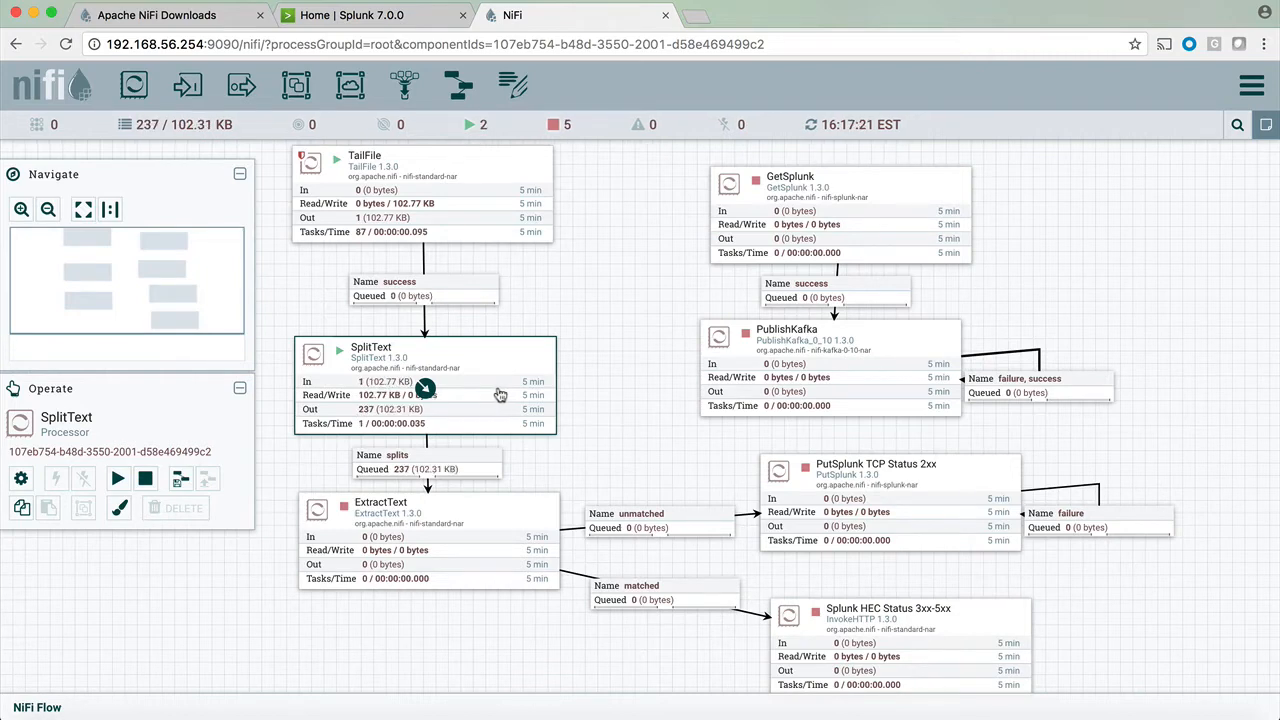
mouse_move(378, 424)
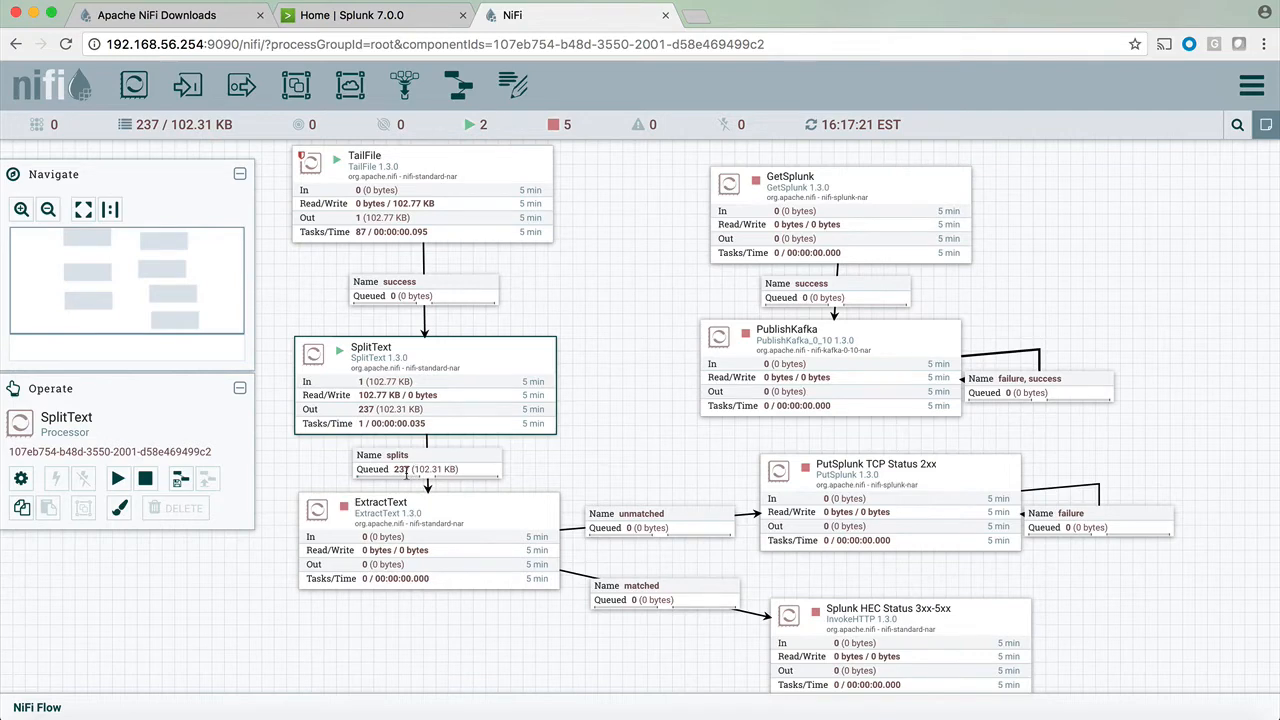
mouse_move(468, 522)
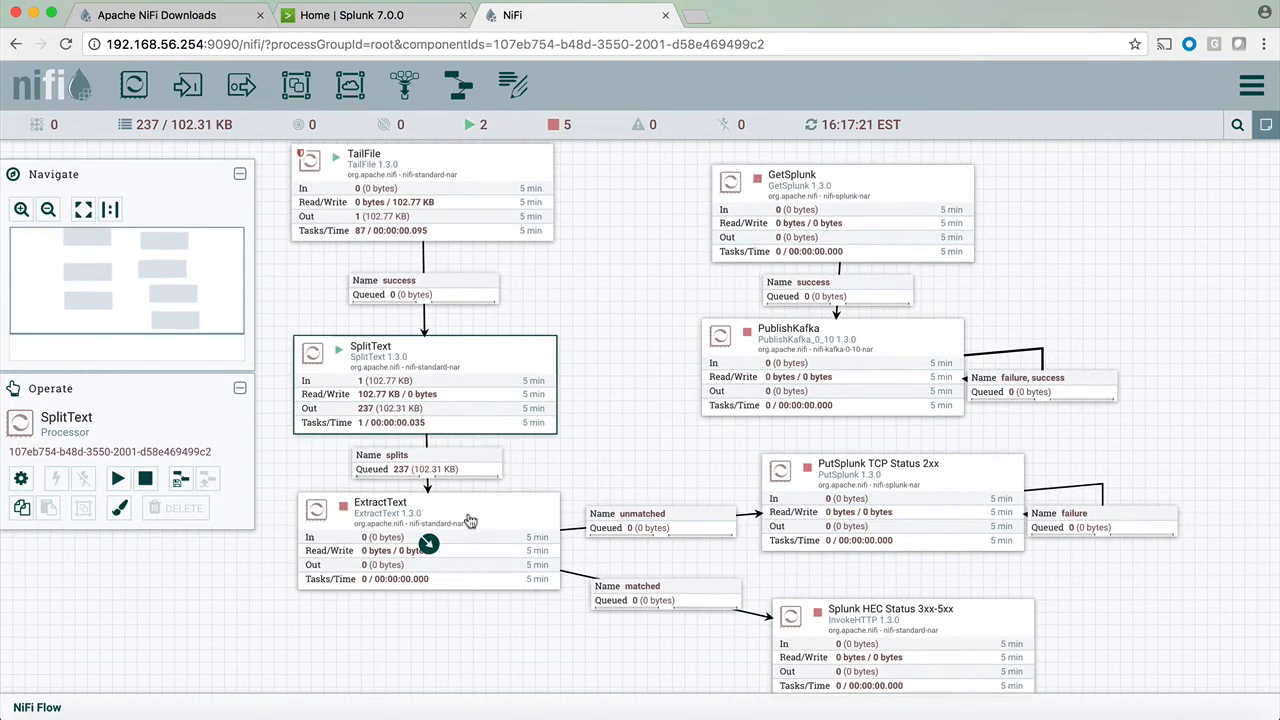
Configure ExtractText and inspect its full status300 regex matching pattern.
right_click(400, 540)
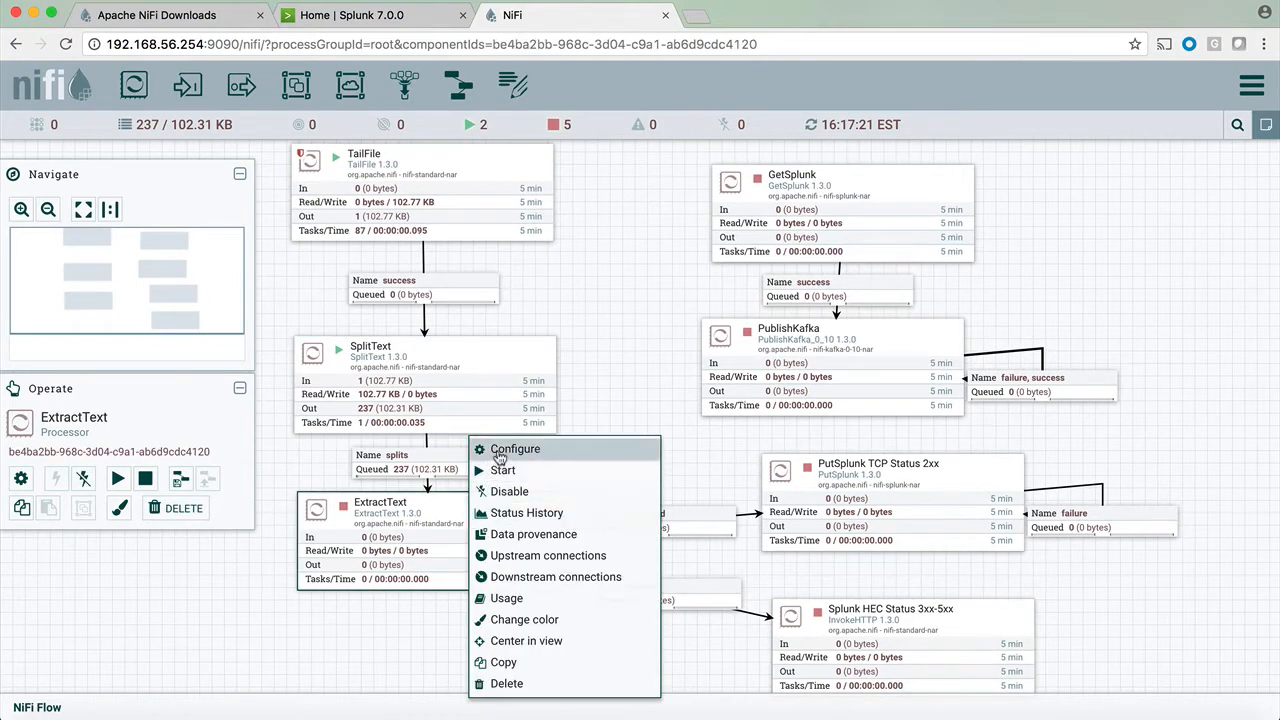
click(516, 448)
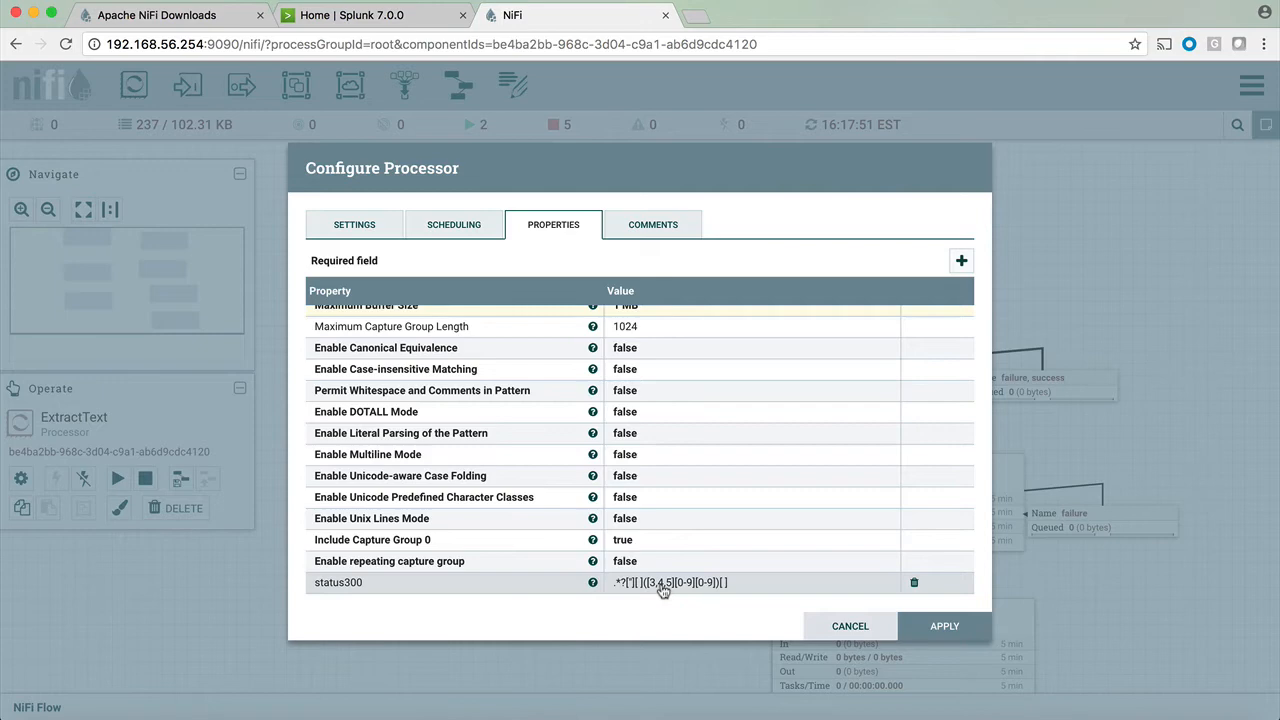
click(850, 624)
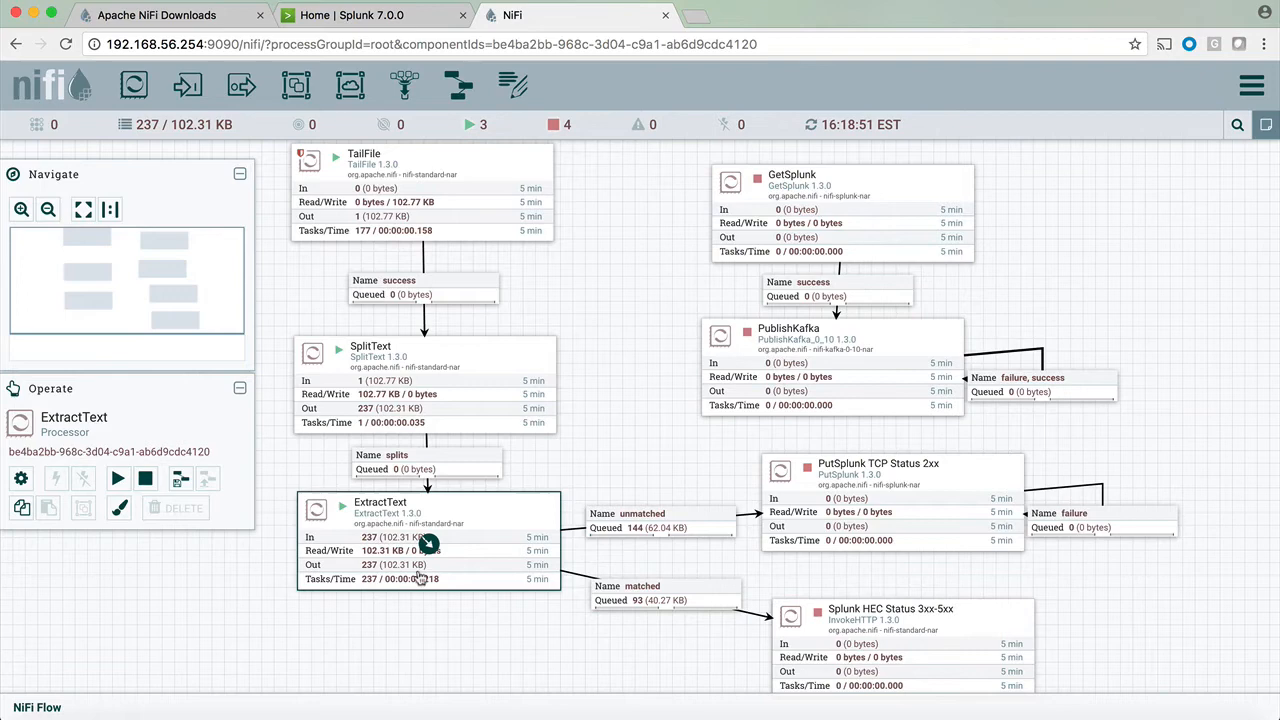
mouse_move(570, 550)
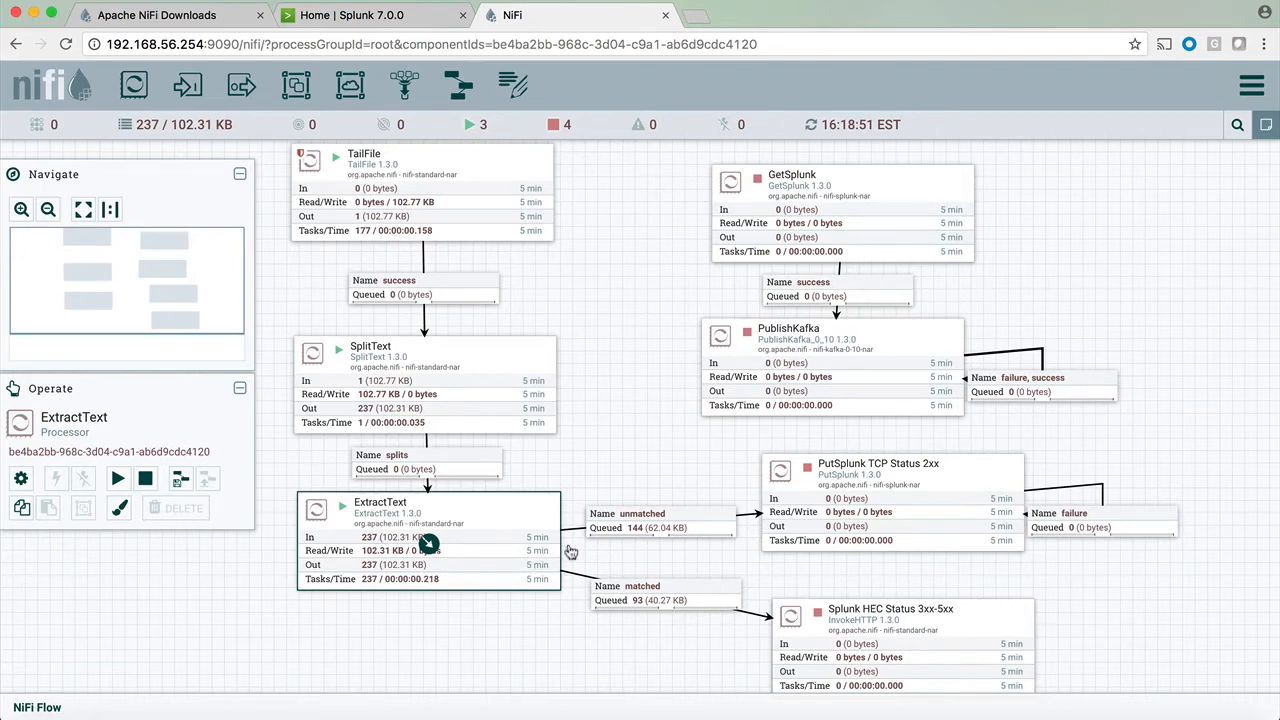
mouse_move(628, 536)
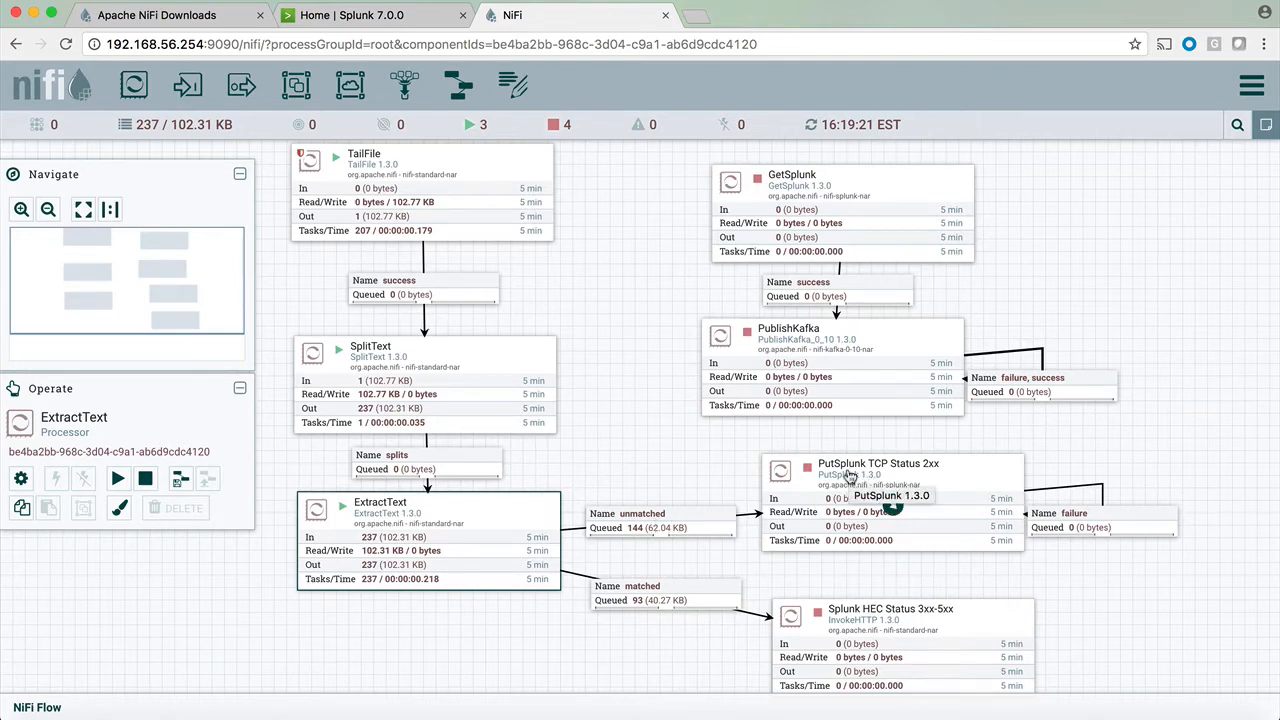
mouse_move(916, 610)
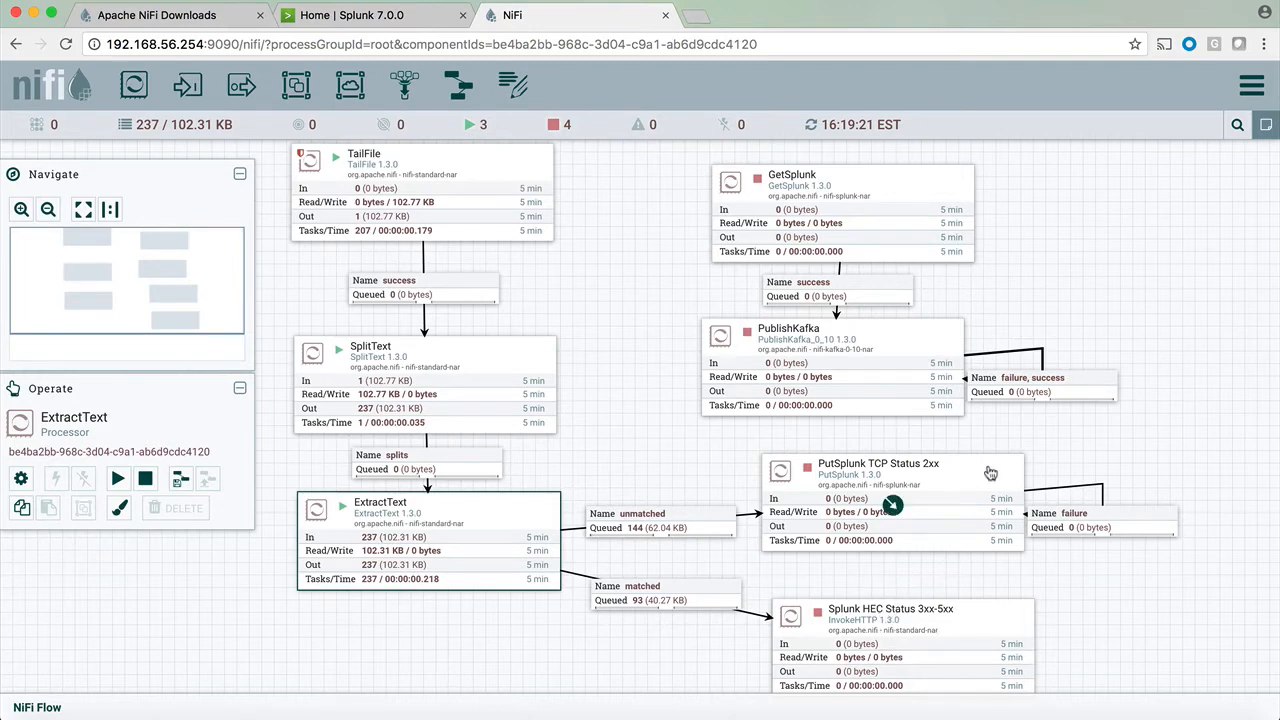
double_click(878, 464)
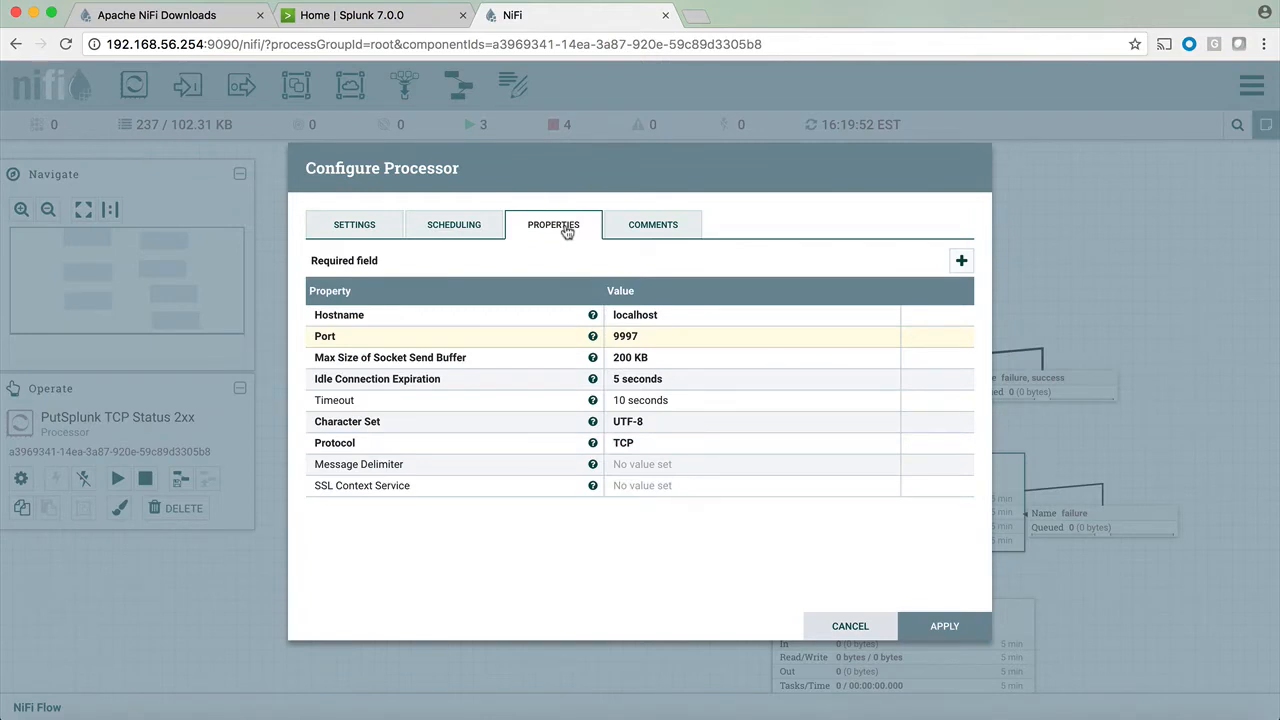
mouse_move(628, 324)
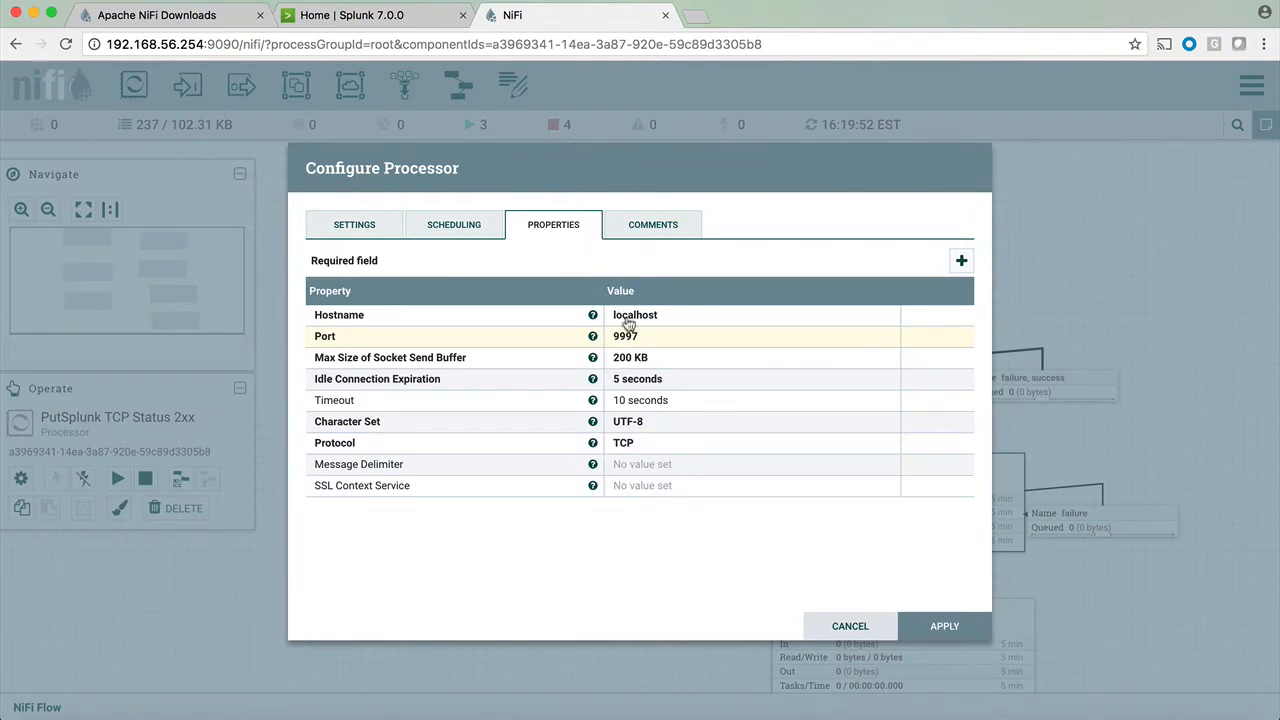
mouse_move(632, 348)
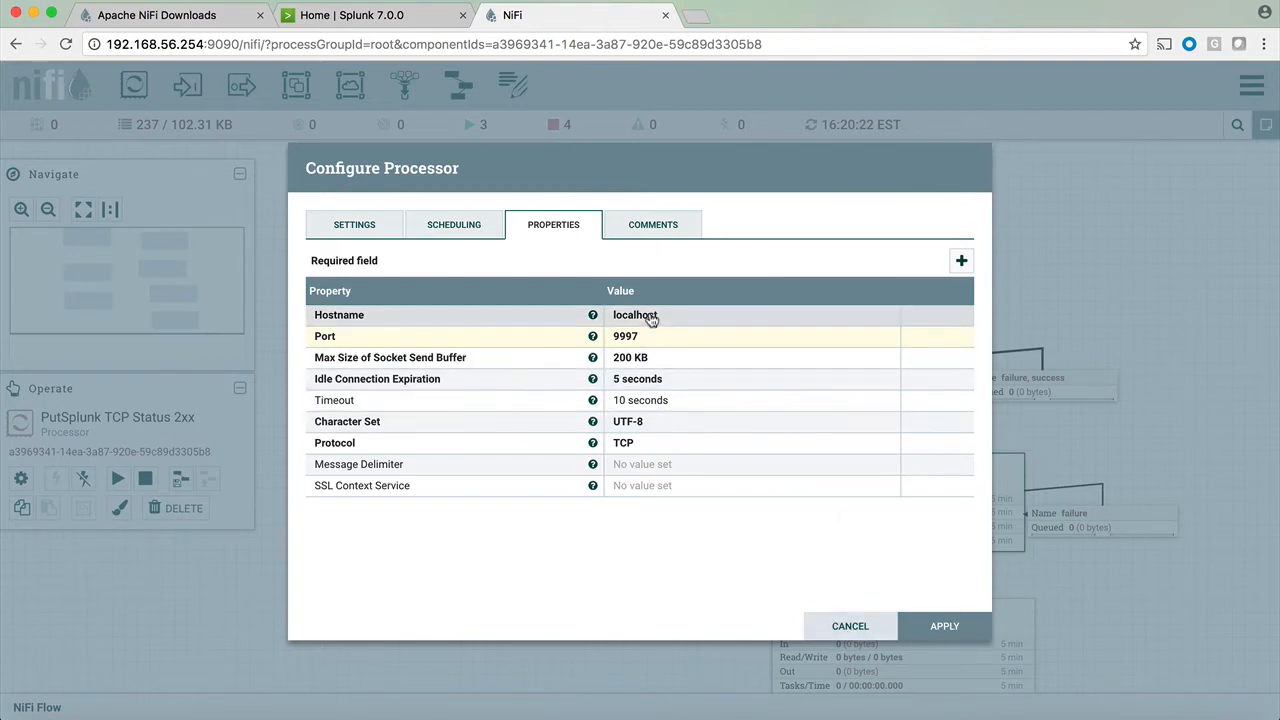
click(850, 624)
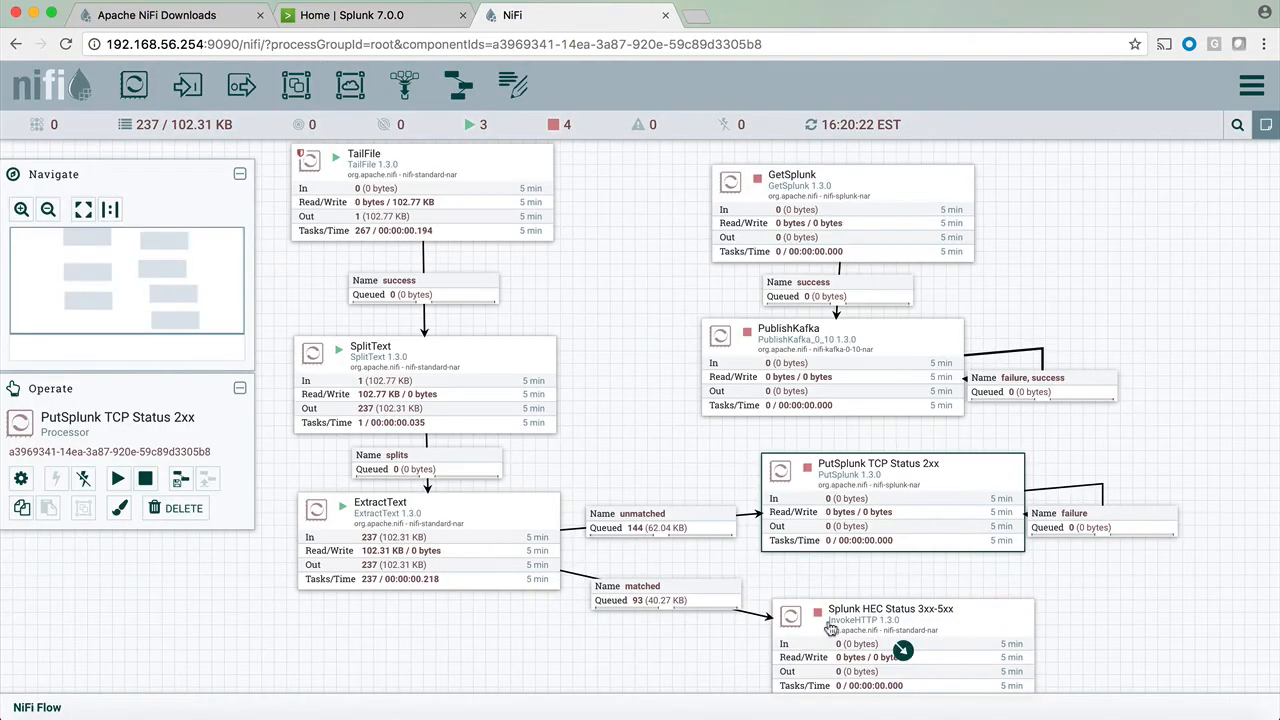
mouse_move(1008, 622)
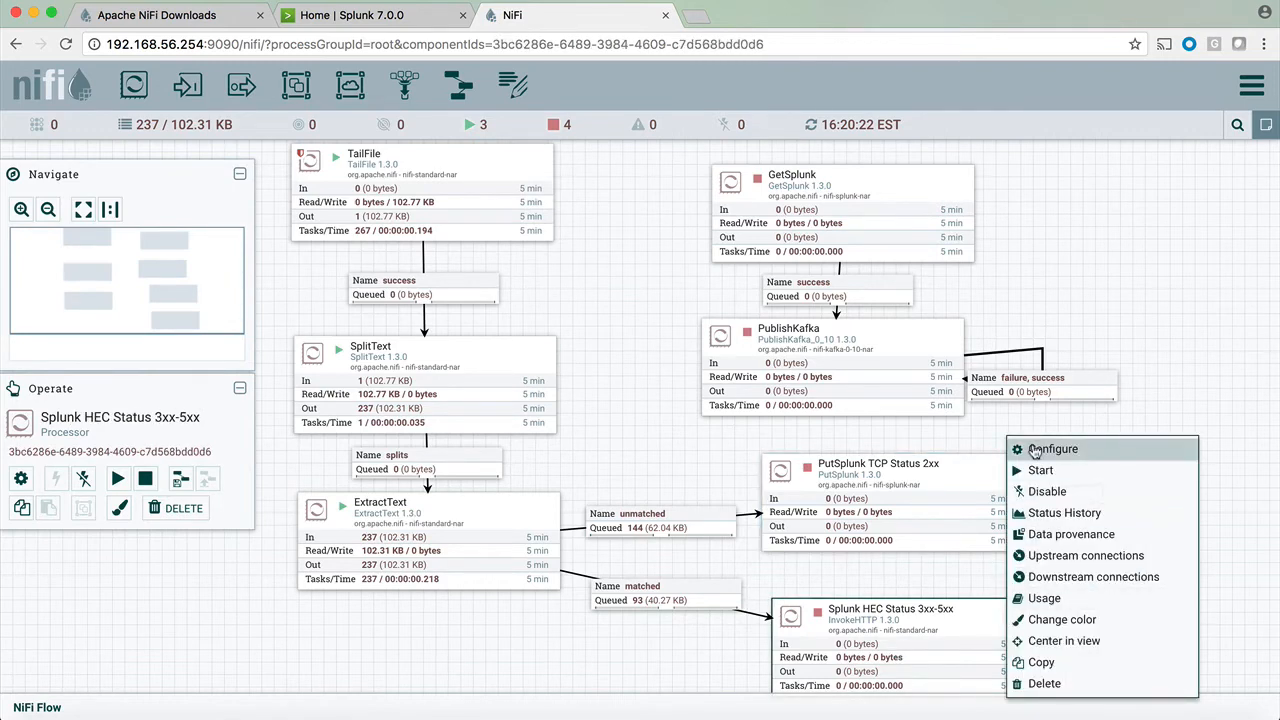
Edit the Remote URL property's sourcetype parameter to access_combined.
click(1052, 448)
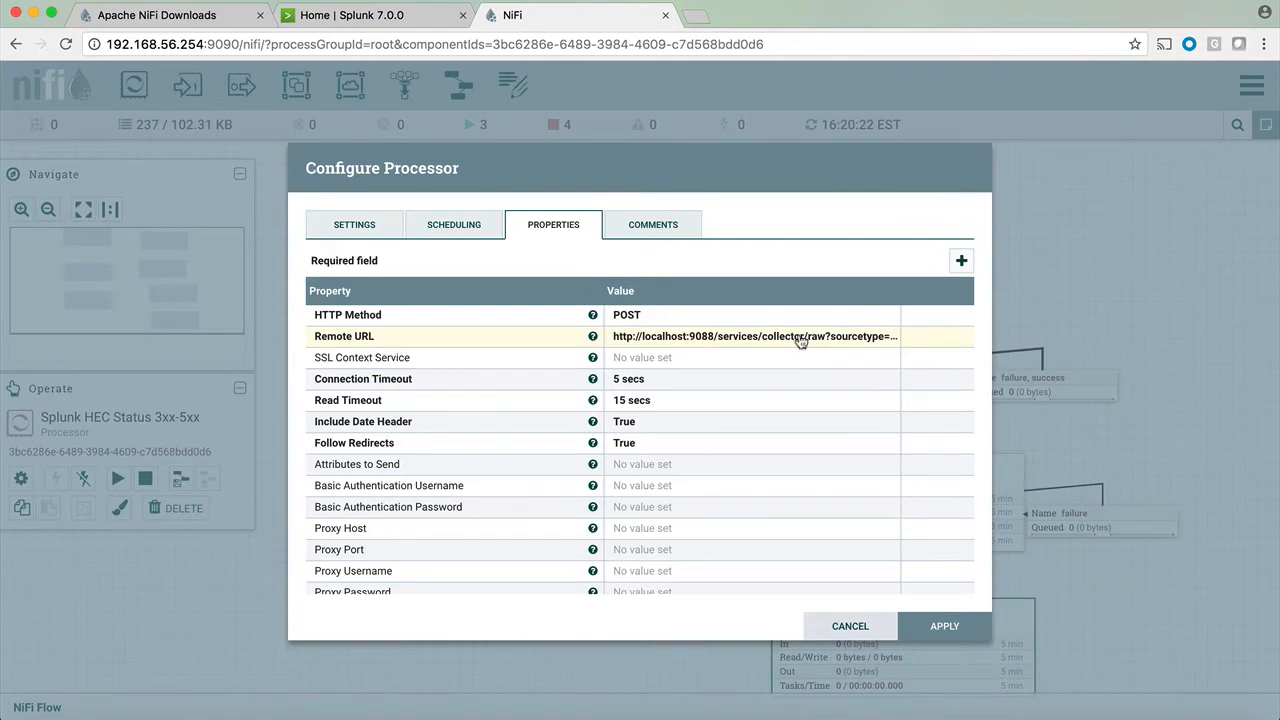
click(754, 336)
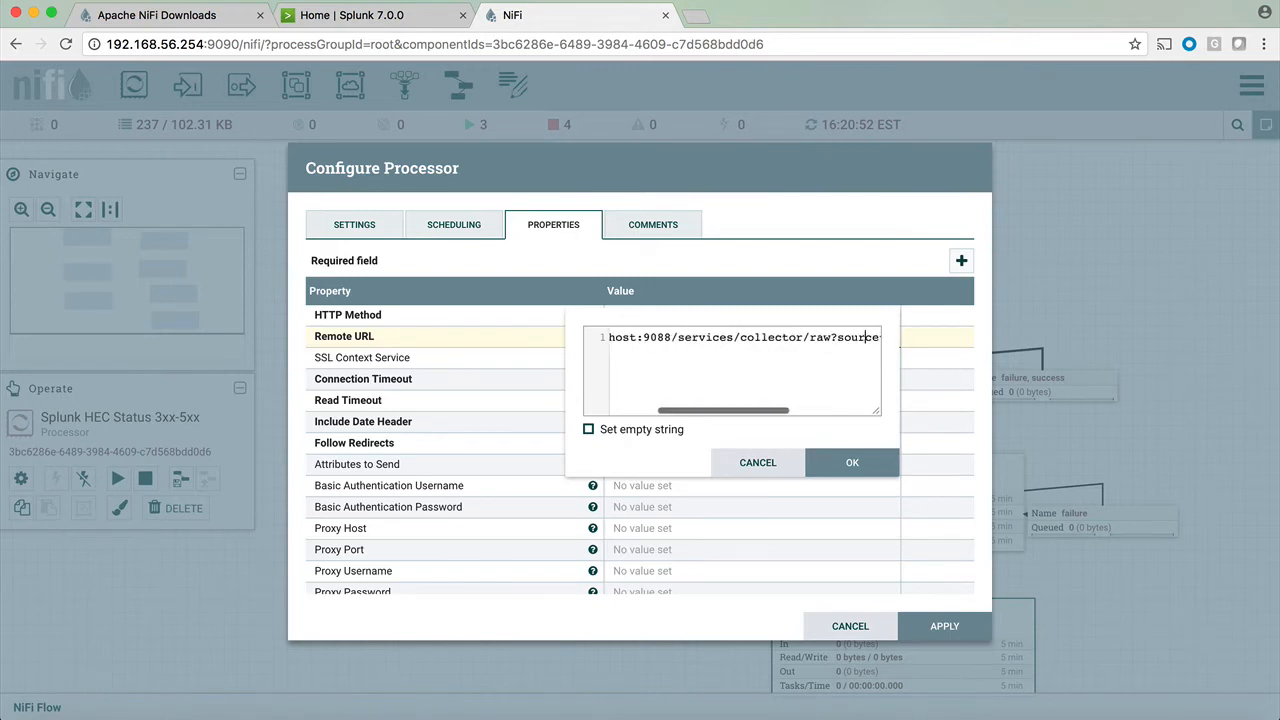
text(sourcetype=acce)
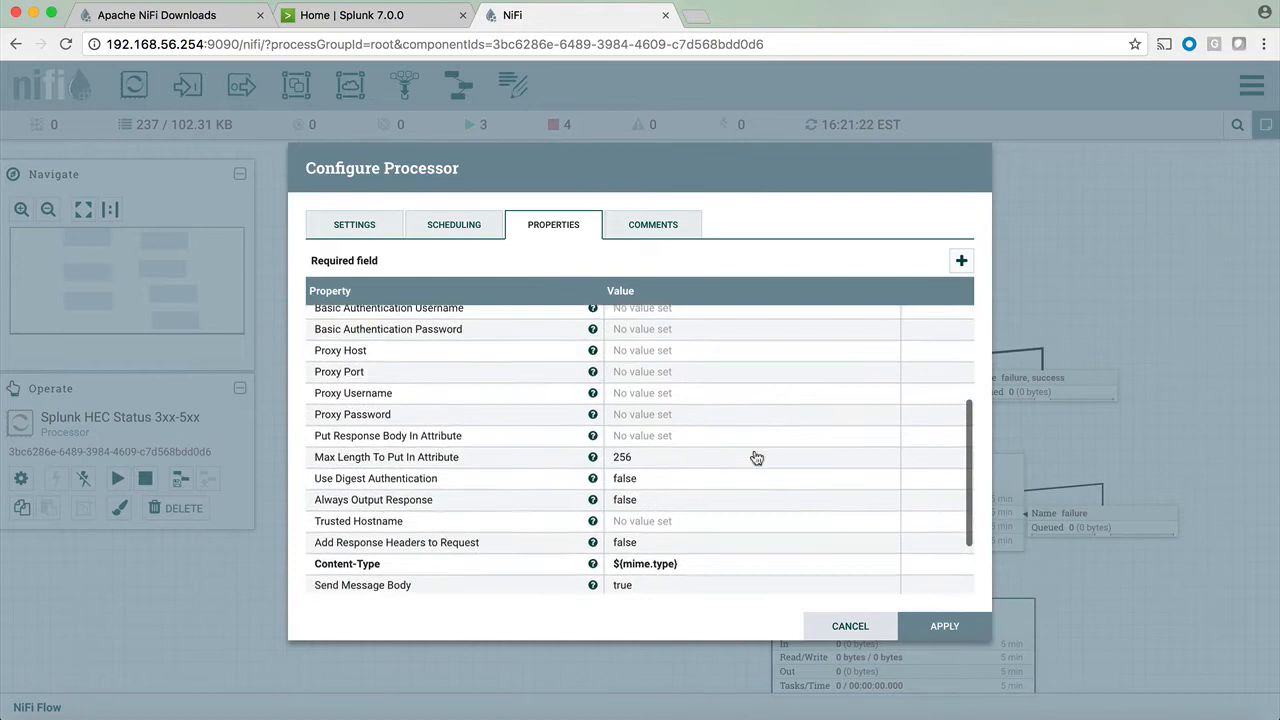
scroll(down, 3)
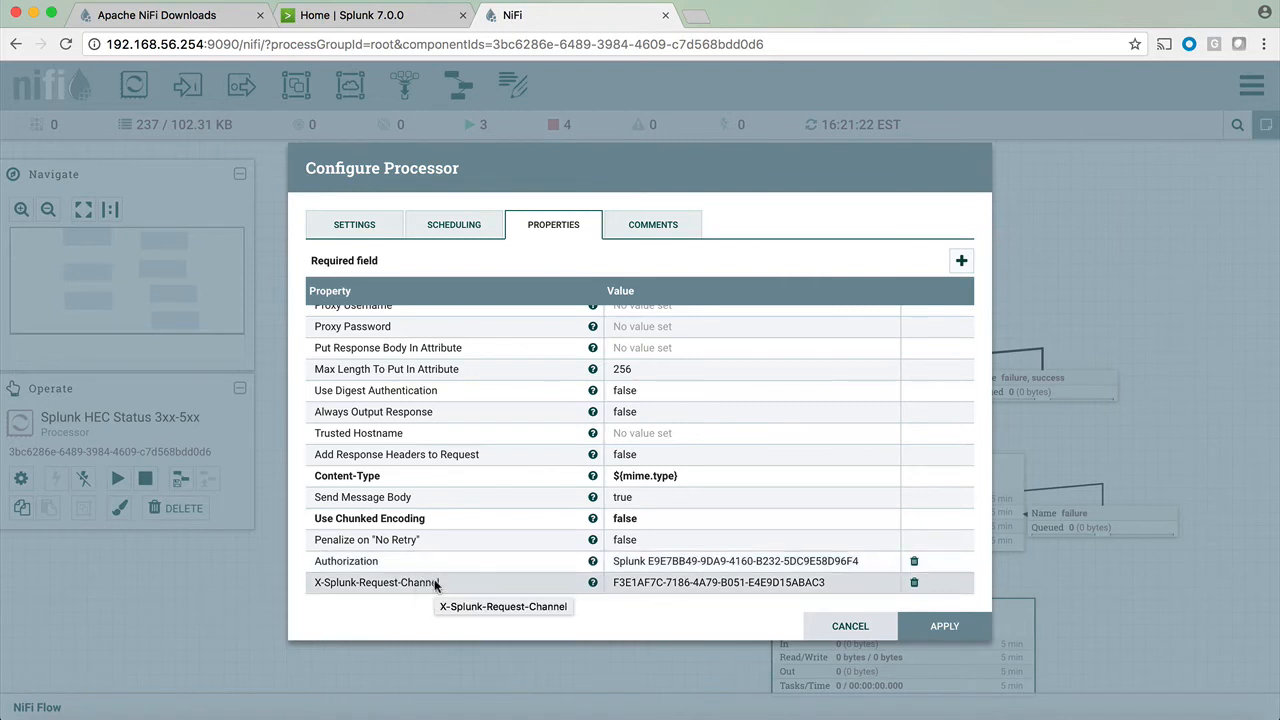
mouse_move(406, 588)
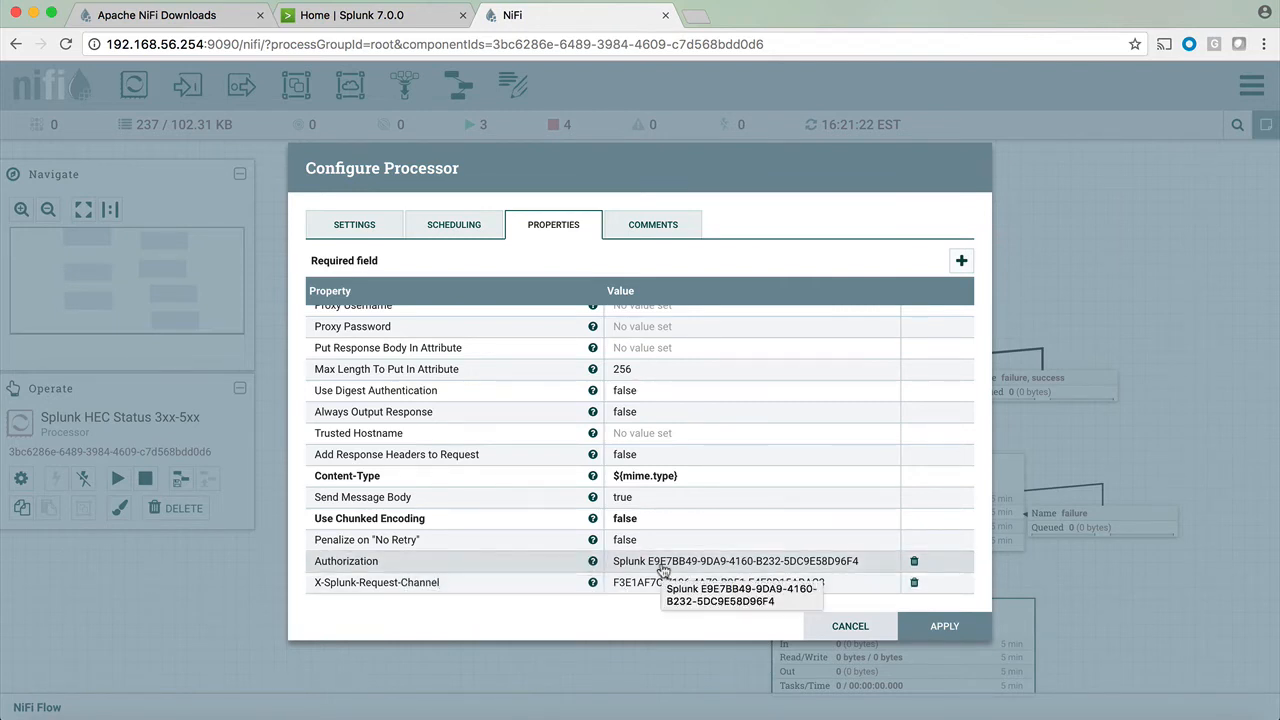
Set the Authorization header to the new HEC token and apply the configuration.
click(734, 560)
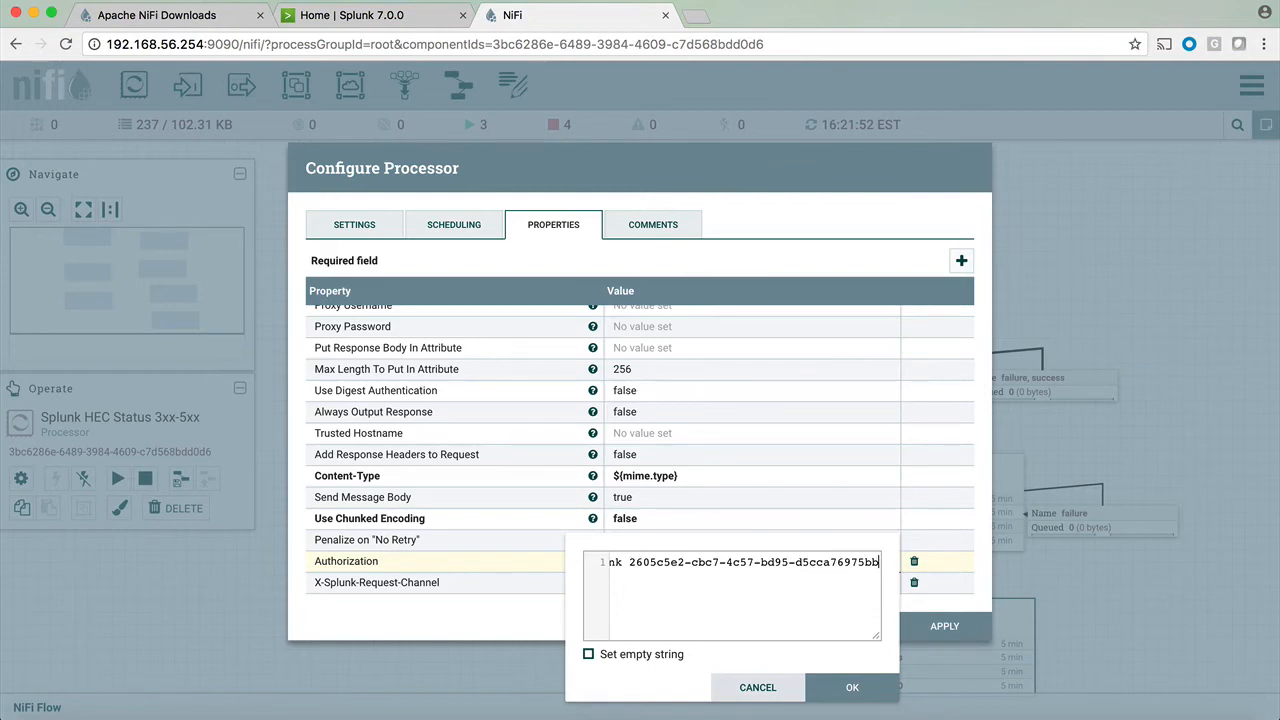
click(852, 688)
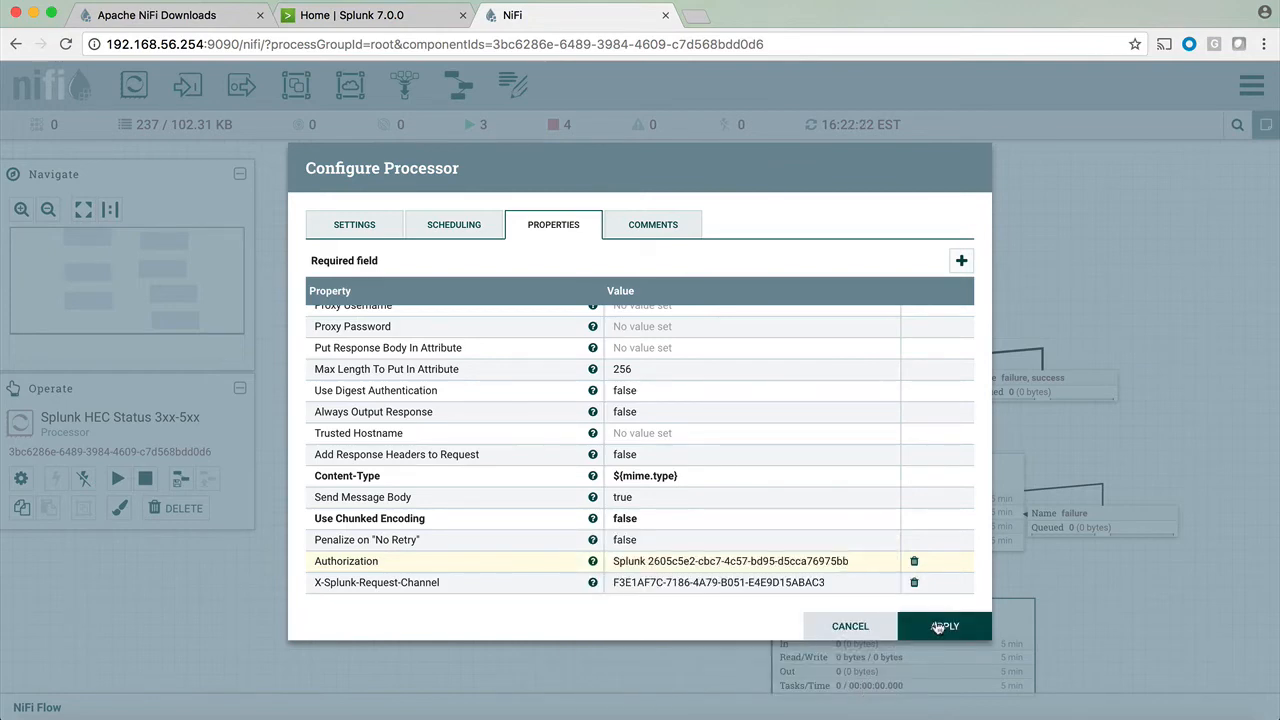
click(944, 624)
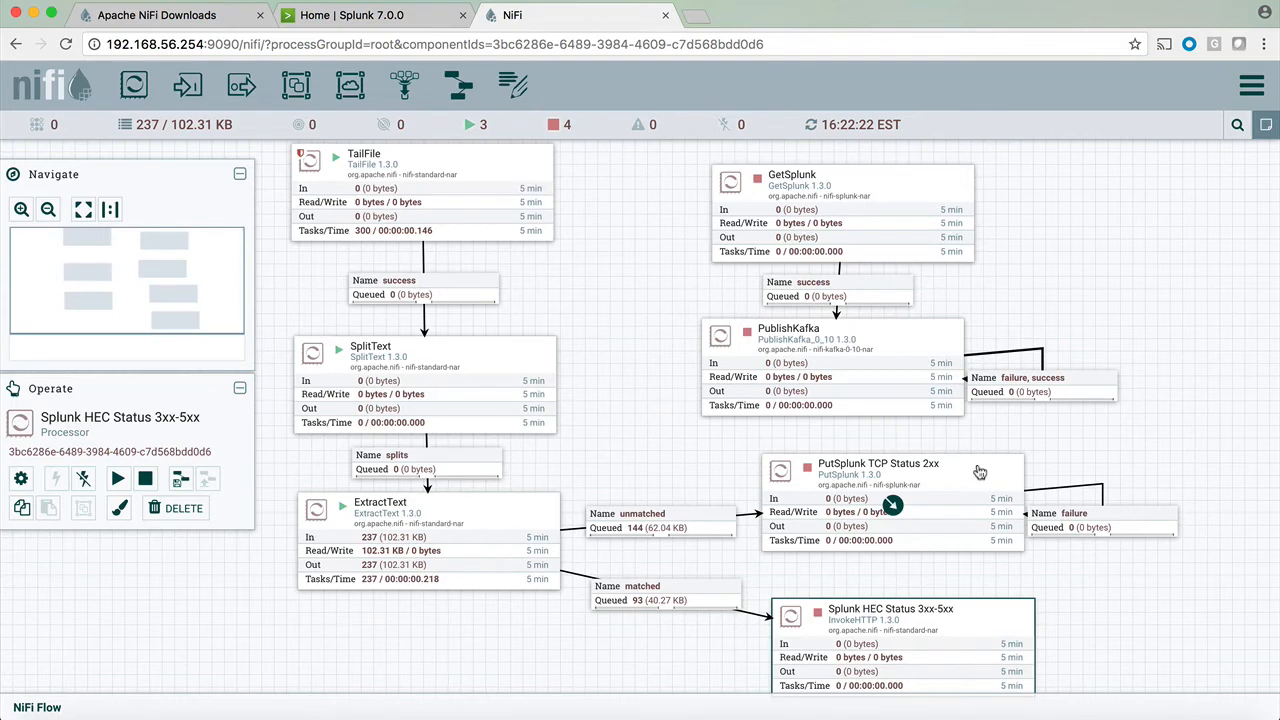
Start the PutSplunk TCP Status 2xx processor from its context menu so records reach Splunk.
right_click(880, 476)
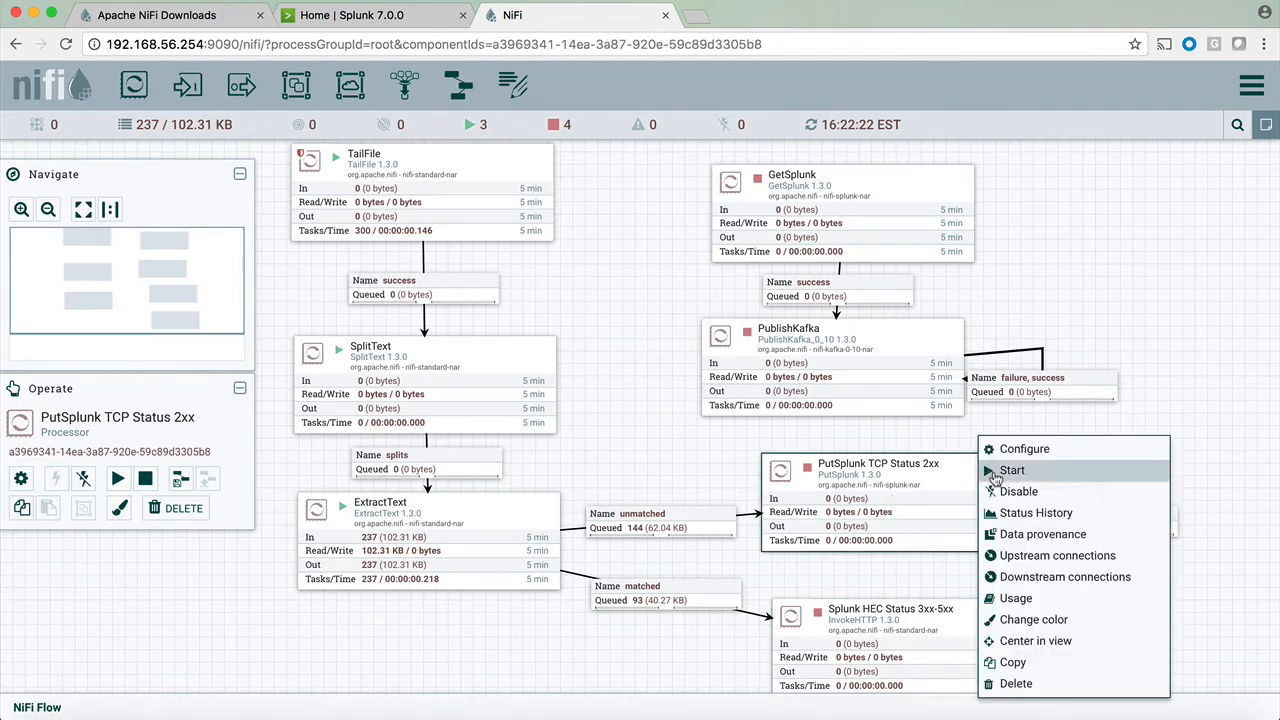
click(1012, 470)
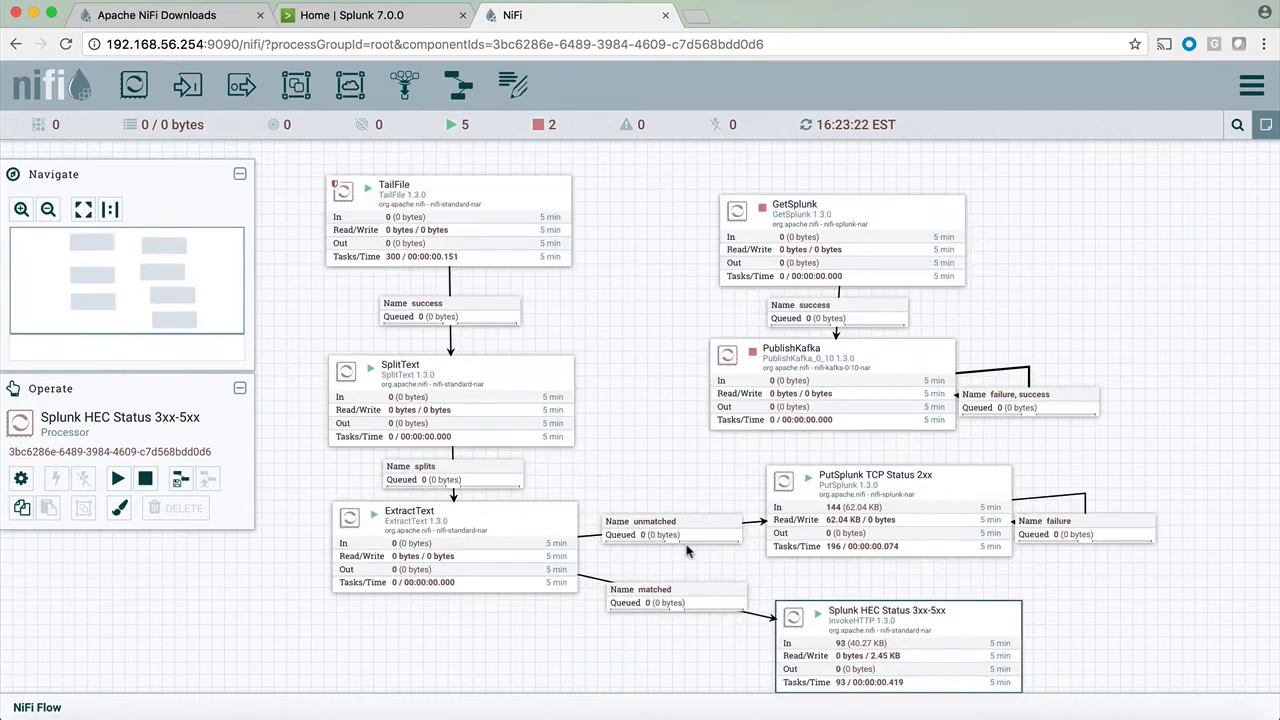
mouse_move(444, 490)
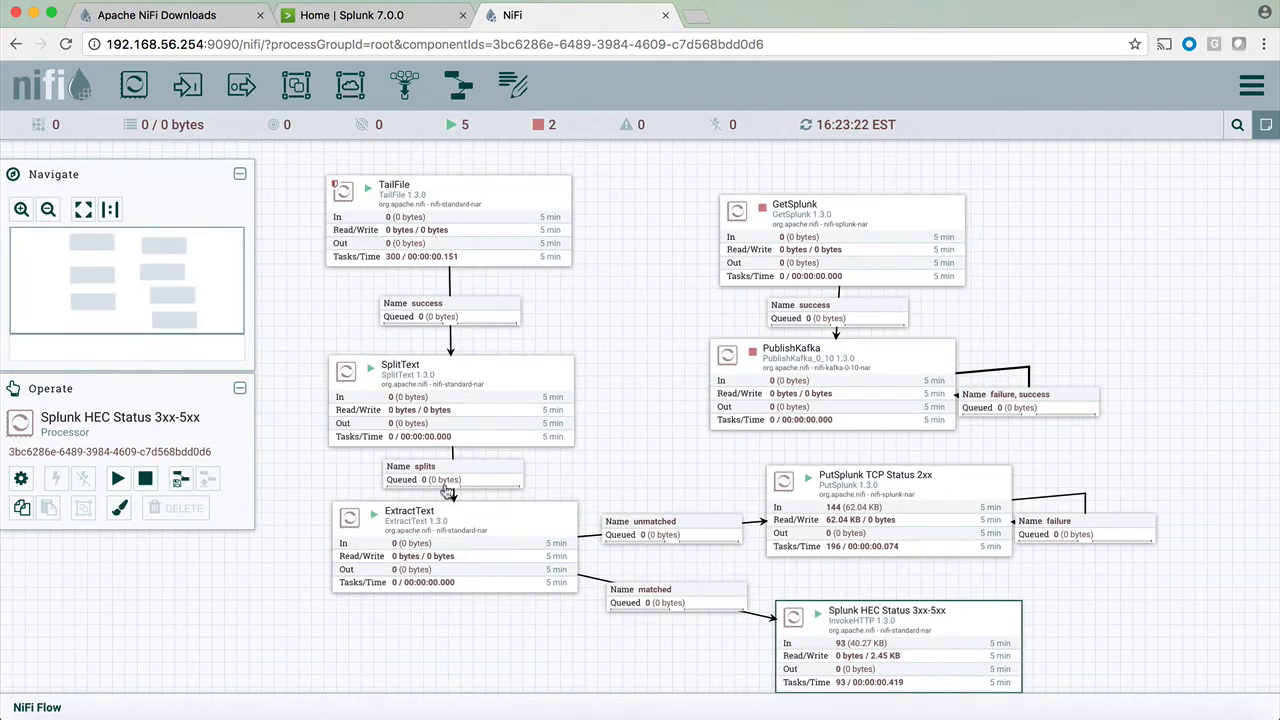
mouse_move(470, 638)
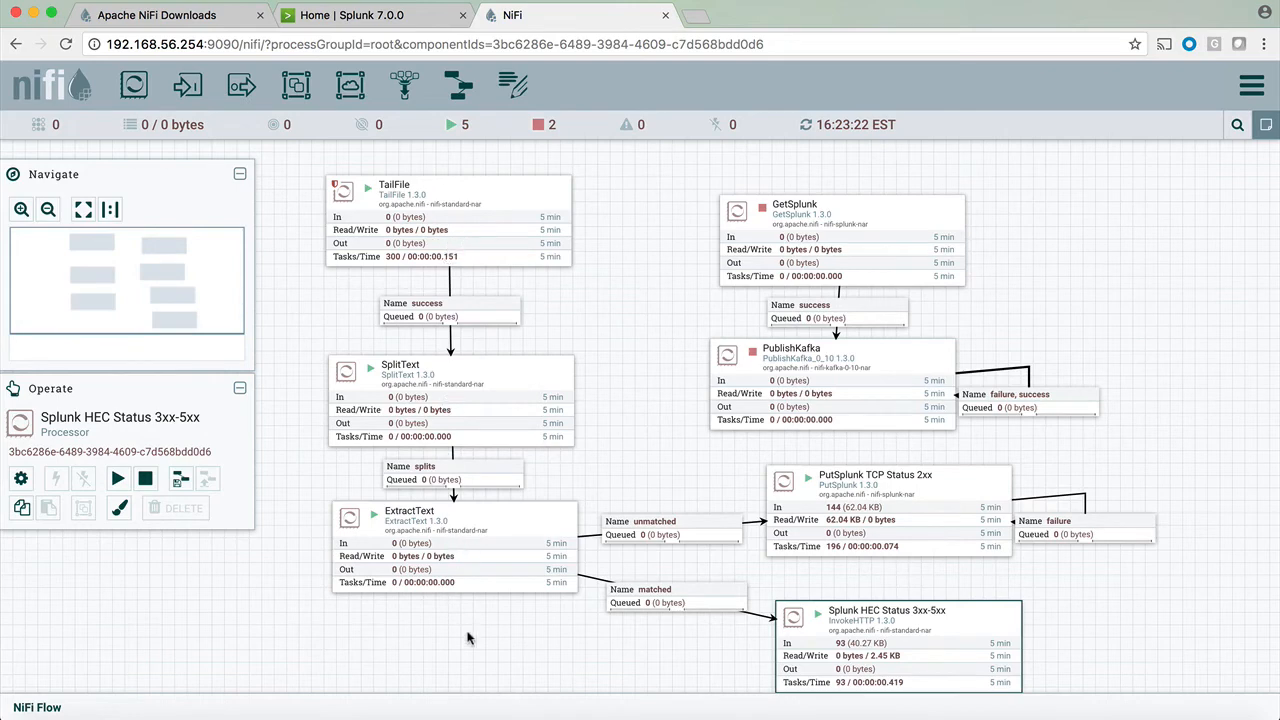
click(350, 16)
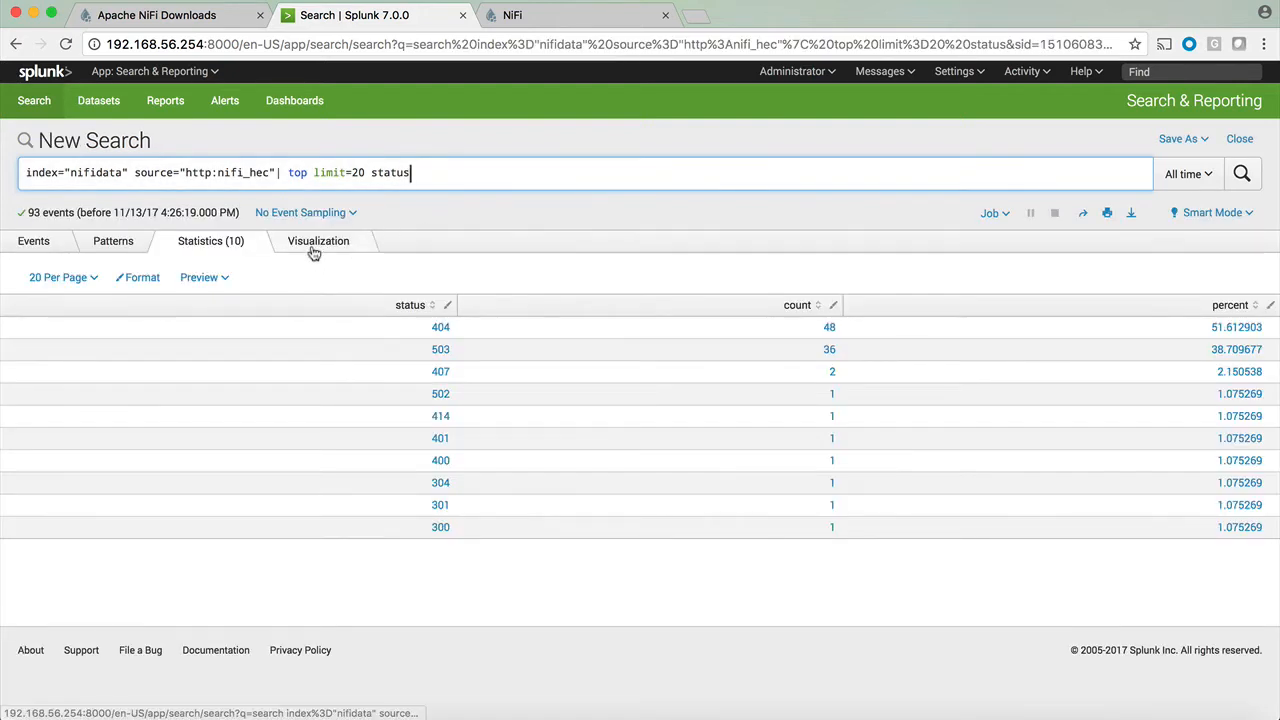
Switch the status-count search results to the Visualization view as a bar chart.
click(318, 240)
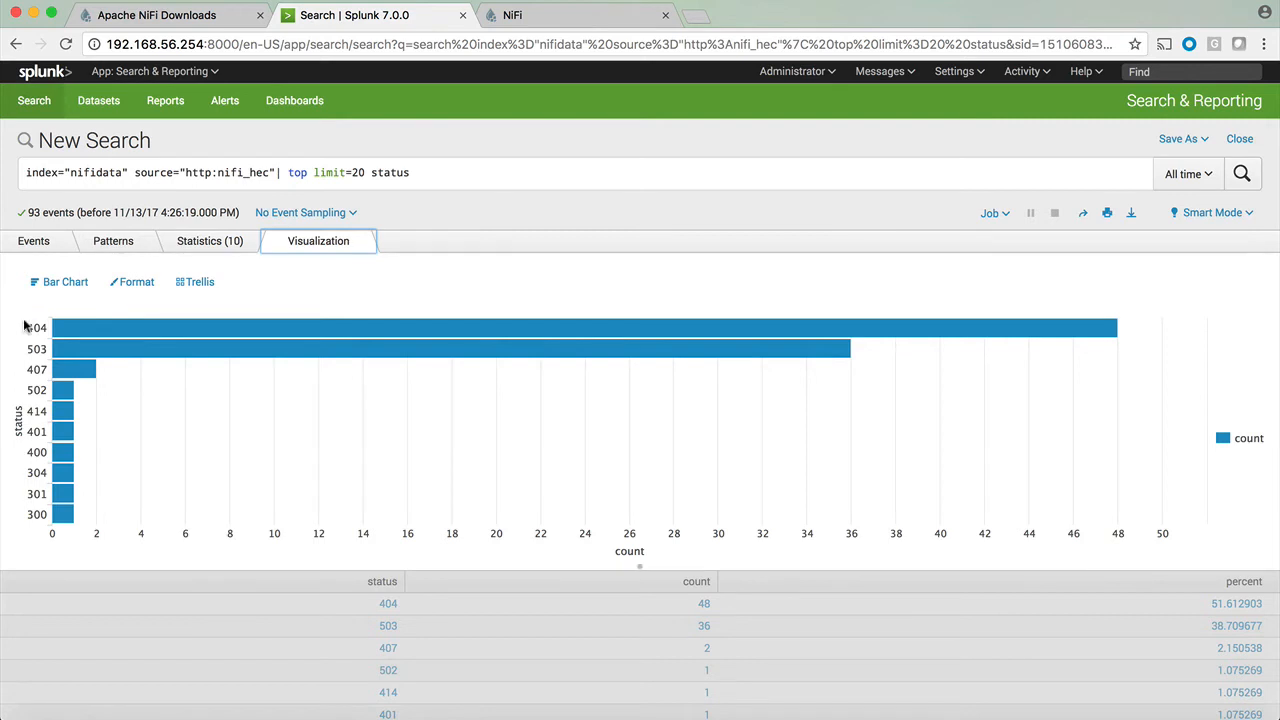
mouse_move(28, 542)
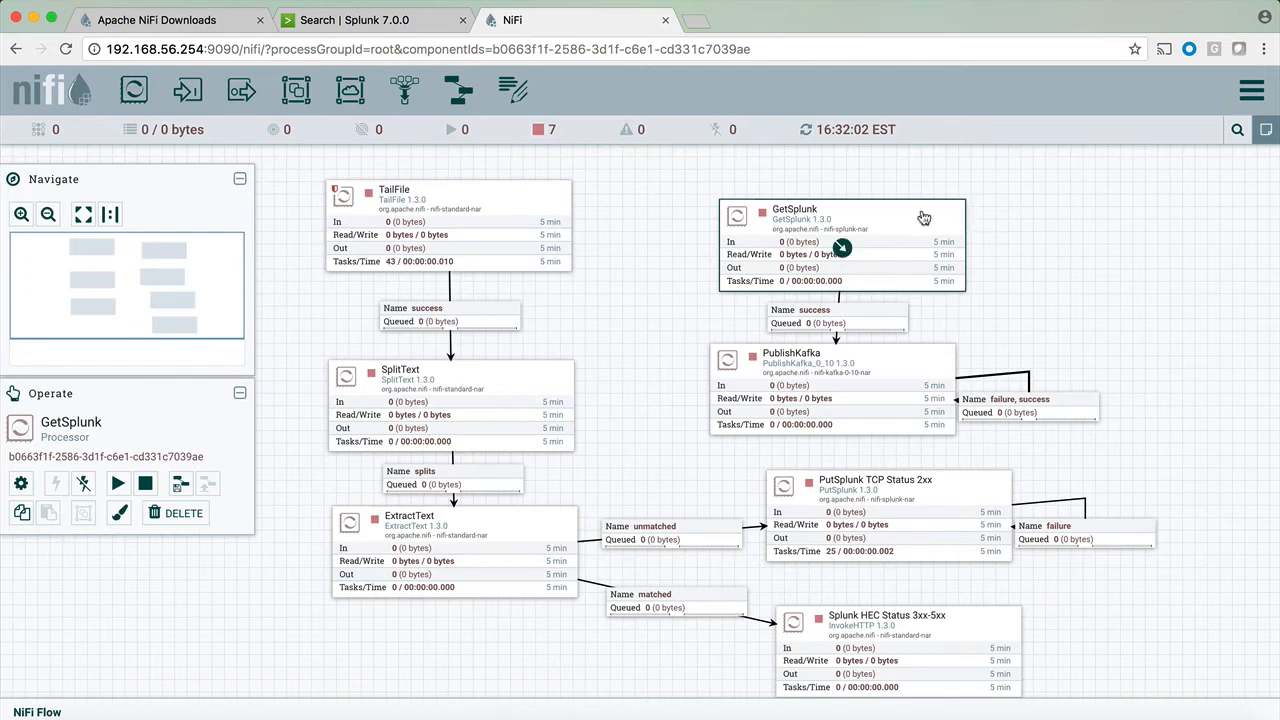
mouse_move(922, 218)
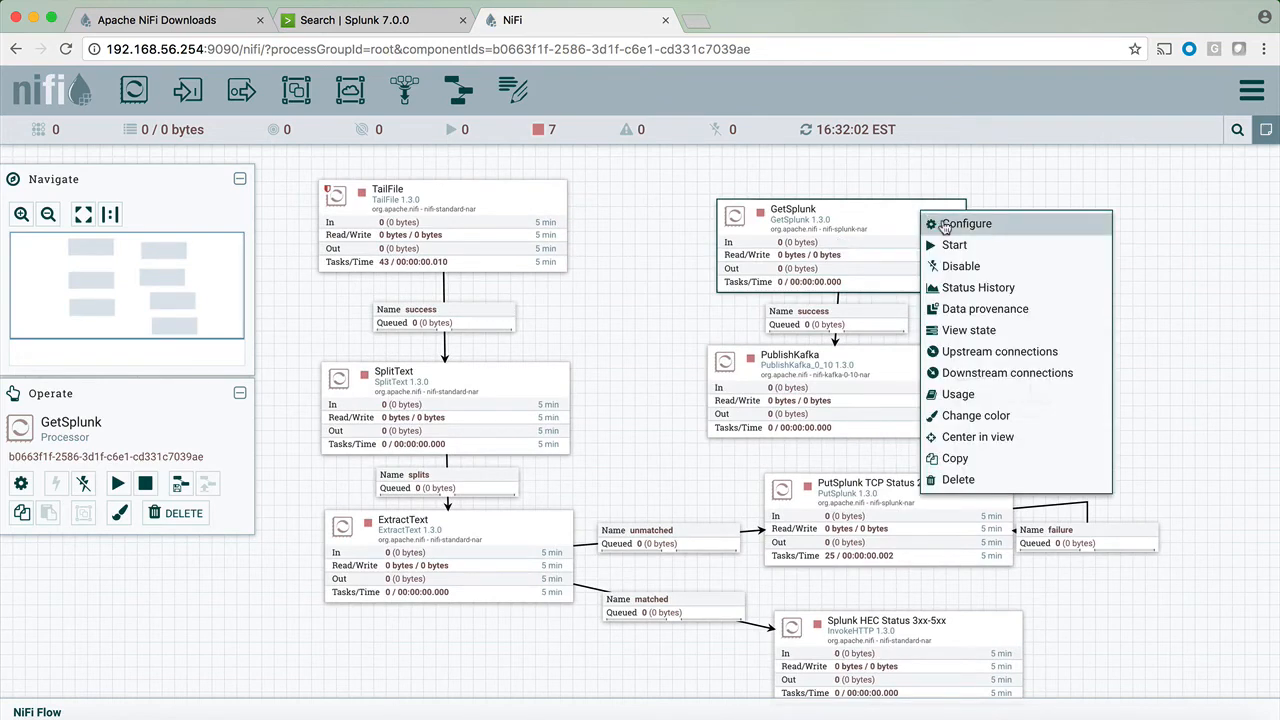
click(966, 224)
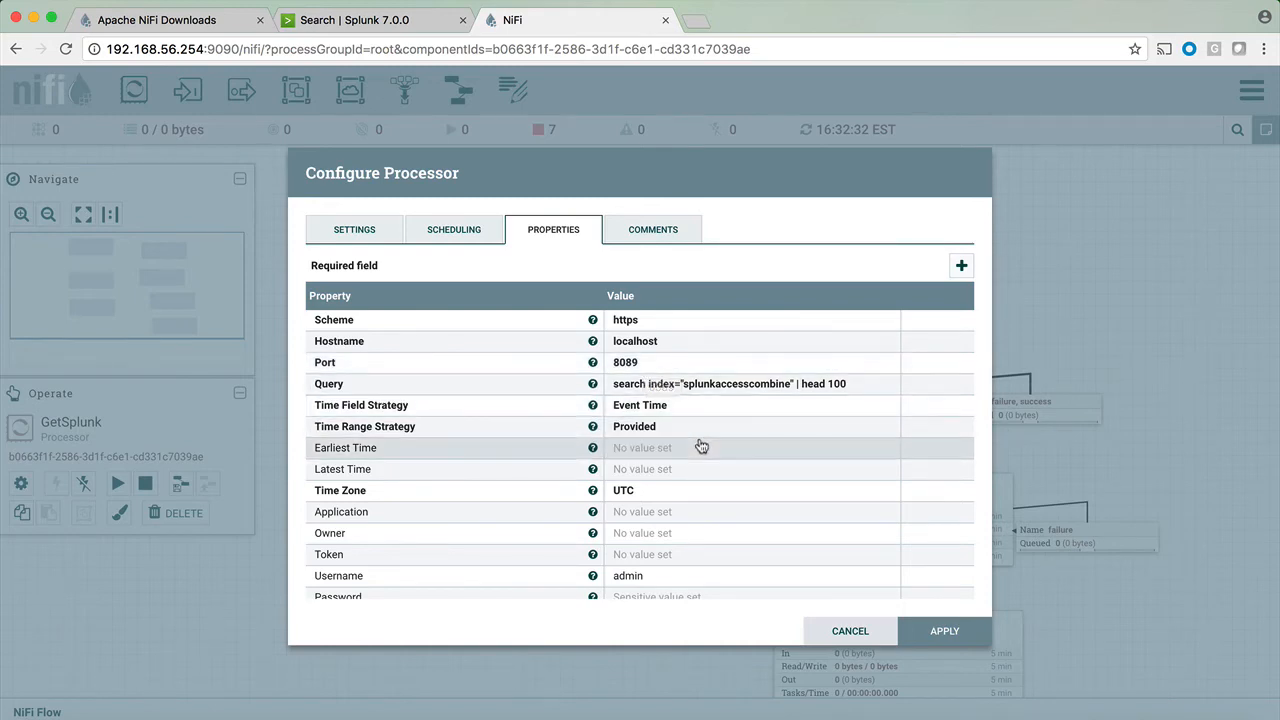
scroll(down, 3)
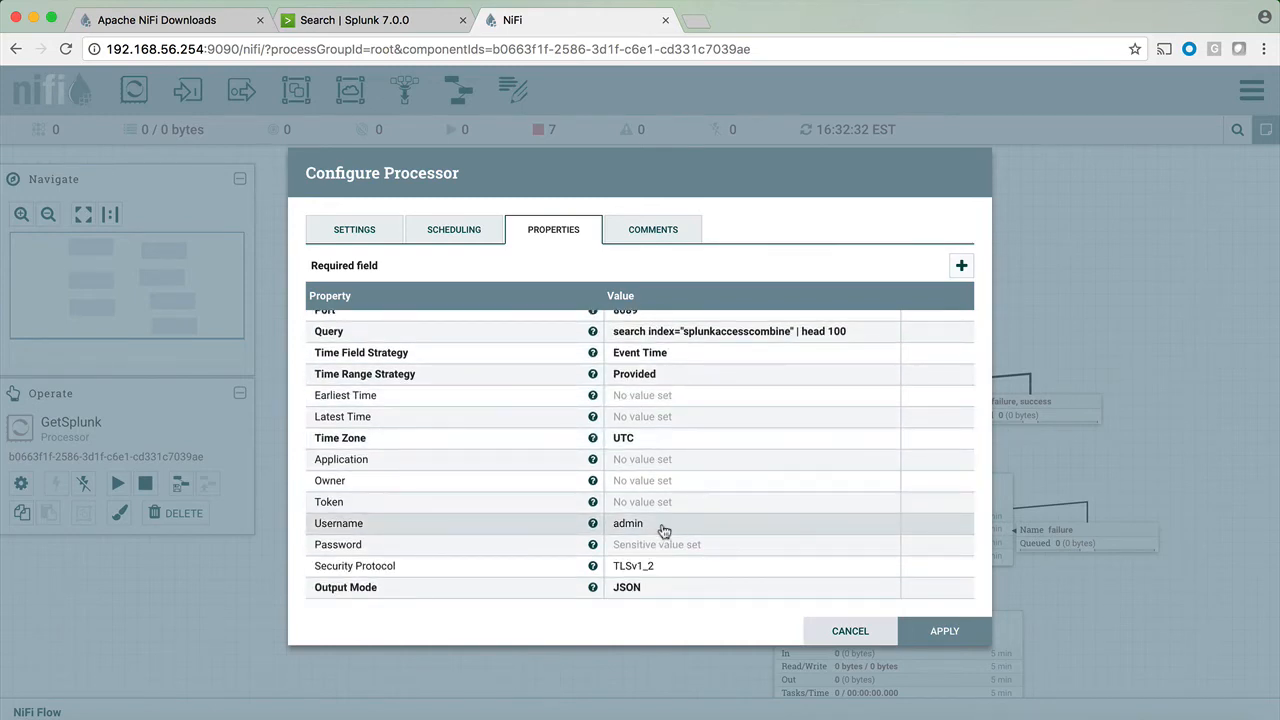
mouse_move(656, 528)
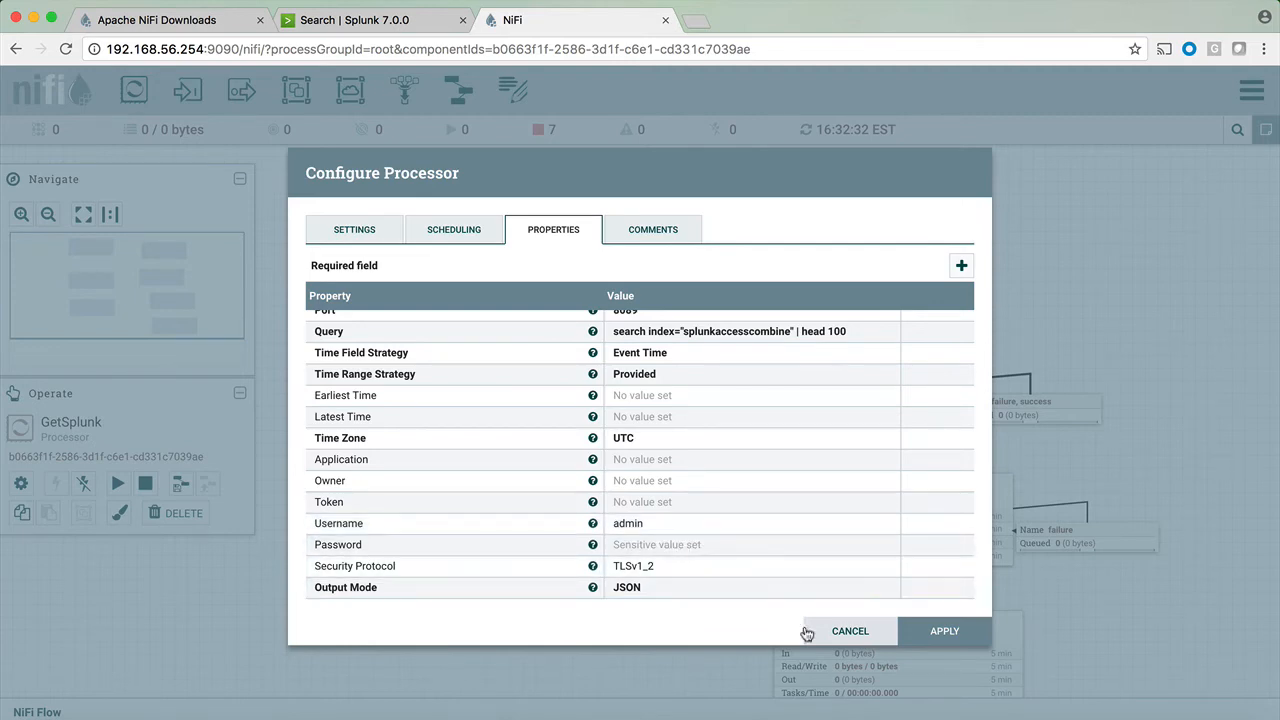
click(850, 632)
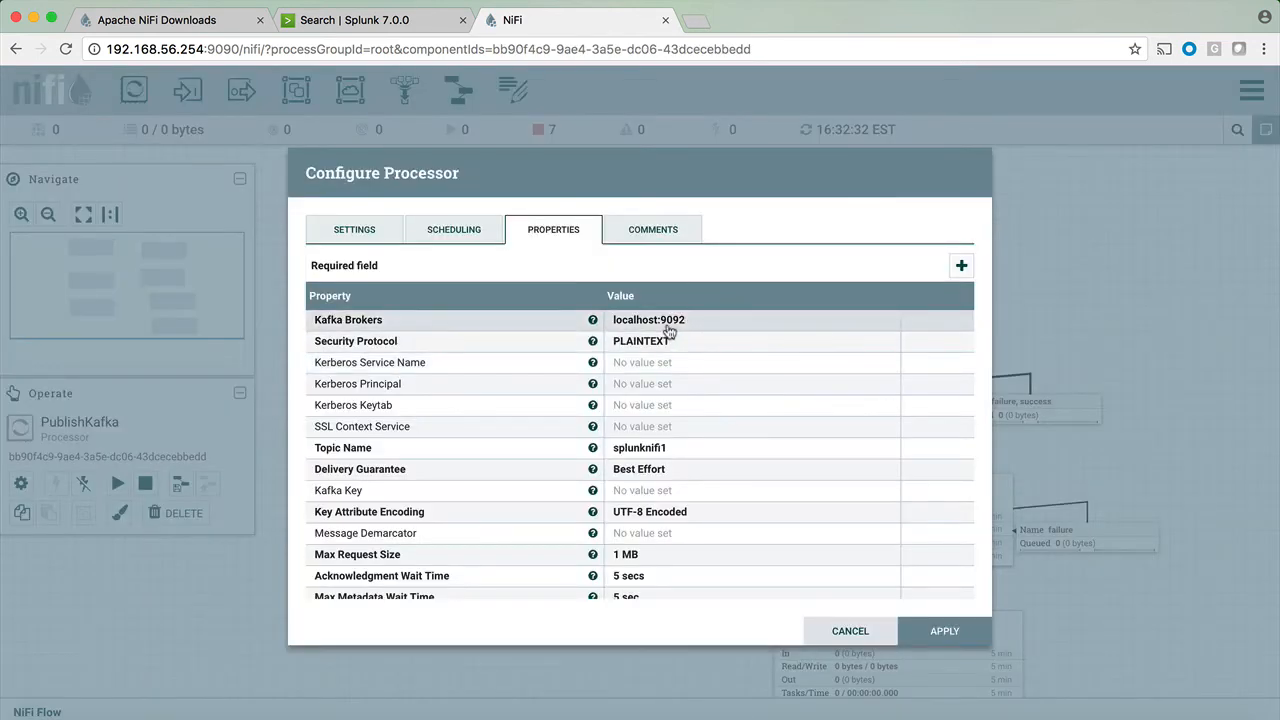
mouse_move(668, 330)
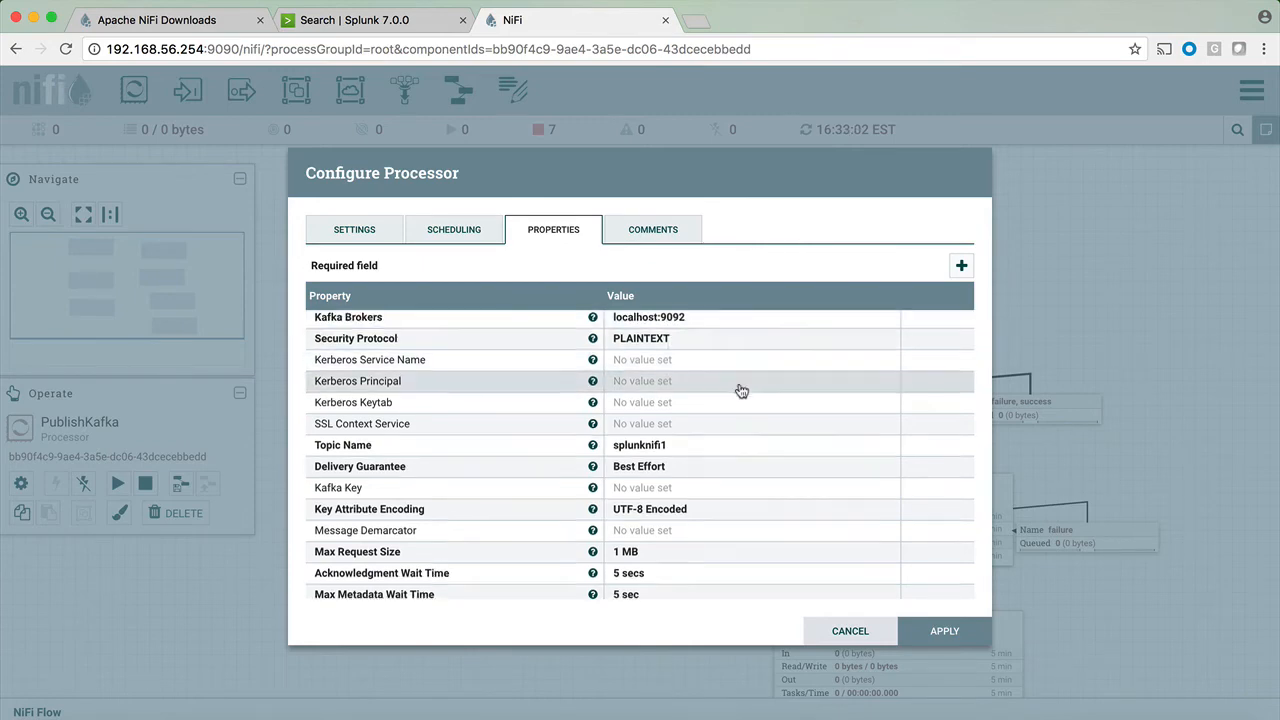
Cancel the PublishKafka Configure dialog unchanged and switch to the Apache NiFi website tab.
scroll(down, 3)
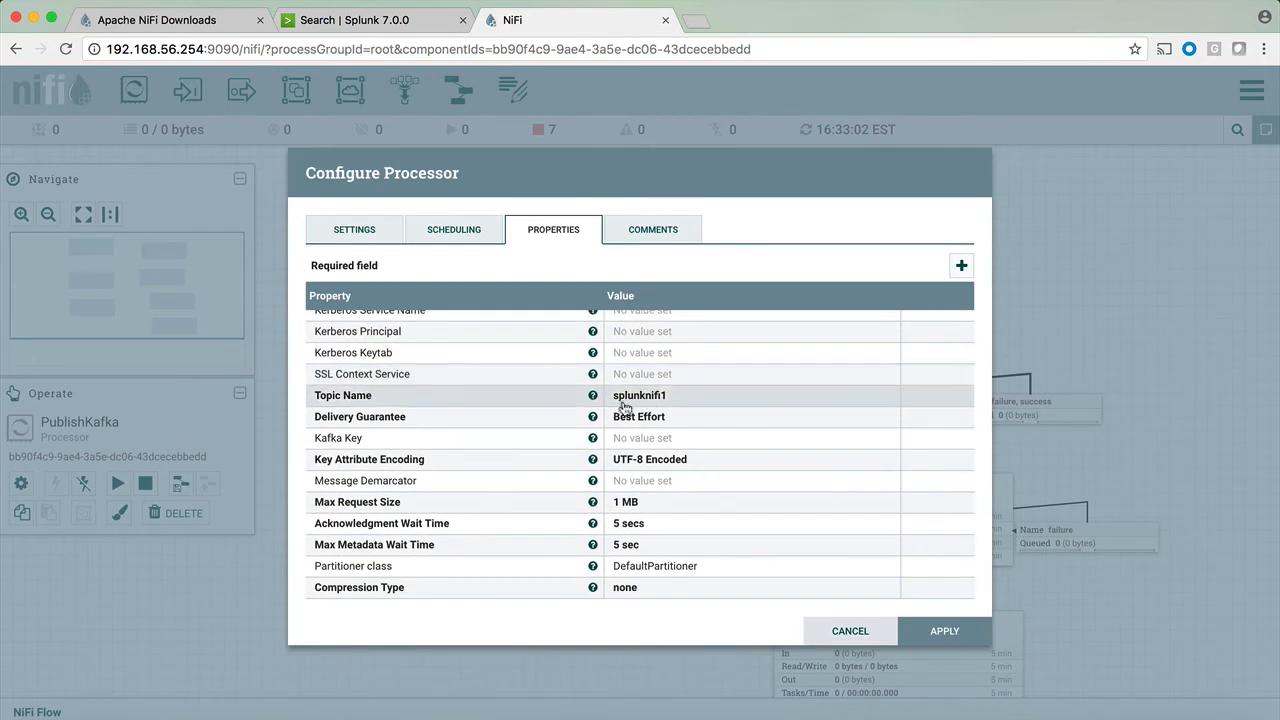
mouse_move(640, 410)
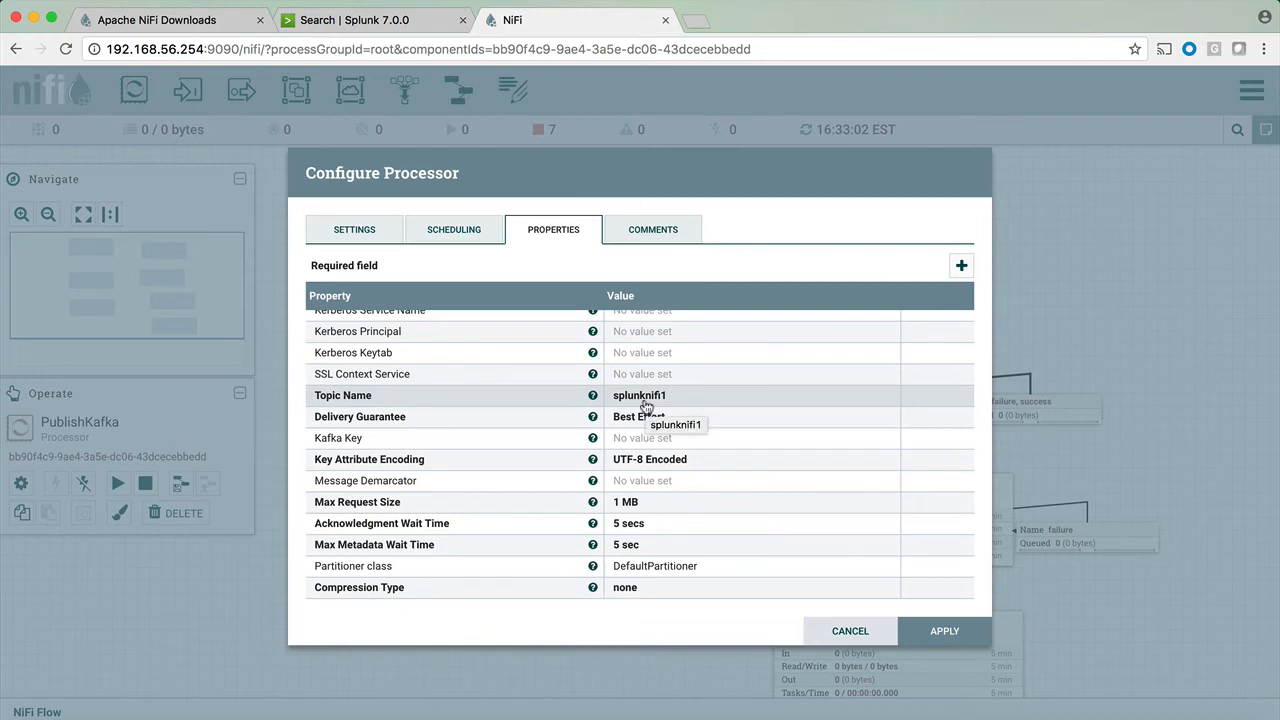
mouse_move(704, 436)
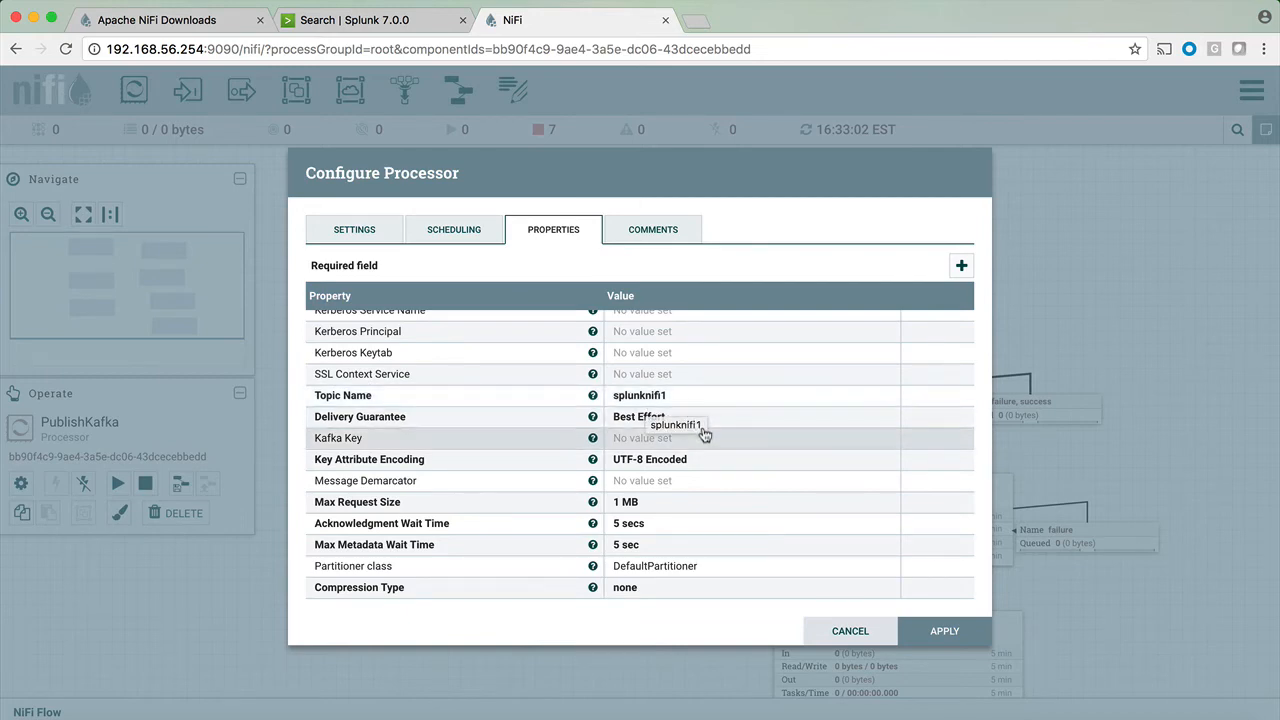
mouse_move(816, 482)
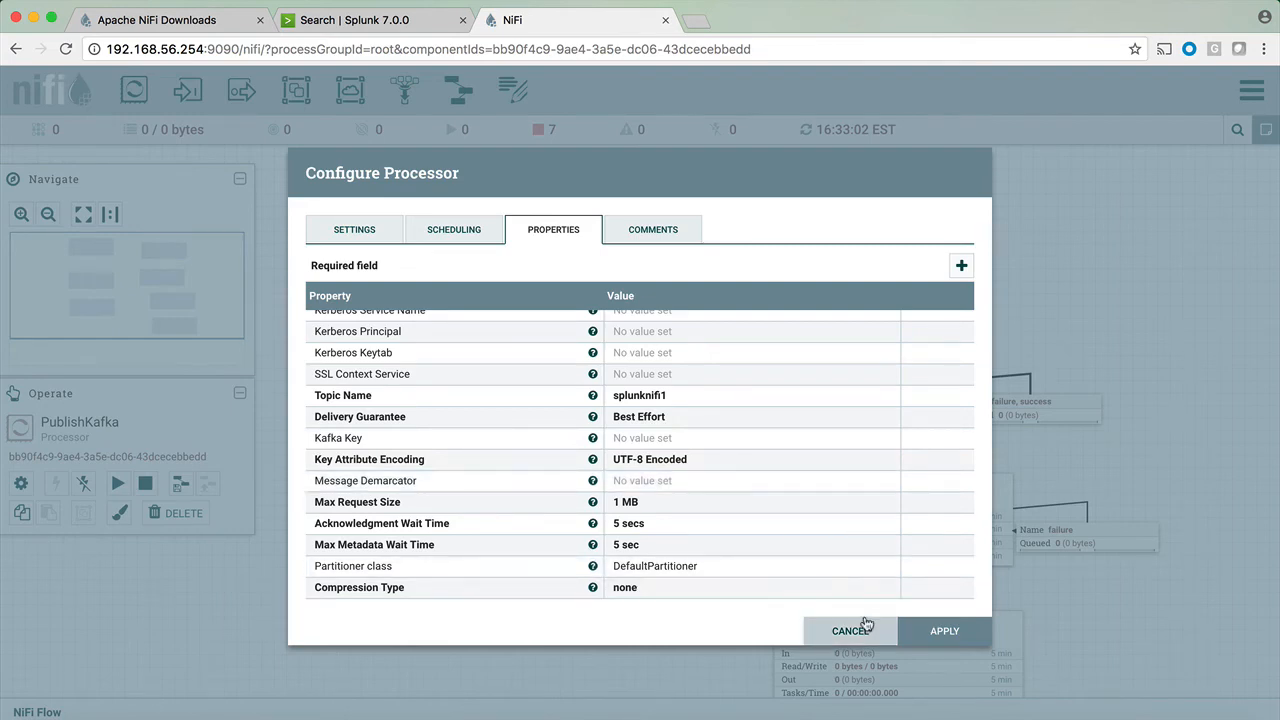
click(848, 630)
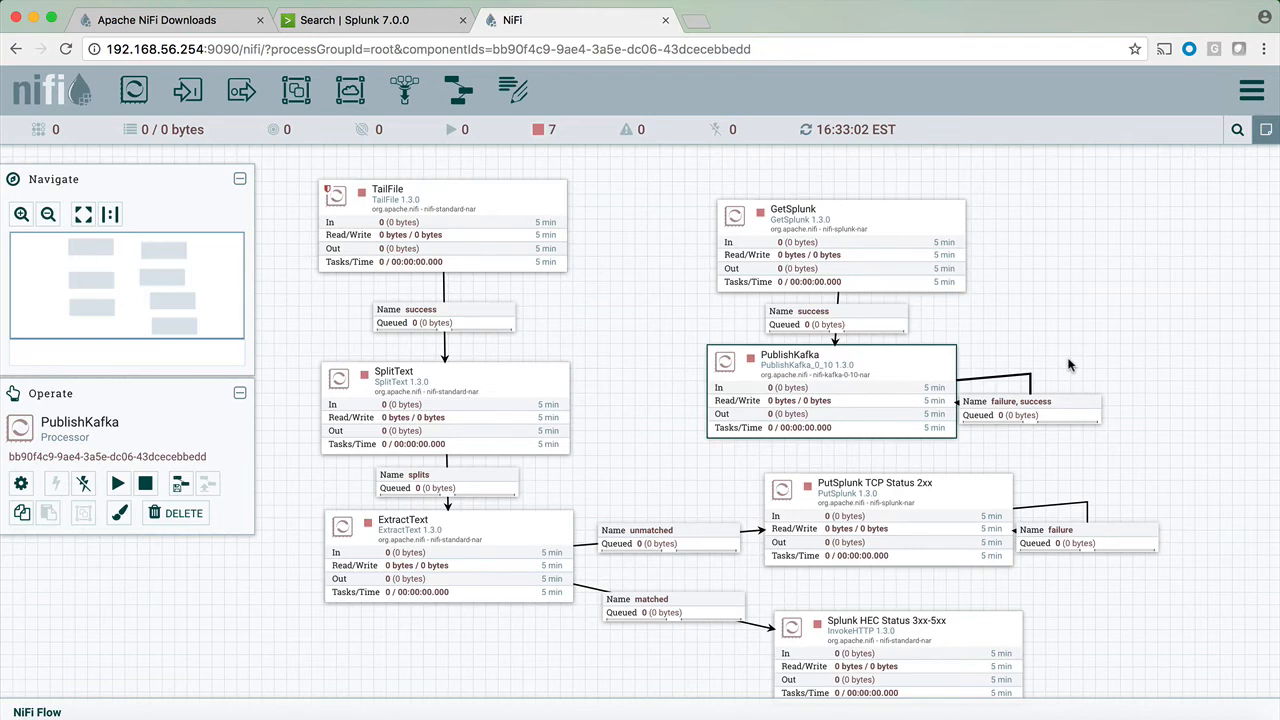
click(156, 20)
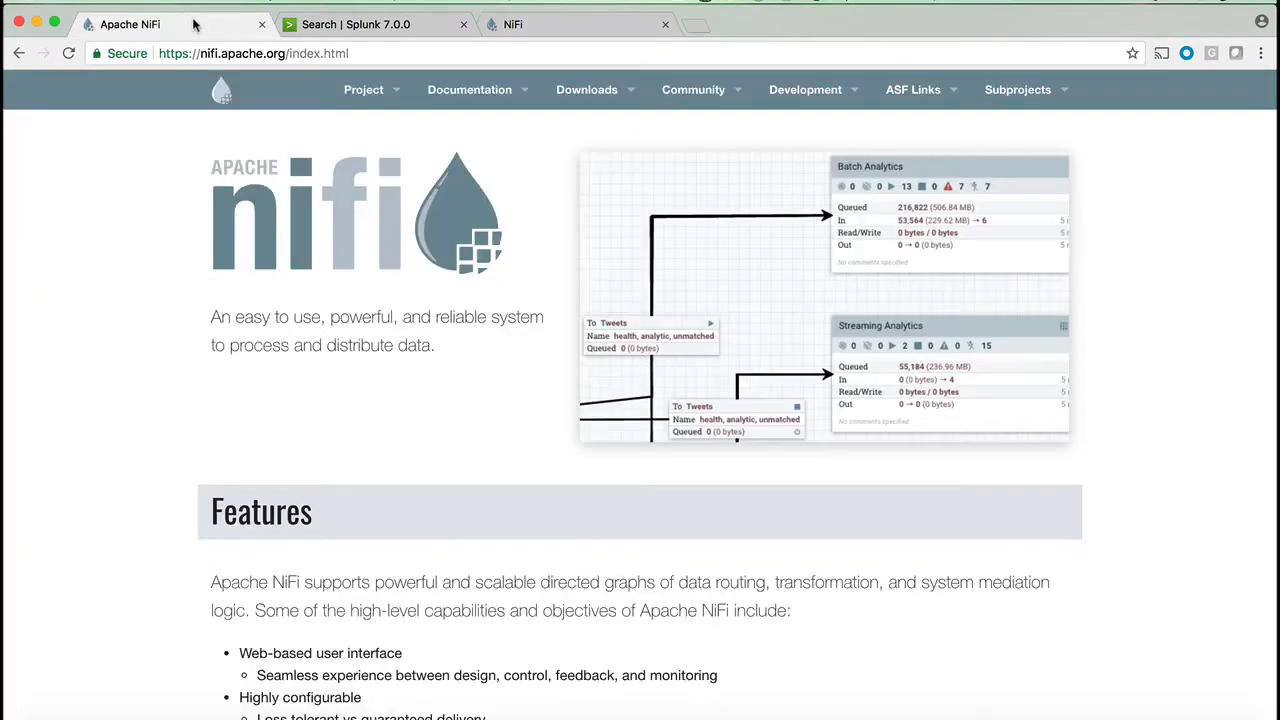
mouse_move(492, 160)
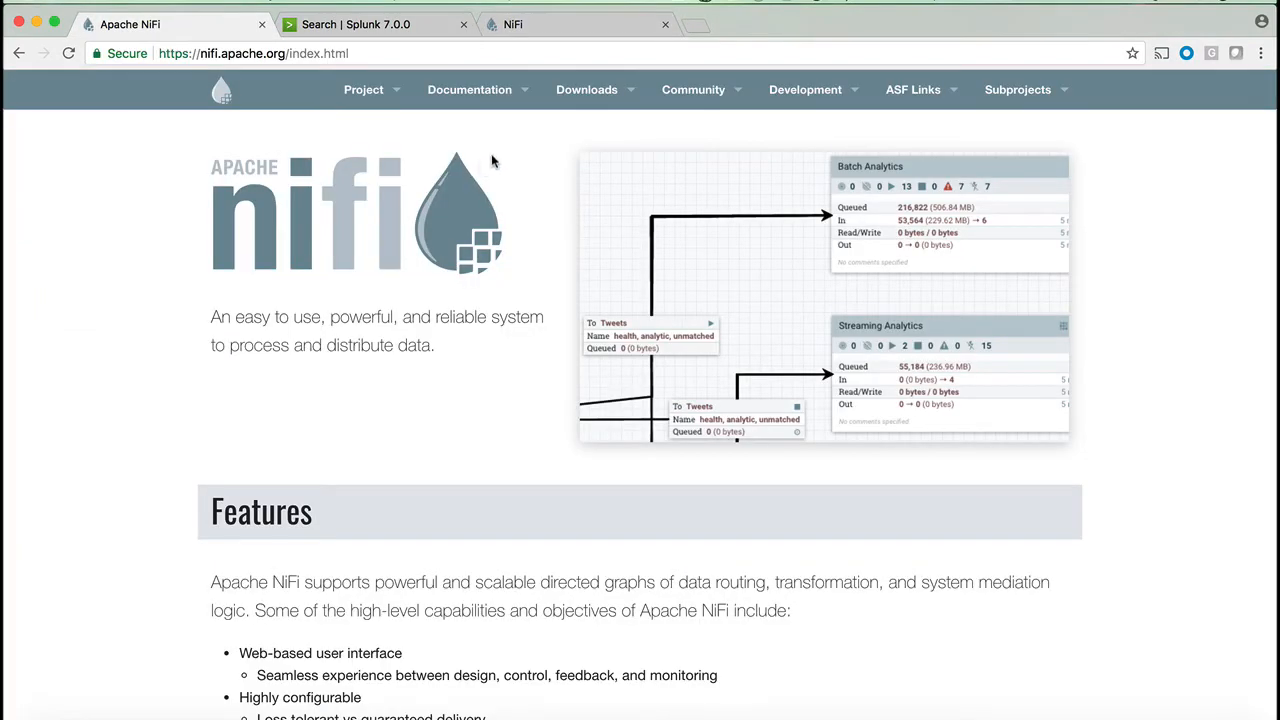
mouse_move(500, 132)
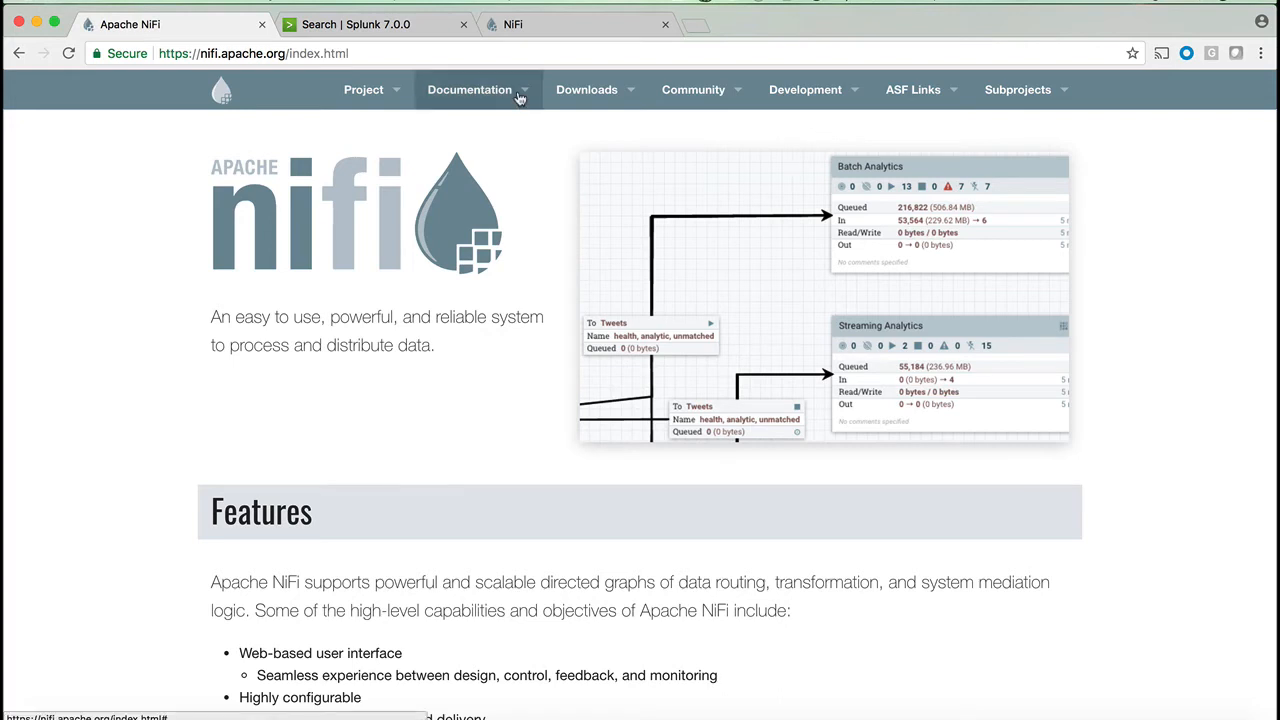
Visit the Videos page, then the NiFi Docs page from the Documentation menu.
click(468, 88)
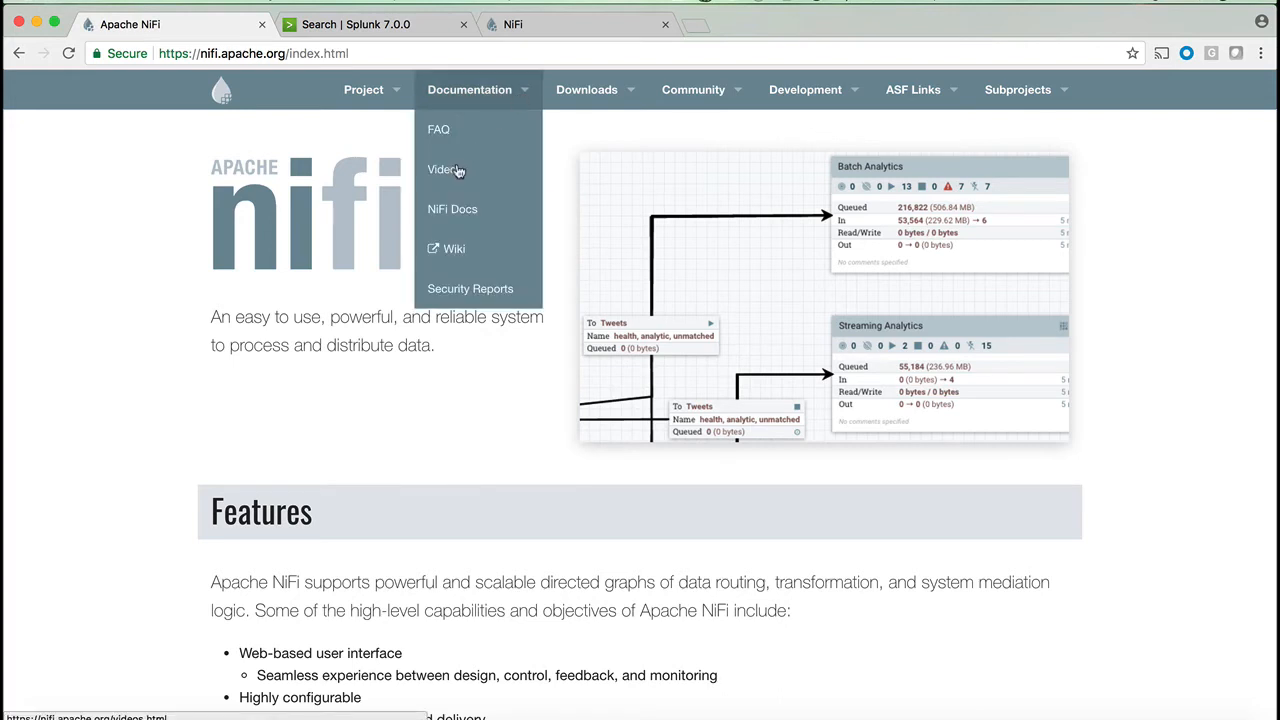
click(442, 168)
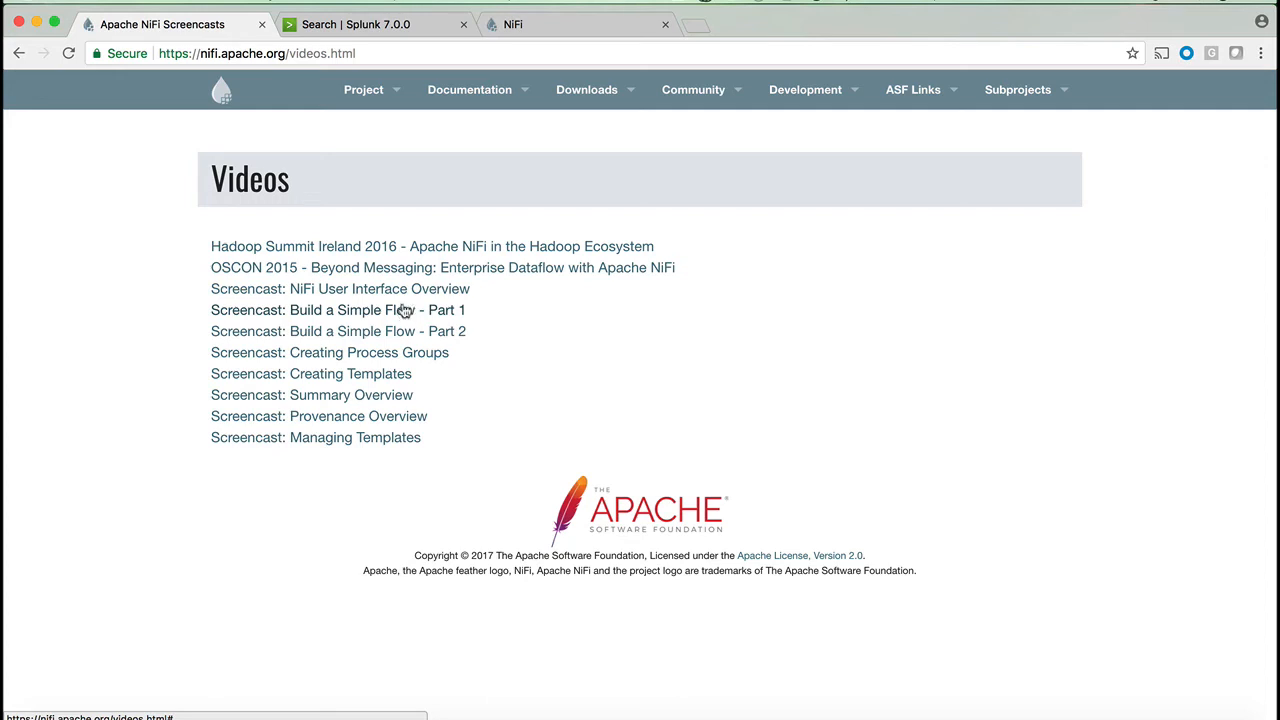
click(468, 88)
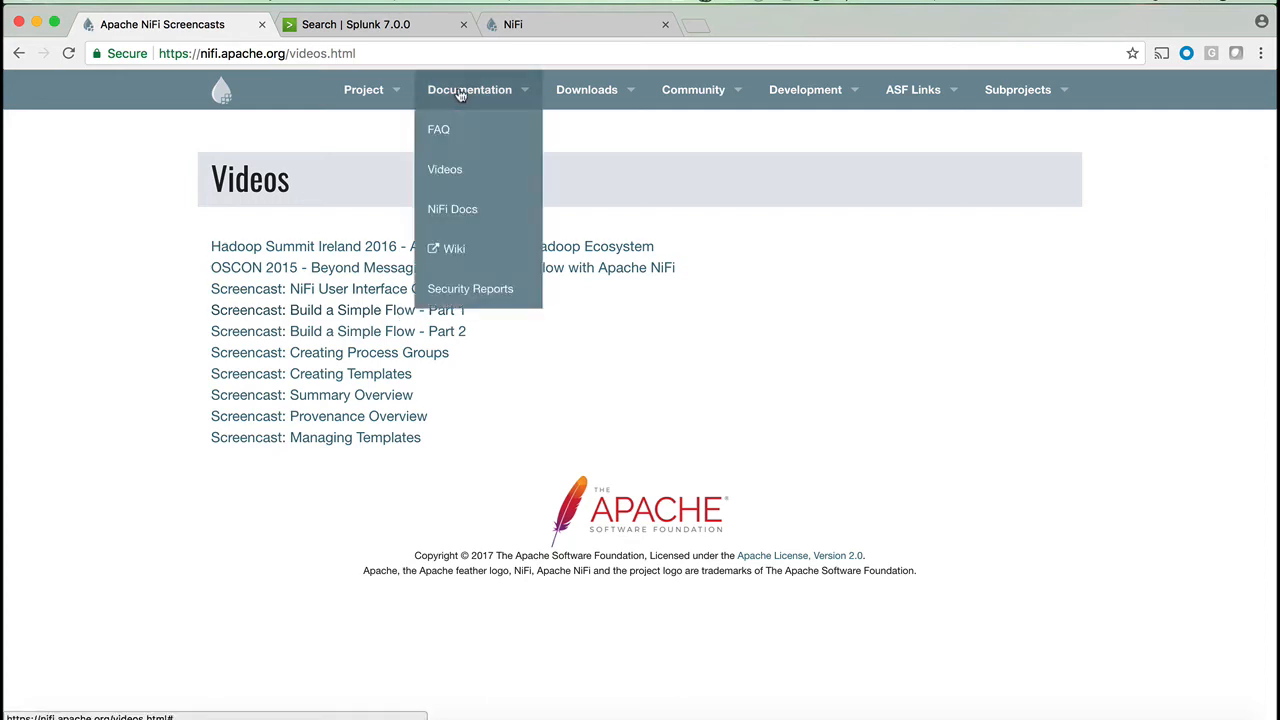
click(452, 208)
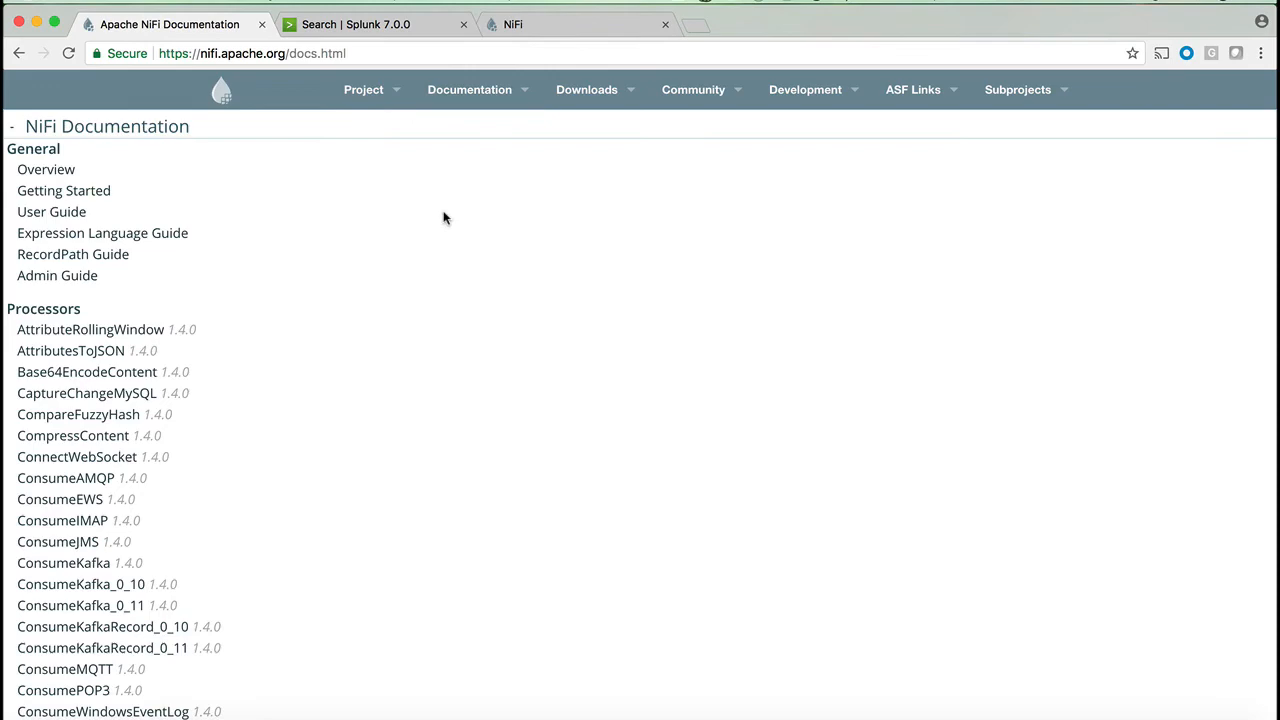
Find 'tcp' in the docs, read the GetTCP processor page, then return to the project home.
click(46, 168)
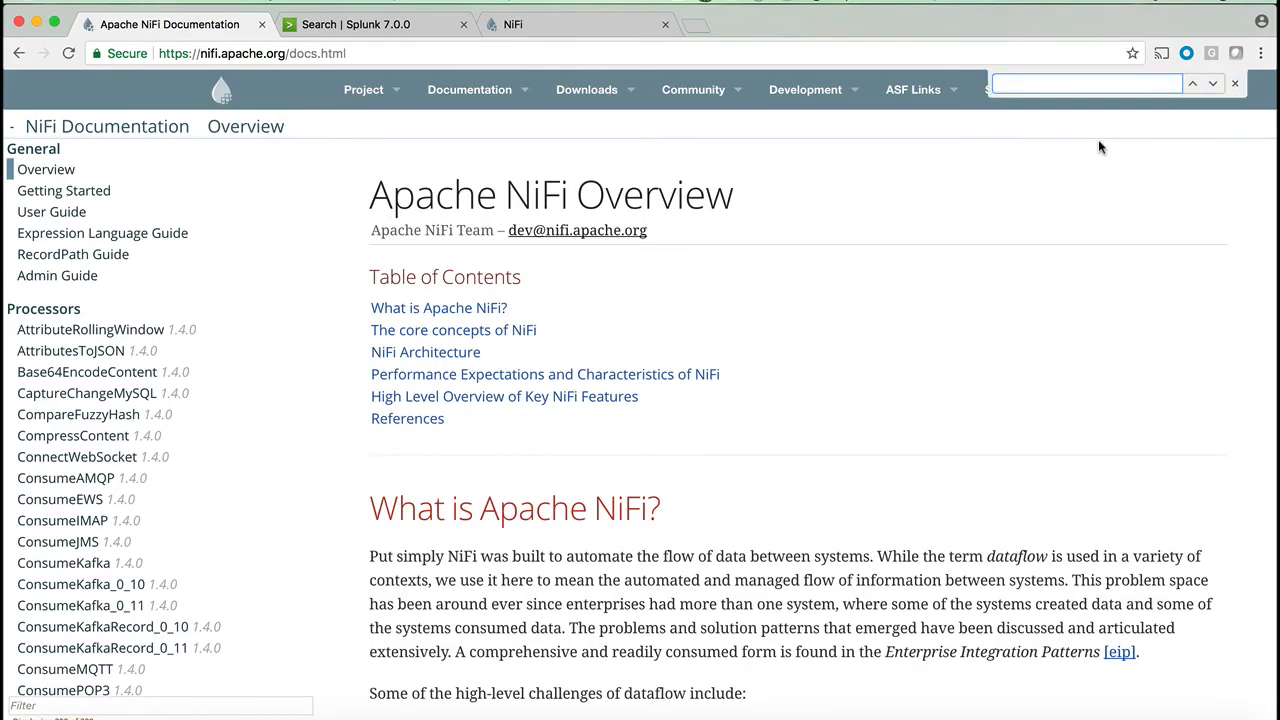
text(tcp)
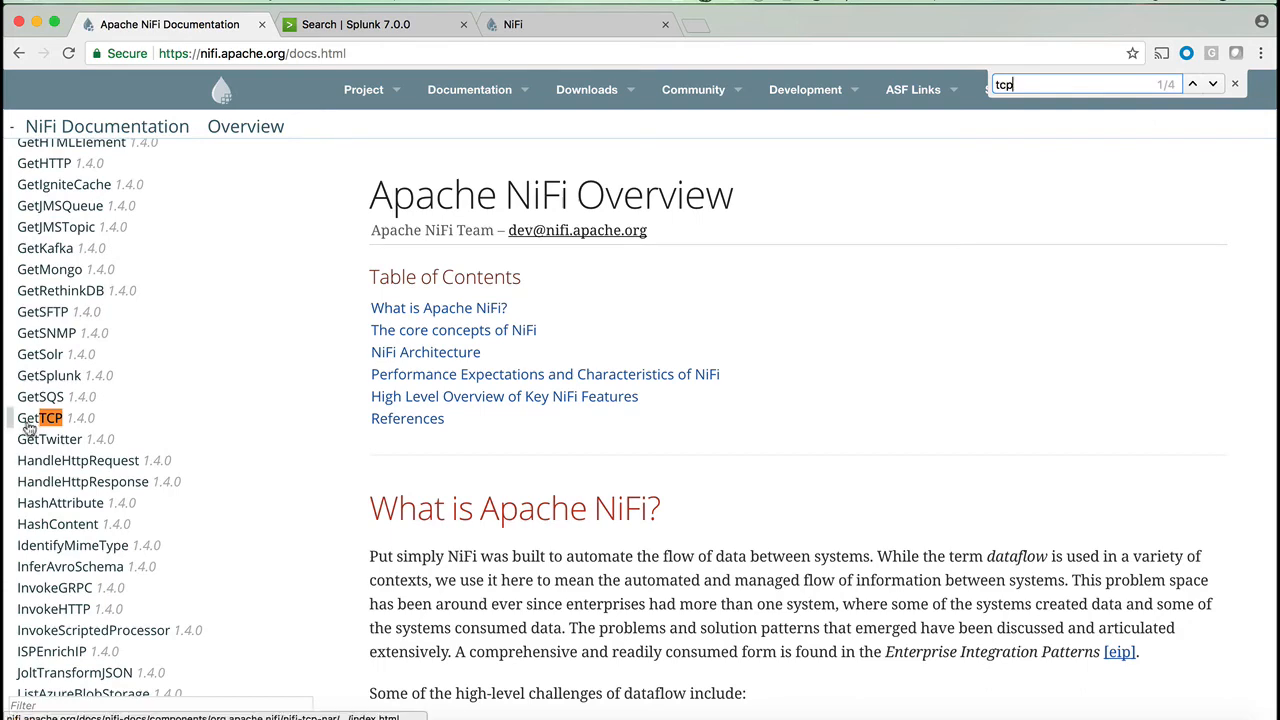
click(44, 418)
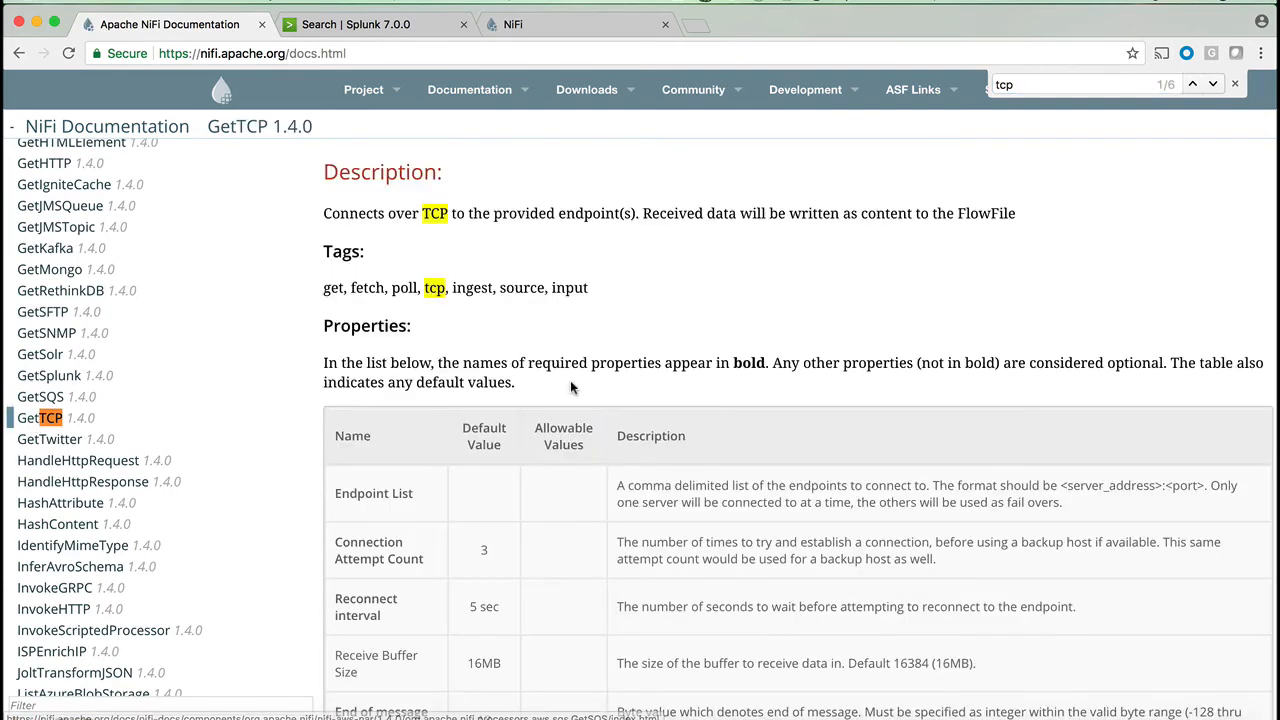
mouse_move(612, 356)
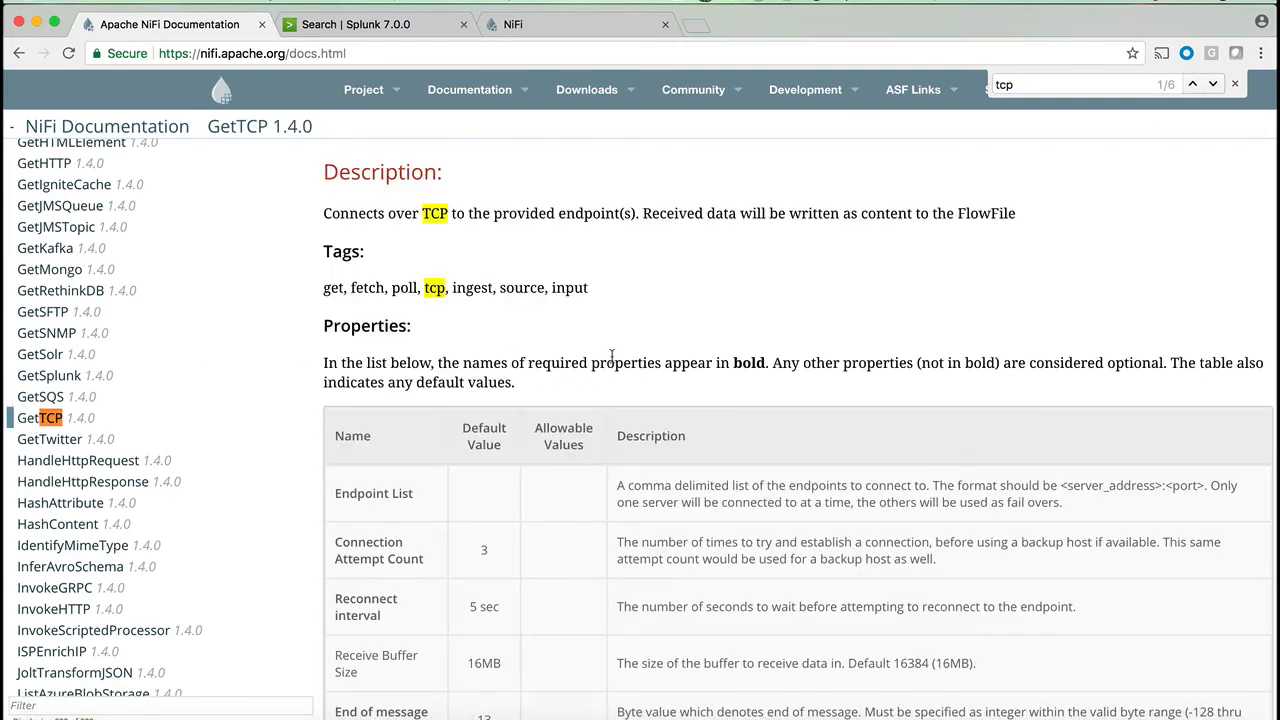
mouse_move(772, 172)
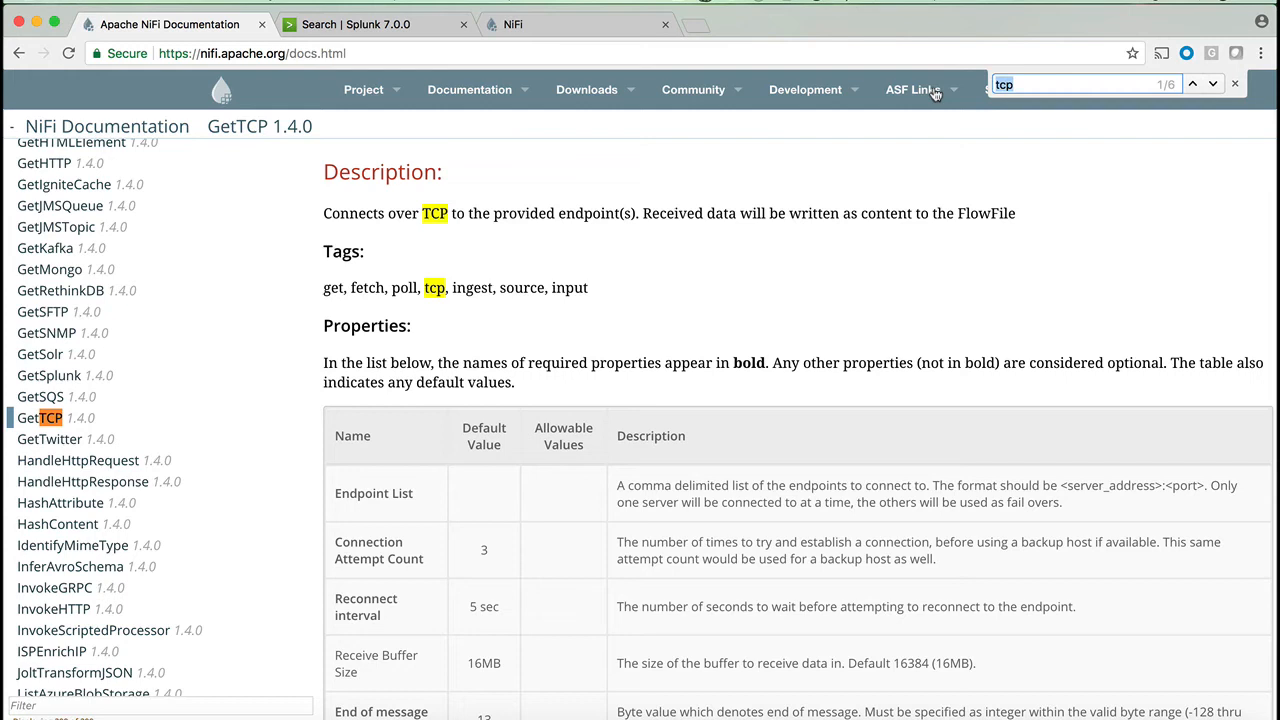
scroll(down, 3)
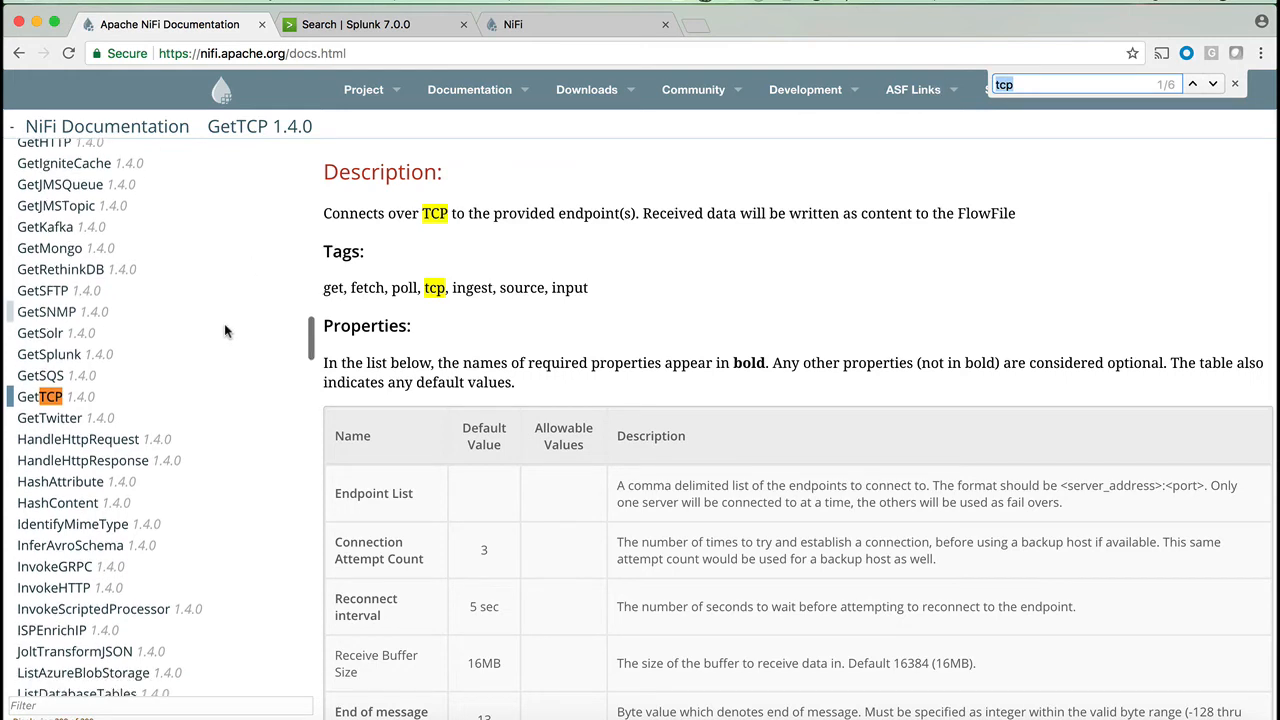
scroll(down, 3)
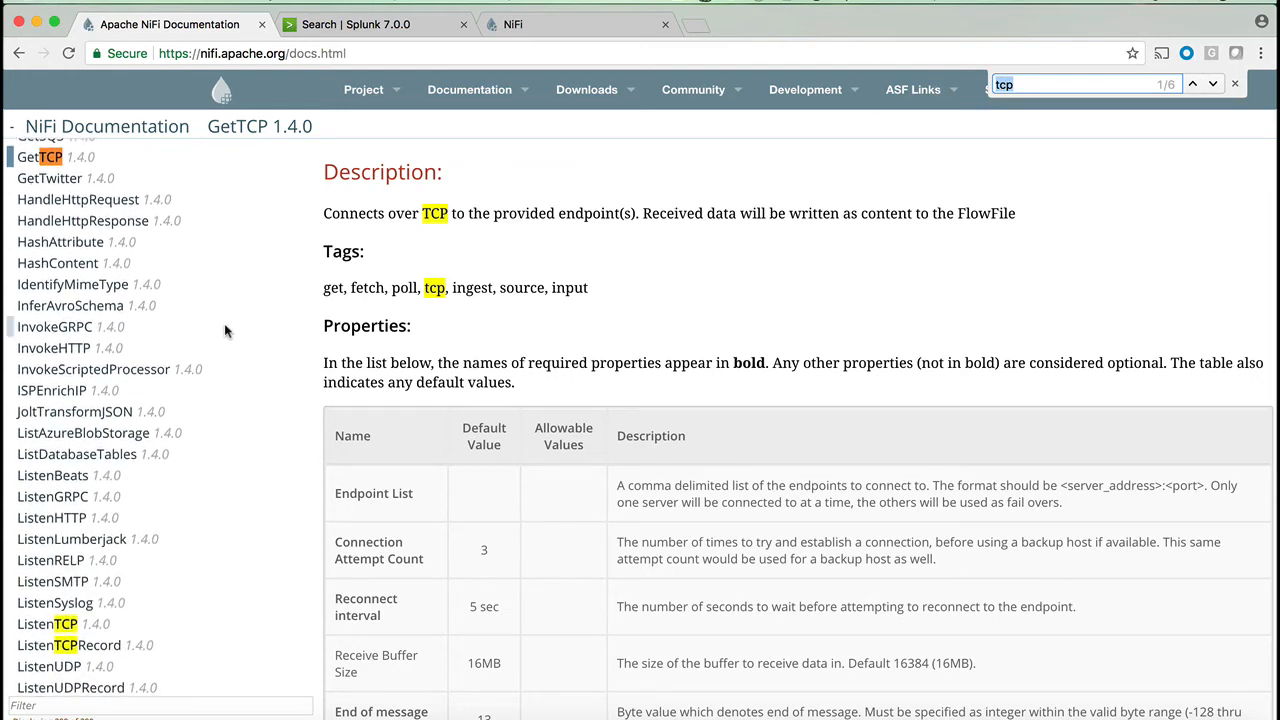
mouse_move(210, 486)
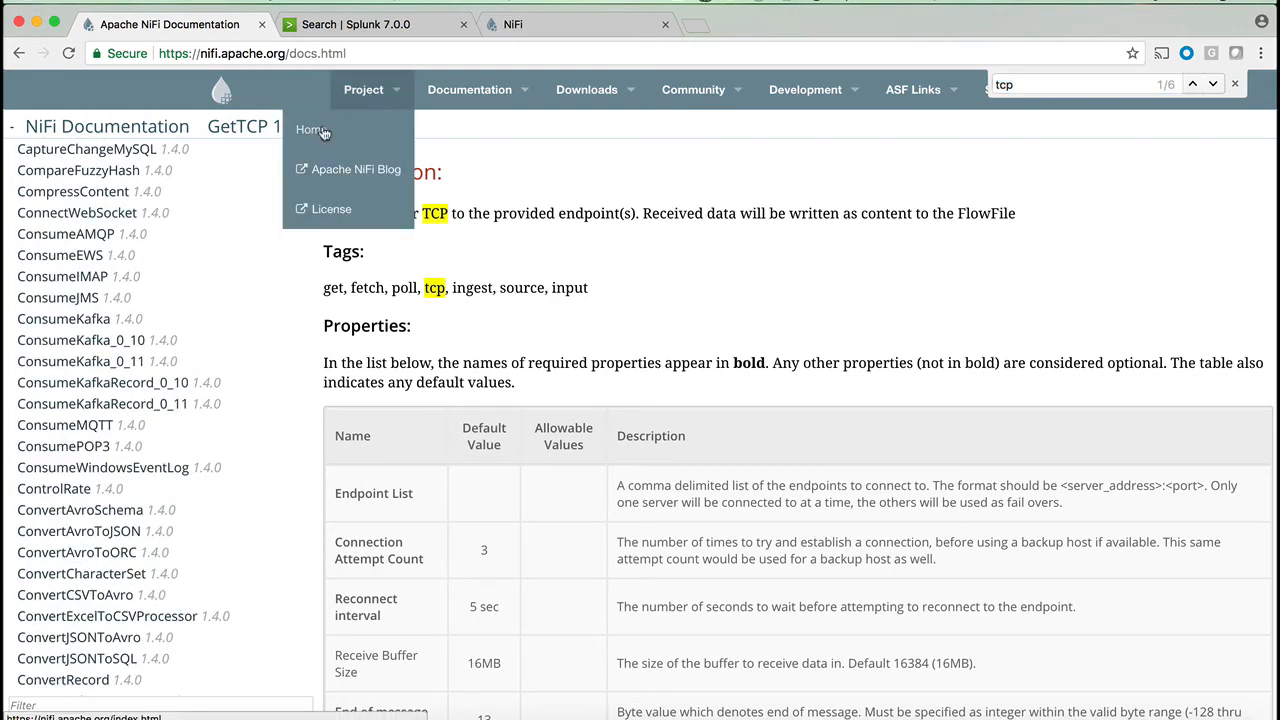
click(310, 130)
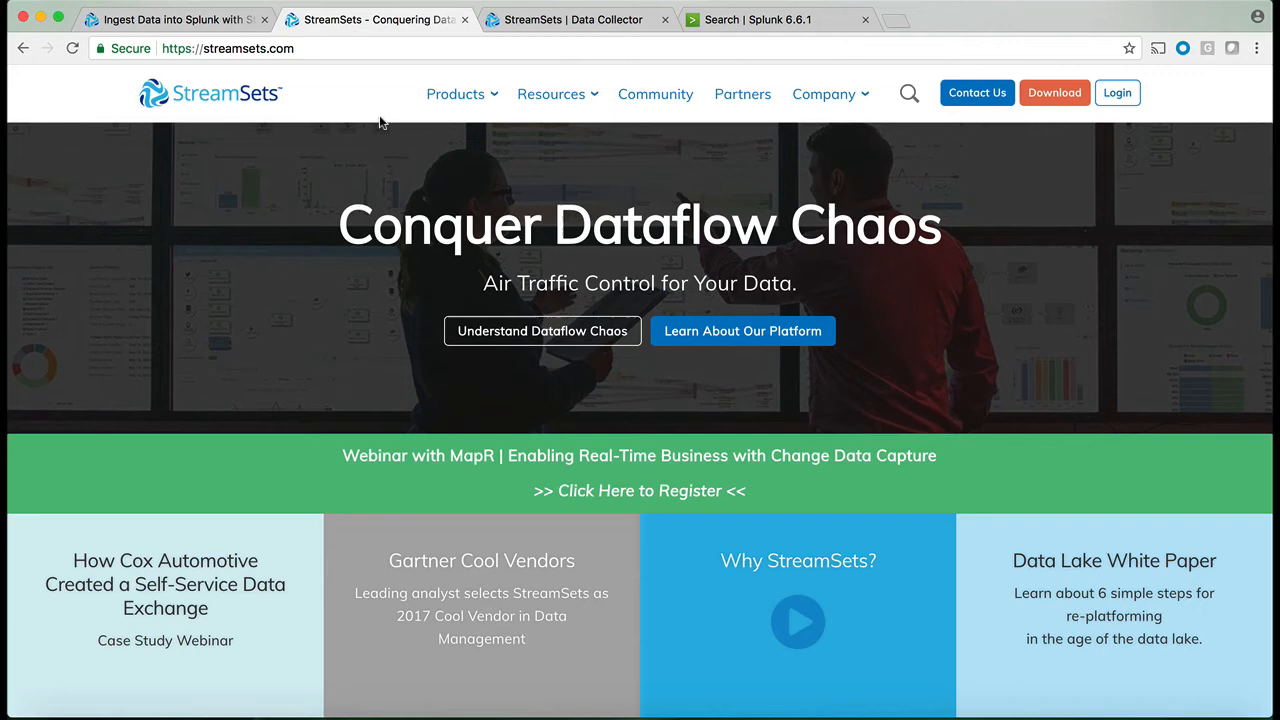
mouse_move(378, 104)
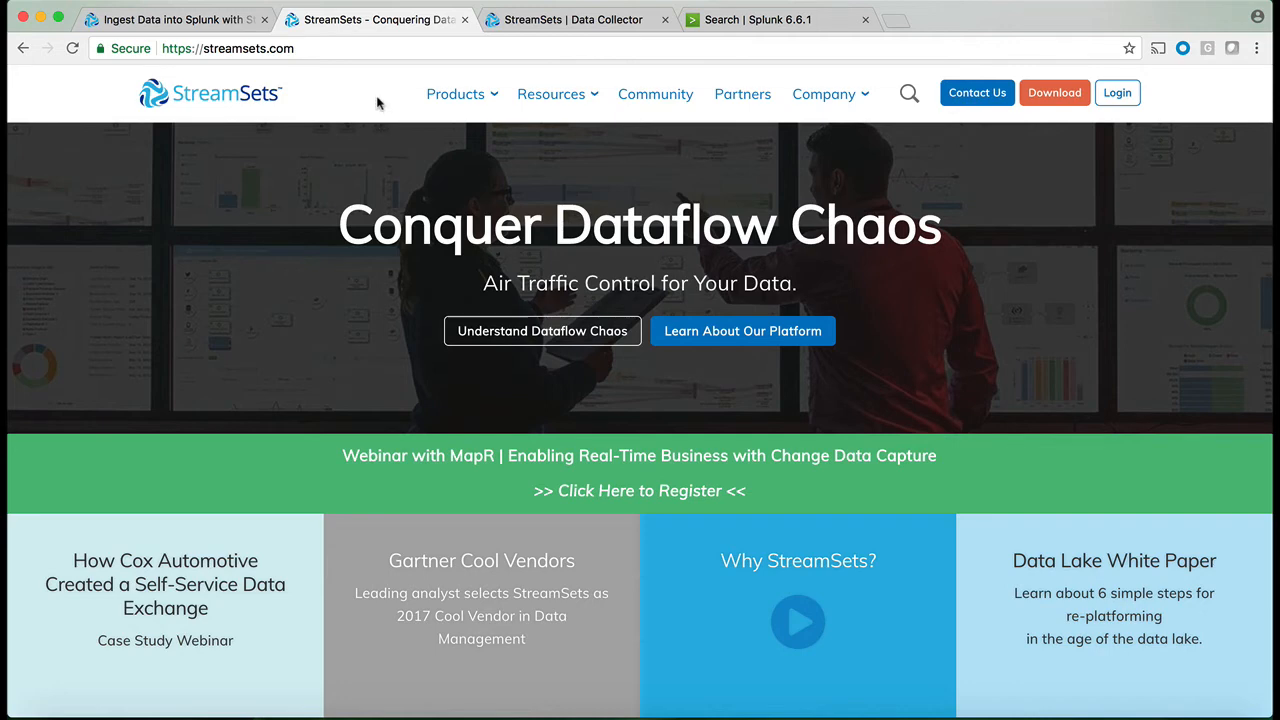
mouse_move(384, 104)
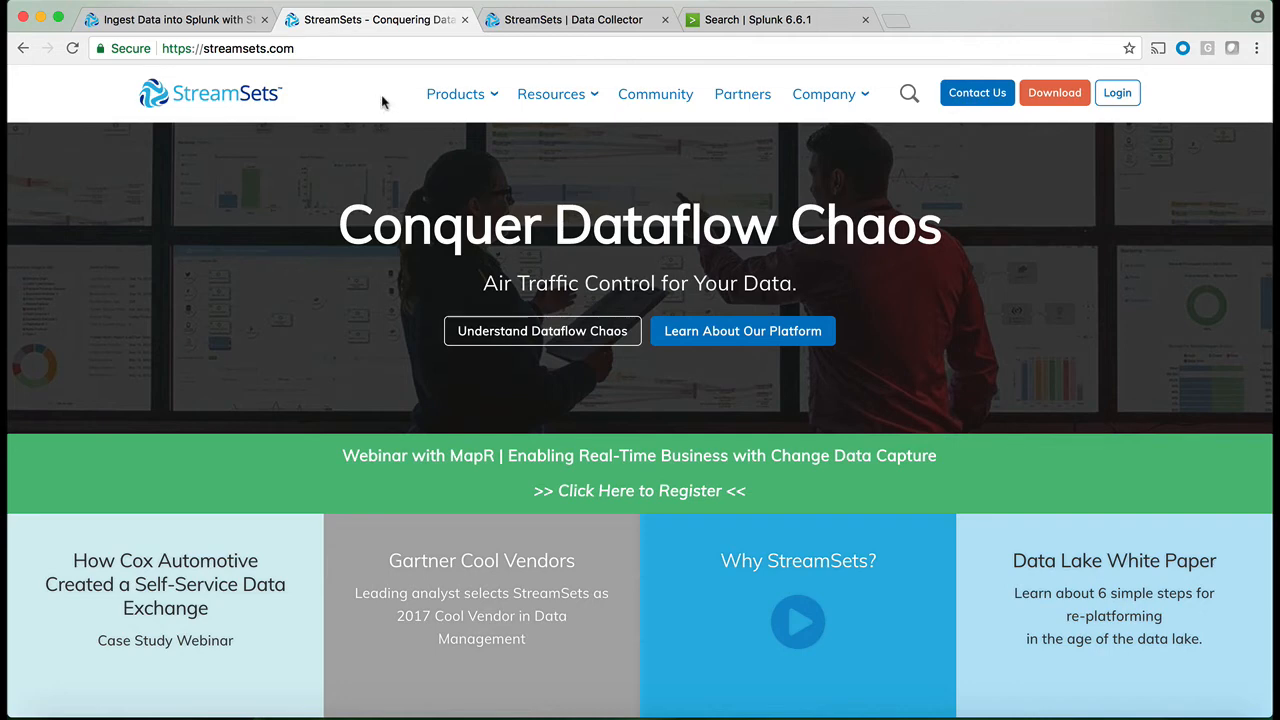
click(456, 94)
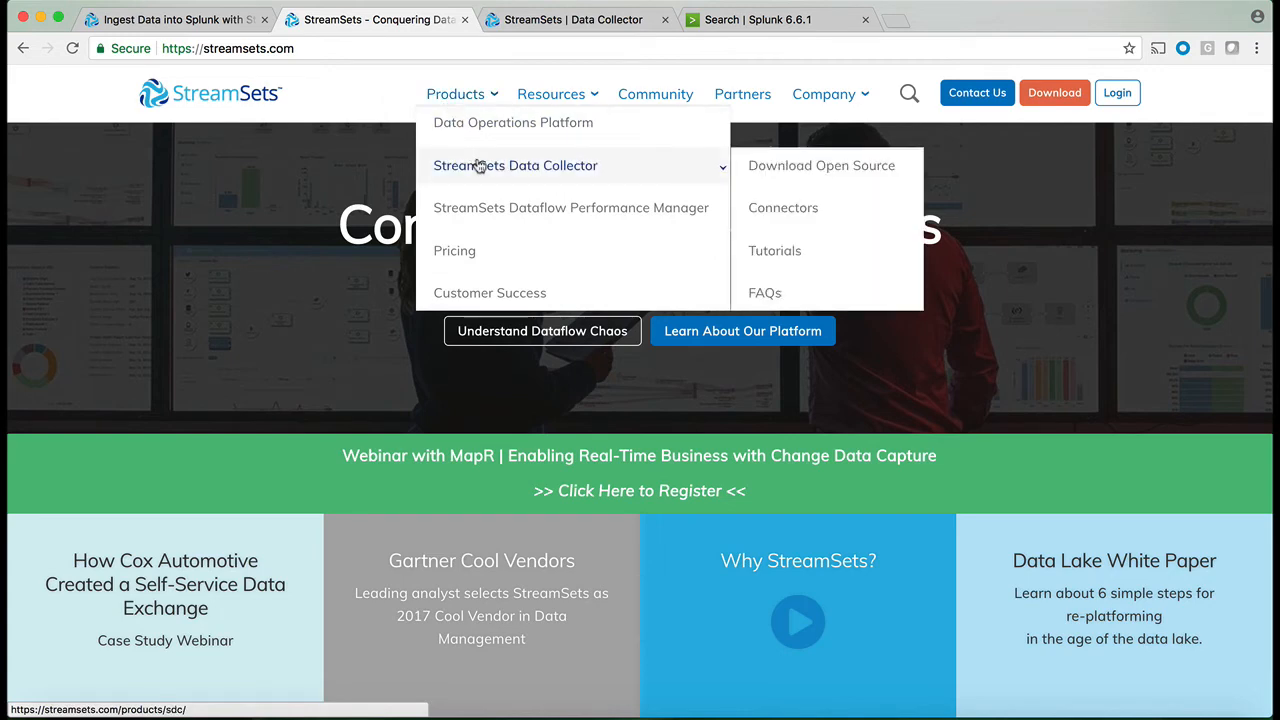
mouse_move(476, 170)
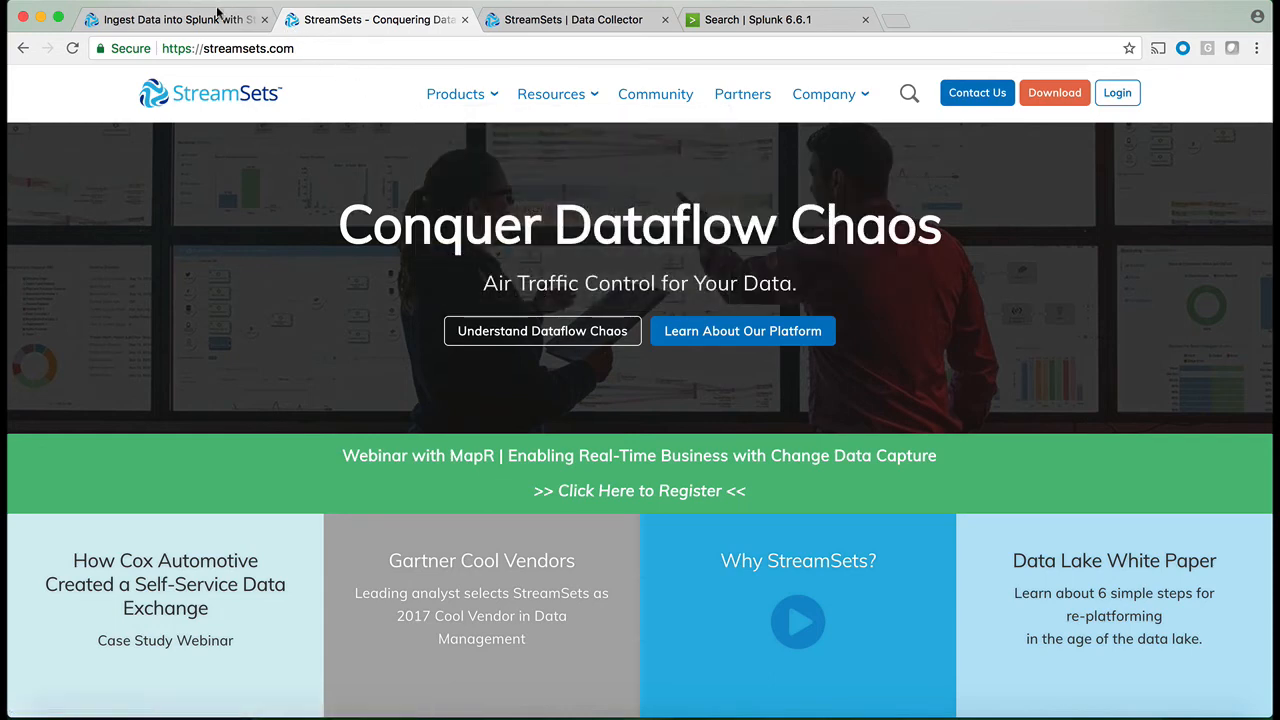
click(160, 20)
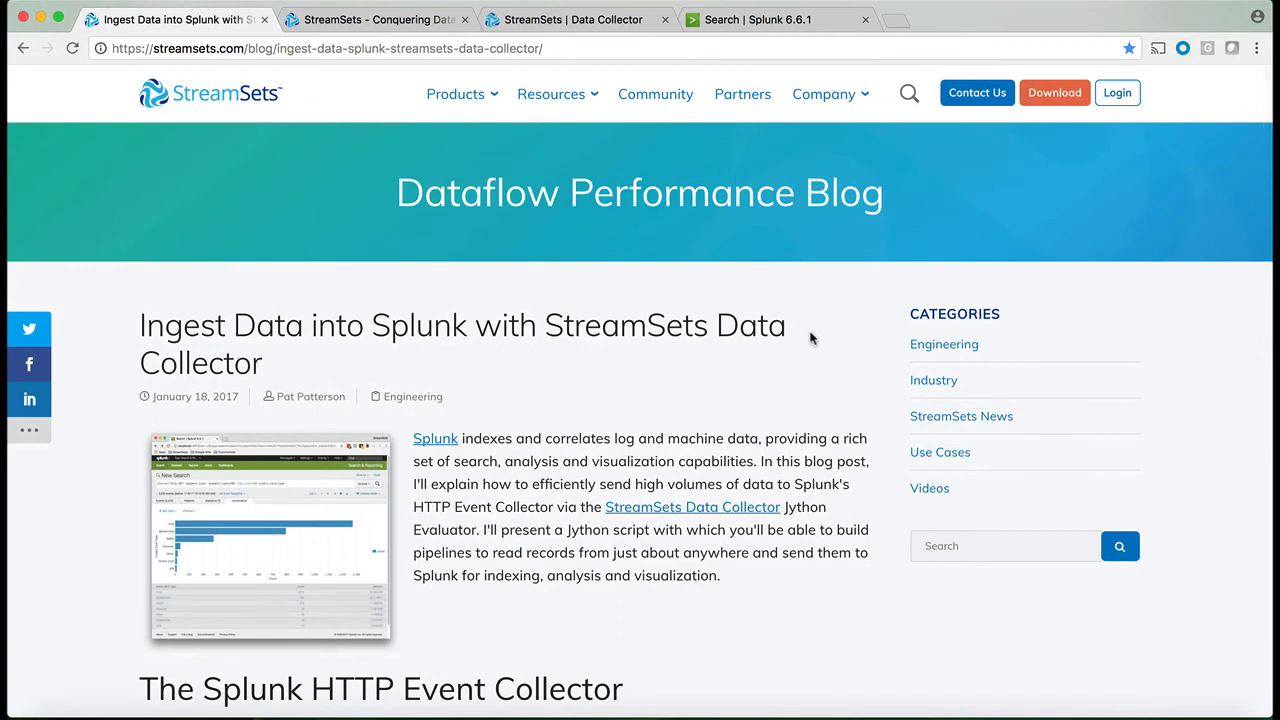
mouse_move(816, 350)
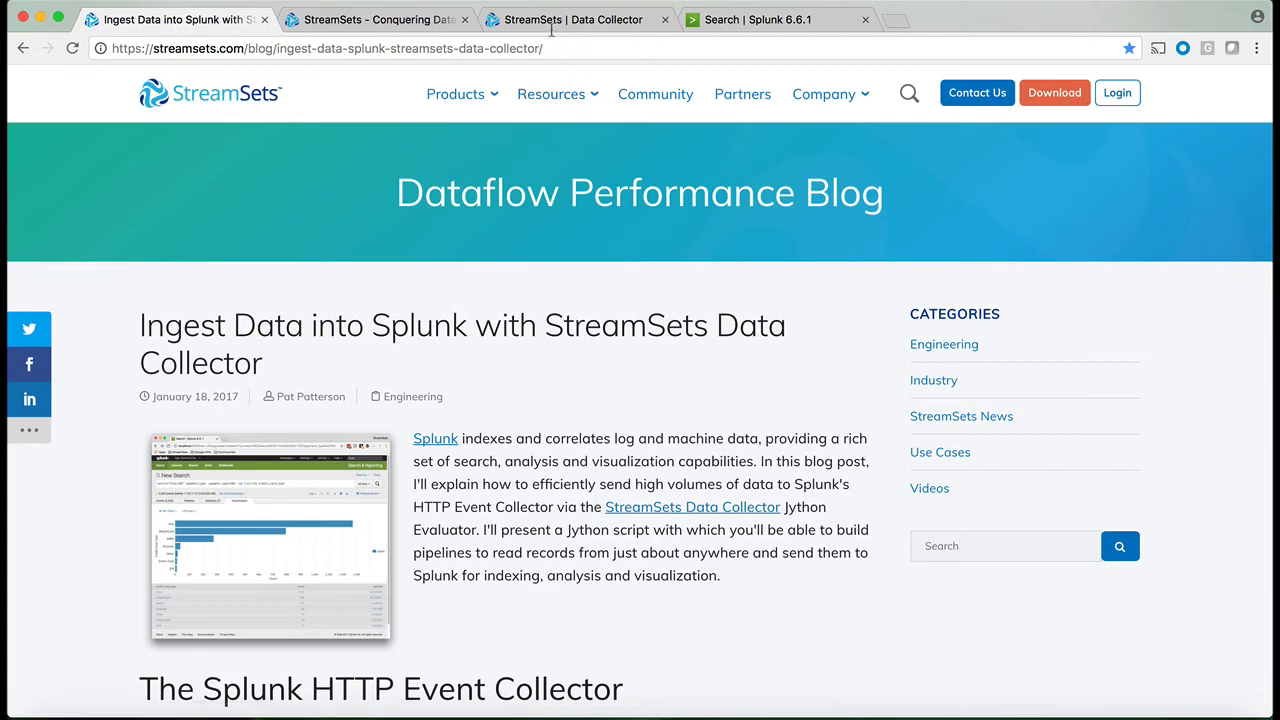
Switch to the StreamSets Data Collector tab showing the Splunk_HEC2 pipeline.
click(576, 20)
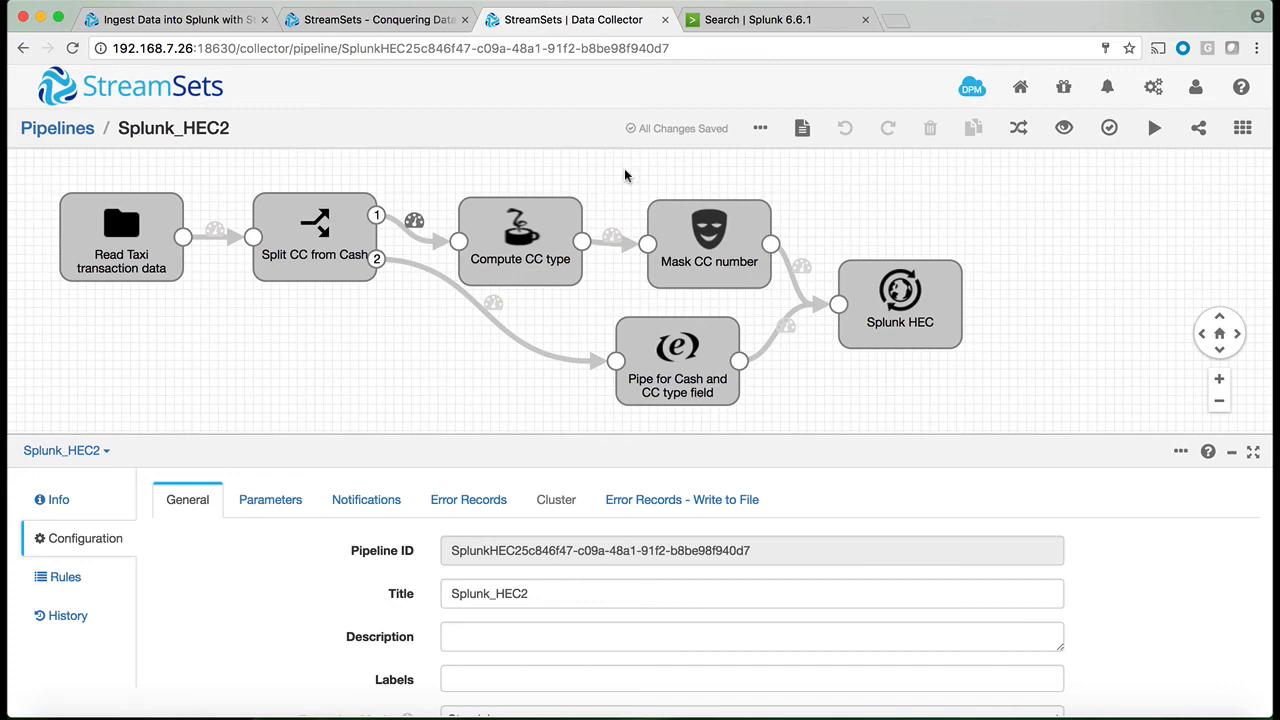
mouse_move(384, 392)
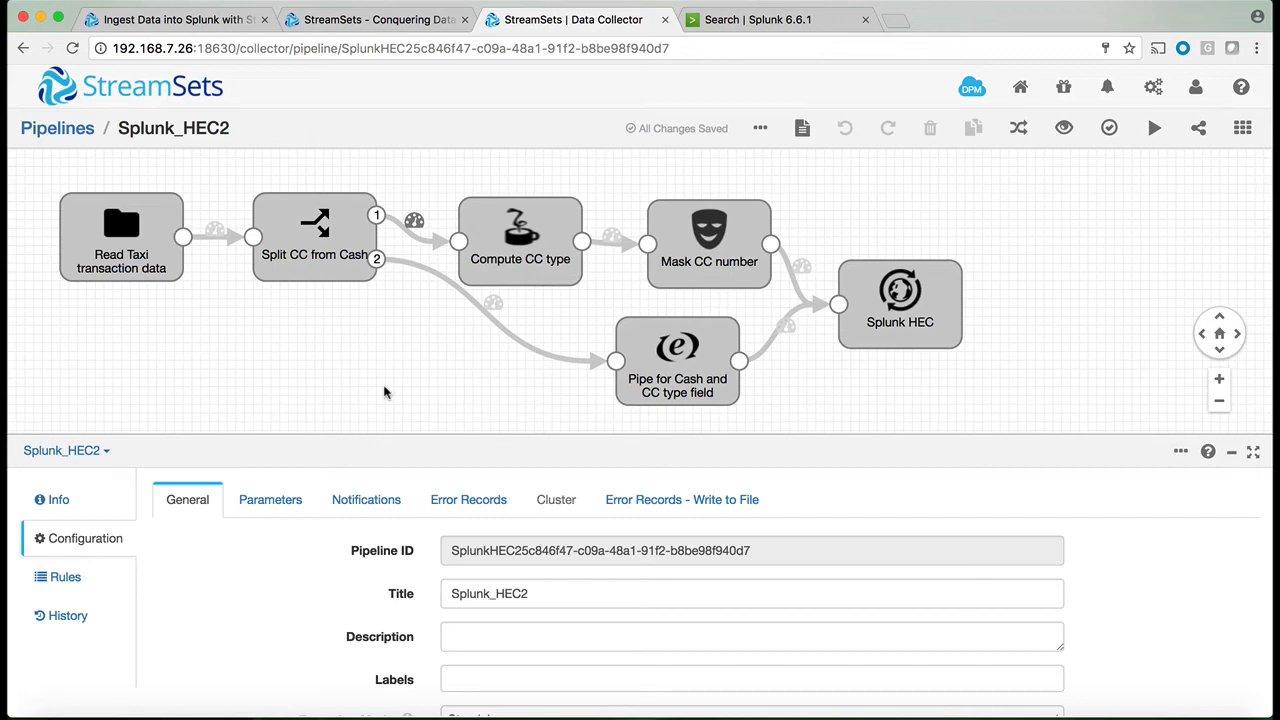
Browse the stage library, then show the Read Taxi transaction data origin's Files settings.
click(1242, 128)
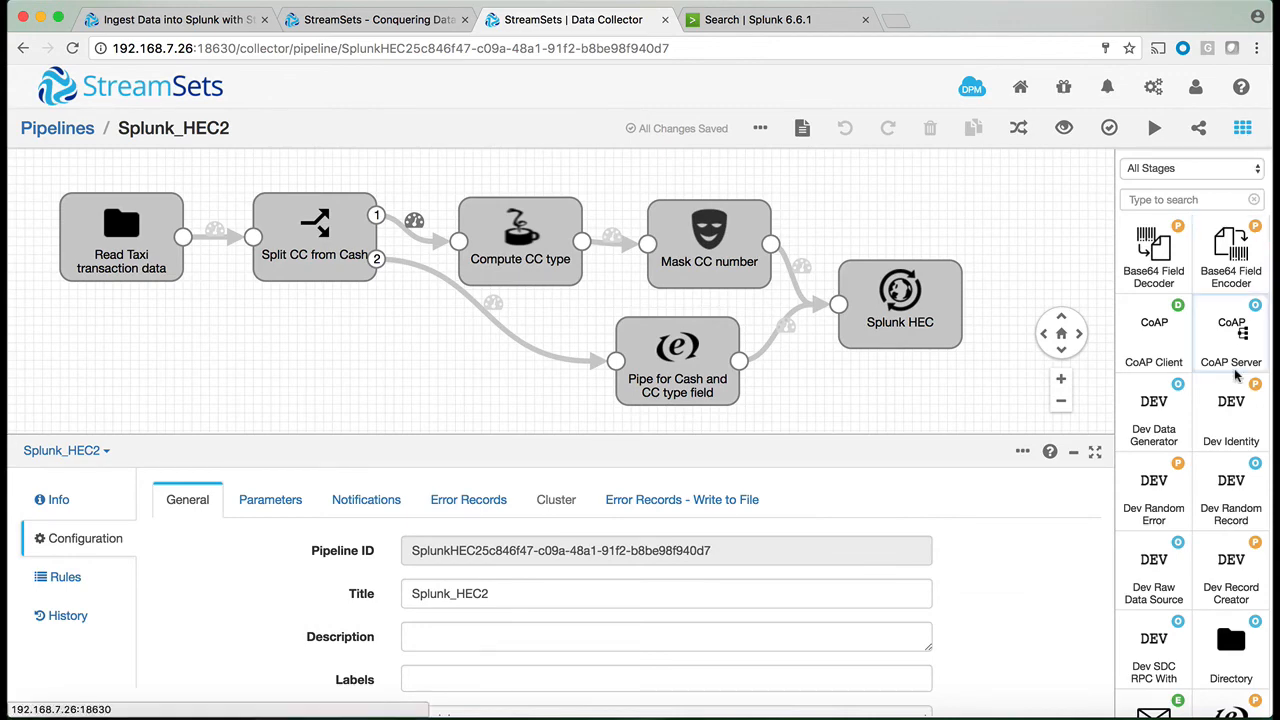
scroll(down, 3)
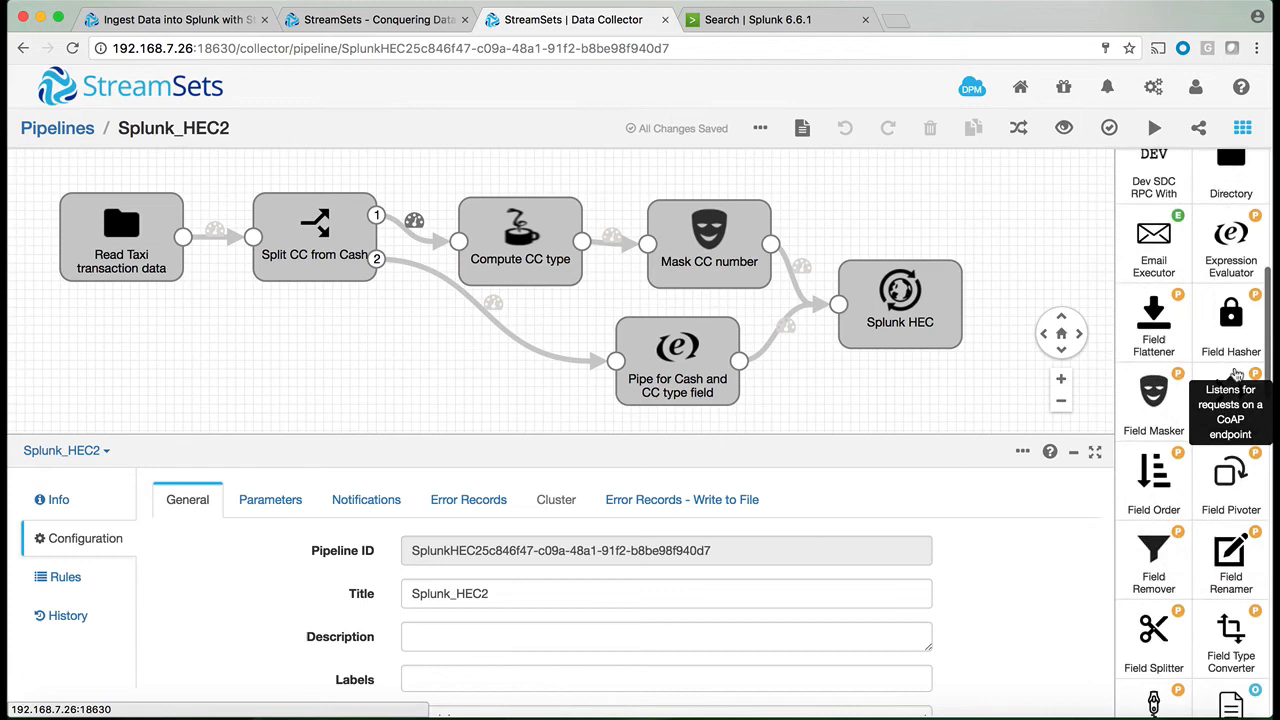
scroll(down, 3)
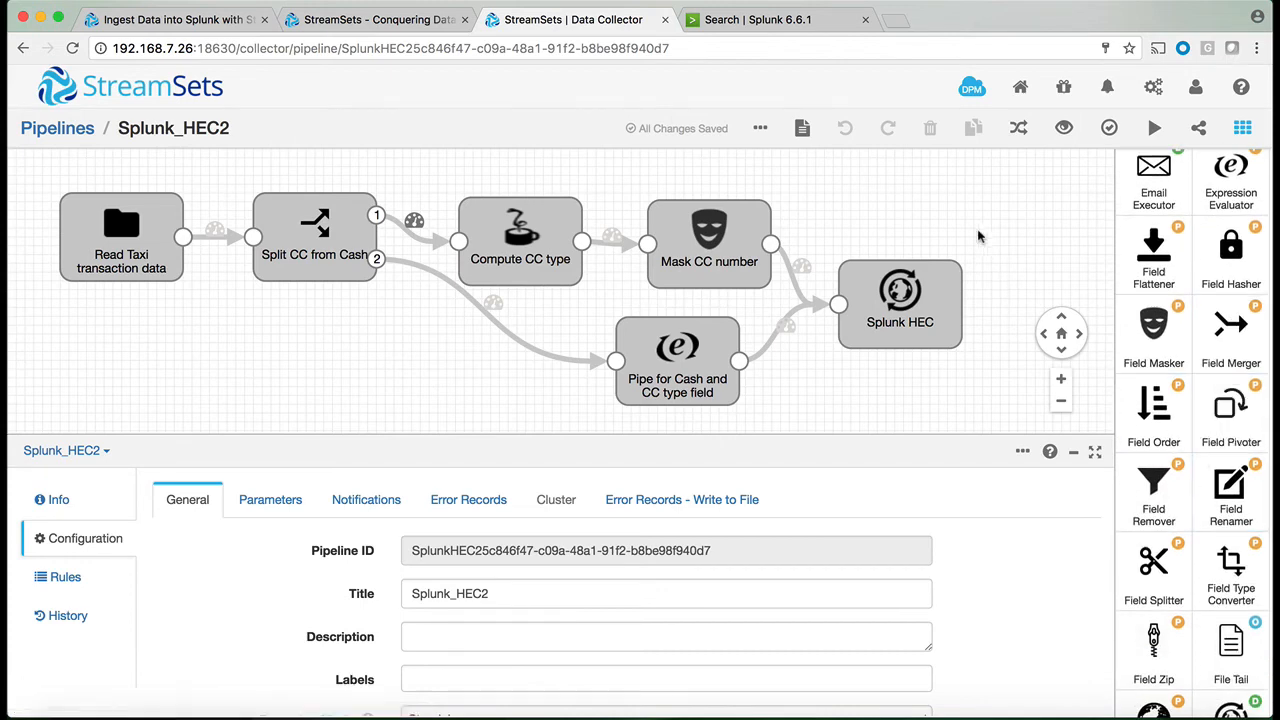
mouse_move(920, 238)
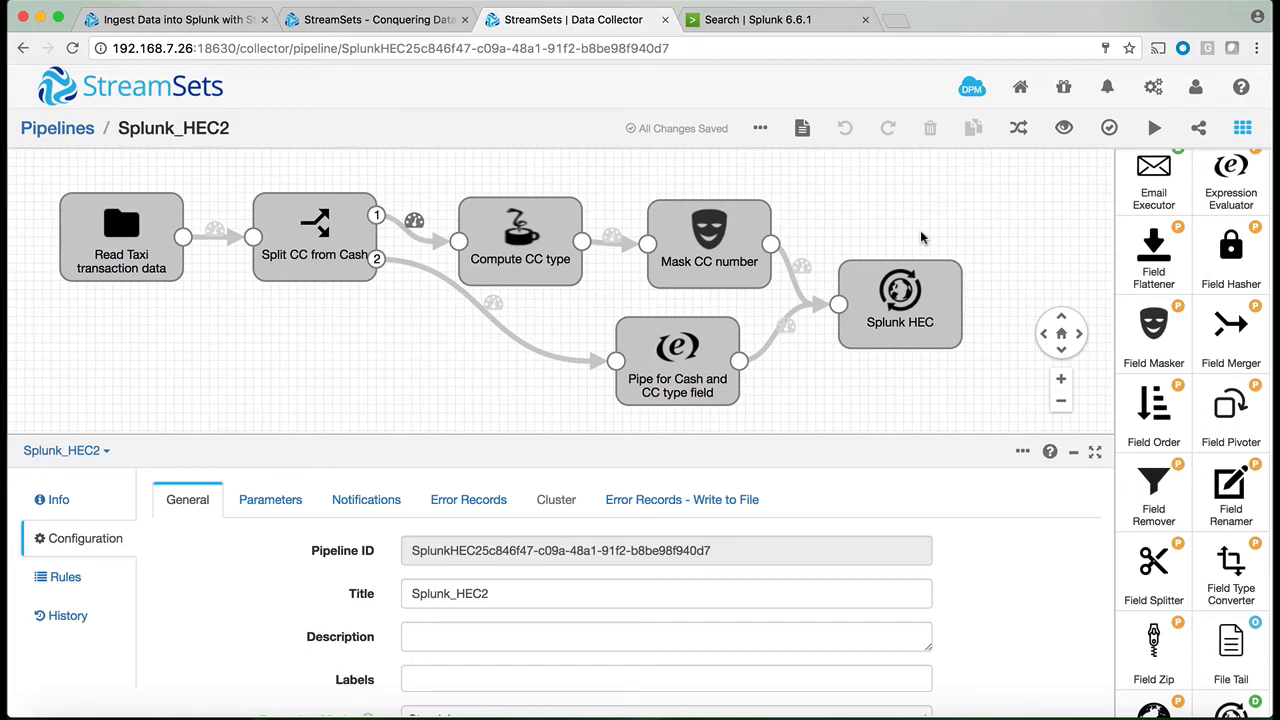
click(120, 236)
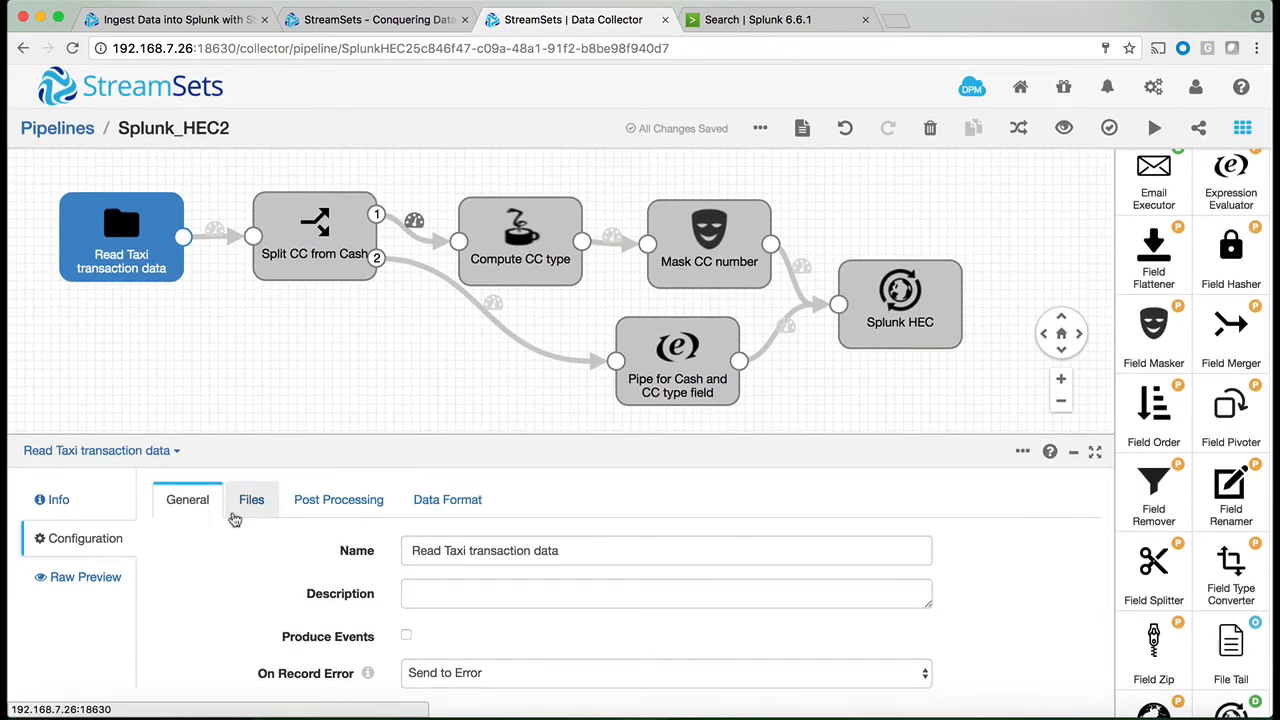
click(252, 500)
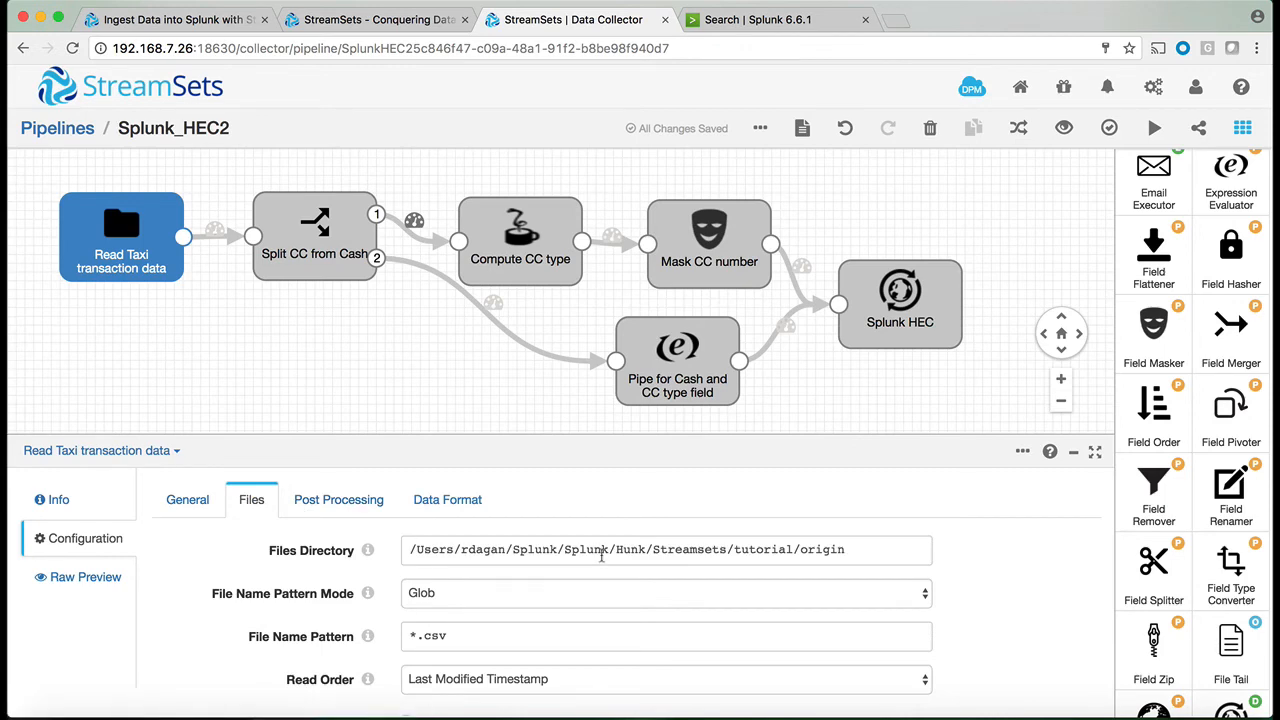
Review the taxi CSV reader settings, then show the Split CC from Cash conditions on payment_type.
scroll(down, 3)
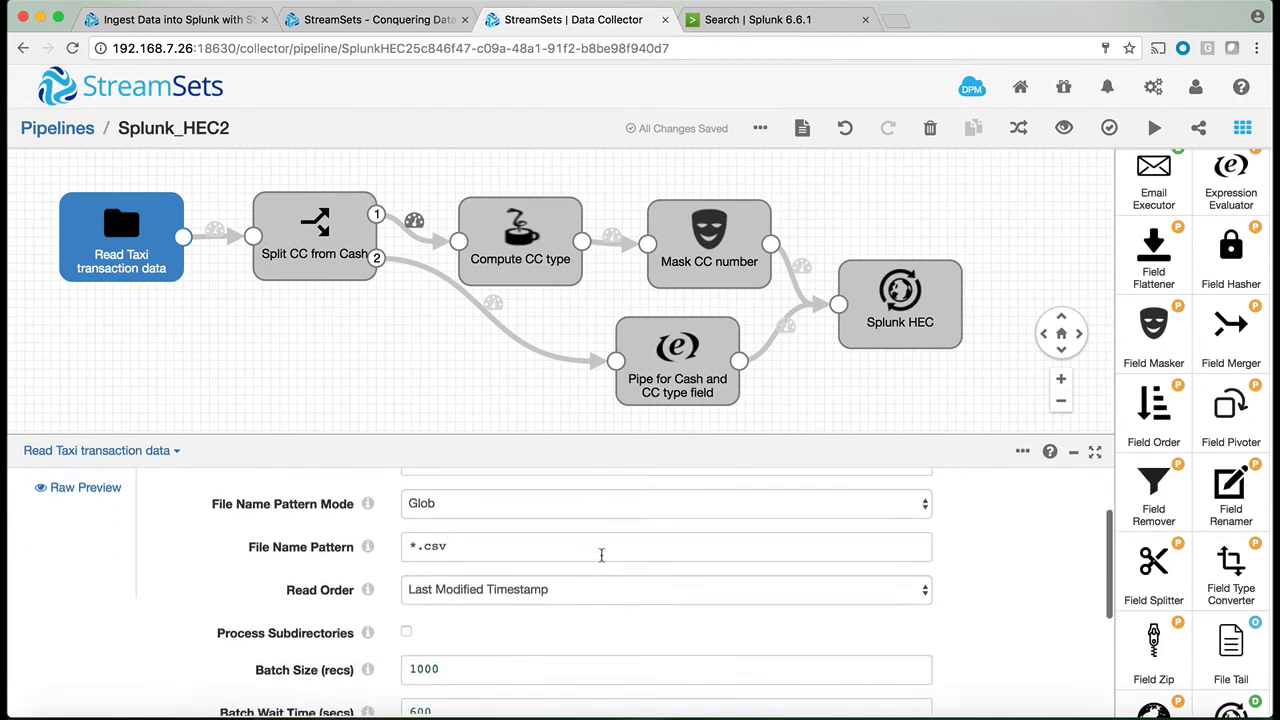
scroll(down, 3)
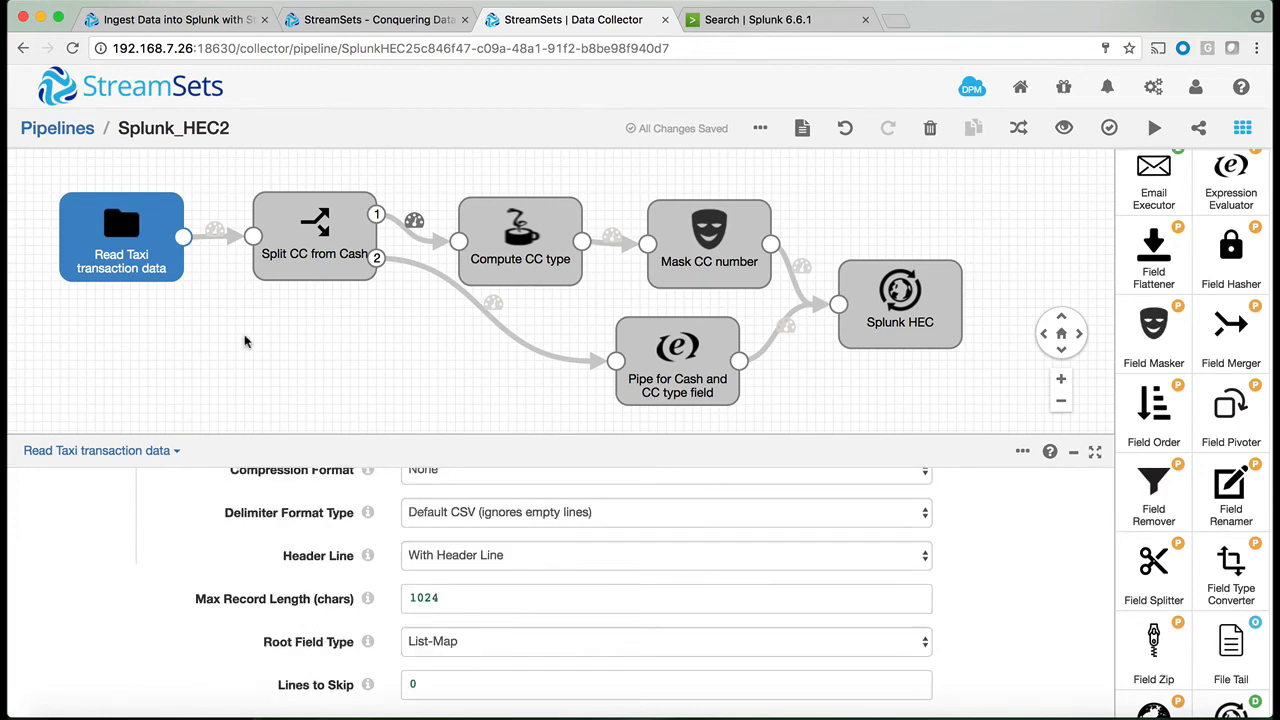
click(314, 236)
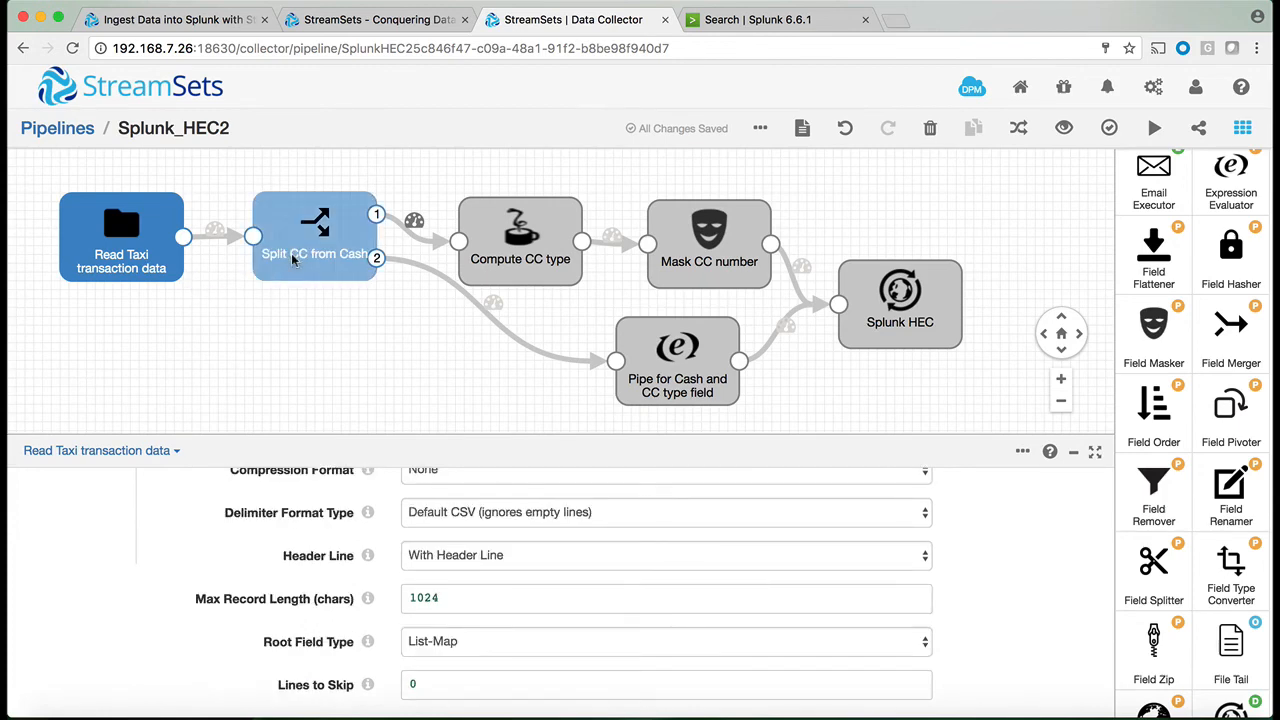
click(314, 236)
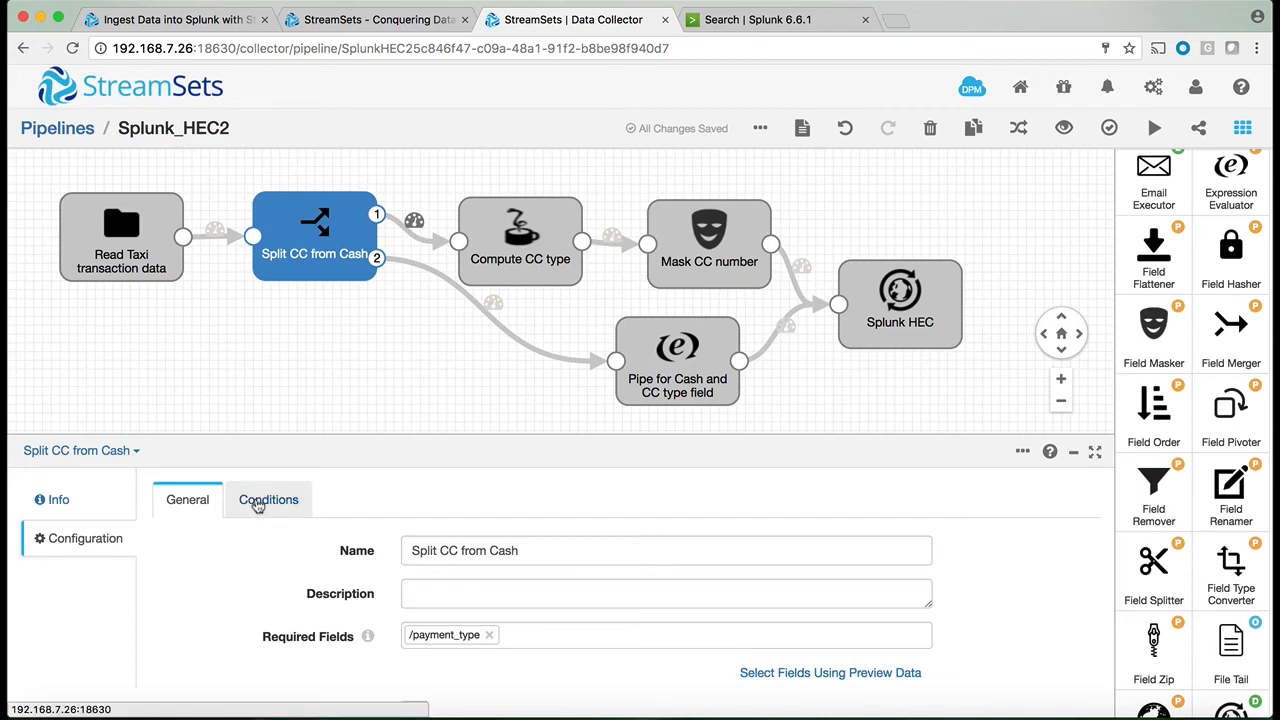
click(268, 500)
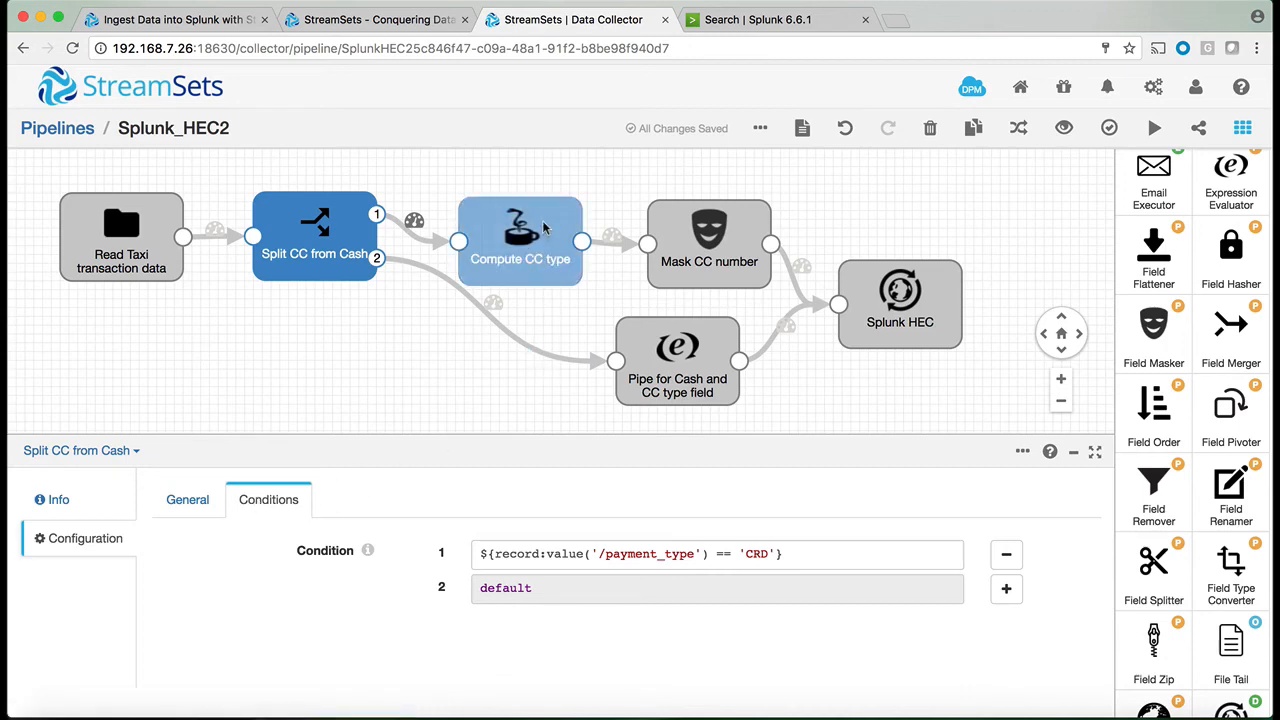
Show the Compute CC type stage's Jython script reading the credit_card field.
click(520, 240)
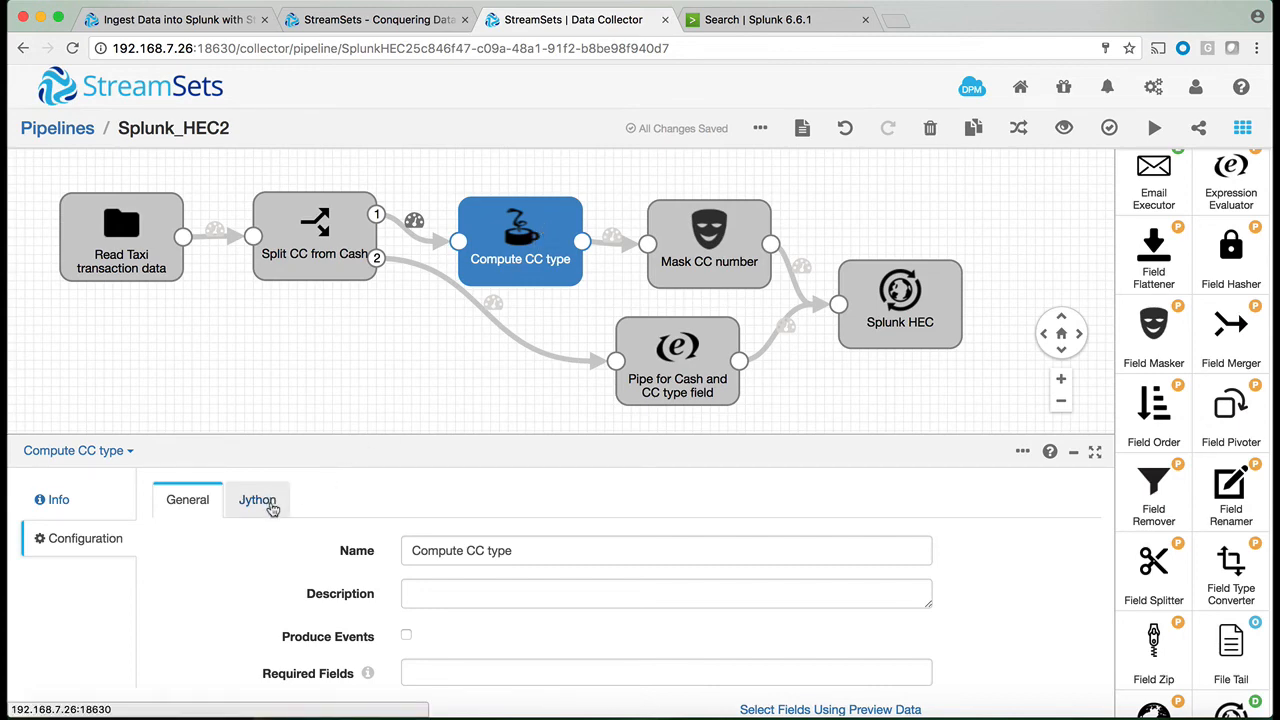
click(256, 500)
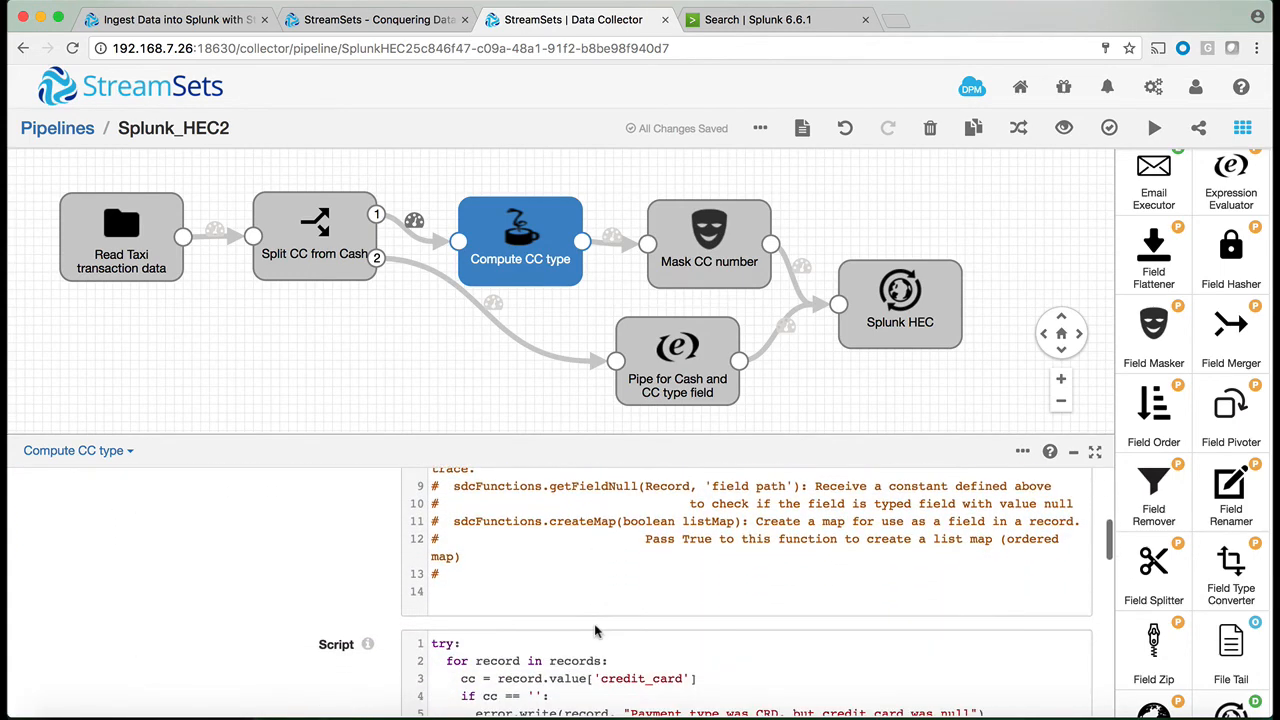
Scroll the card-prefix script, then select the Mask CC number stage's settings.
scroll(down, 3)
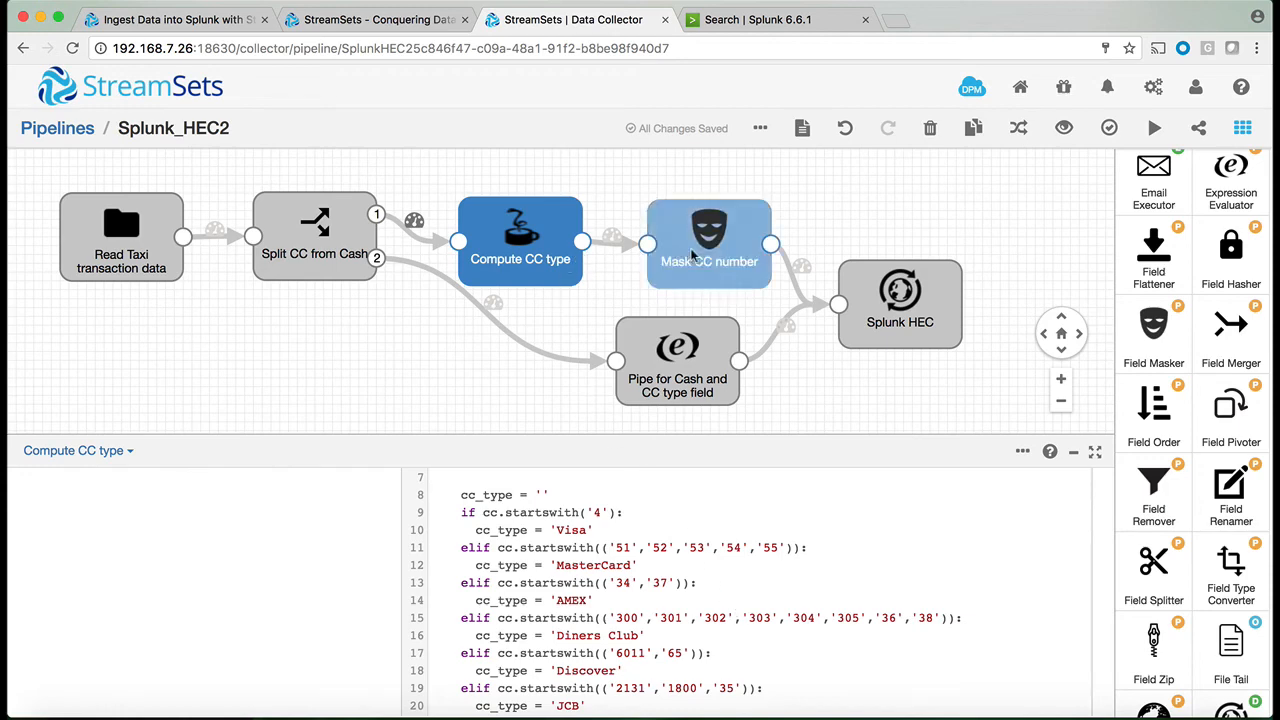
click(708, 240)
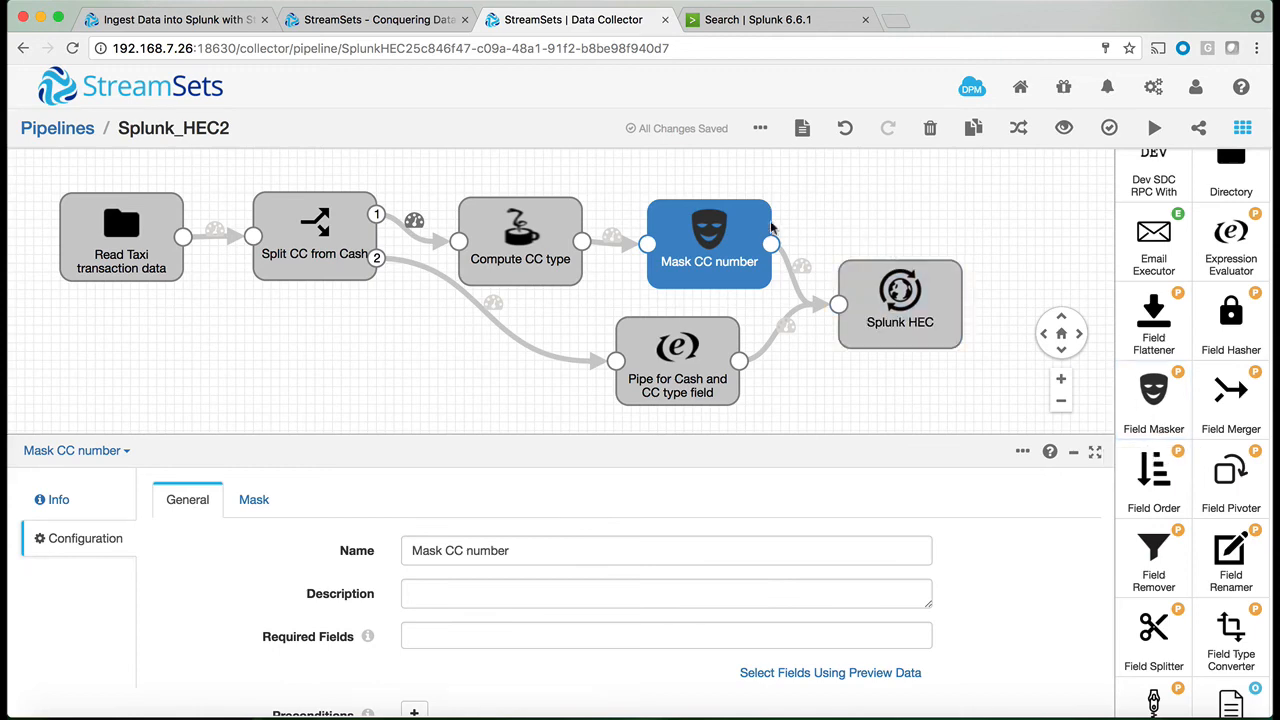
Review the Mask CC number rule that keeps only the last four digits of credit_card.
click(252, 500)
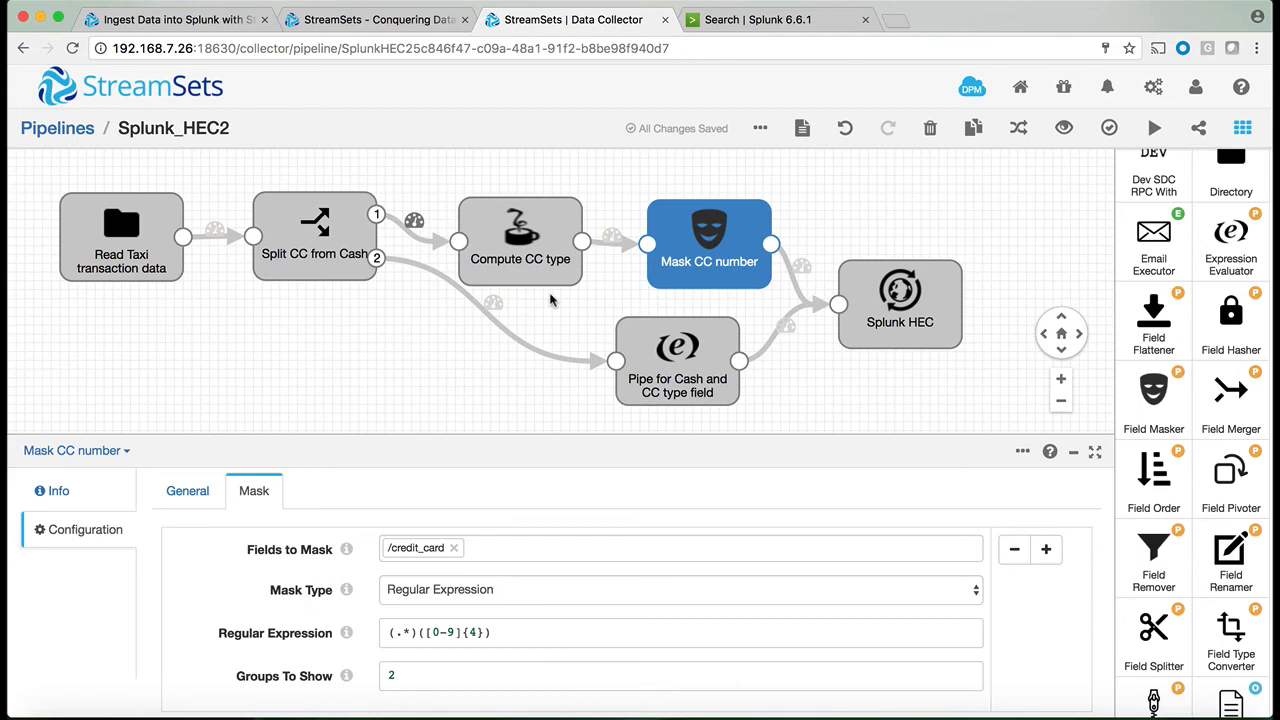
click(520, 240)
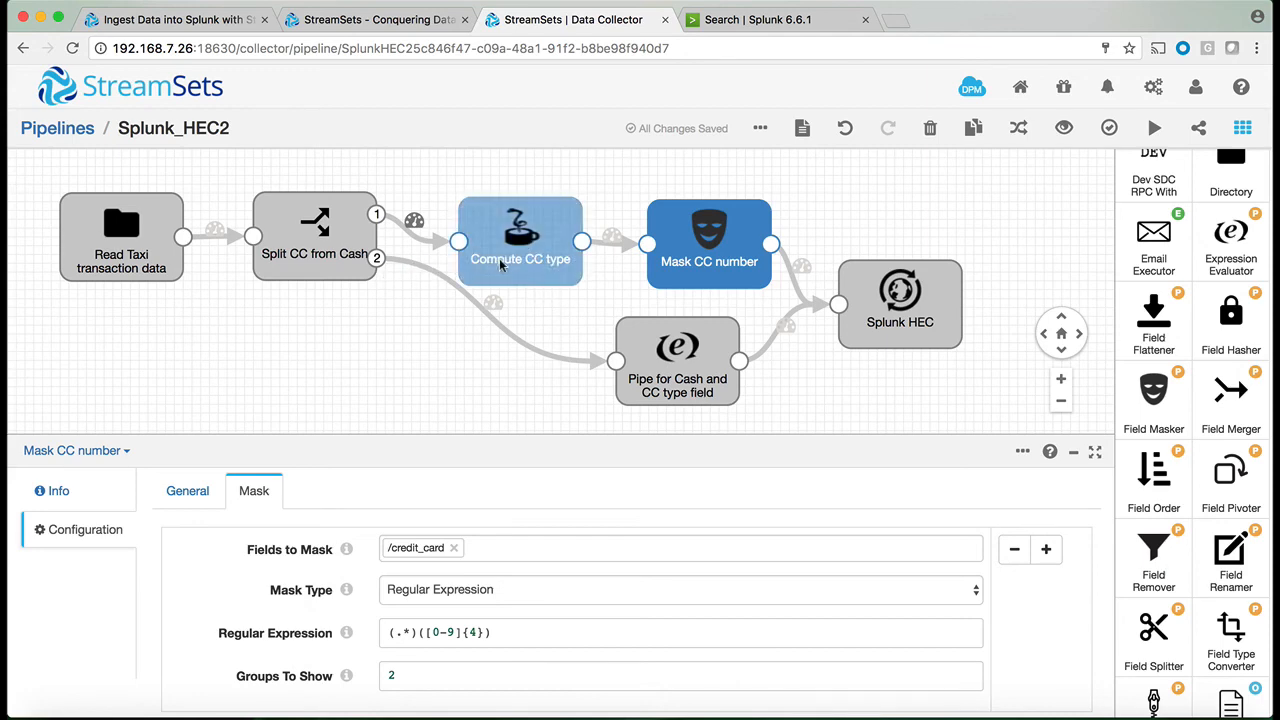
mouse_move(516, 270)
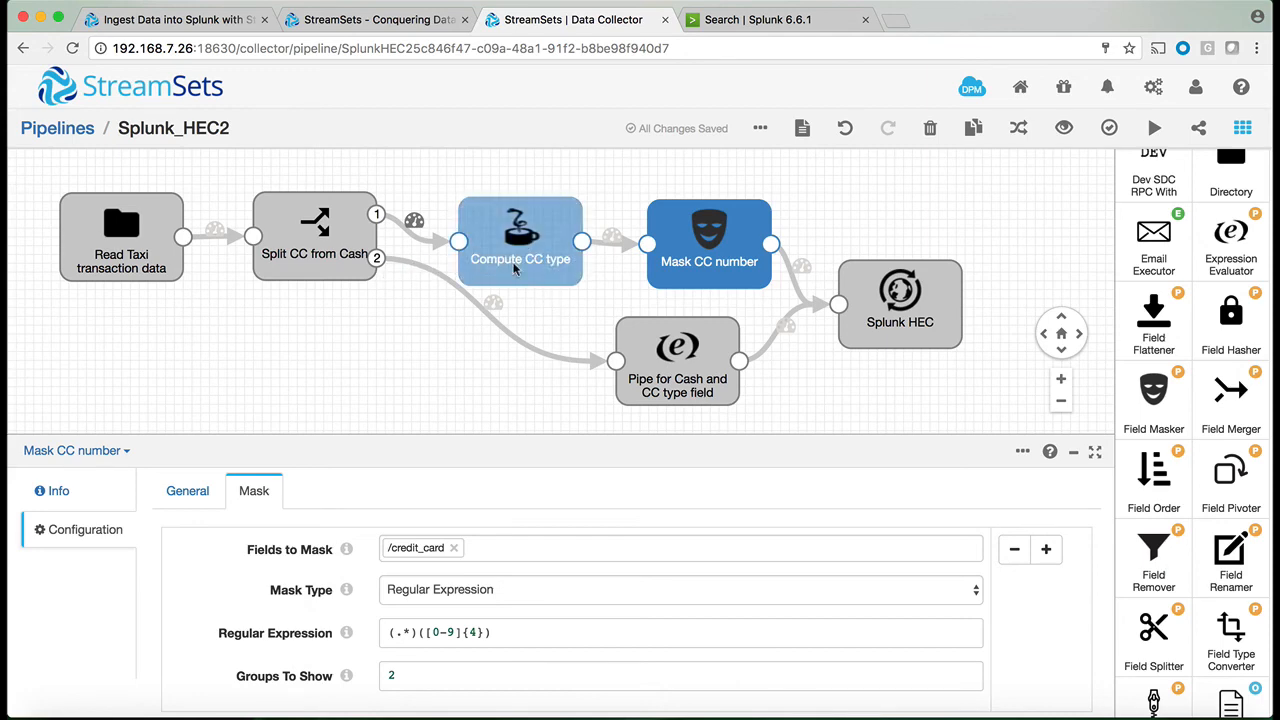
mouse_move(528, 276)
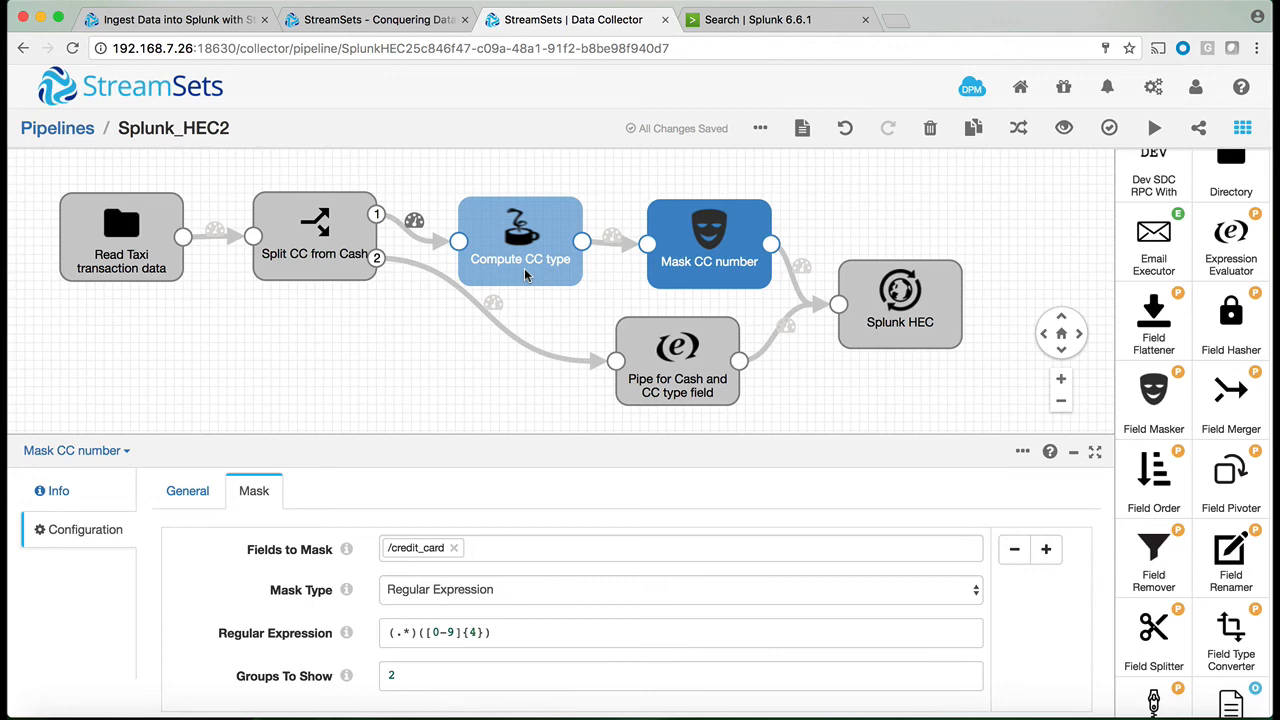
Select the Splunk HEC destination stage to bring up its settings.
click(900, 304)
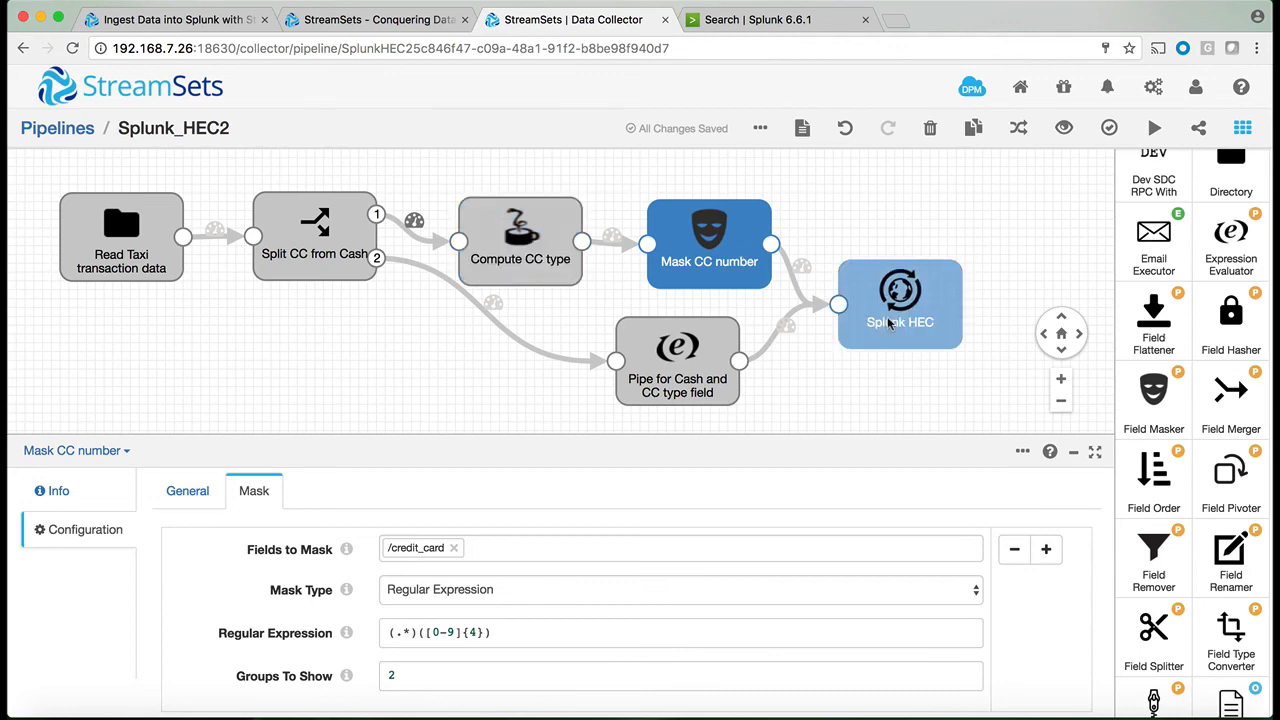
click(900, 304)
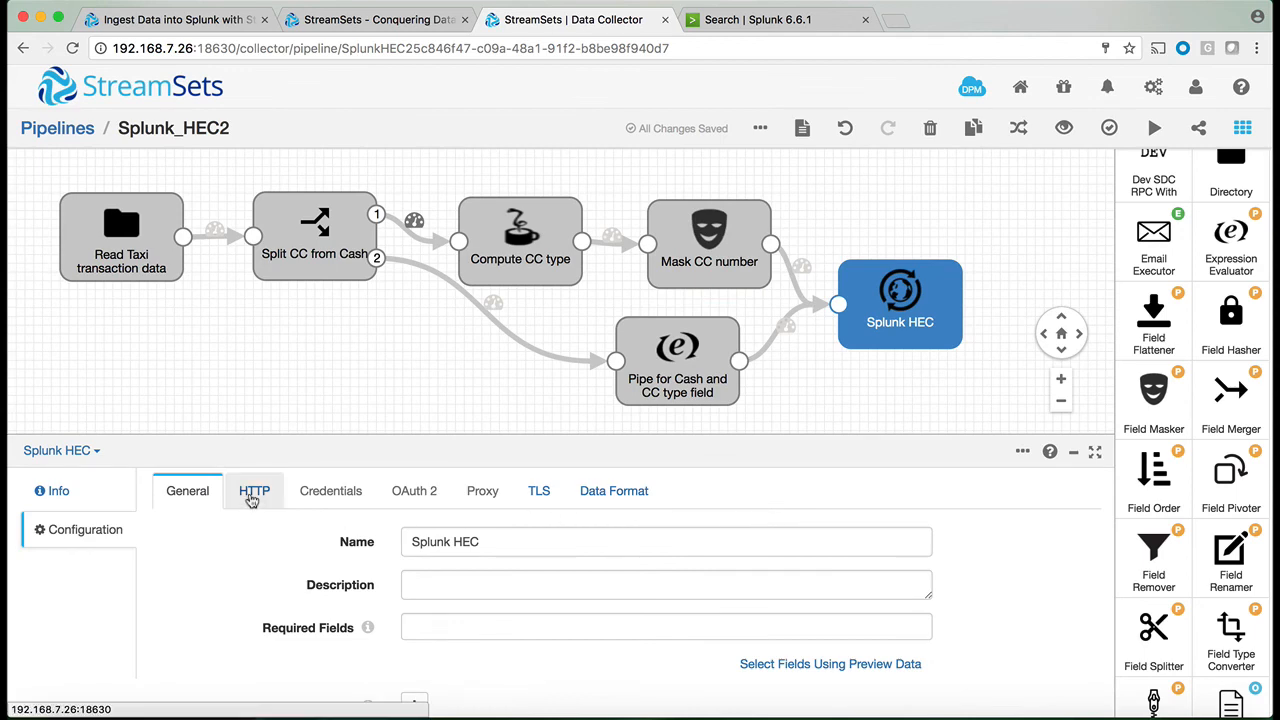
Show the HTTP settings and highlight the raw collector endpoint in the Resource URL.
click(254, 490)
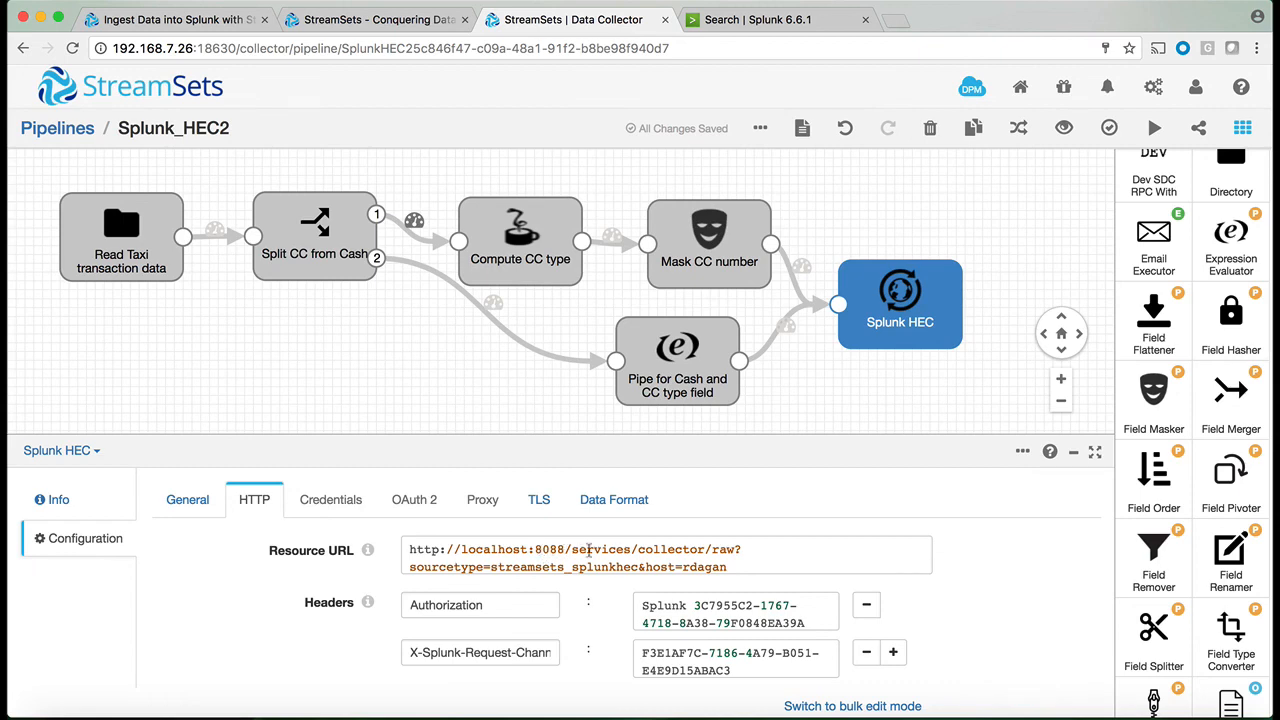
double_click(724, 548)
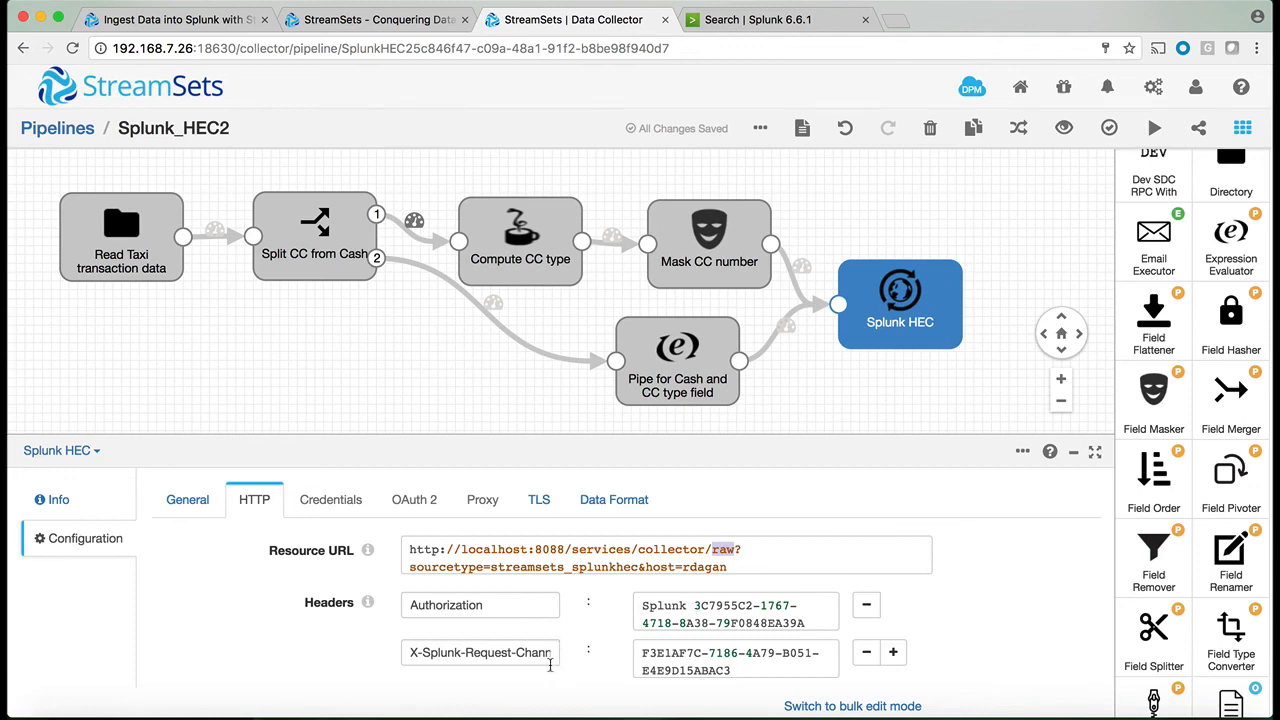
mouse_move(582, 672)
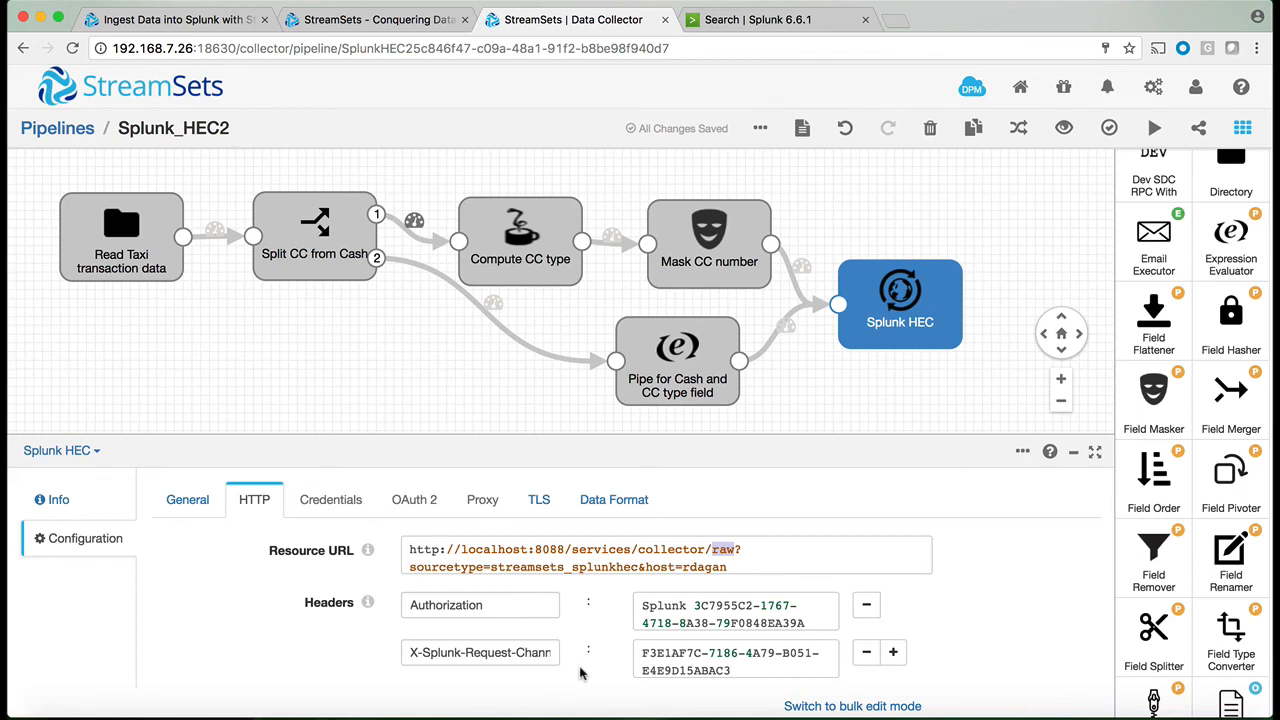
Scroll through the Authorization and request-channel headers and POST method options.
scroll(down, 3)
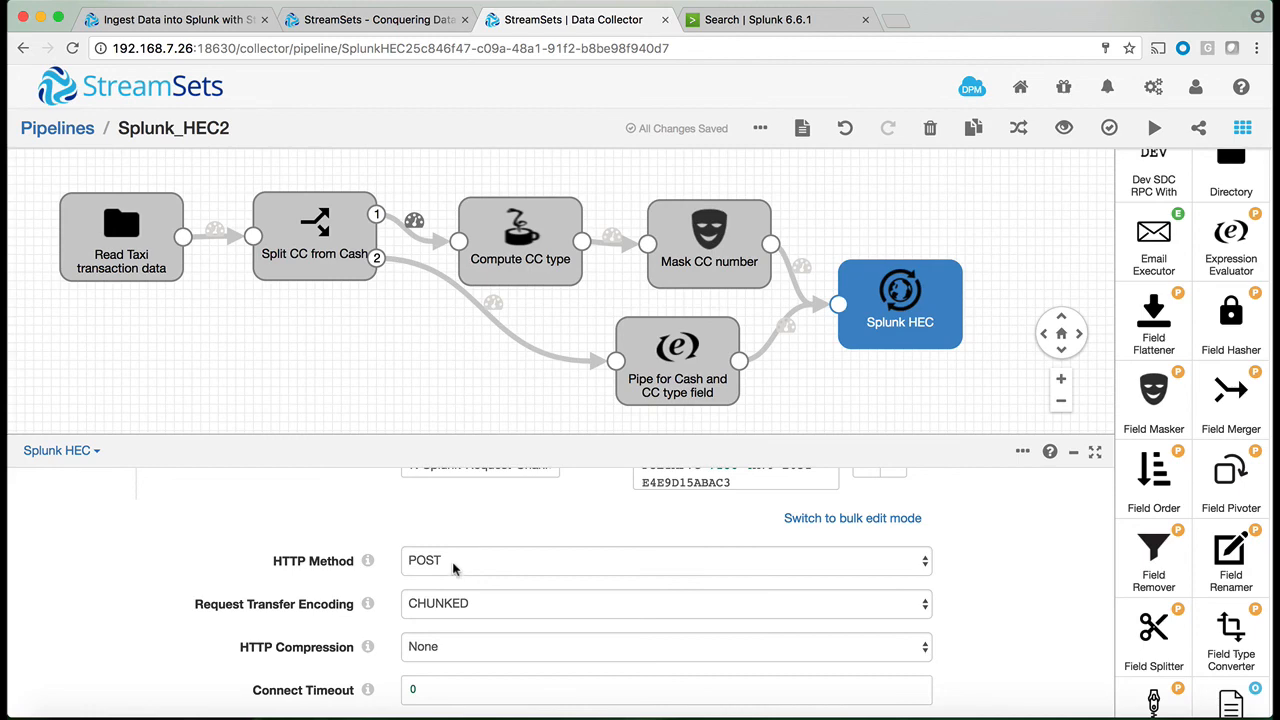
mouse_move(448, 568)
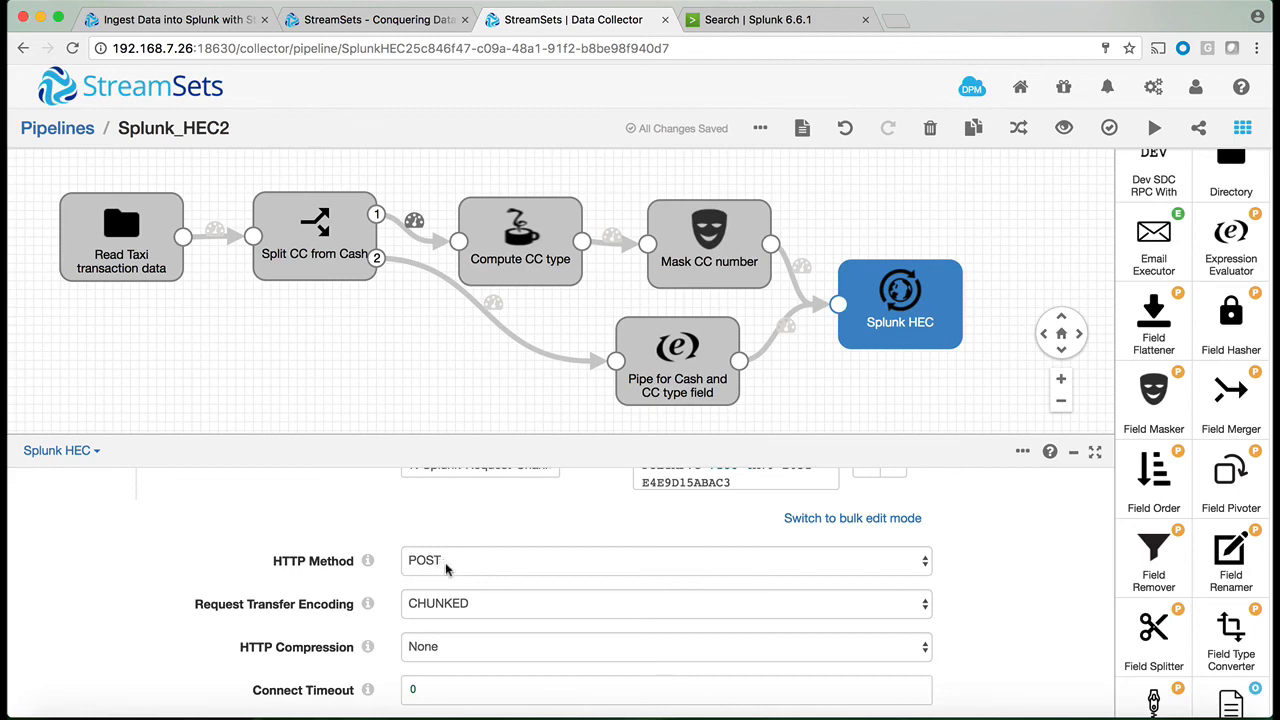
scroll(down, 3)
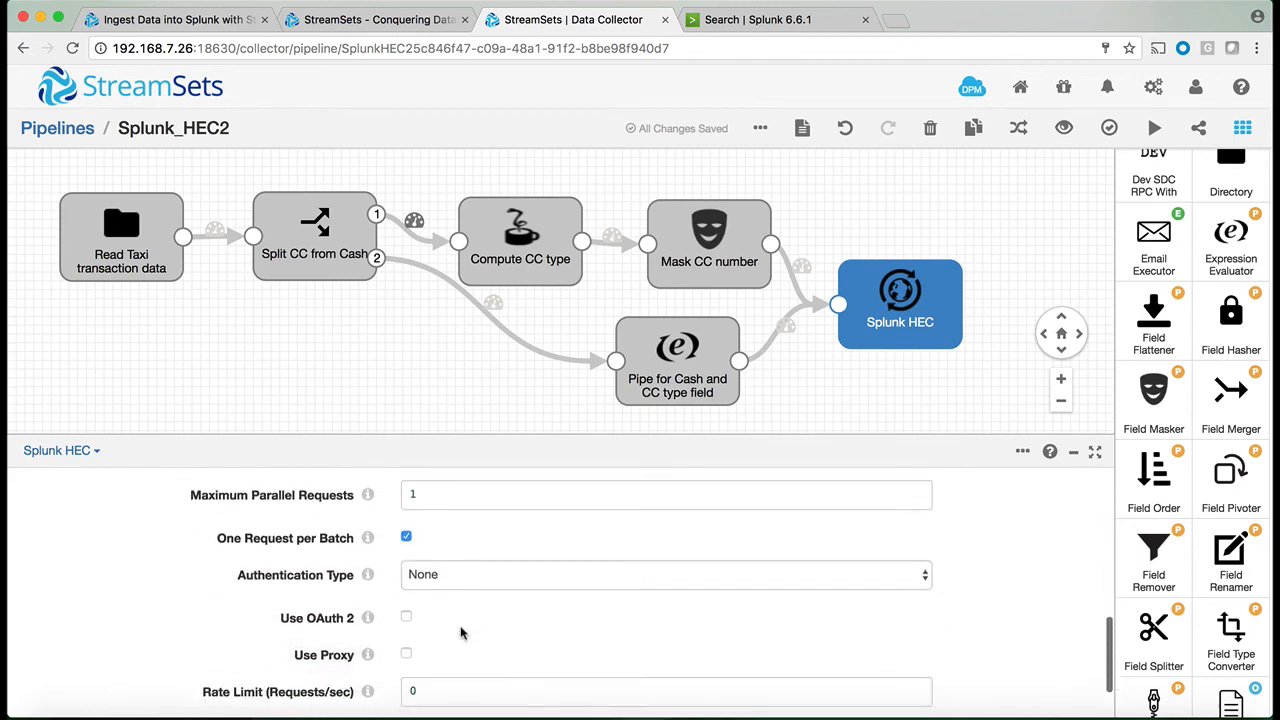
scroll(down, 3)
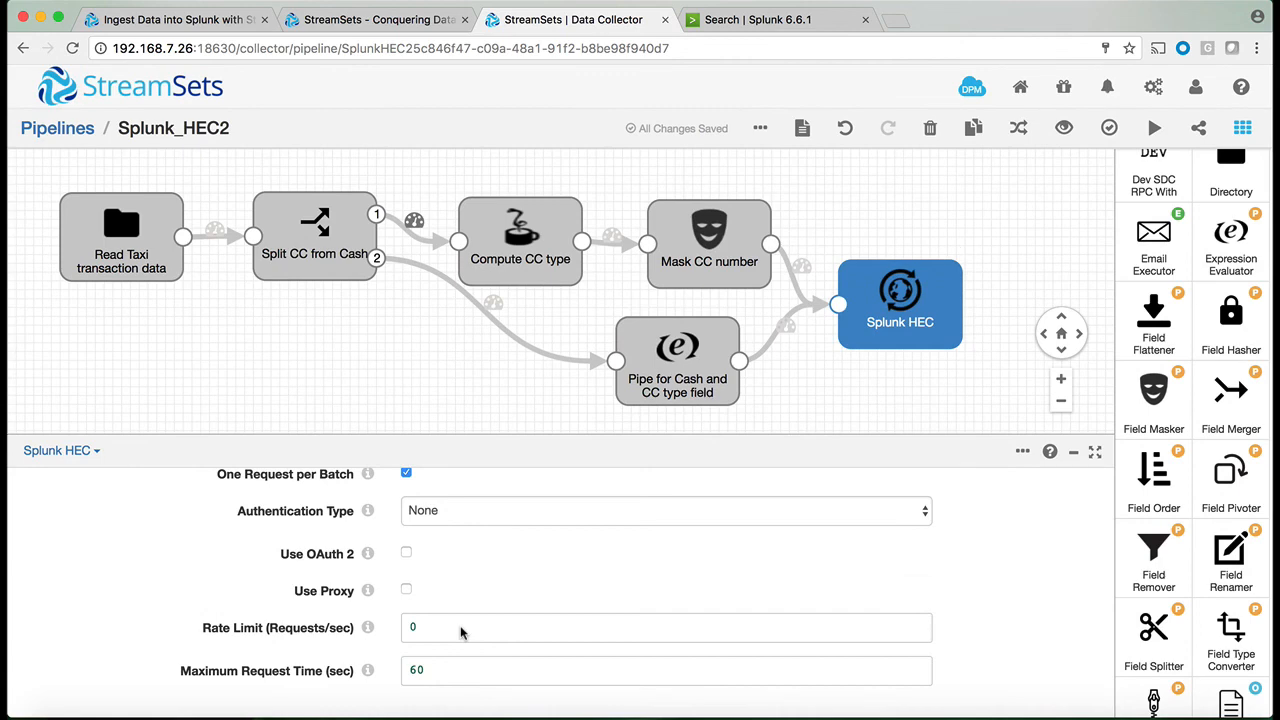
scroll(down, 3)
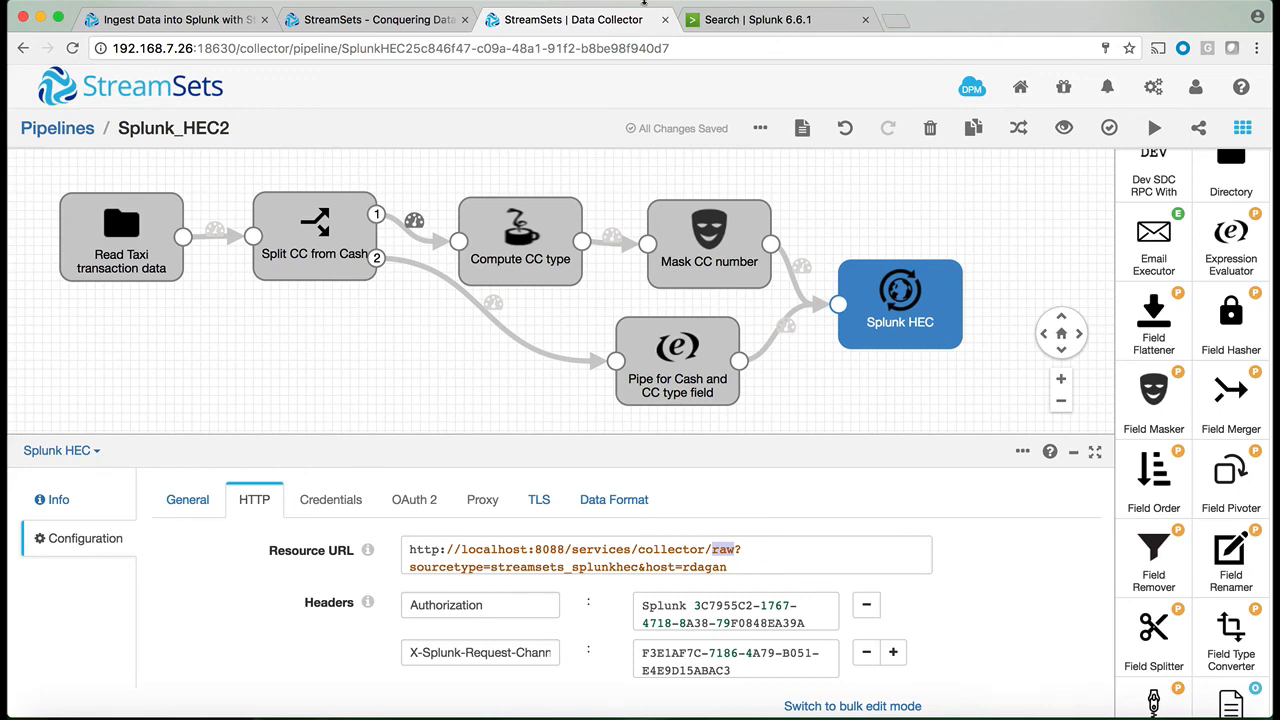
mouse_move(756, 20)
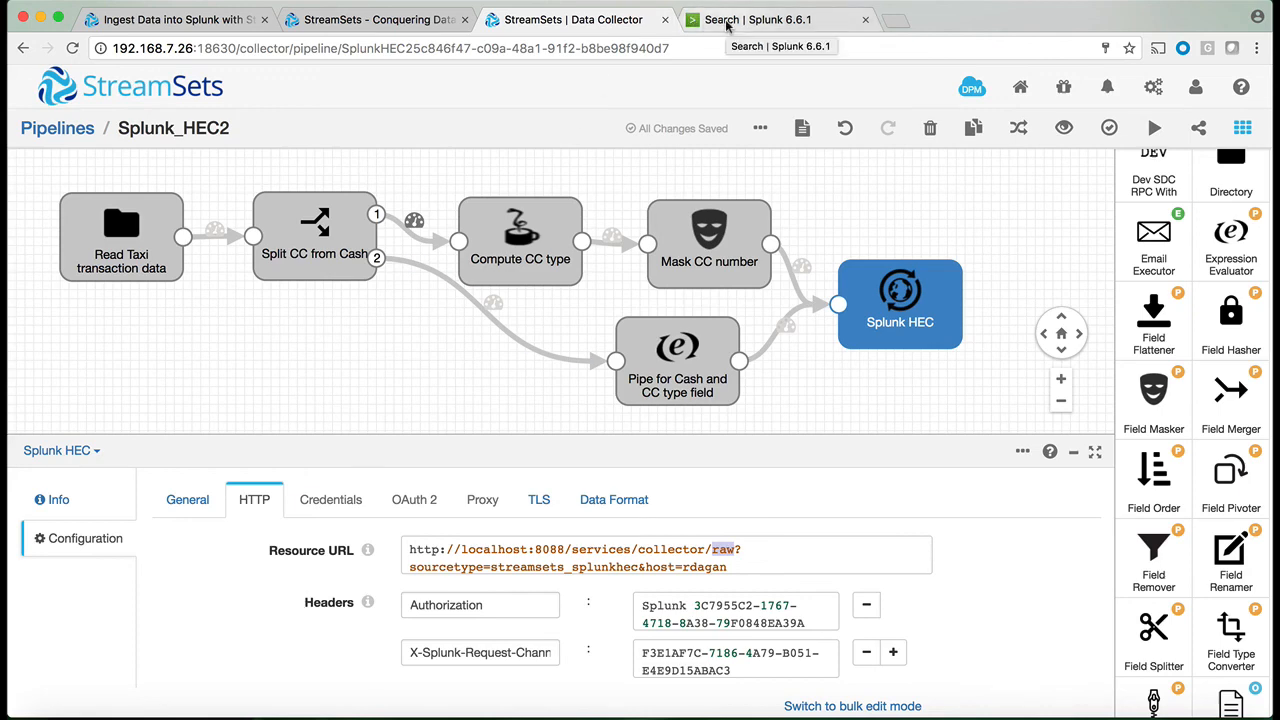
In Splunk's taxi_data search, show masked credit_card values and the credit_card_type breakdown (n/a, Visa, MasterCard).
click(760, 20)
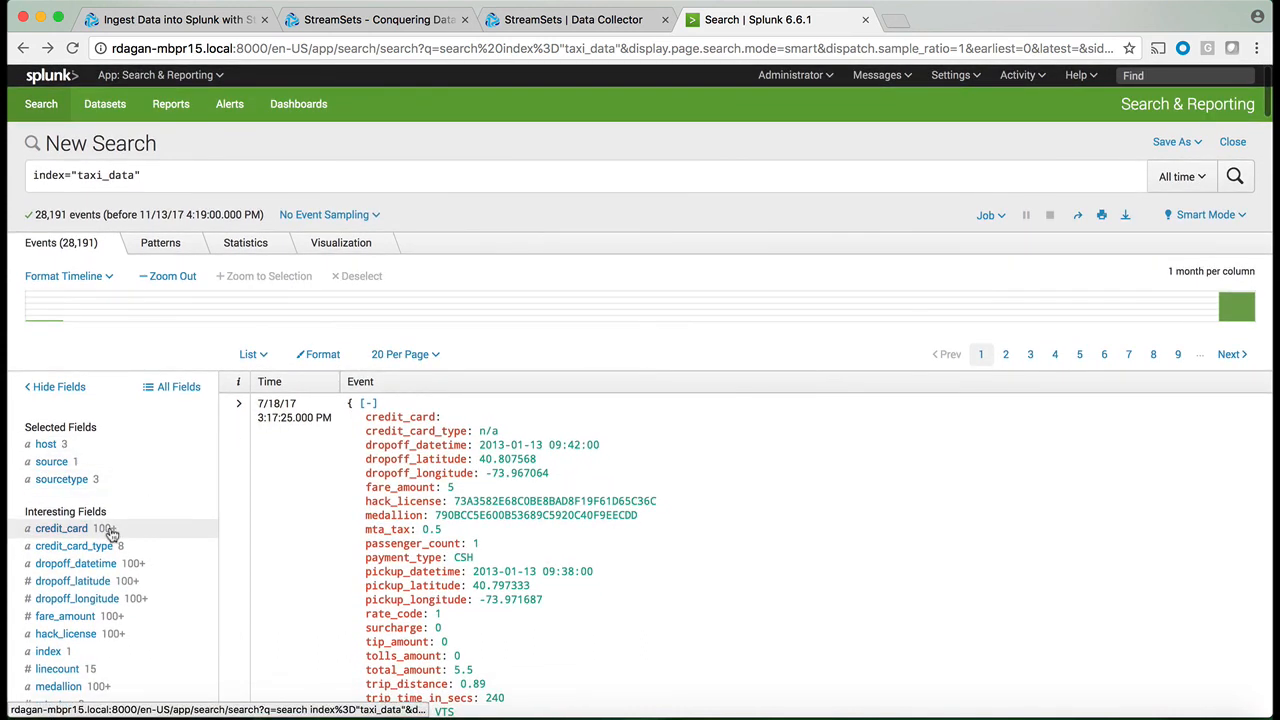
click(60, 528)
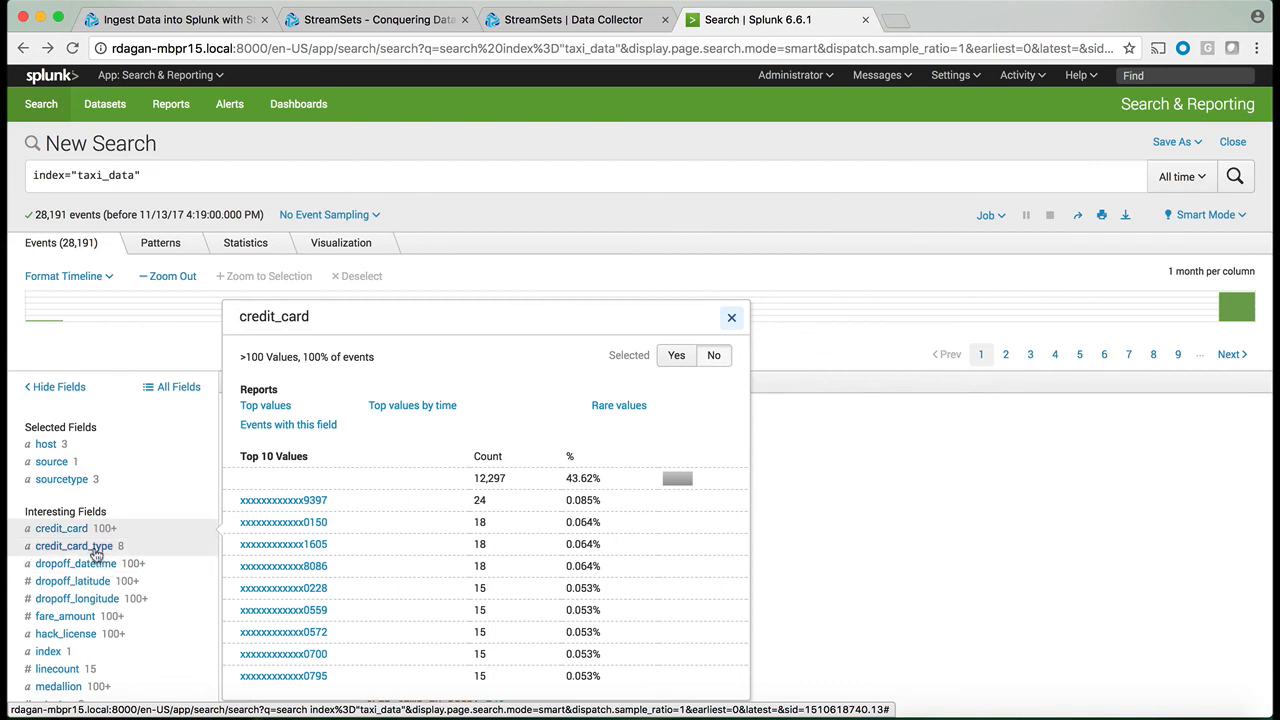
click(72, 544)
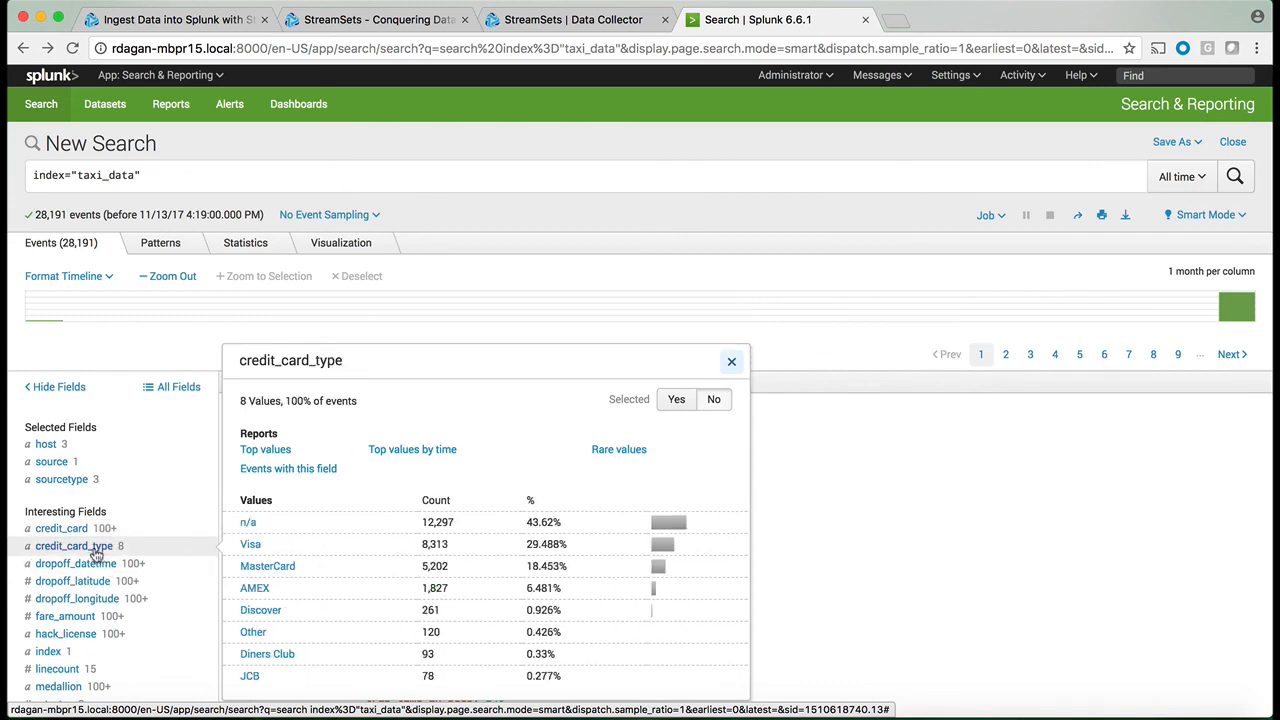